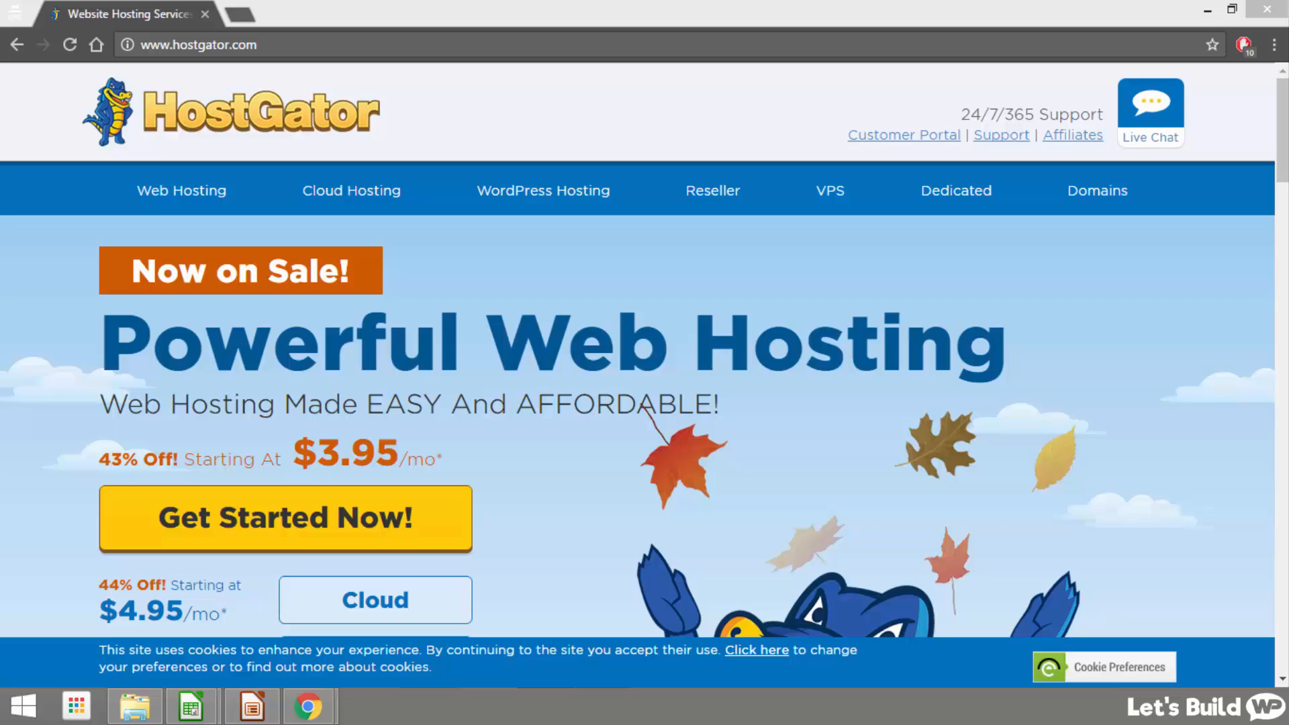
mouse_move(194, 207)
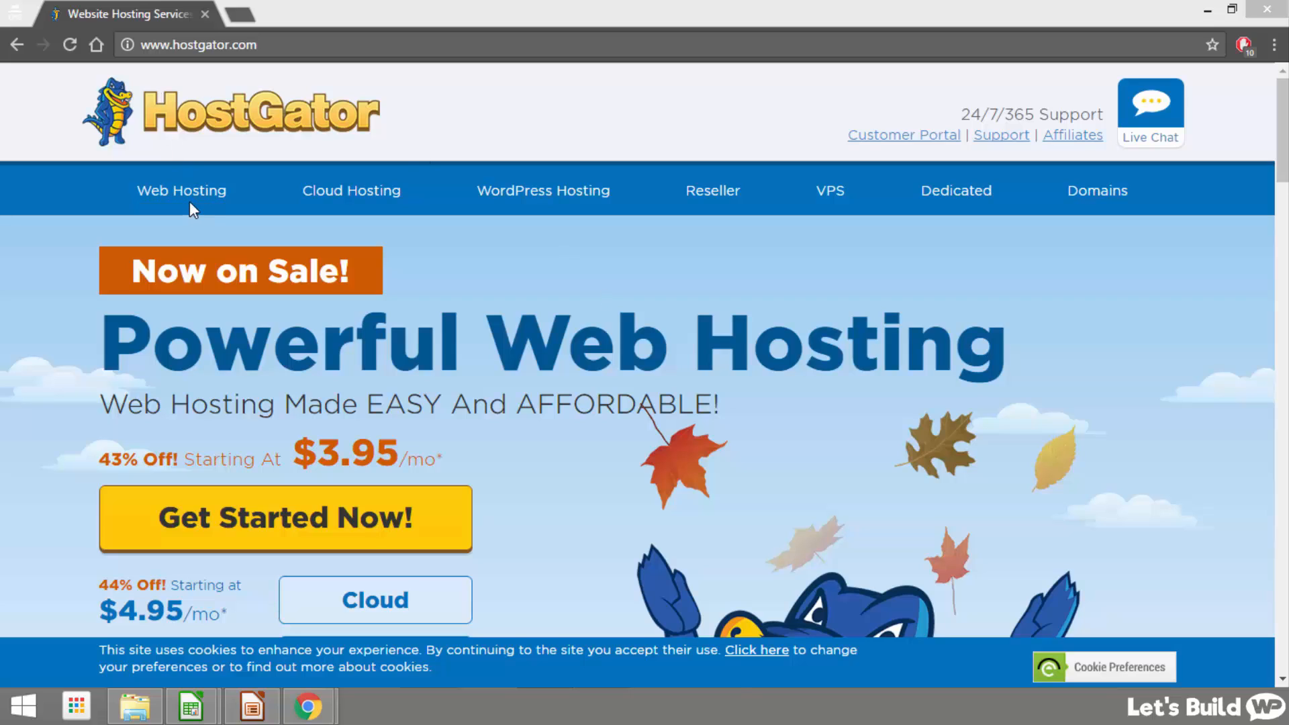
Open the Web Hosting page comparing the Hatchling, Baby and Business plan prices
left_click(180, 190)
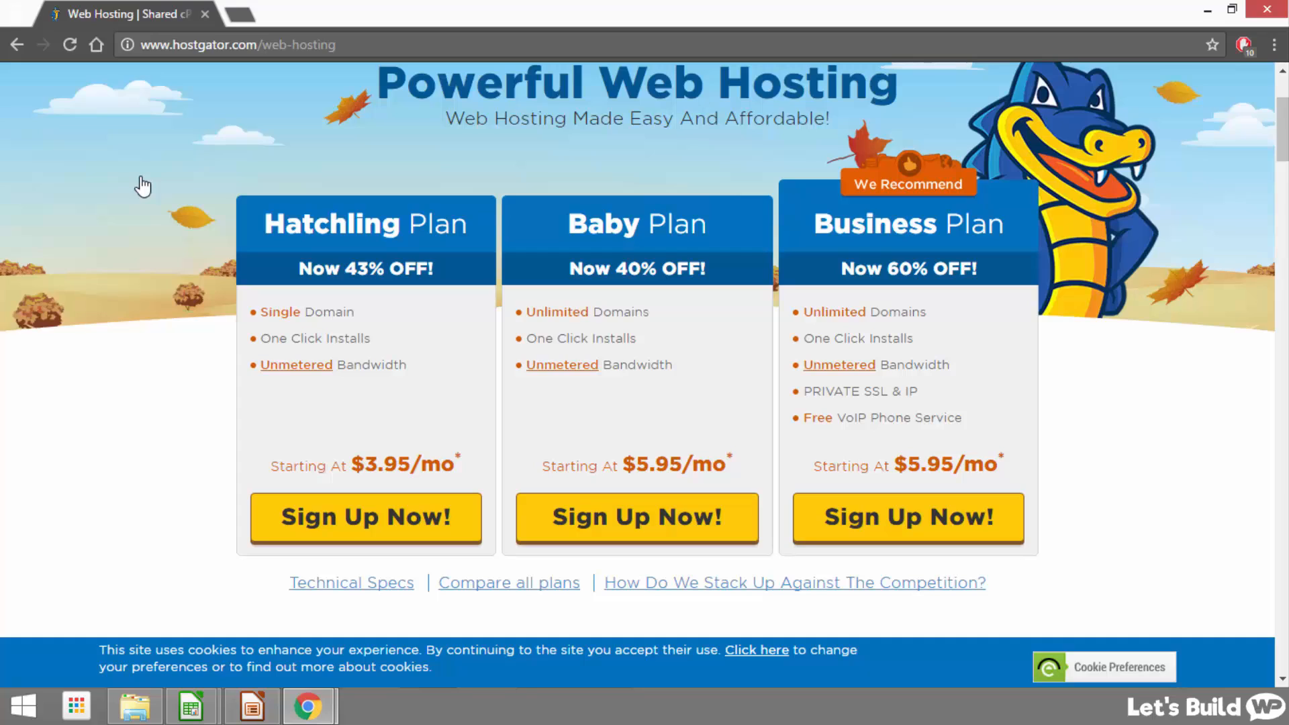
mouse_move(985, 432)
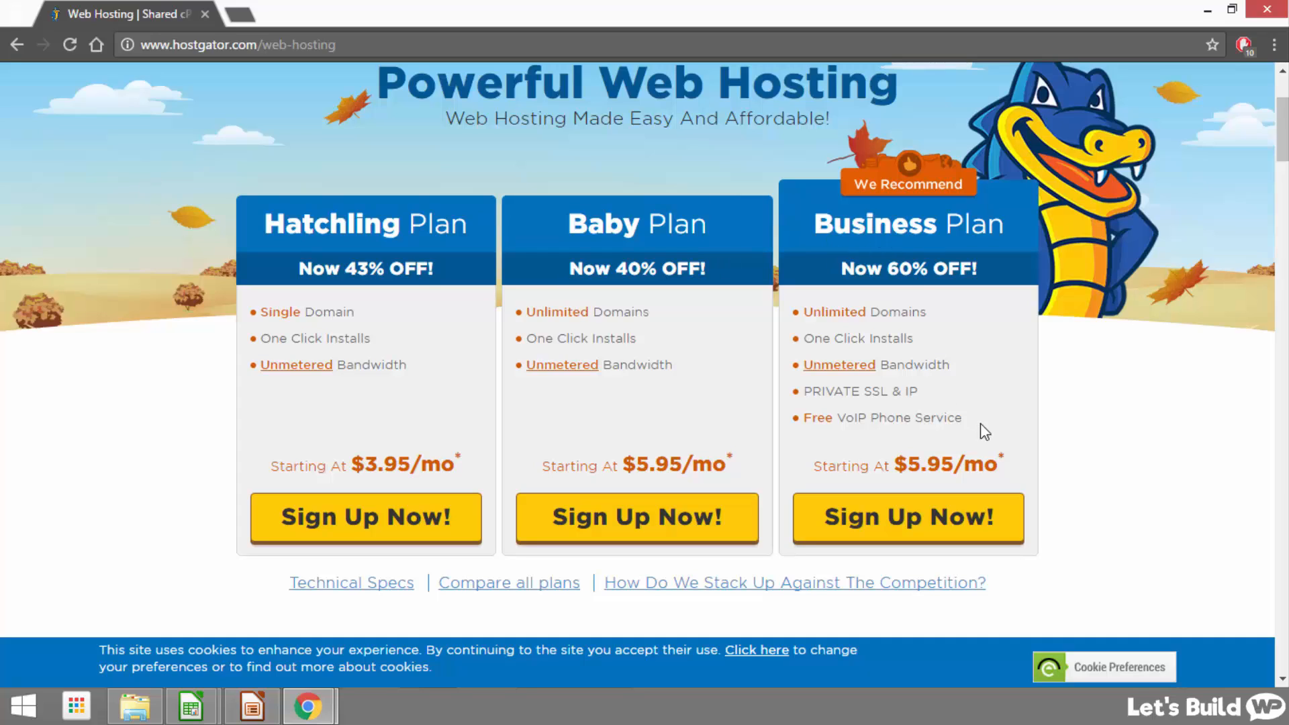
mouse_move(959, 413)
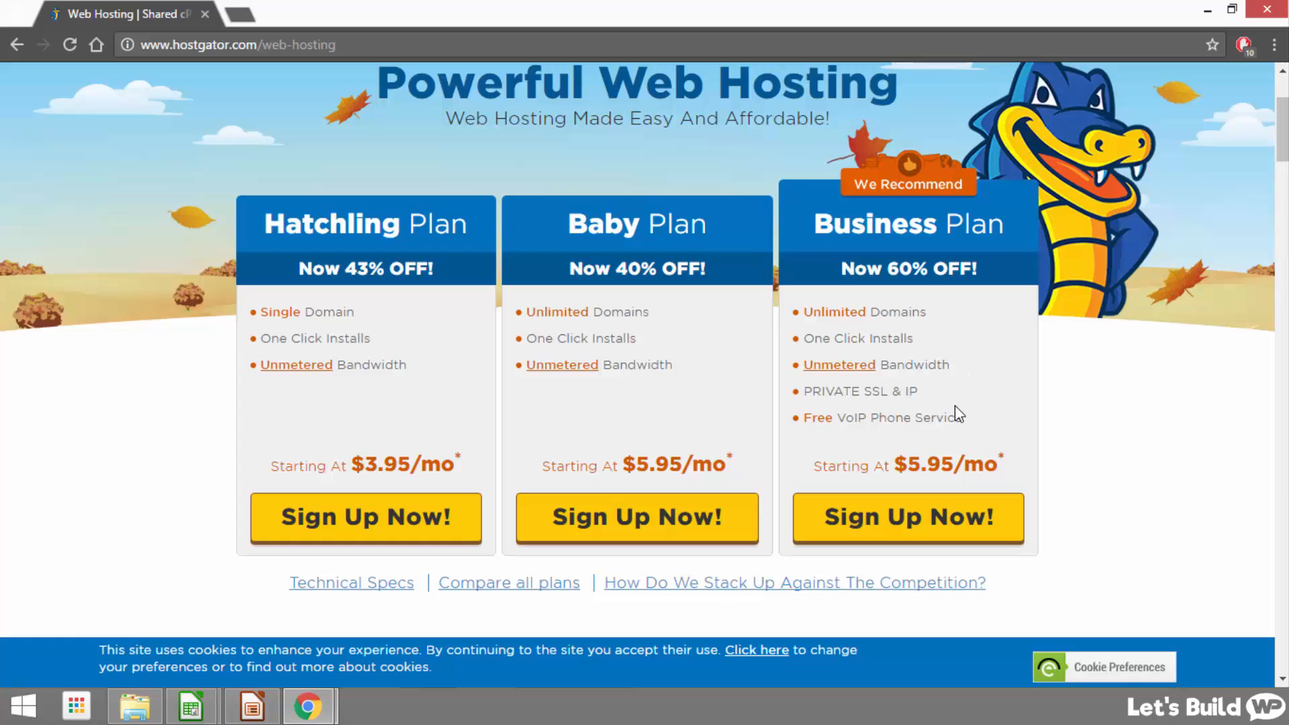
mouse_move(962, 358)
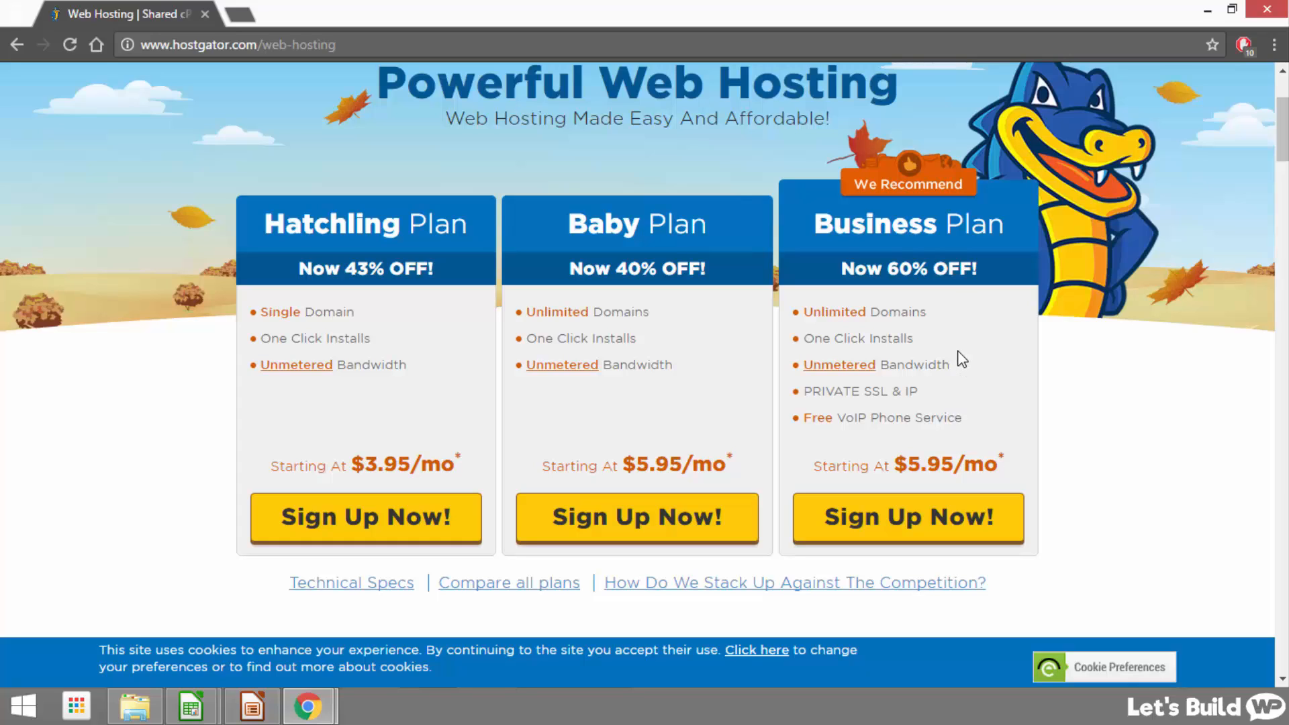
mouse_move(346, 258)
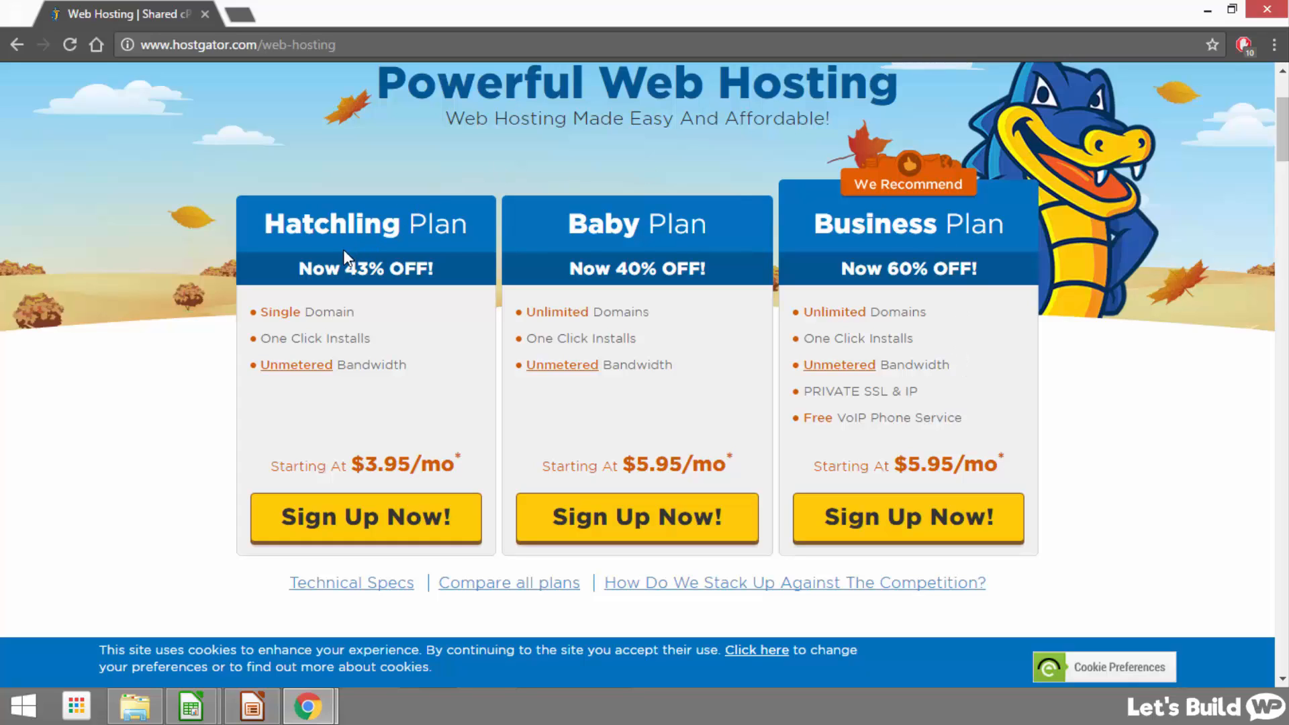
mouse_move(645, 264)
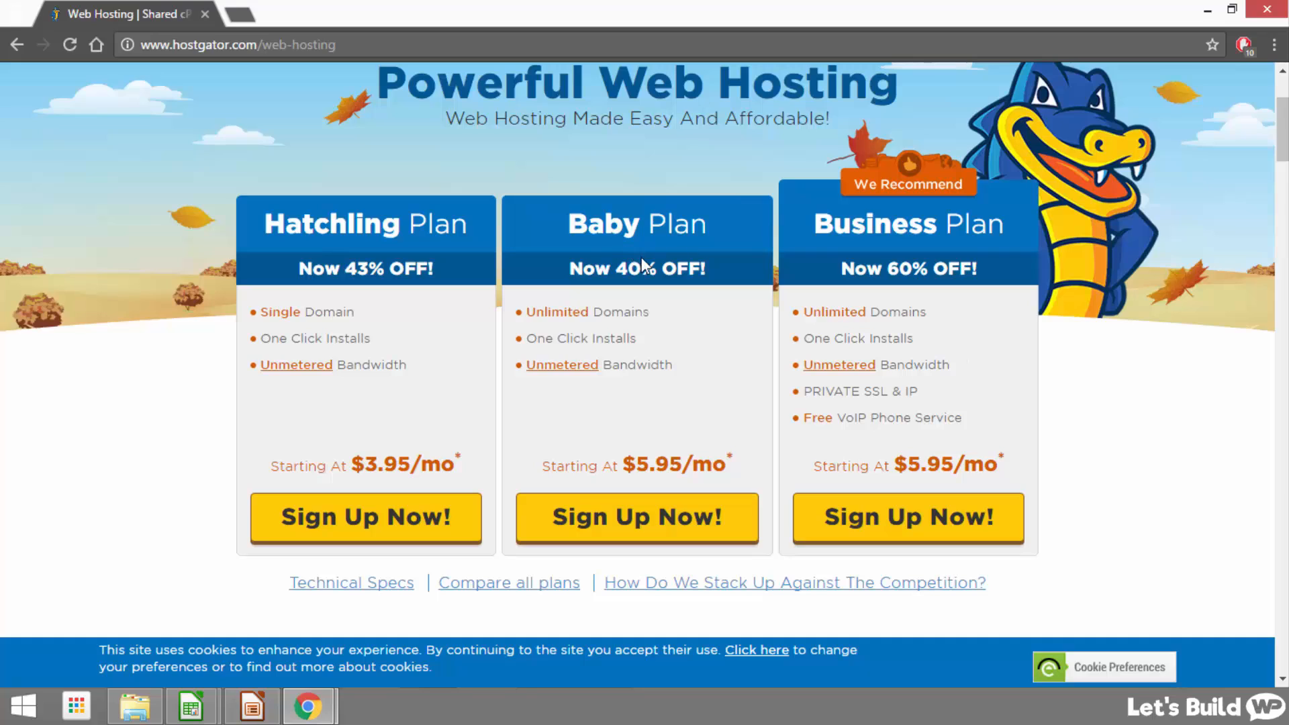
mouse_move(505, 142)
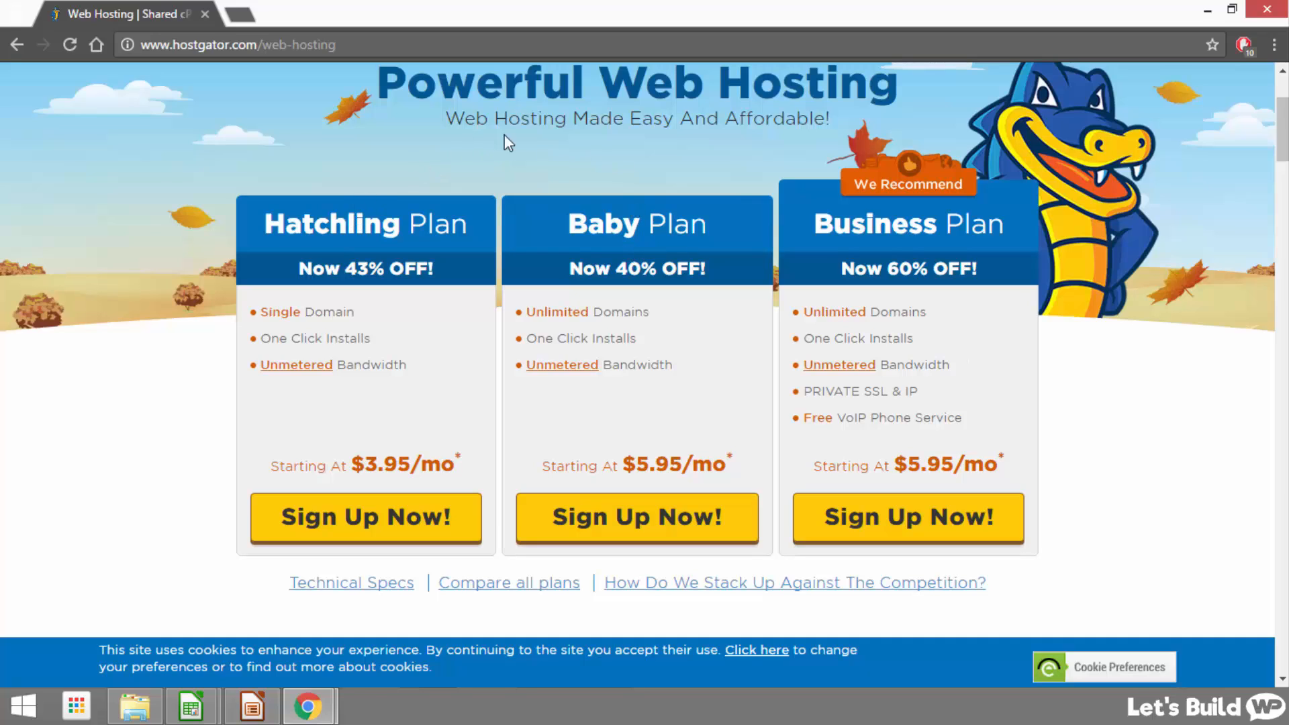
mouse_move(420, 220)
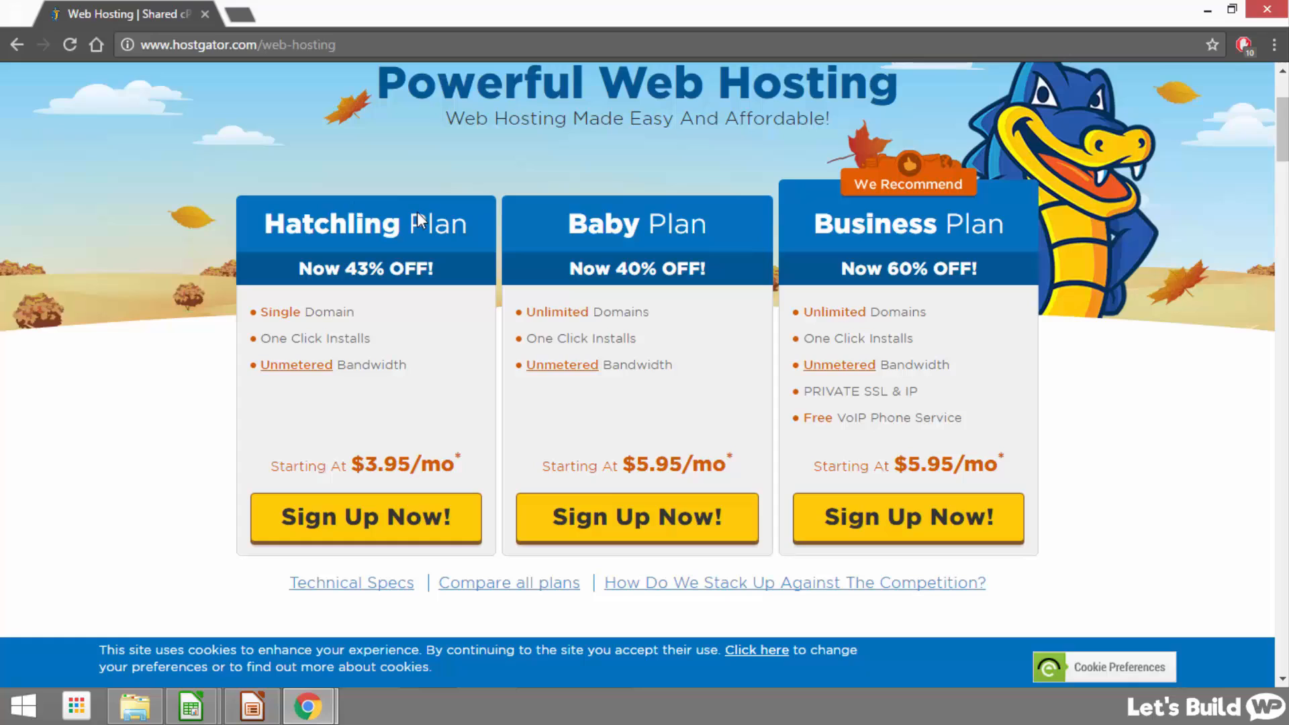
mouse_move(428, 305)
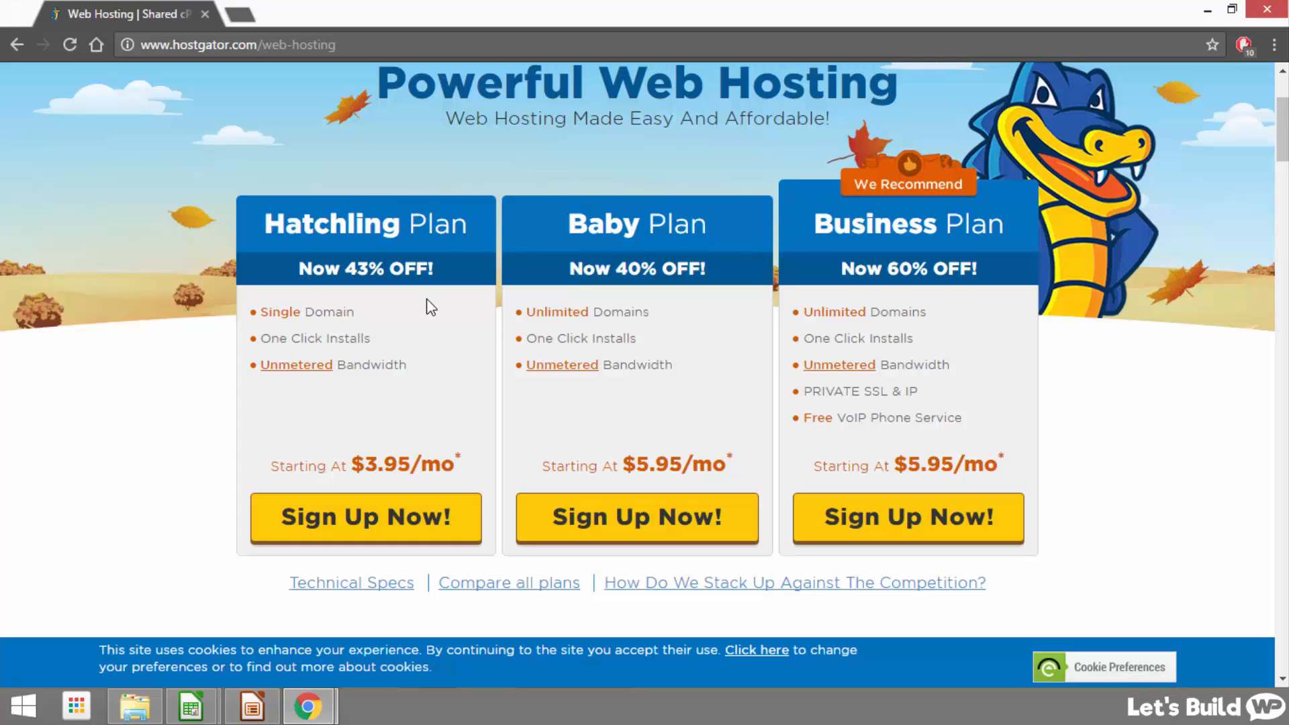
mouse_move(594, 319)
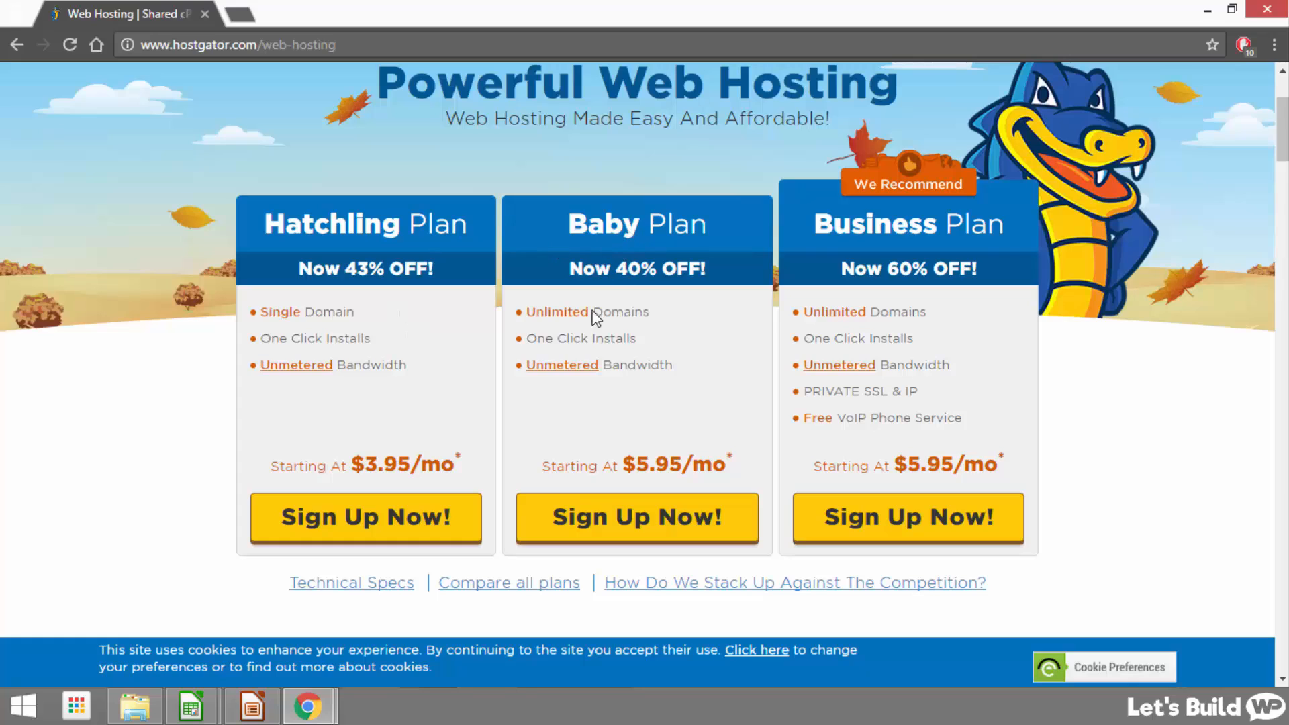
mouse_move(730, 319)
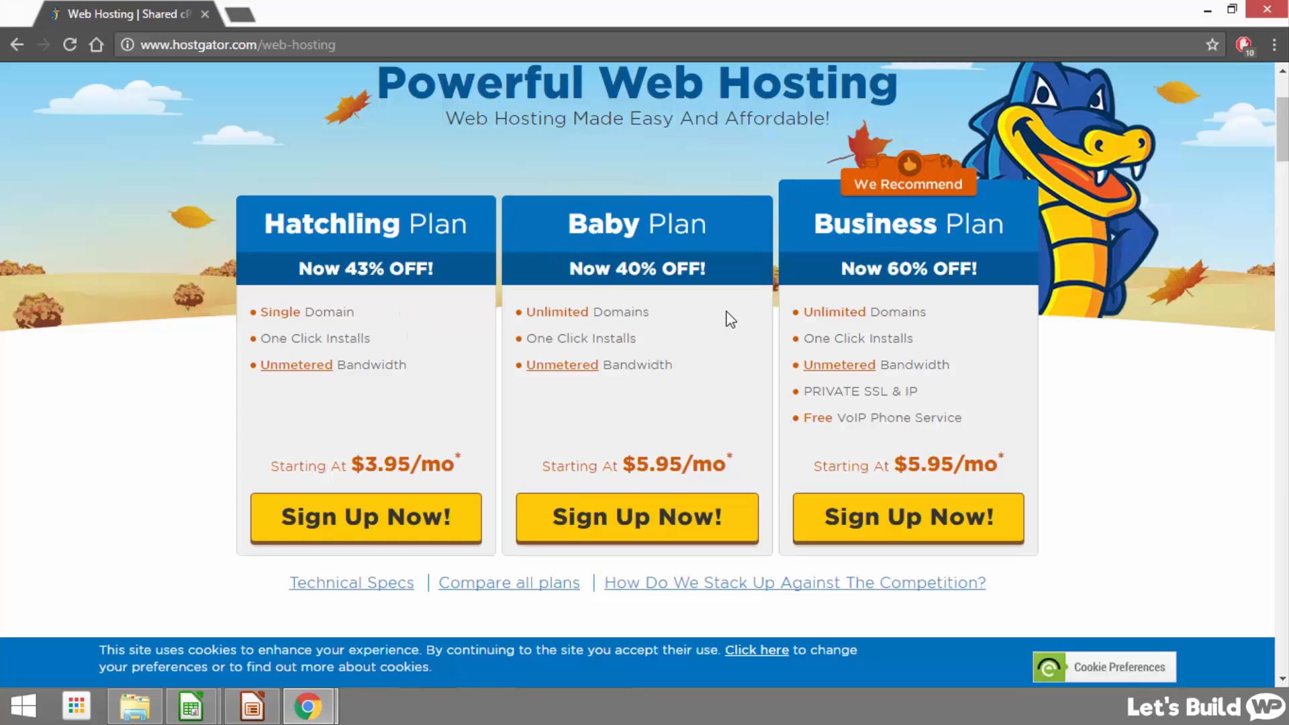
mouse_move(710, 317)
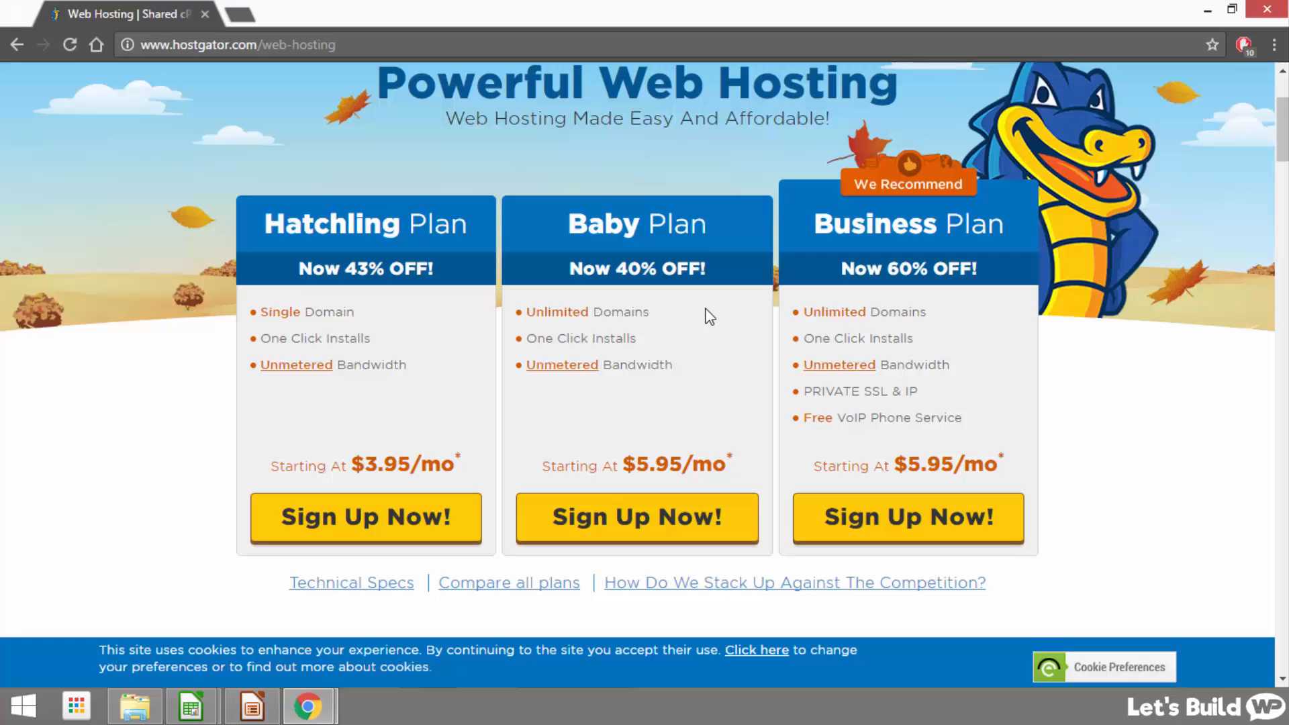
mouse_move(699, 316)
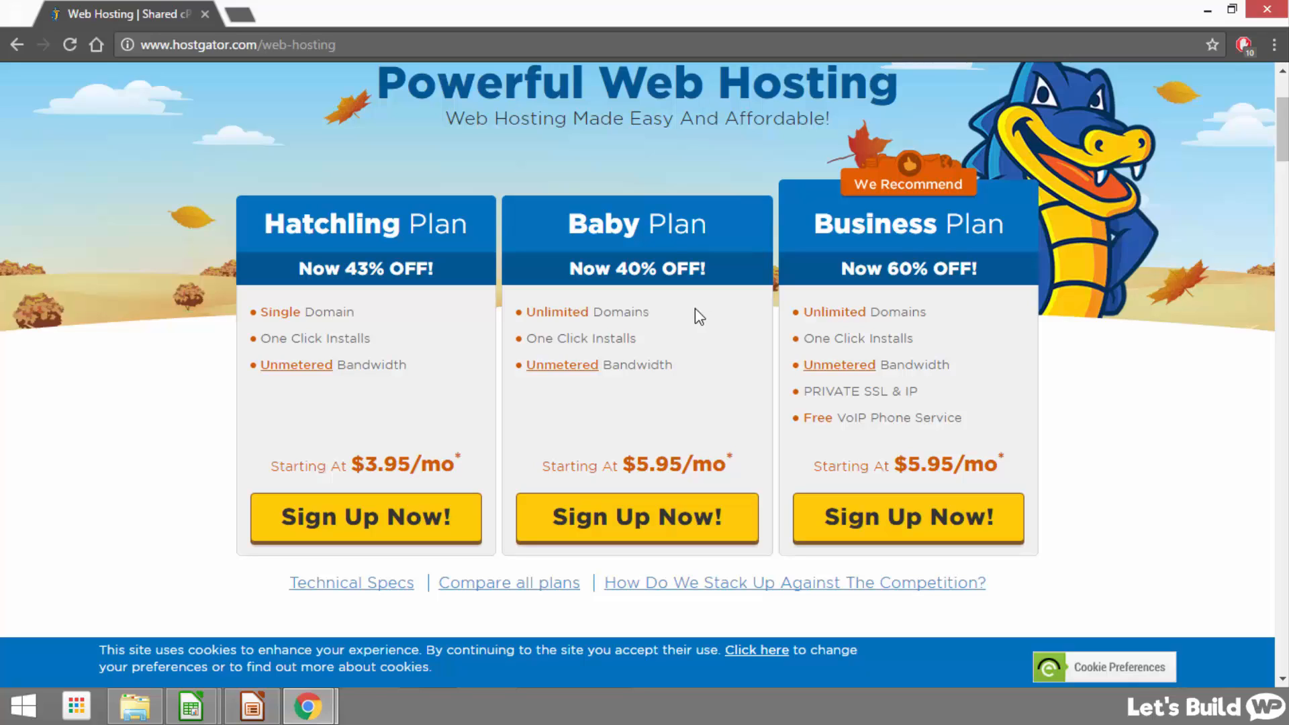
mouse_move(298, 259)
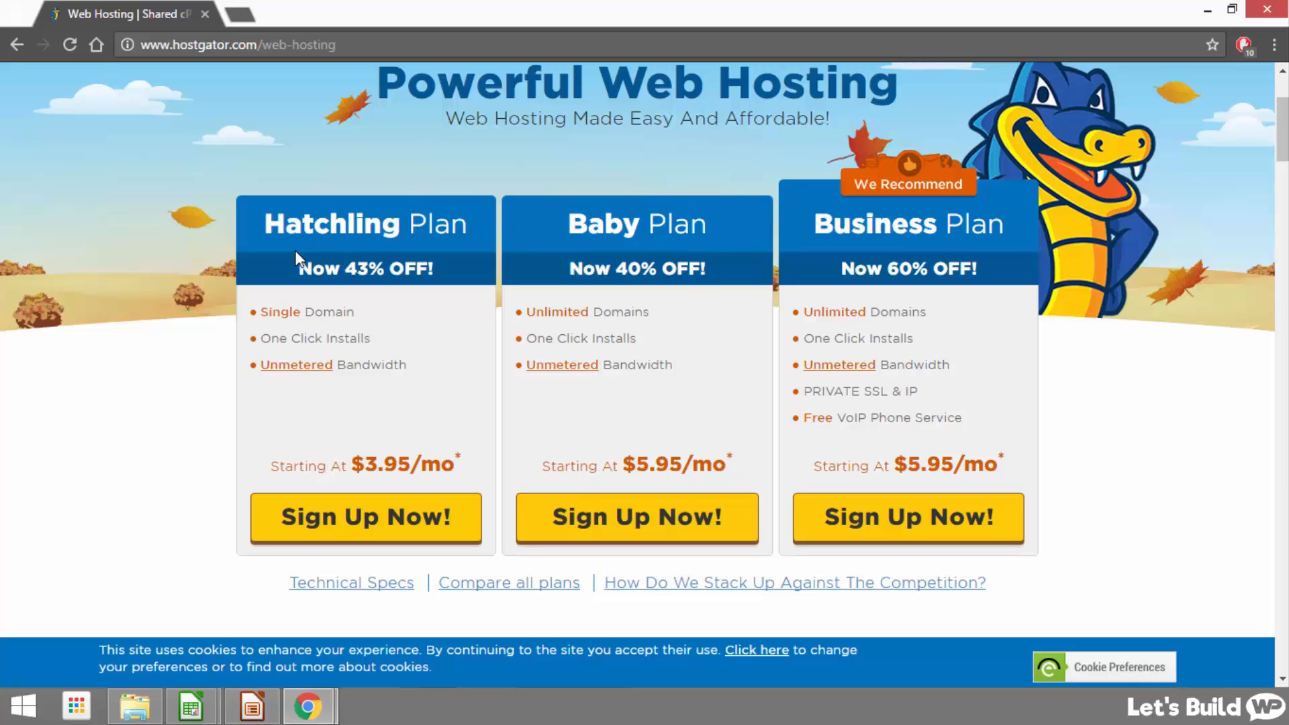
mouse_move(354, 256)
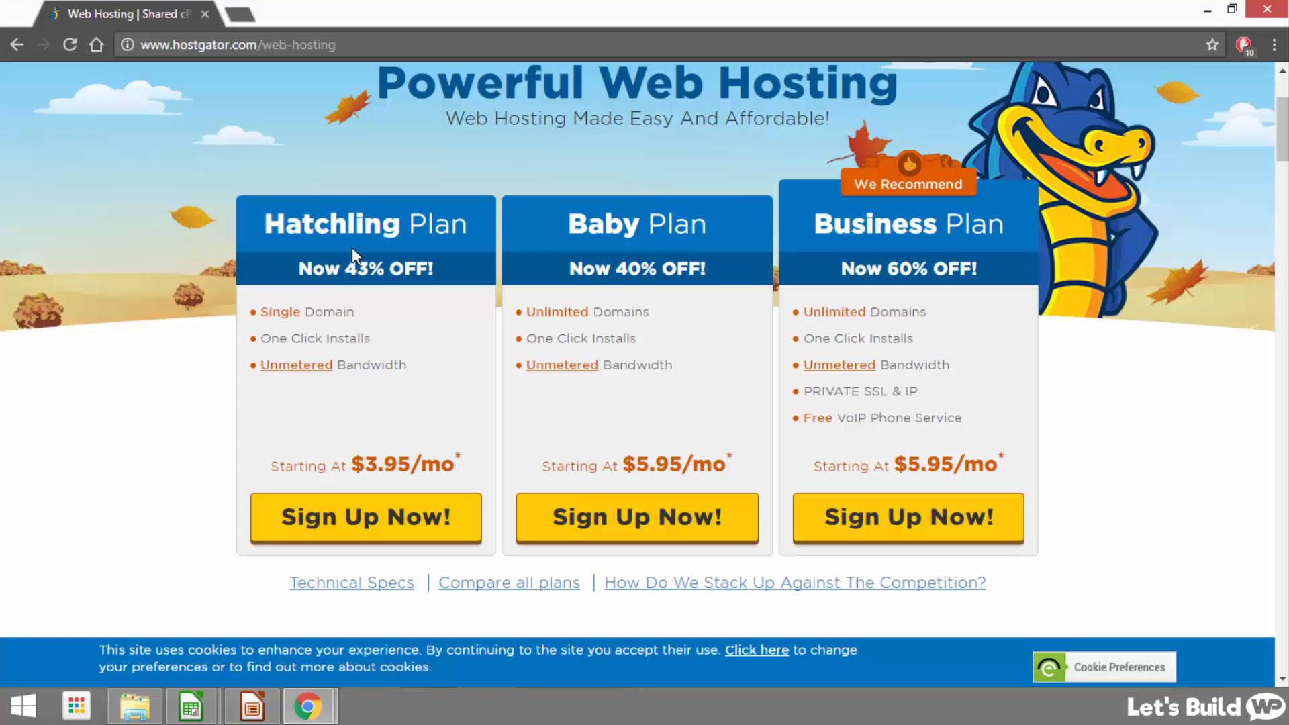
mouse_move(515, 154)
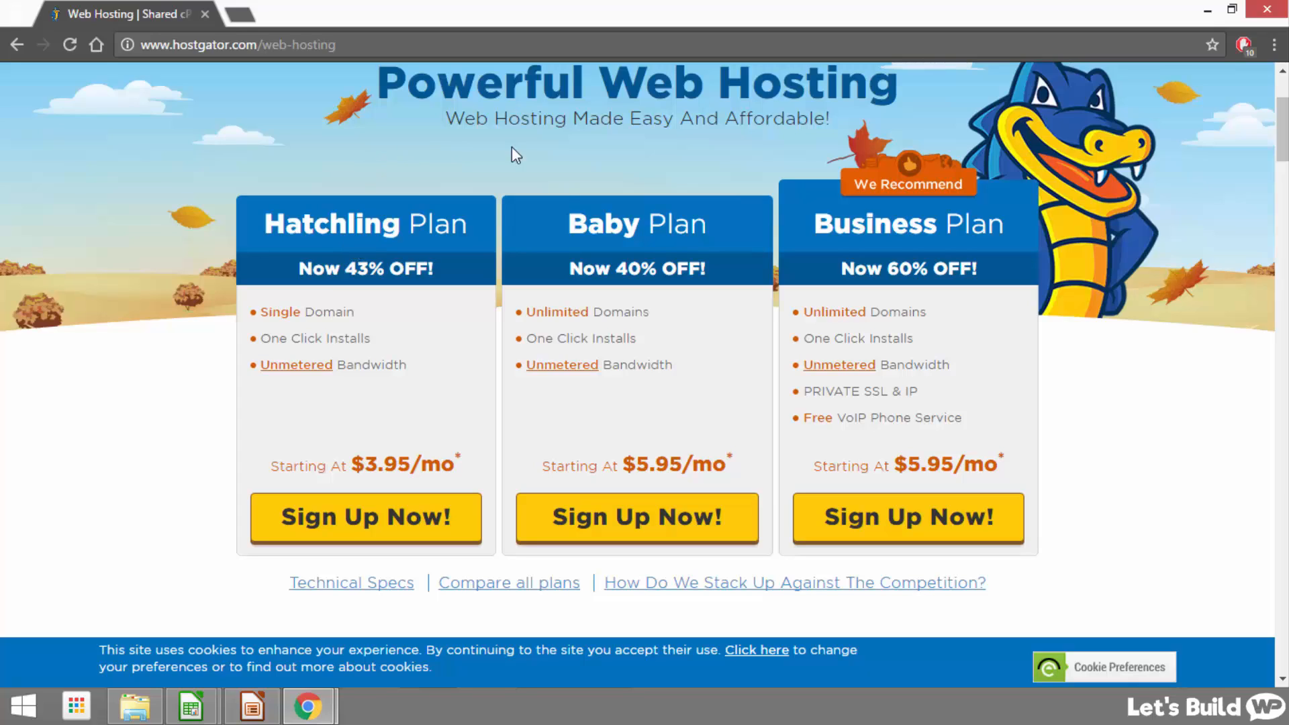
mouse_move(622, 114)
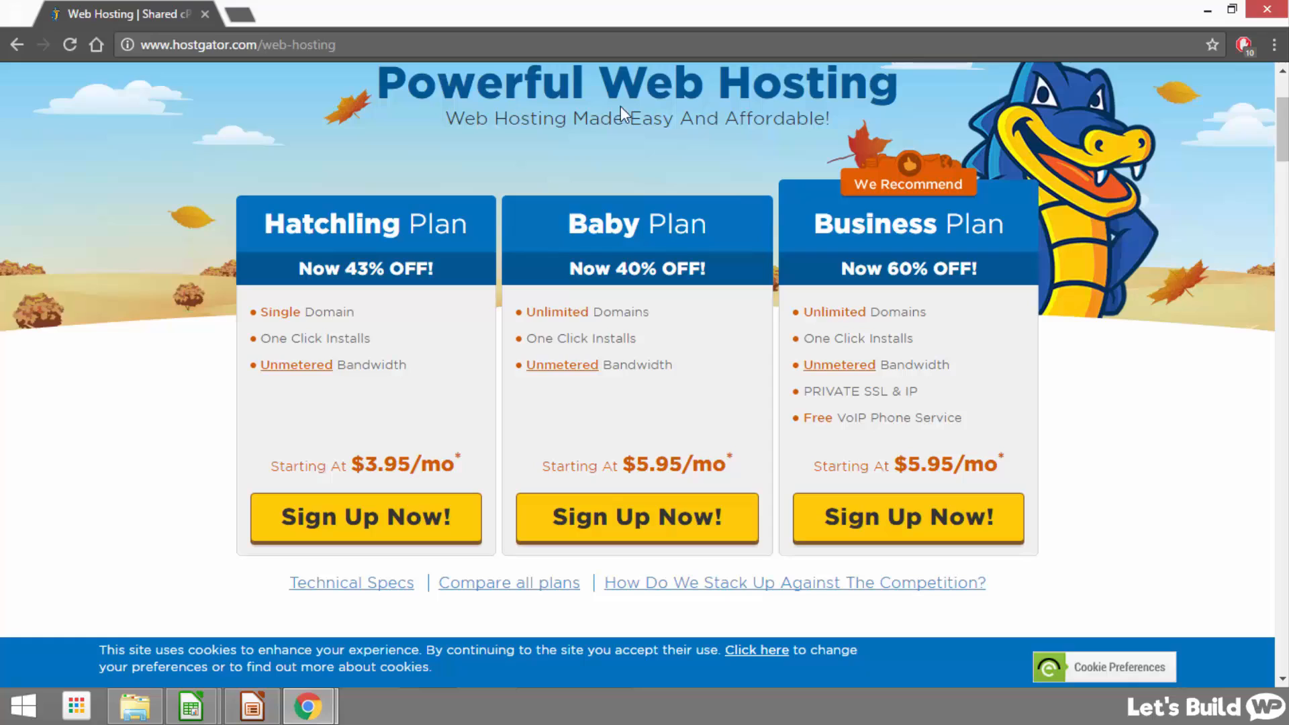
mouse_move(180, 250)
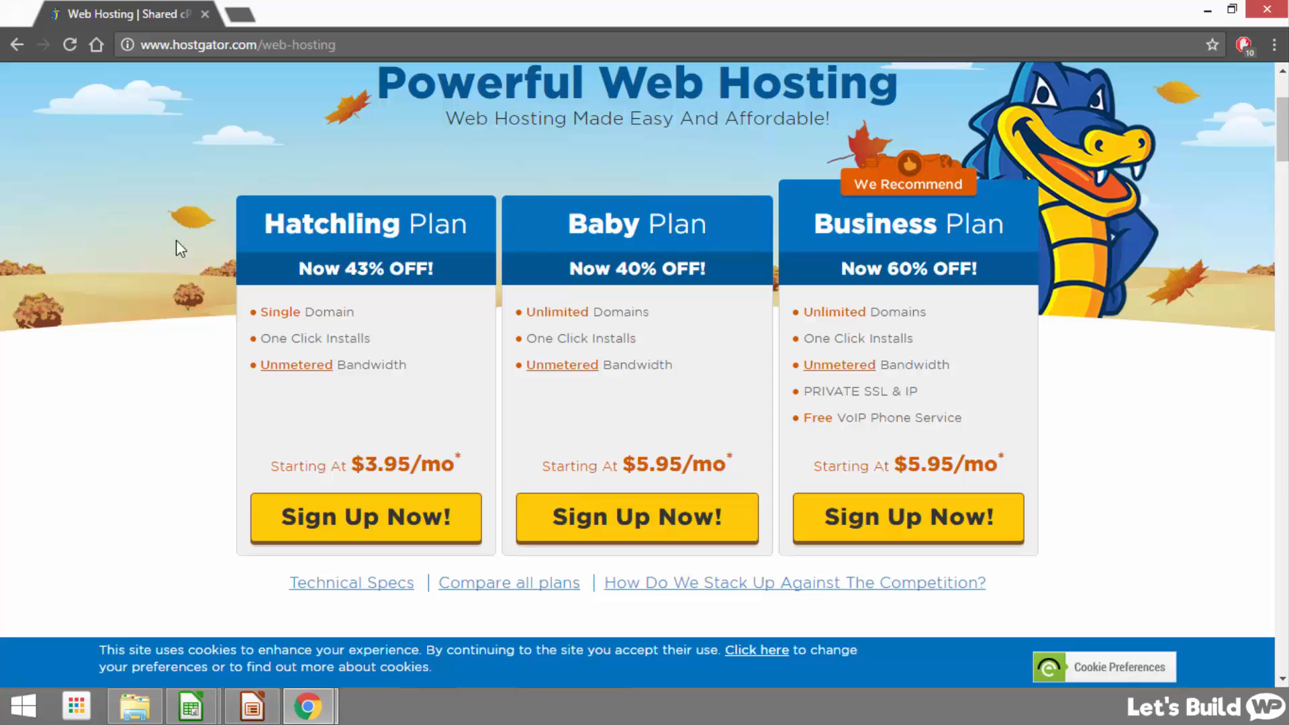
mouse_move(325, 239)
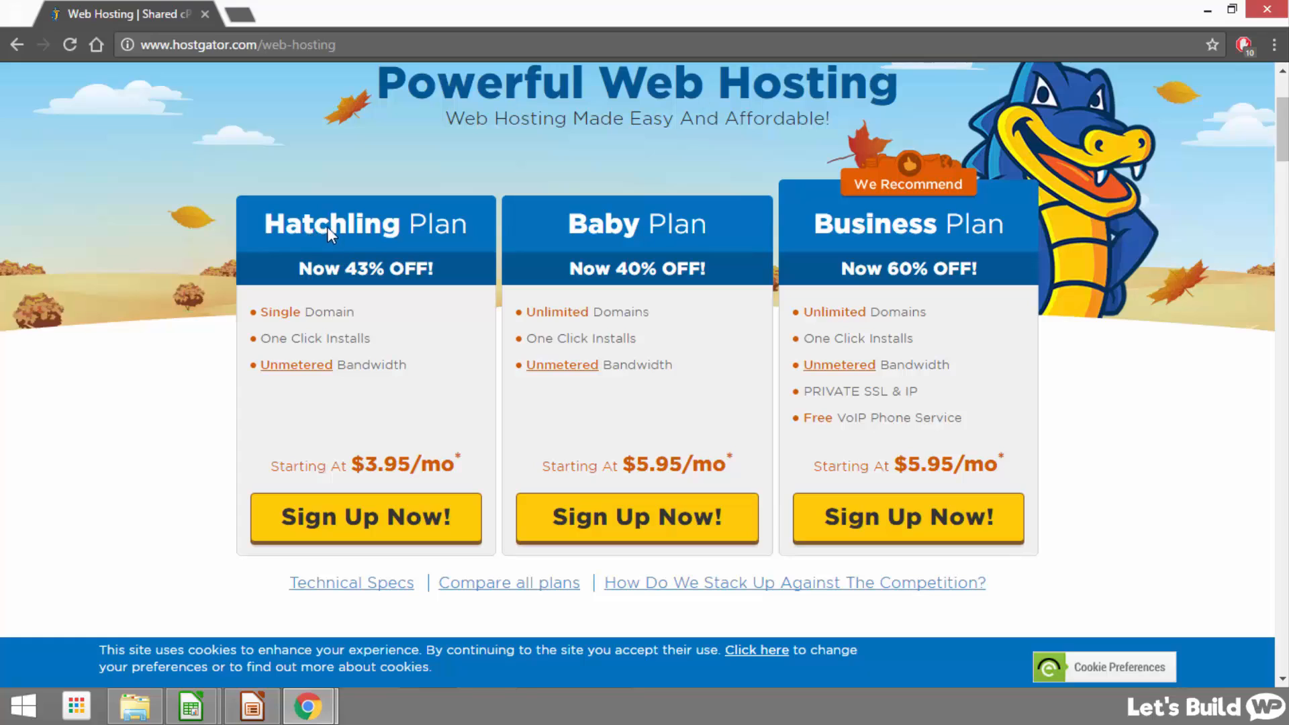
mouse_move(375, 585)
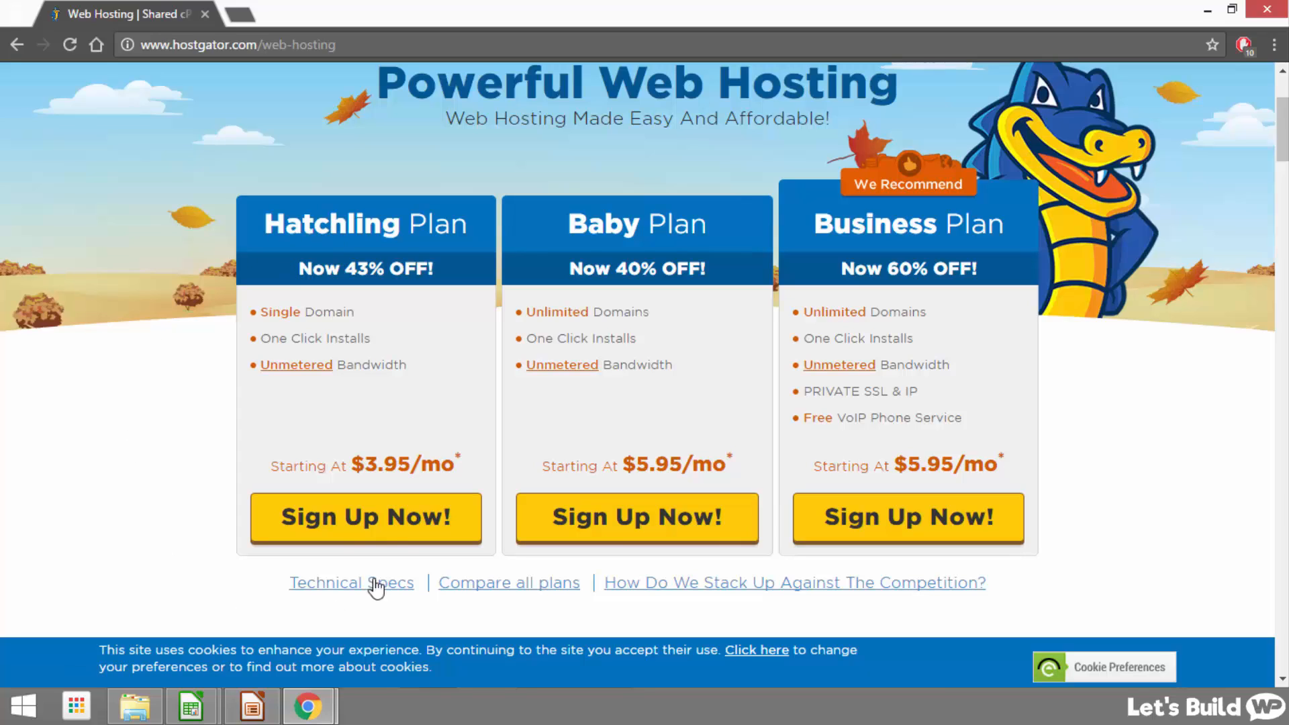
mouse_move(366, 518)
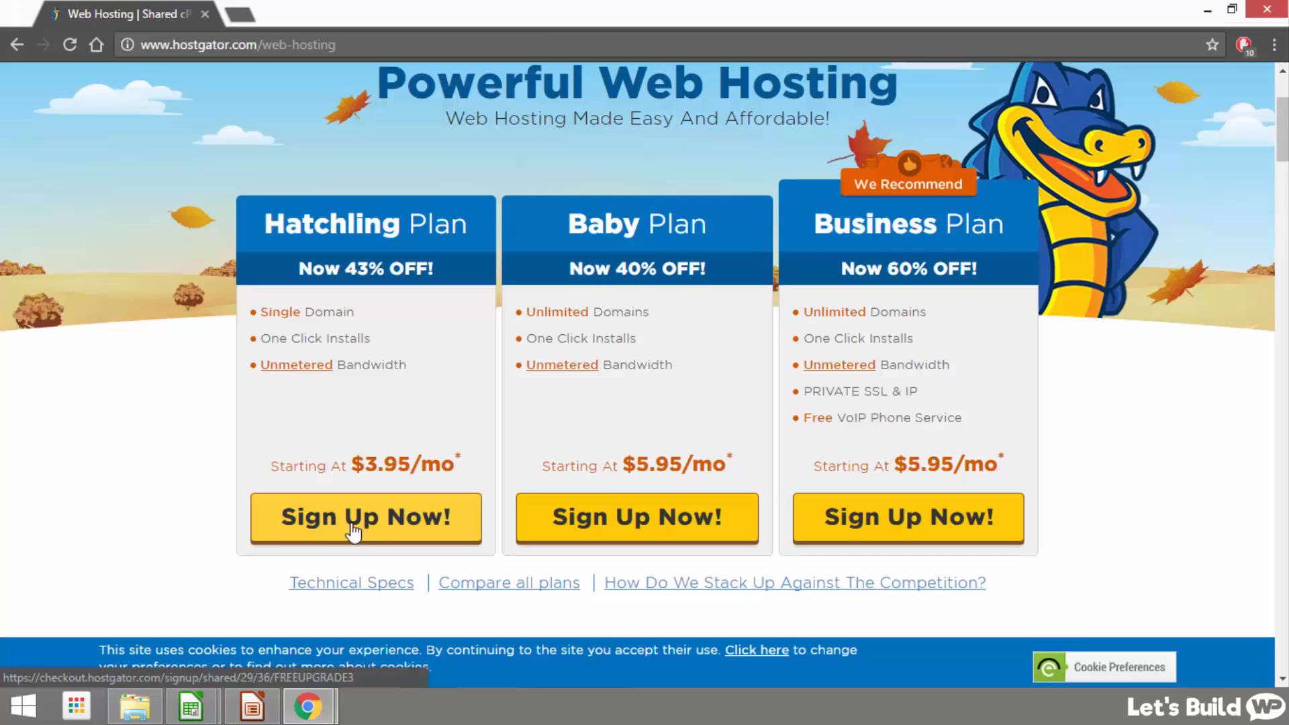
Sign up for Hatchling and register learnwpforfree with the .com extension
left_click(365, 517)
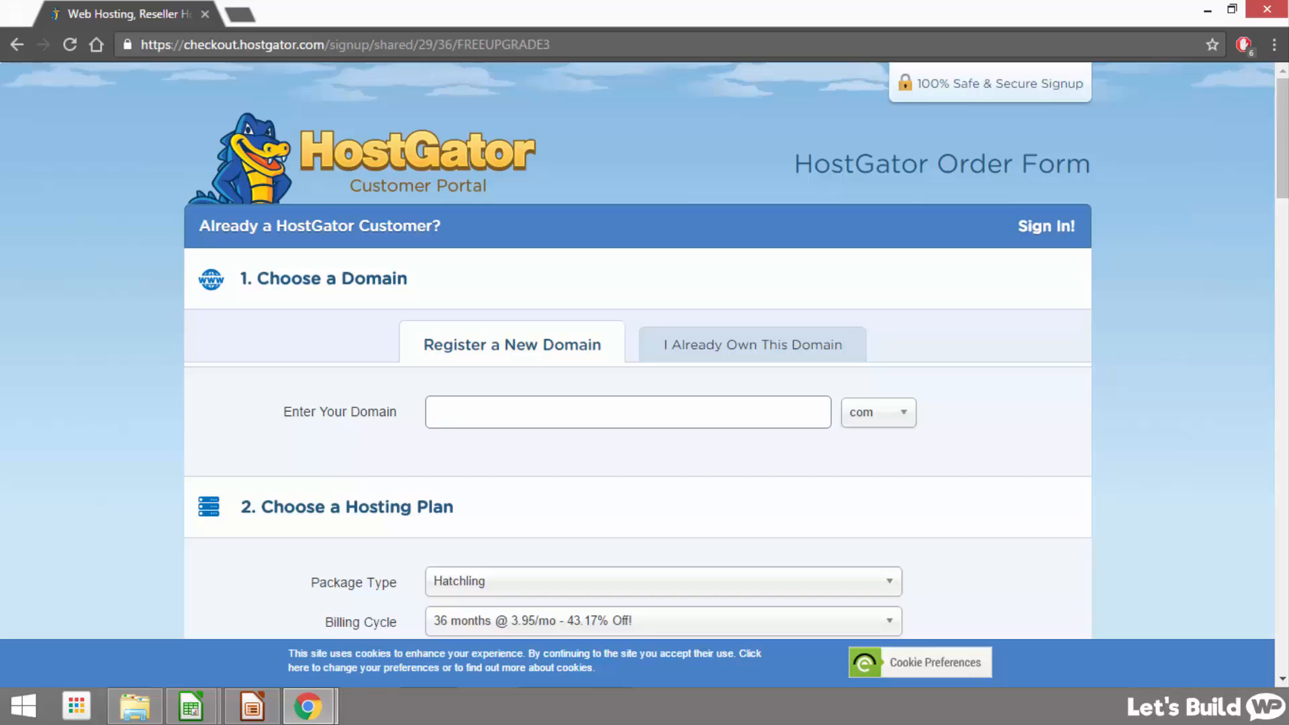
mouse_move(292, 450)
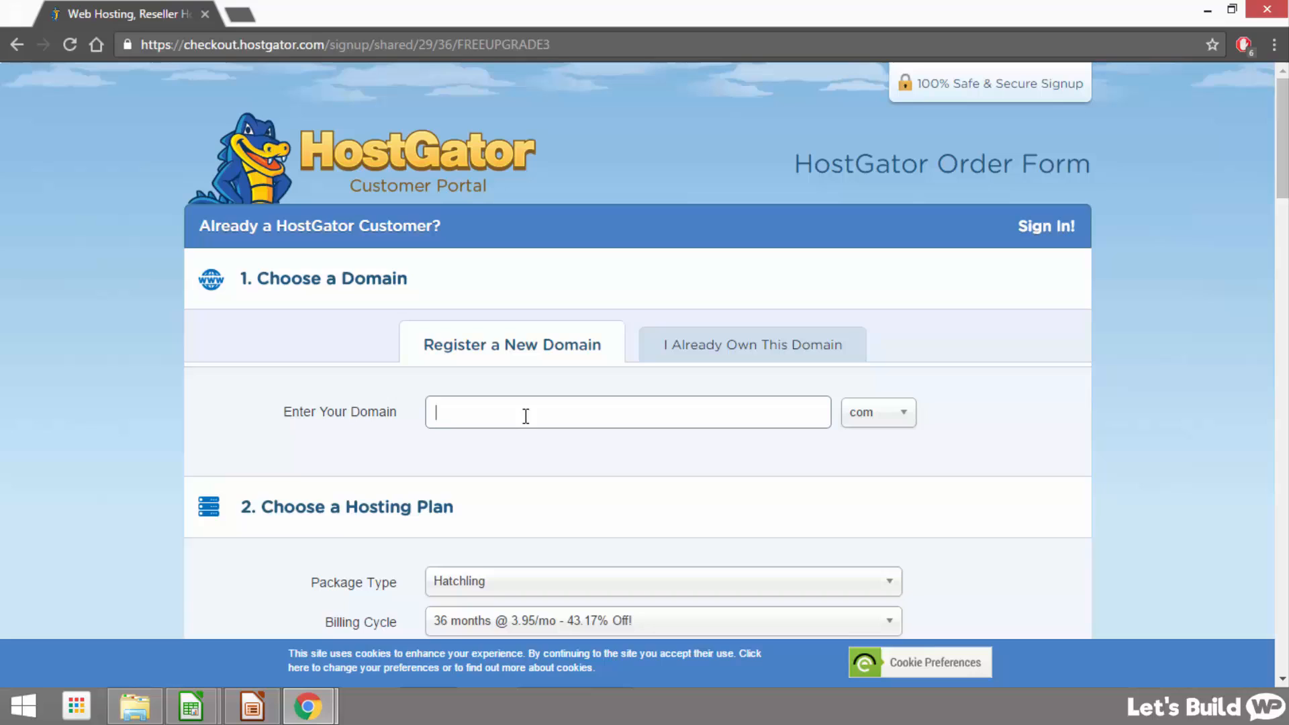
type("learnwp")
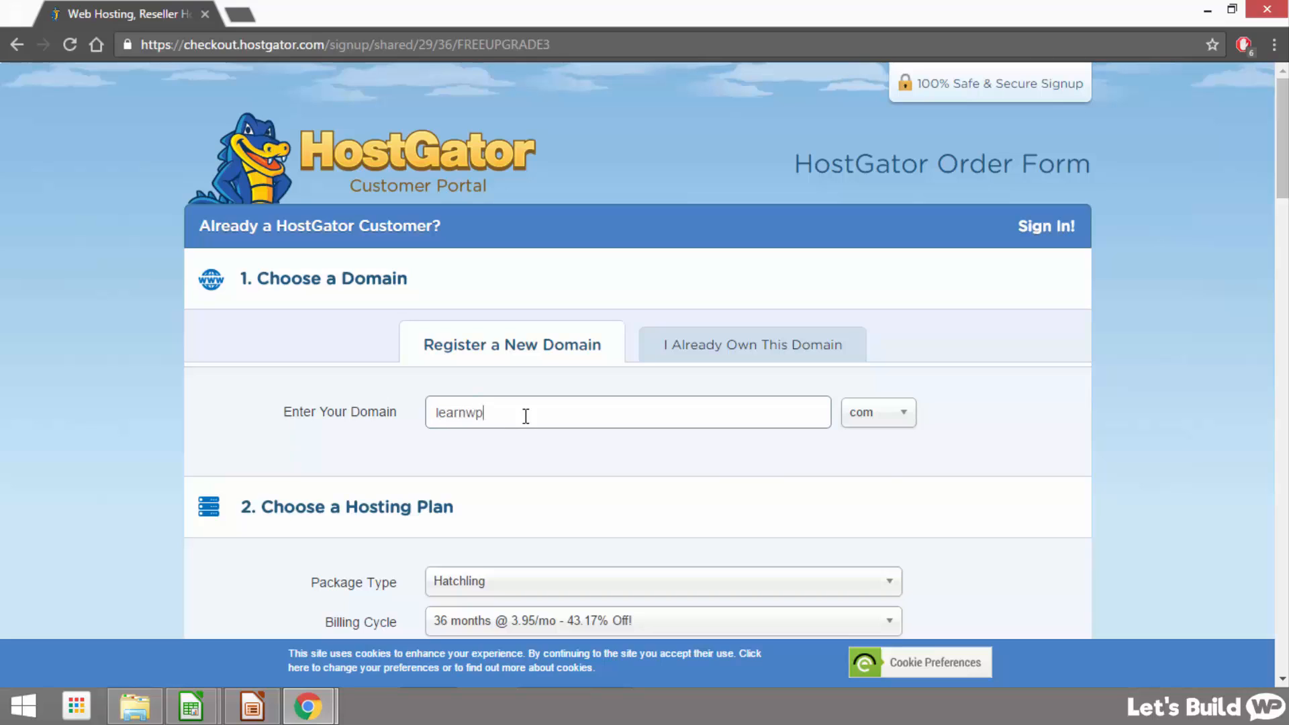
type("for")
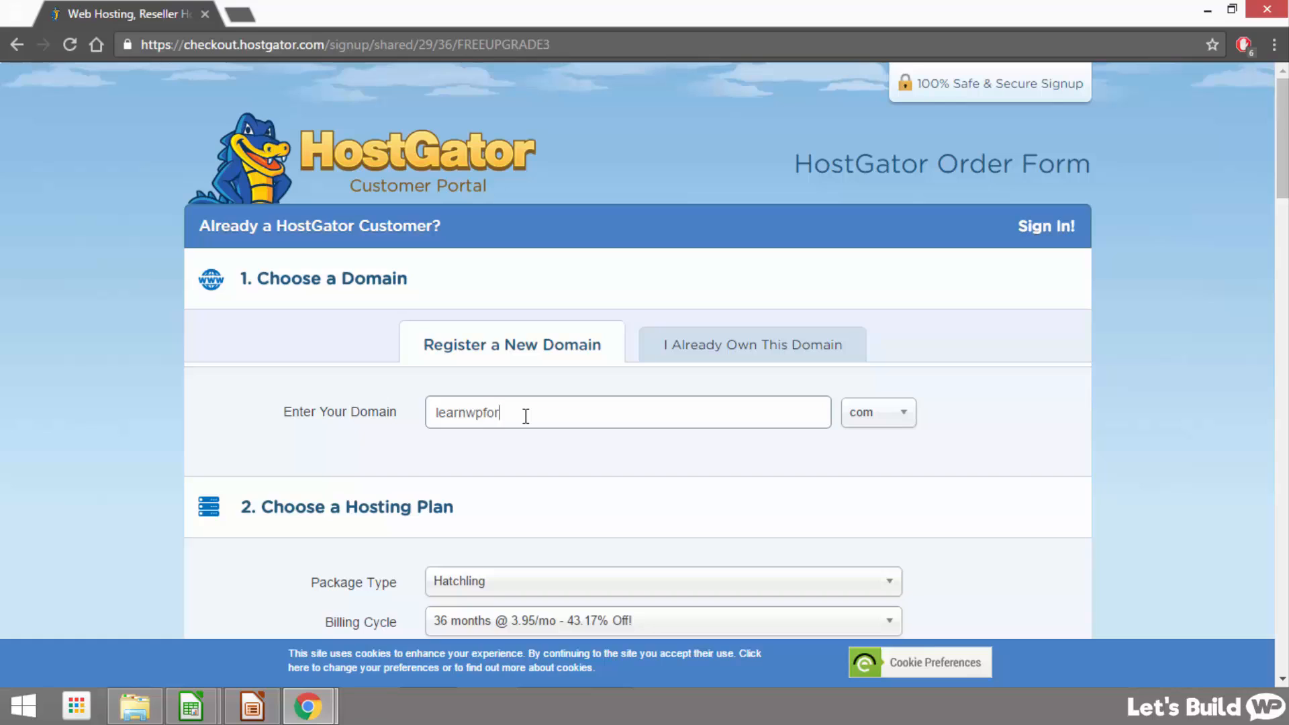
type("free")
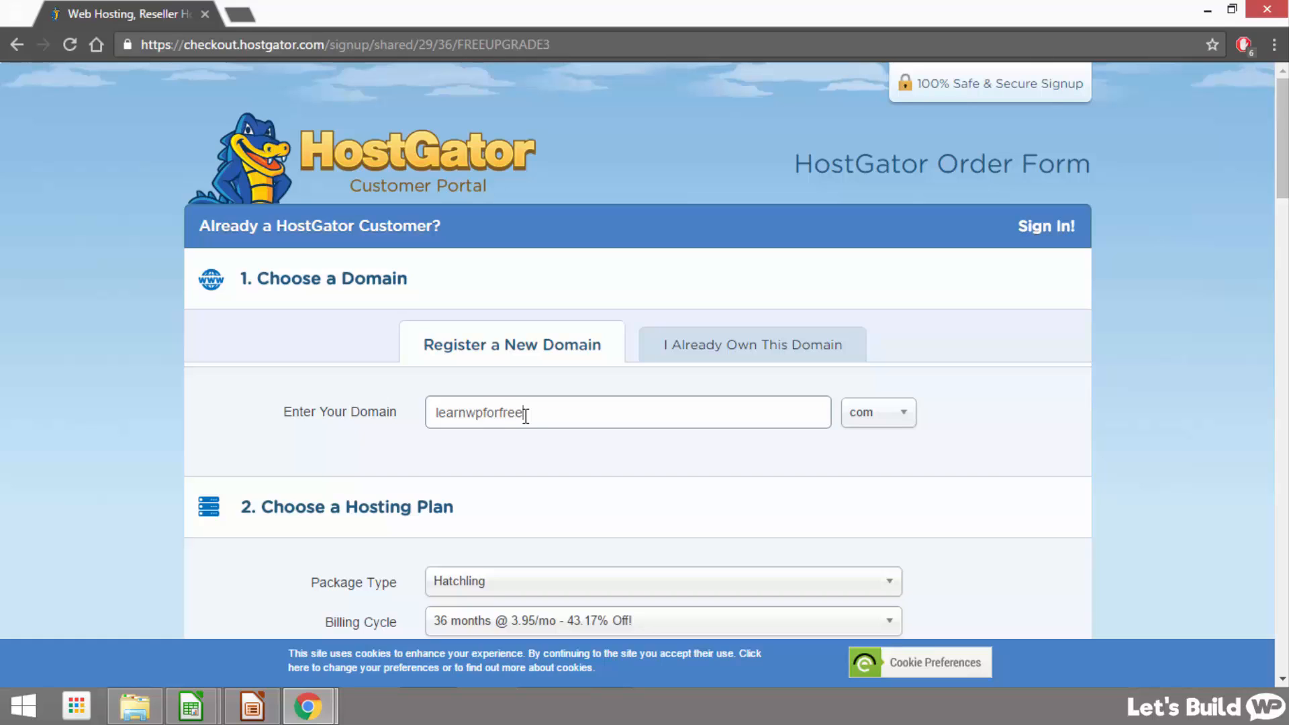
left_click(877, 412)
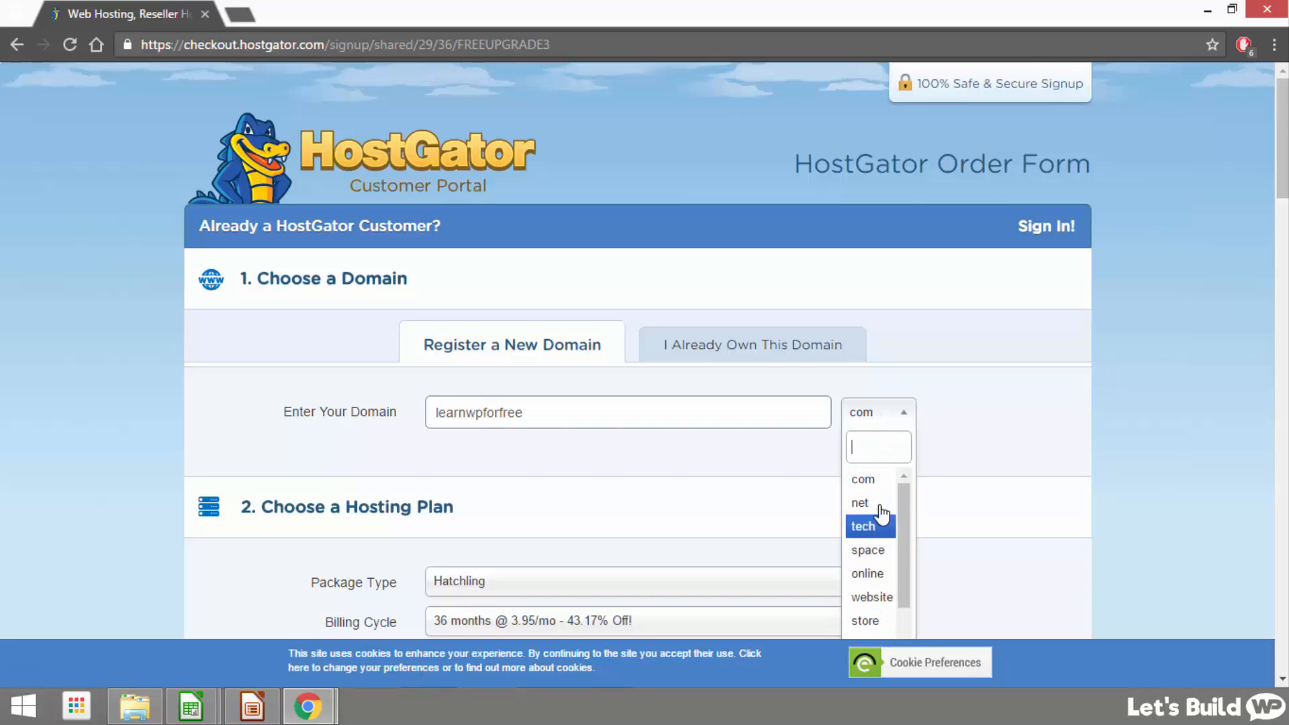
mouse_move(872, 479)
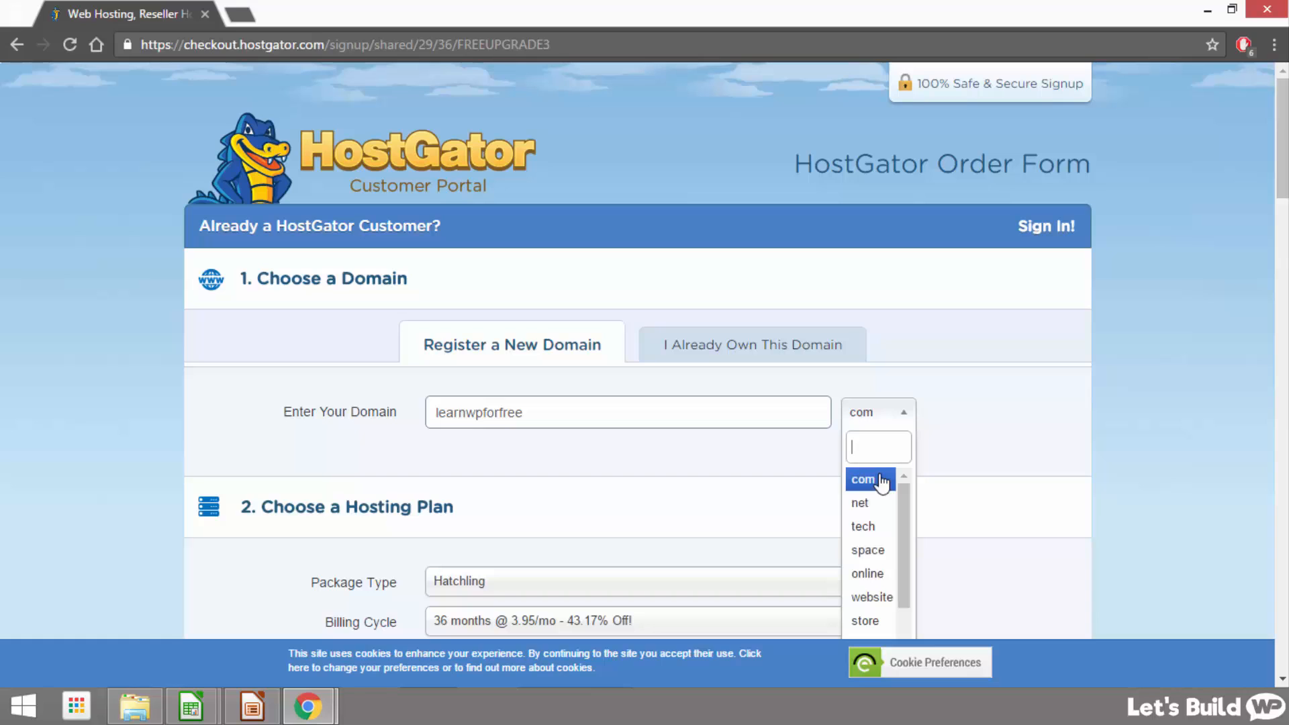
left_click(864, 480)
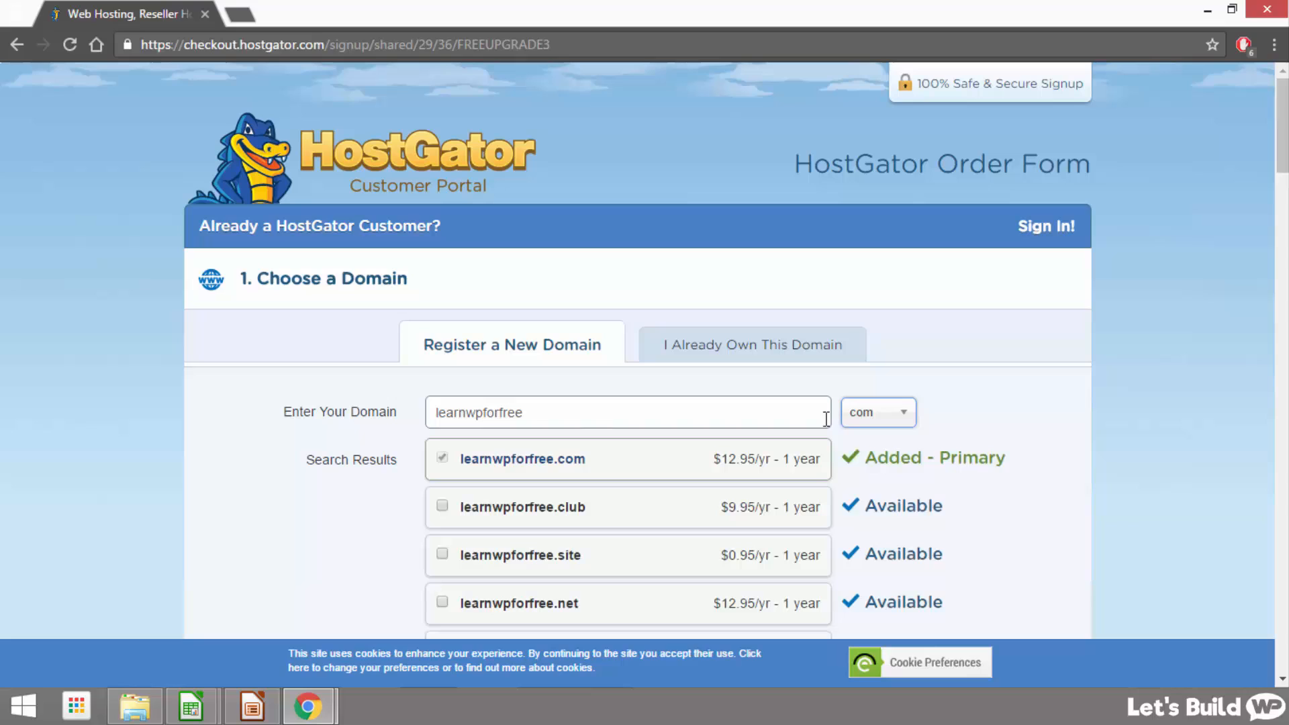
mouse_move(1038, 509)
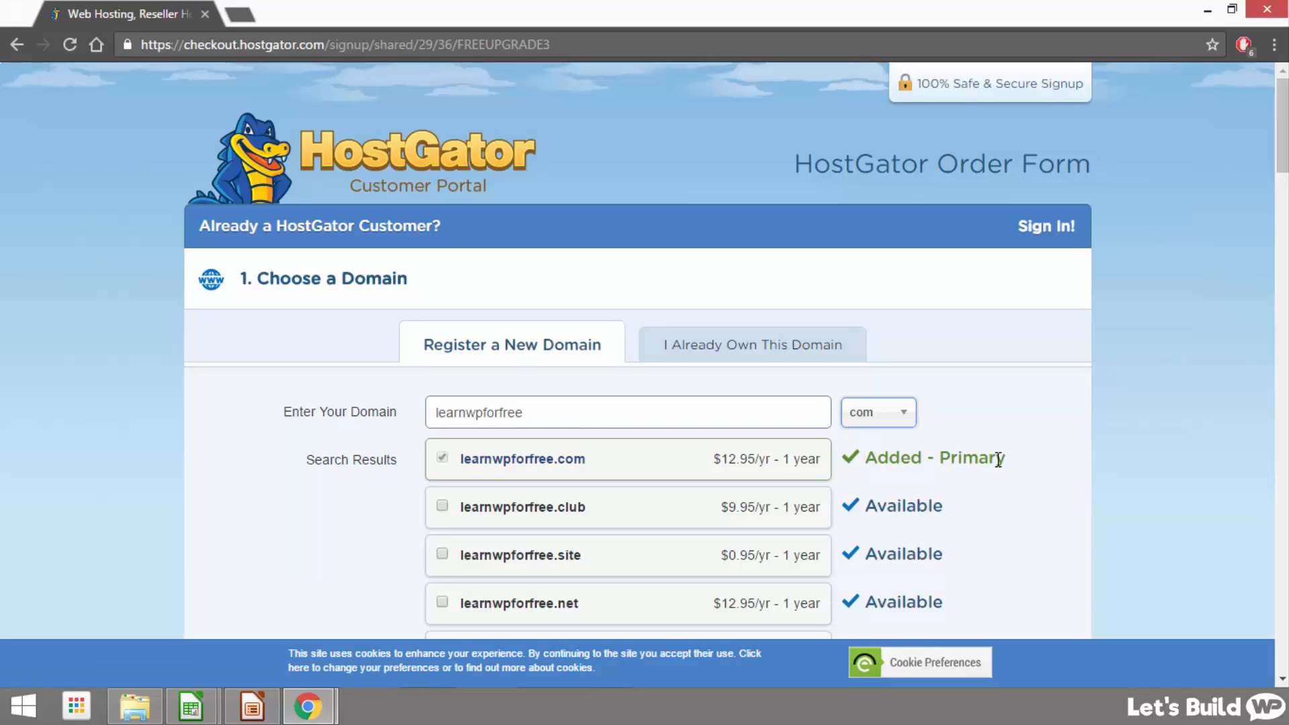
mouse_move(618, 479)
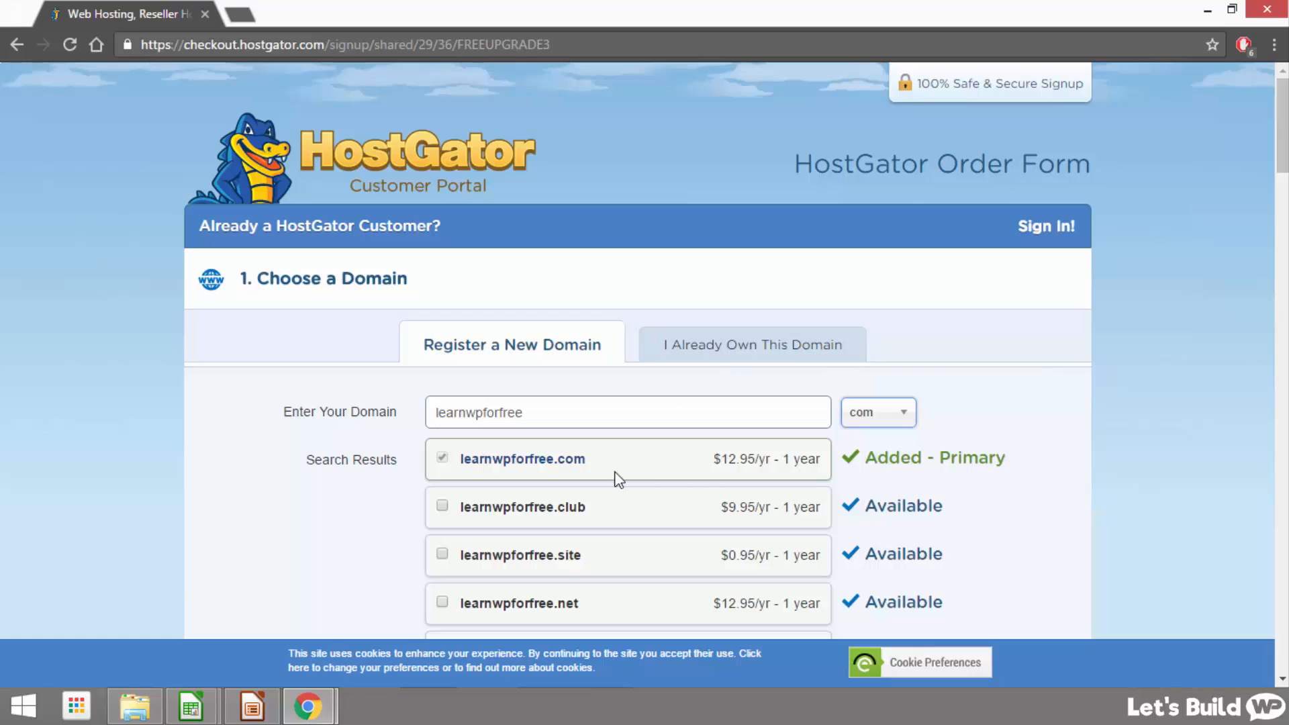
mouse_move(633, 466)
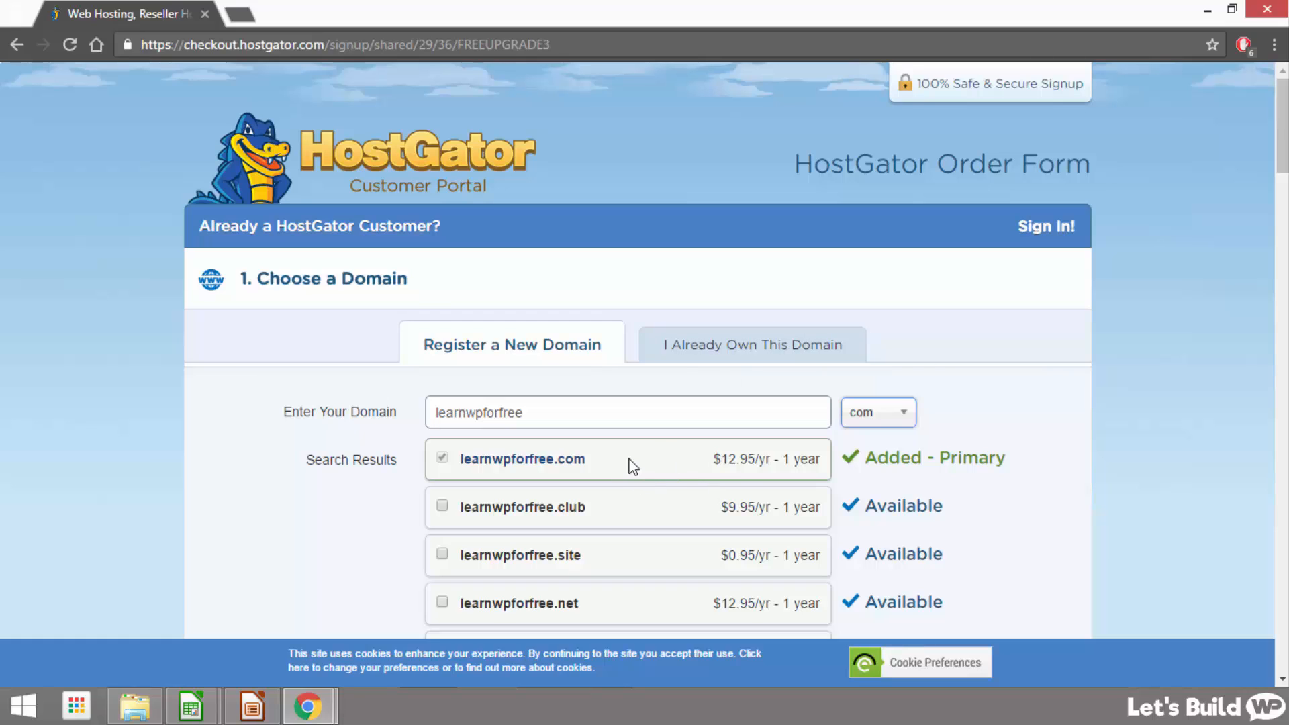
mouse_move(906, 466)
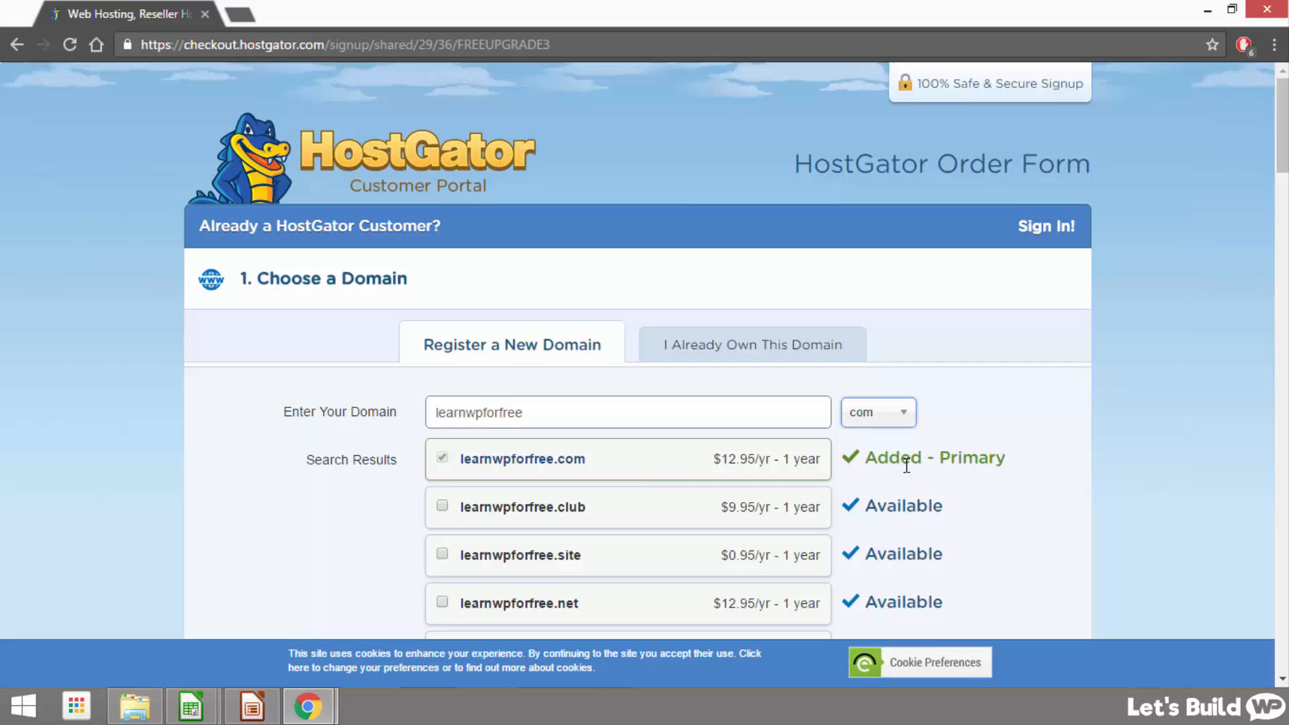
mouse_move(996, 507)
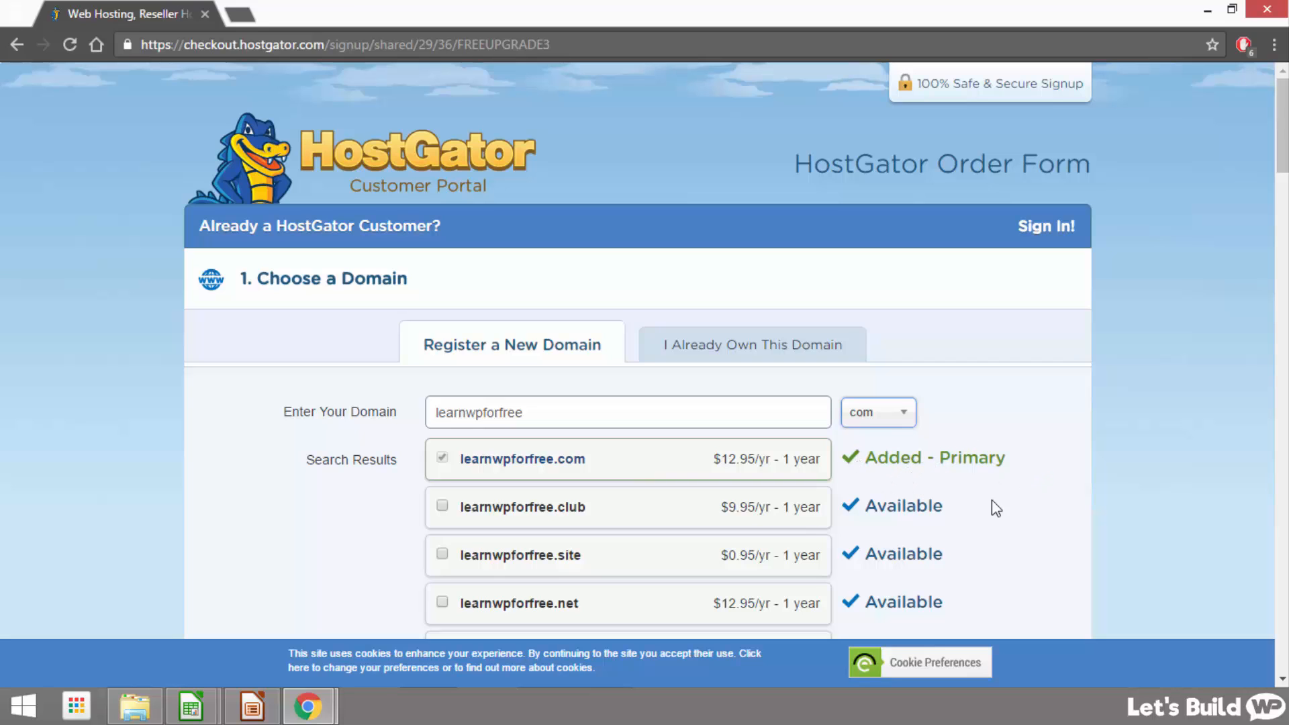
scroll("down", 3)
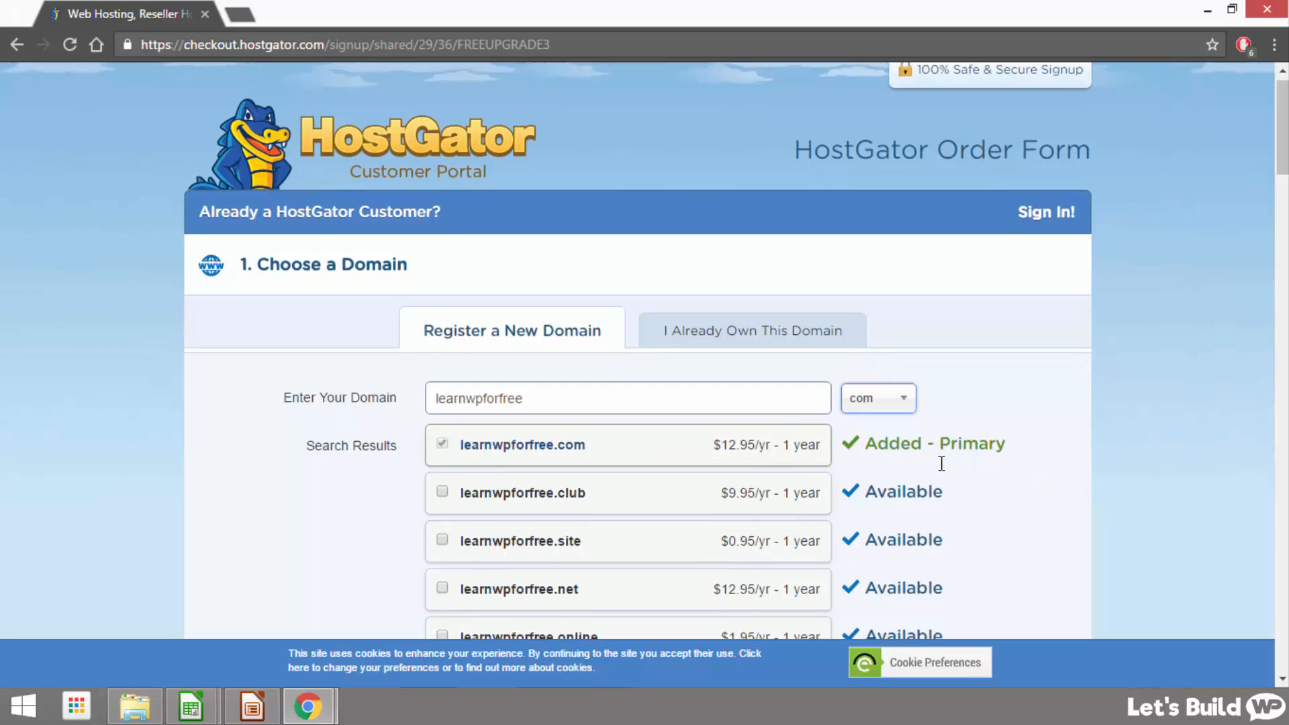
scroll("down", 3)
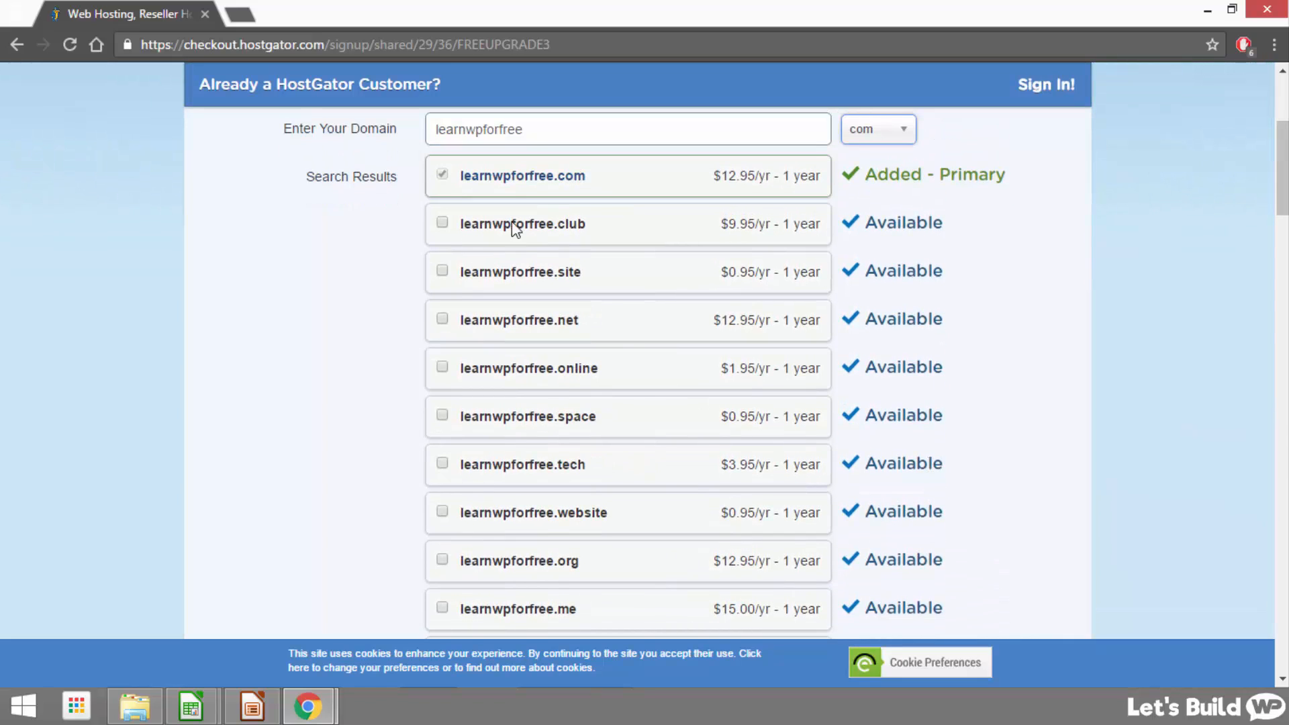
mouse_move(506, 344)
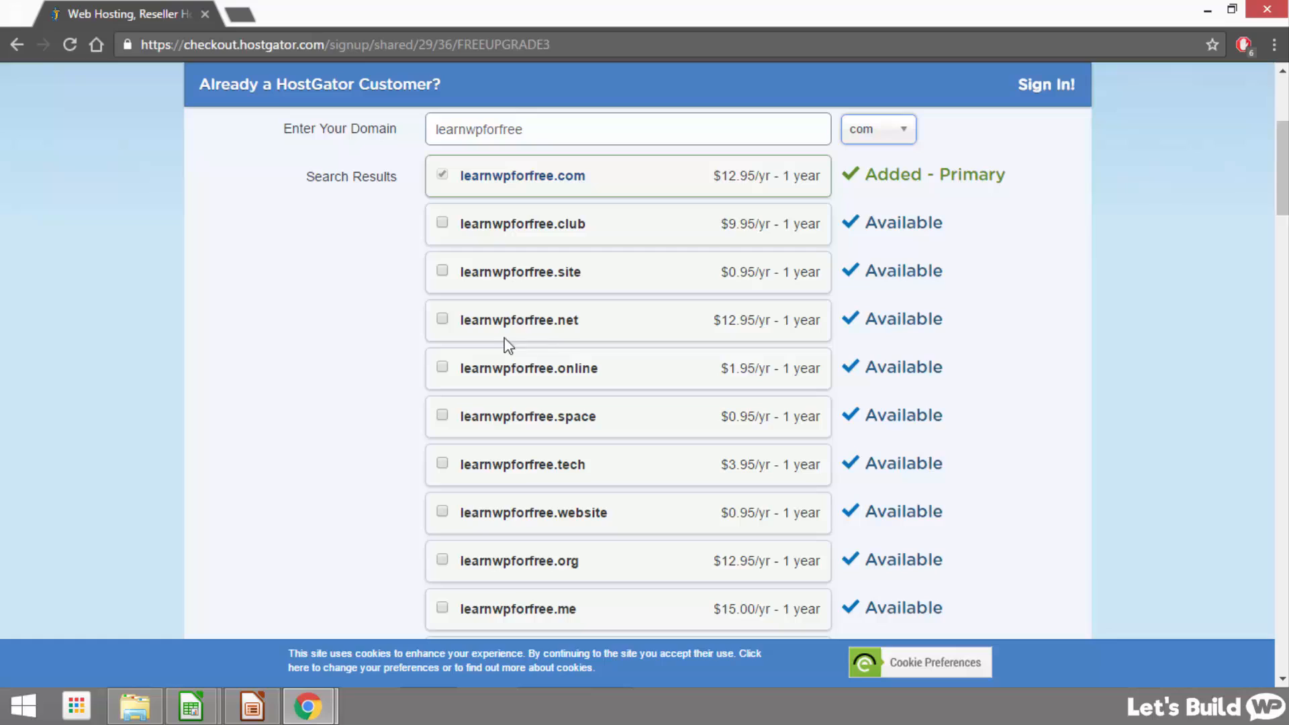
mouse_move(537, 584)
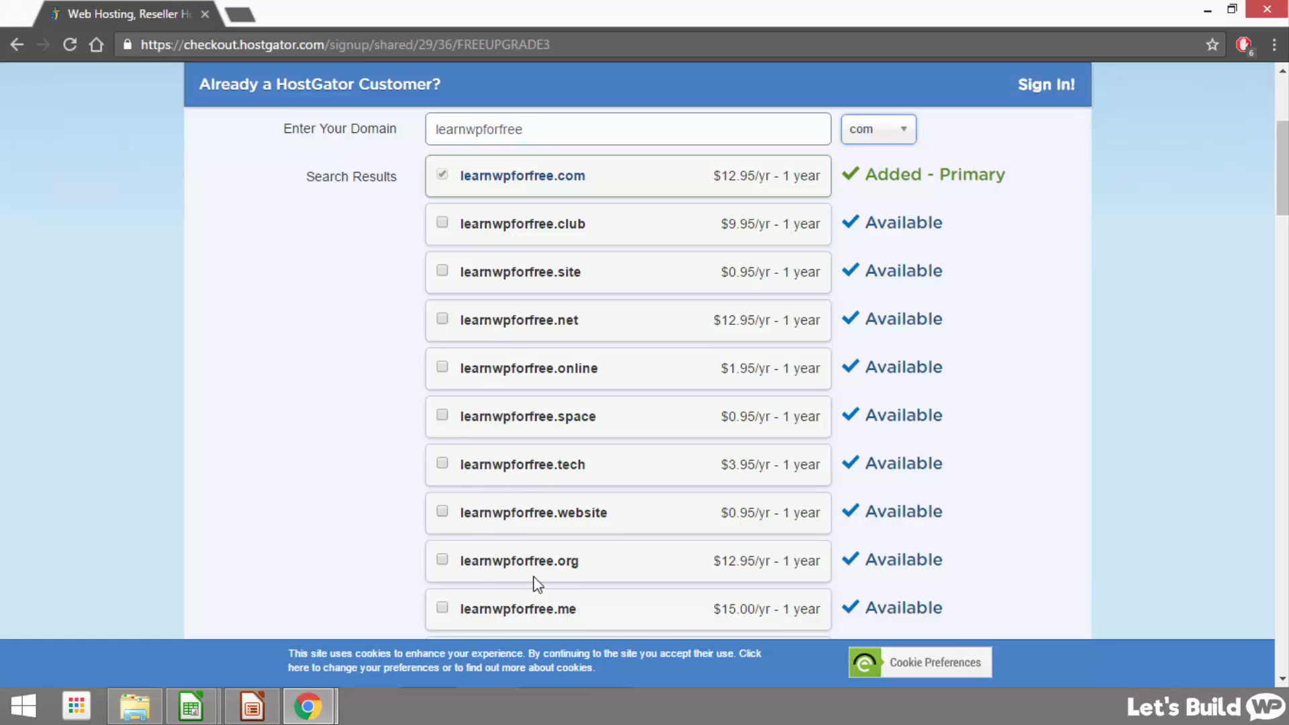
mouse_move(485, 195)
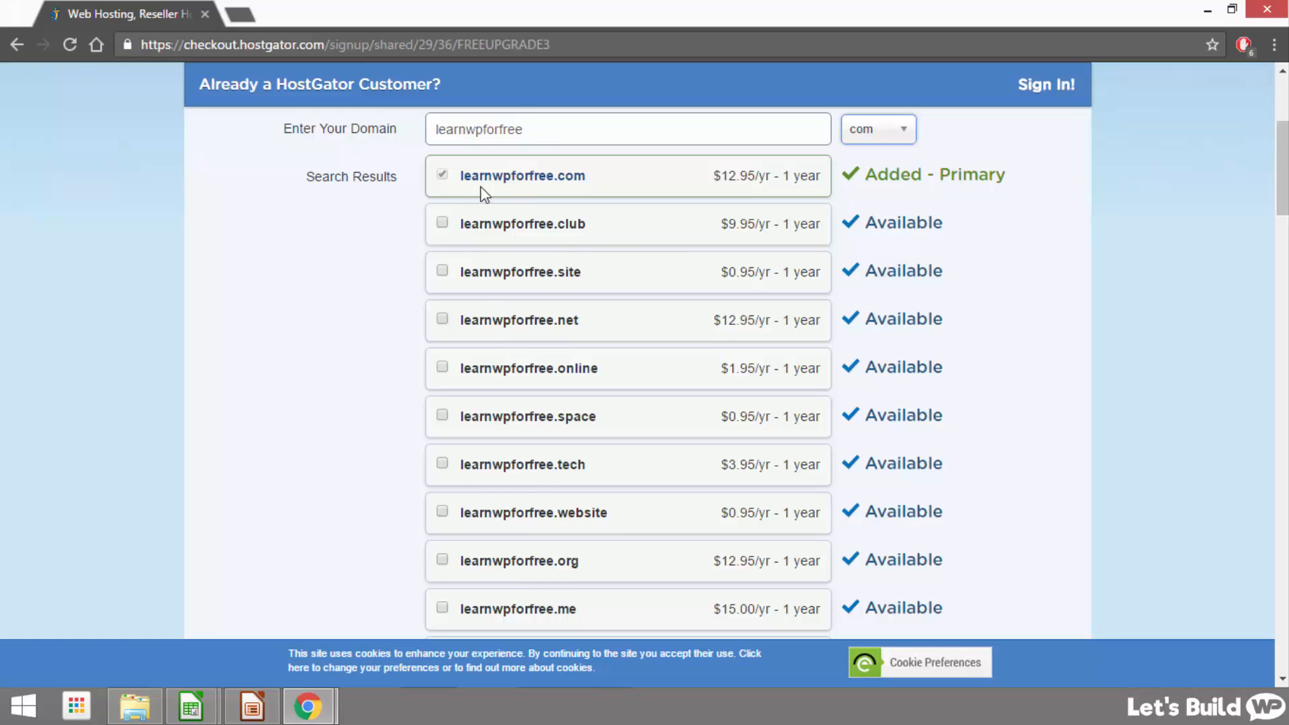
Untick Add Domain Privacy Protection for learnwpforfree.com on the order form
scroll("down", 3)
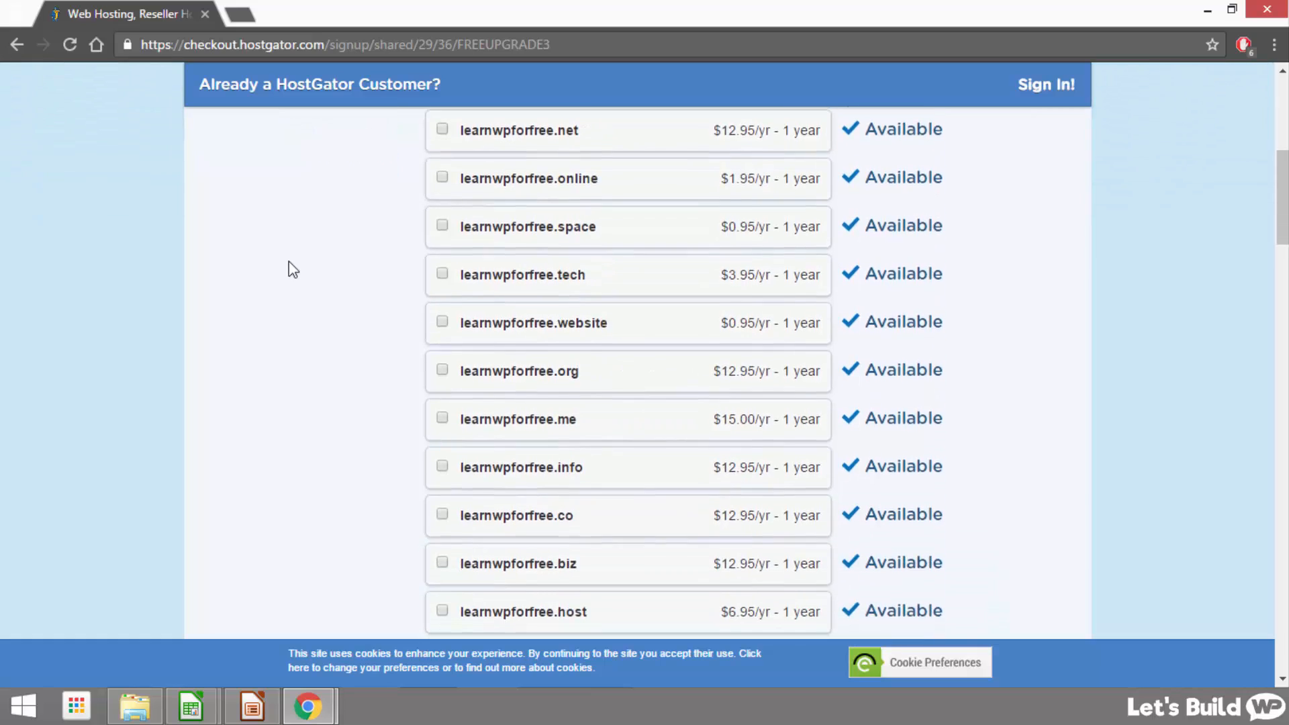
scroll("down", 3)
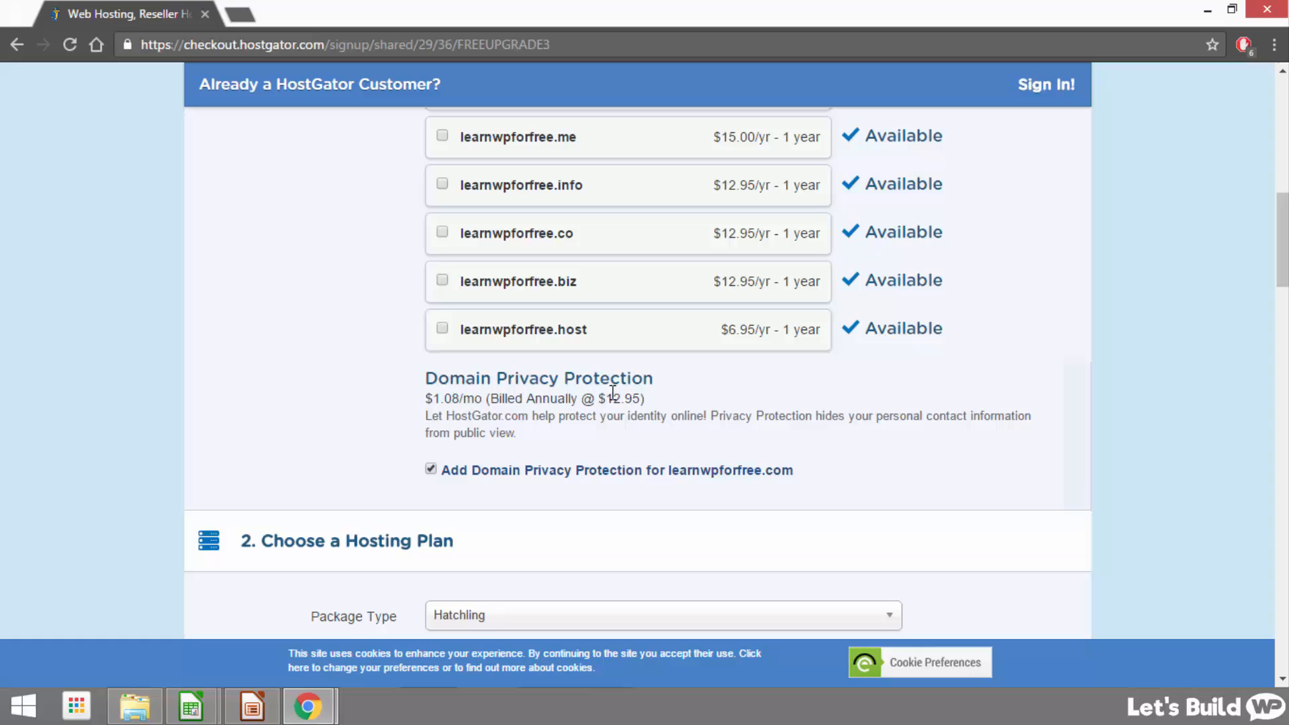
mouse_move(250, 375)
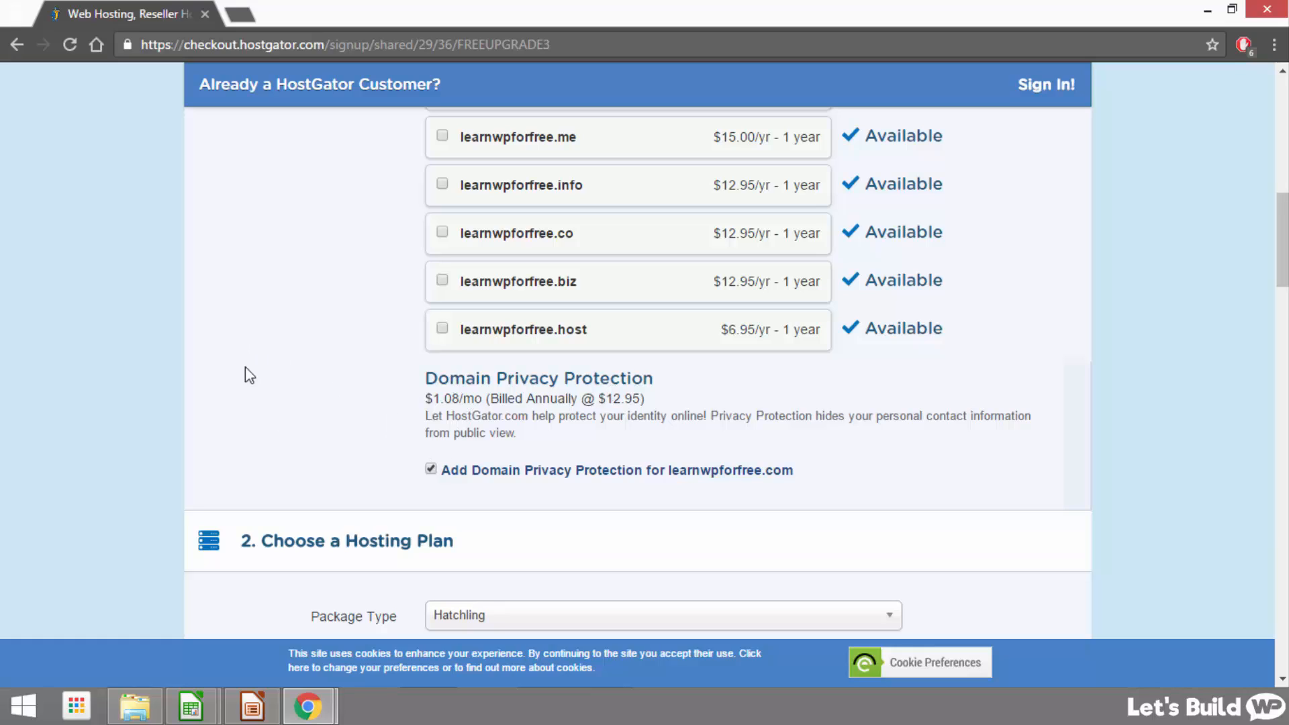
mouse_move(599, 440)
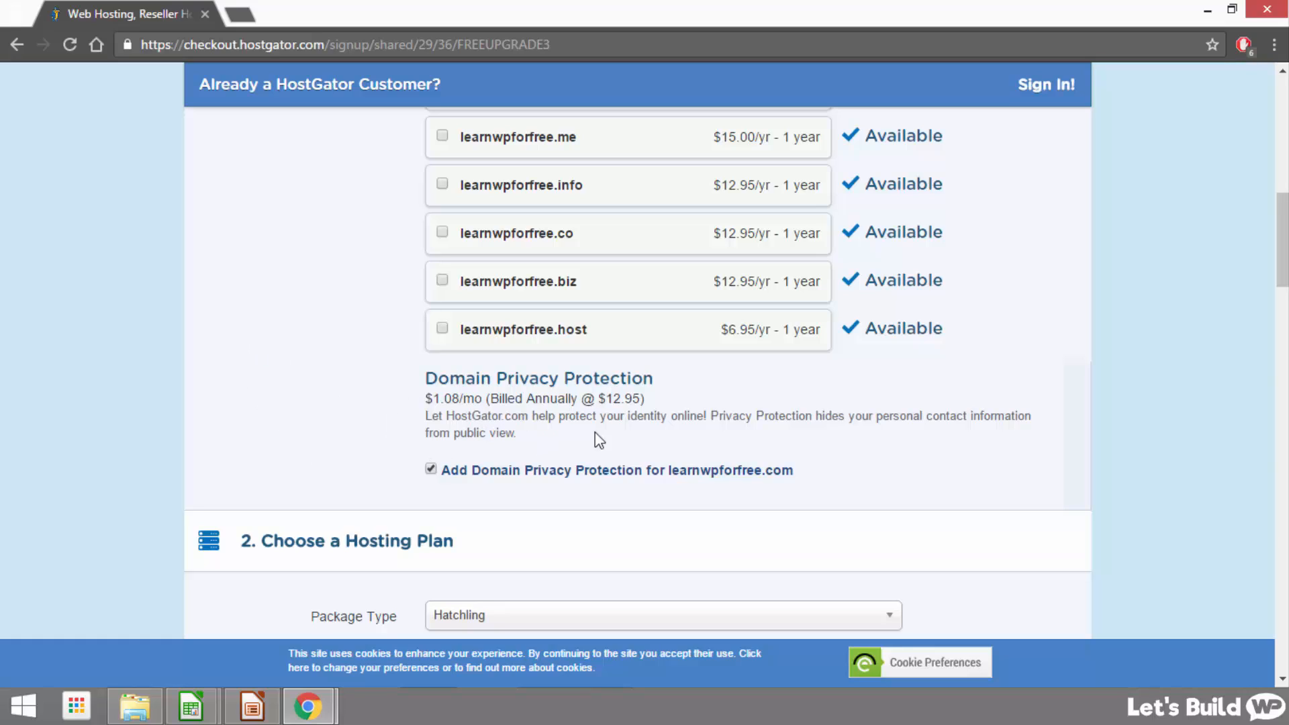
mouse_move(732, 459)
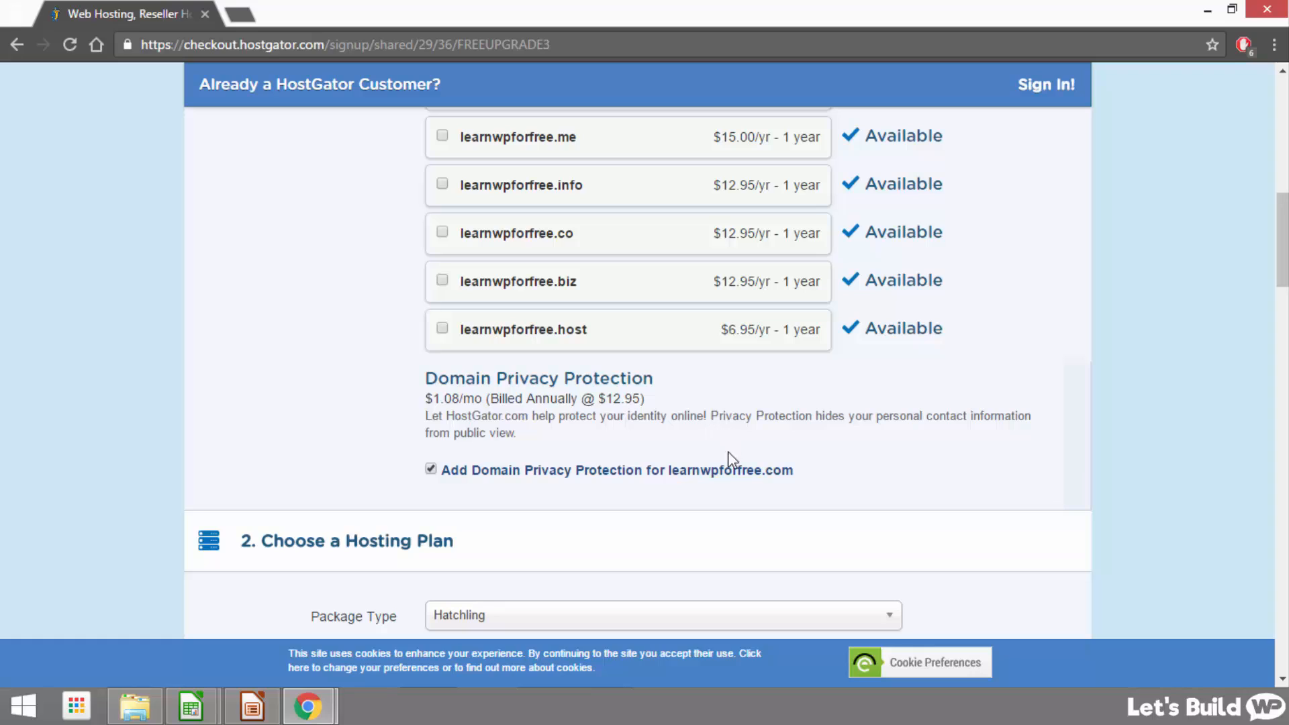
mouse_move(1022, 438)
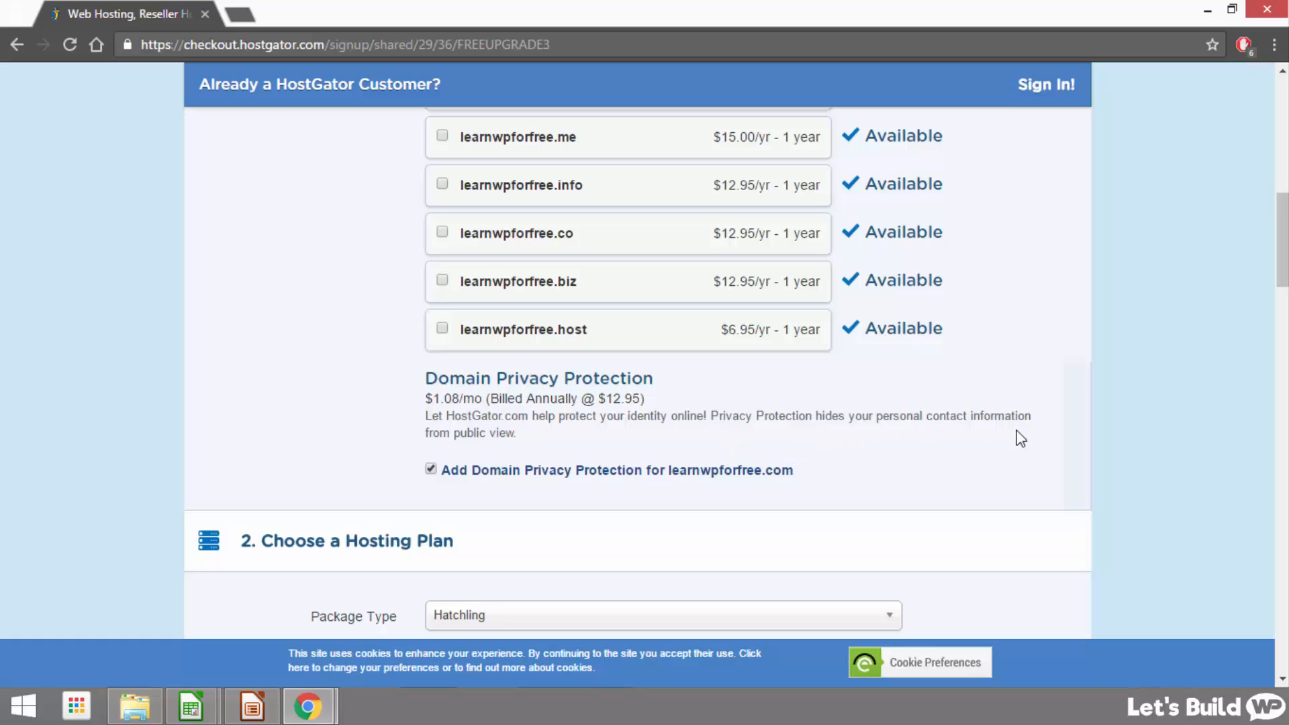
mouse_move(201, 371)
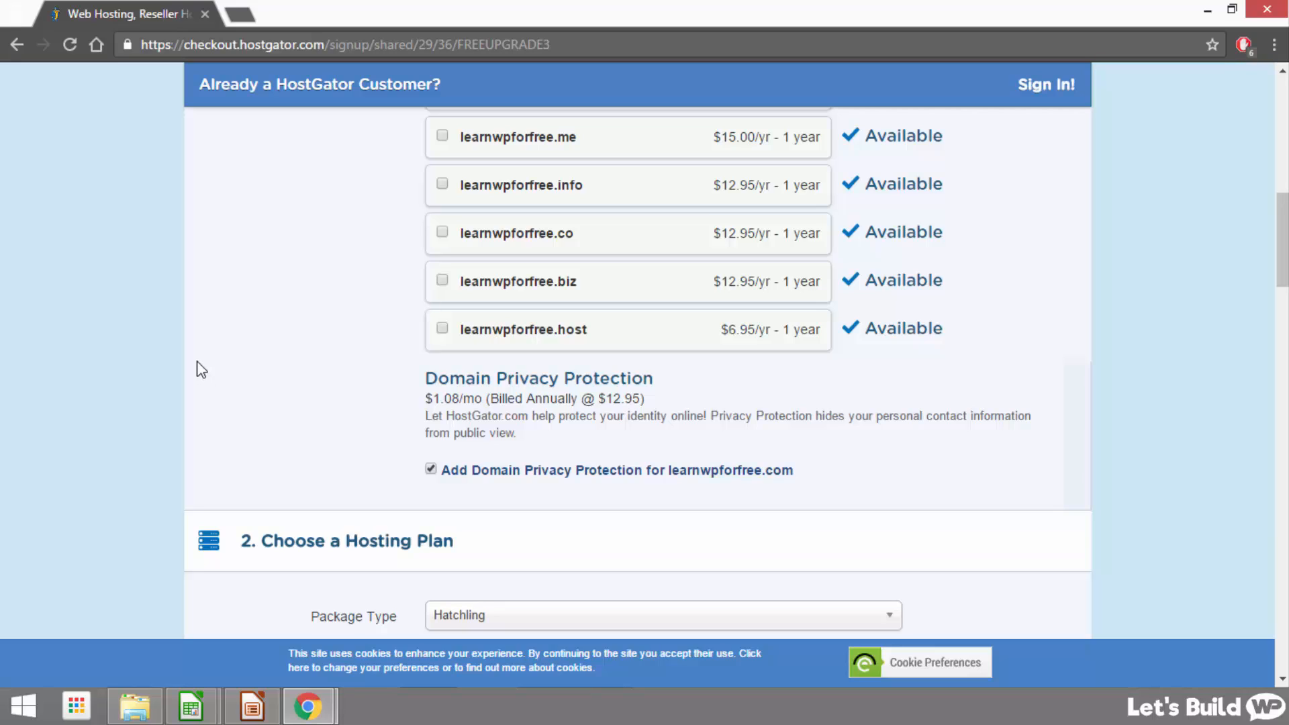
mouse_move(658, 388)
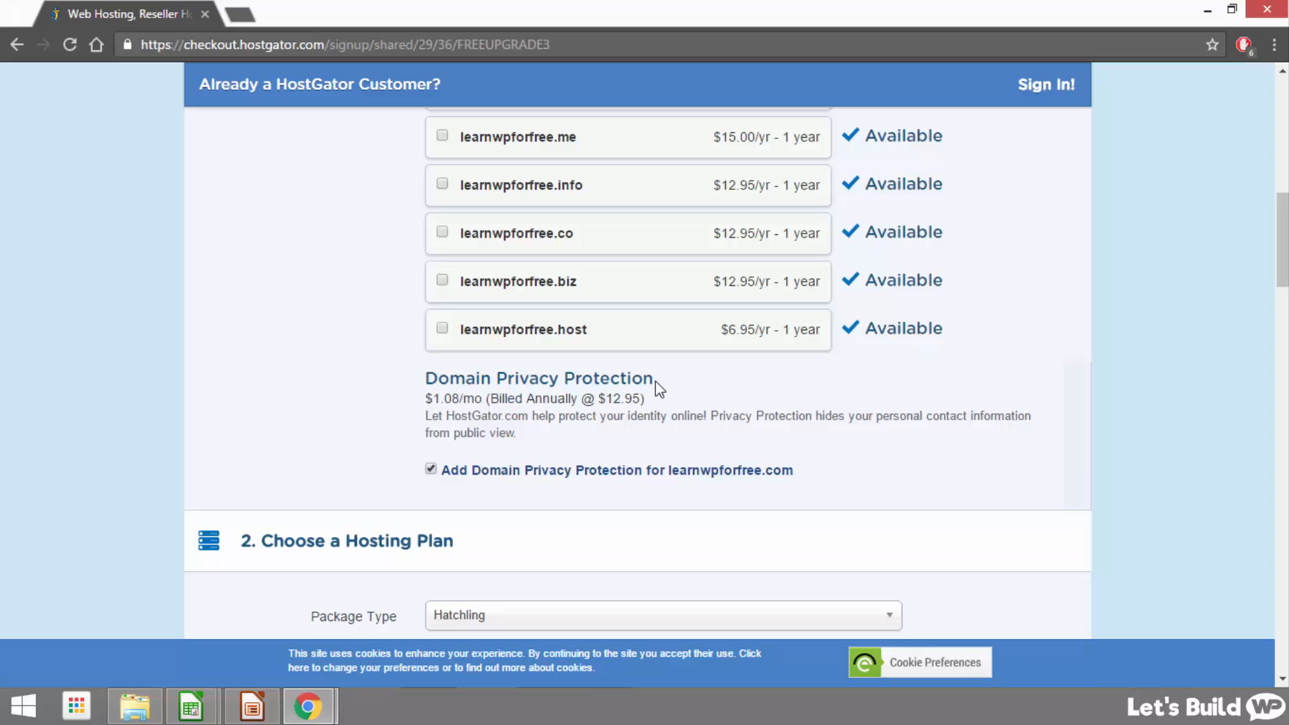
mouse_move(186, 387)
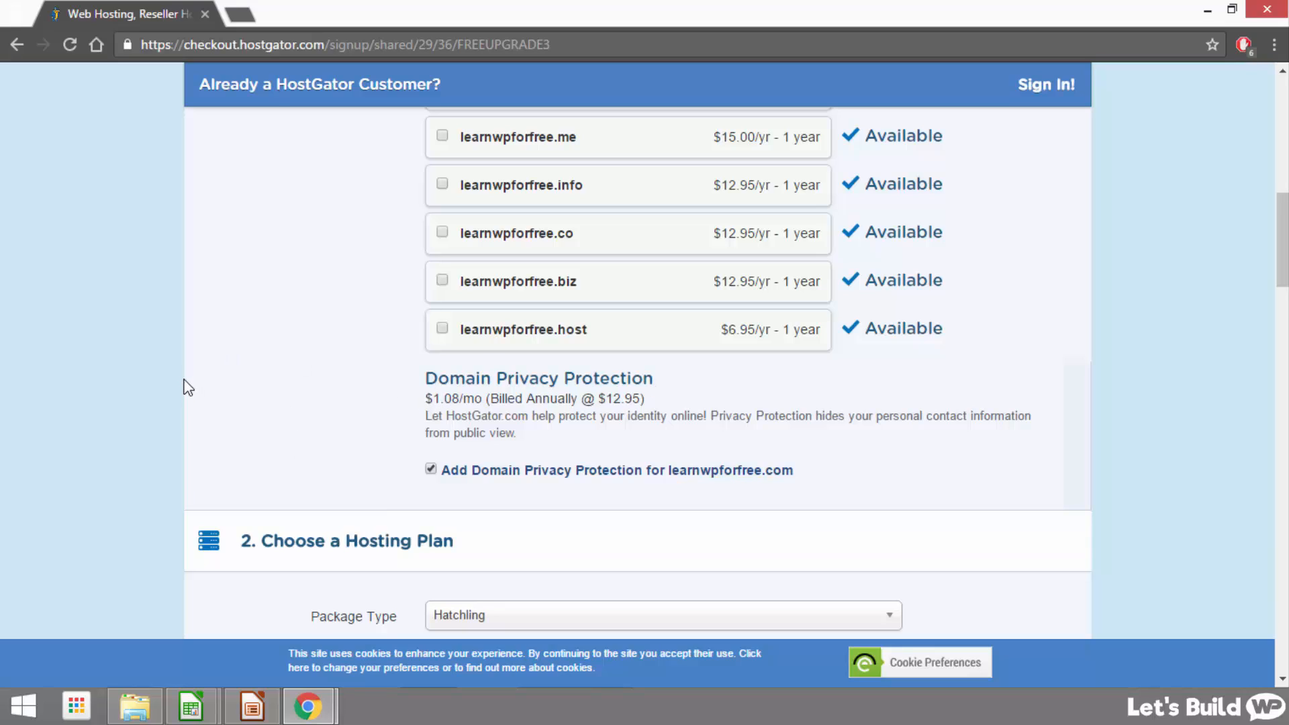
mouse_move(190, 367)
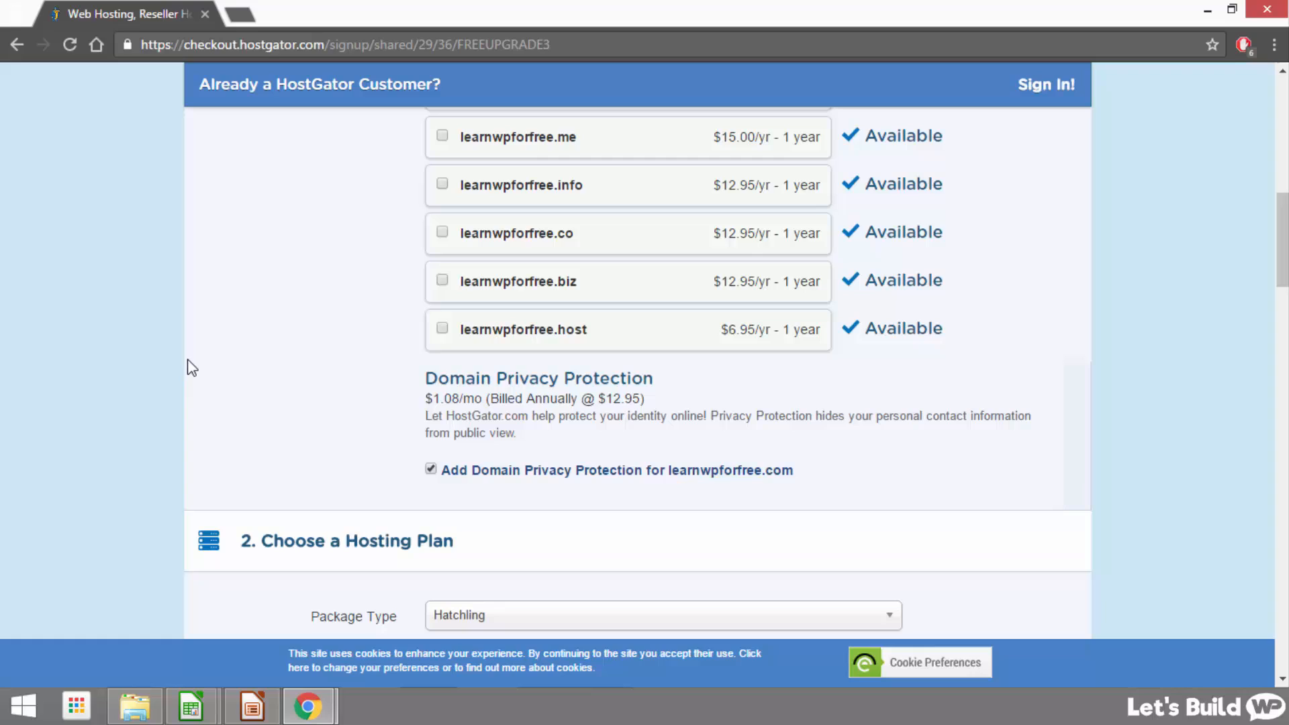
mouse_move(435, 489)
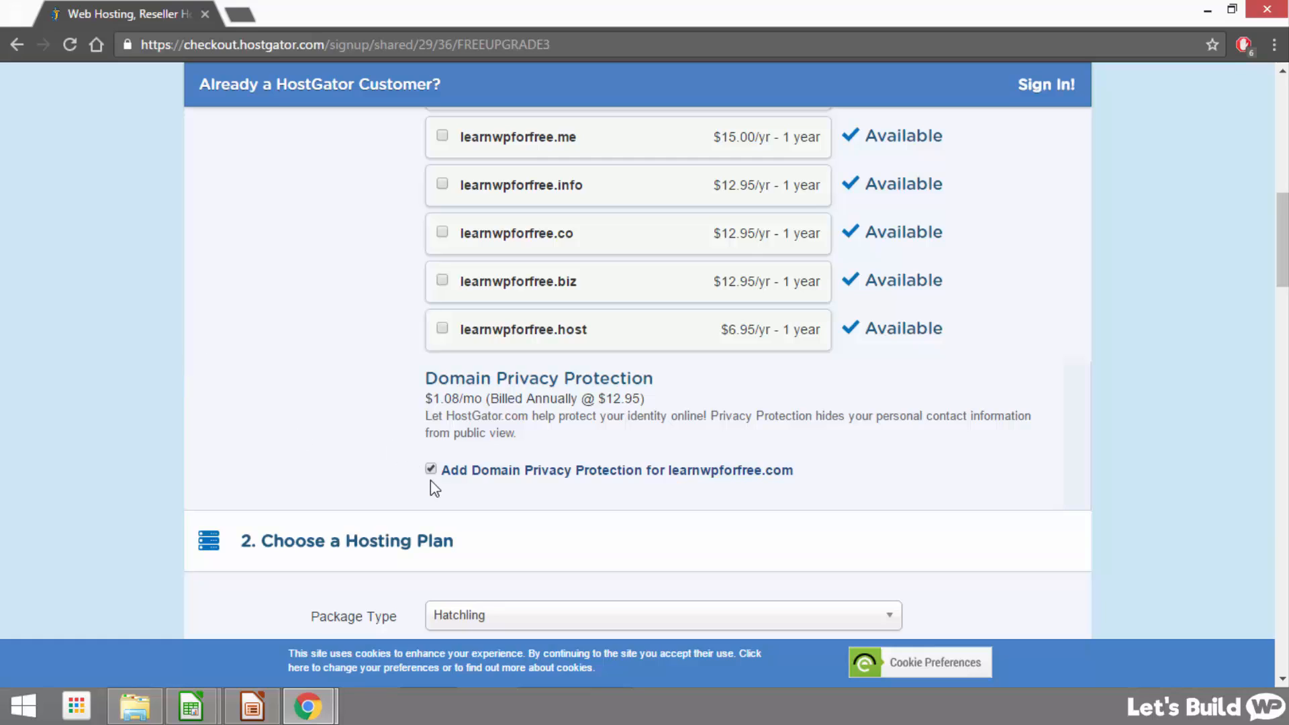
left_click(431, 468)
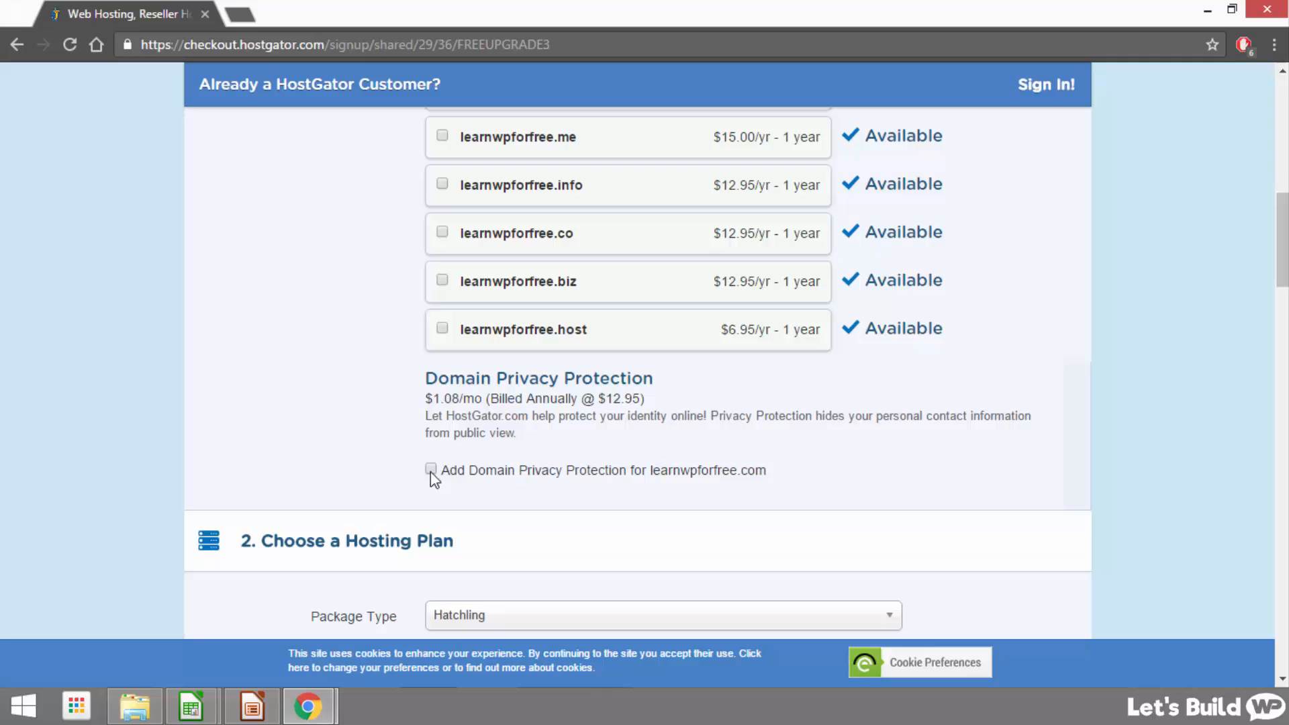
mouse_move(294, 365)
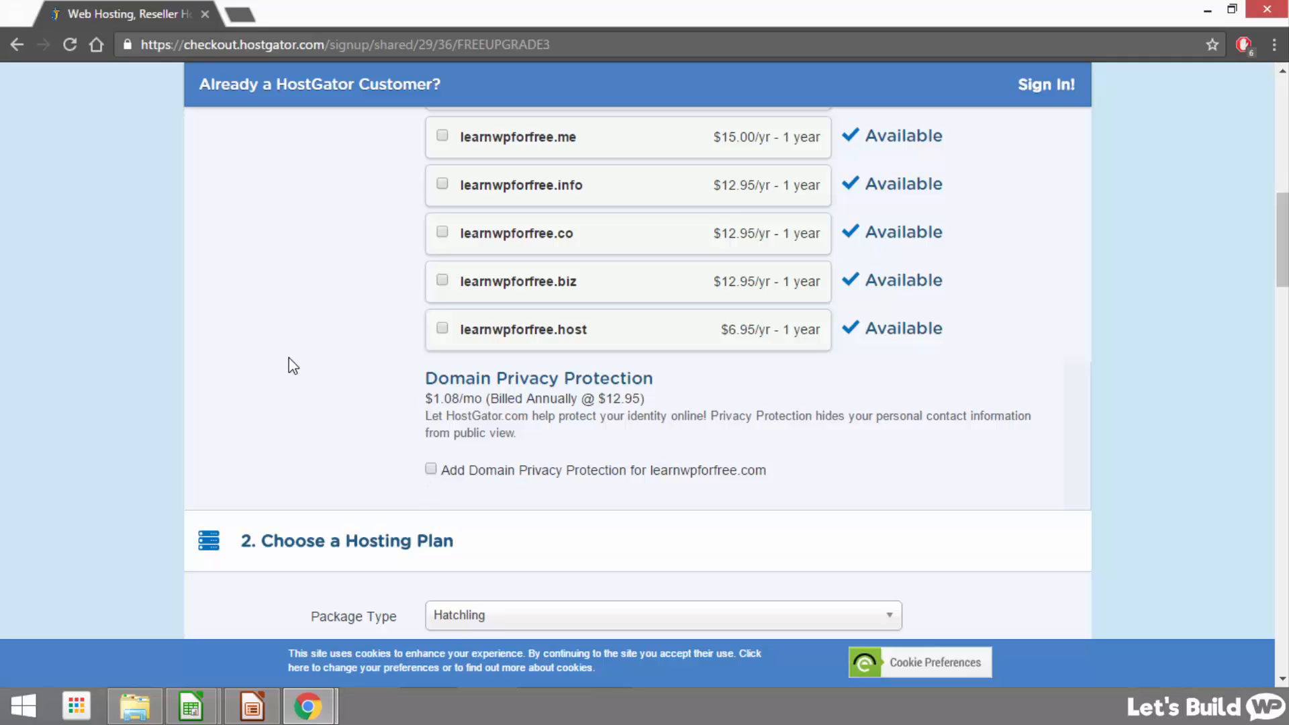
Keep the Hatchling package and bring up its billing cycle options, 1 month at $10.95/mo
scroll("down", 3)
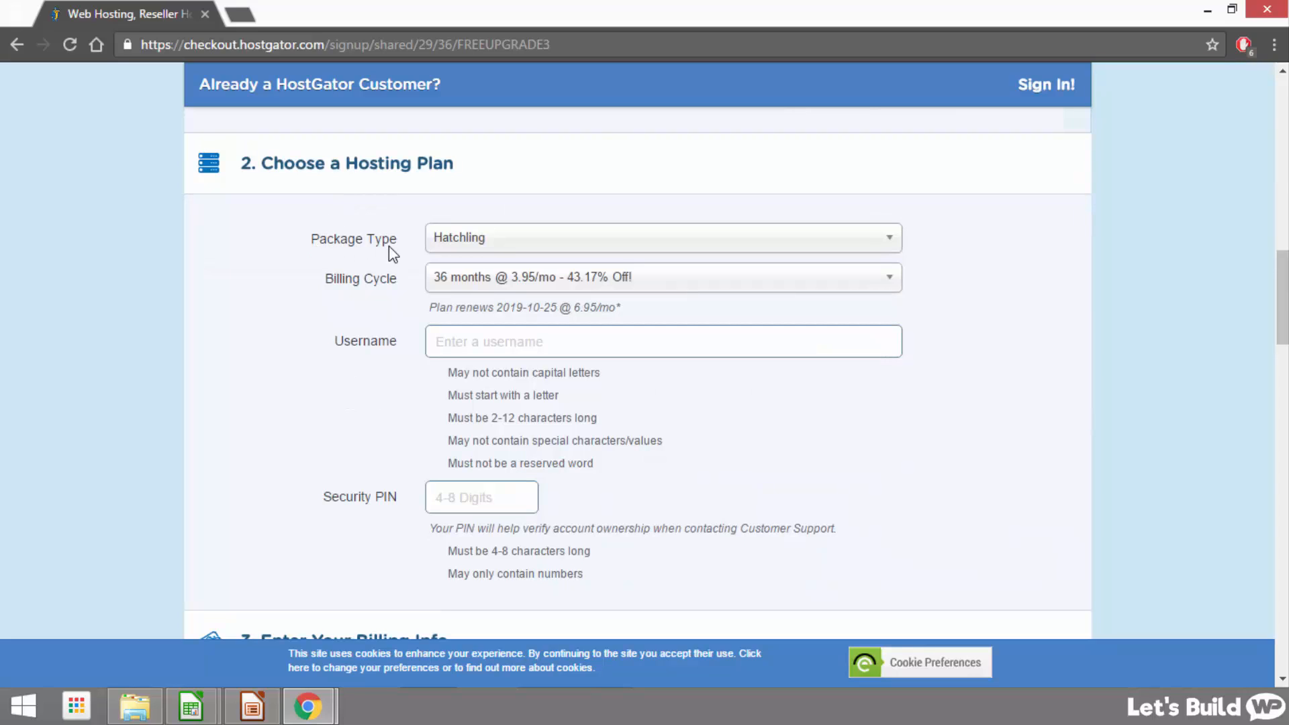
left_click(662, 237)
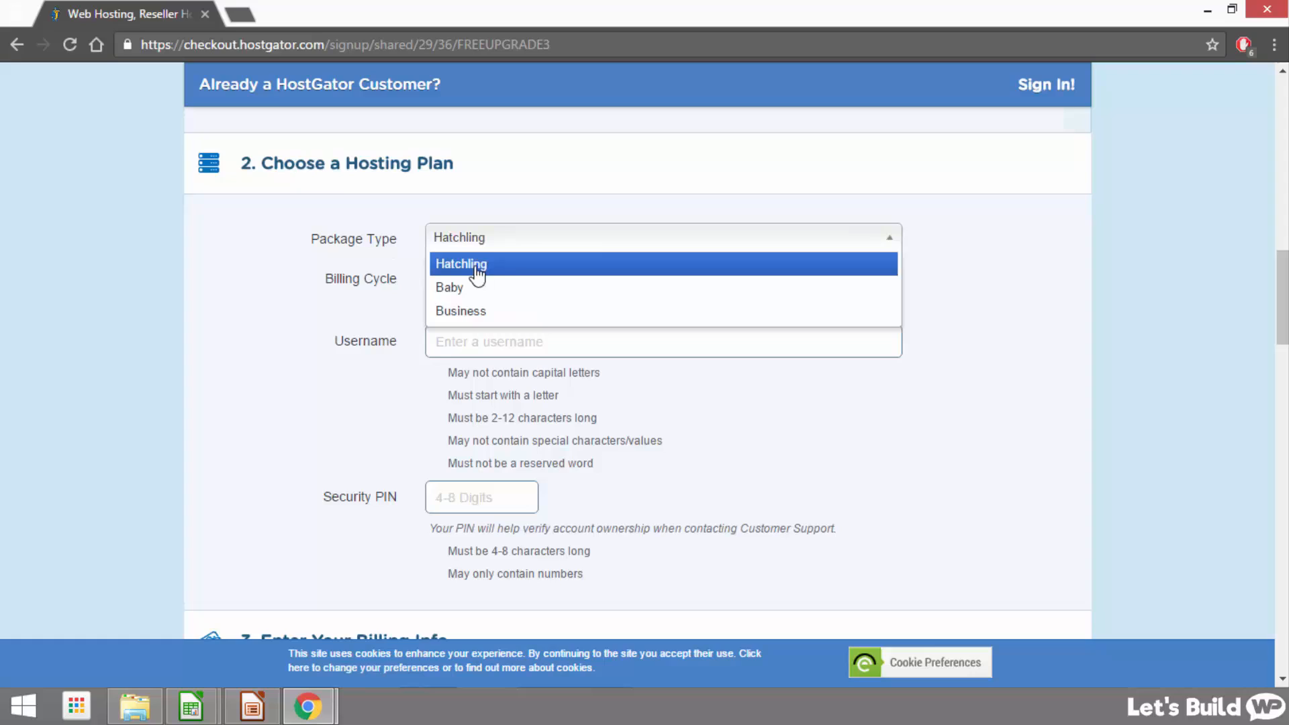
left_click(460, 264)
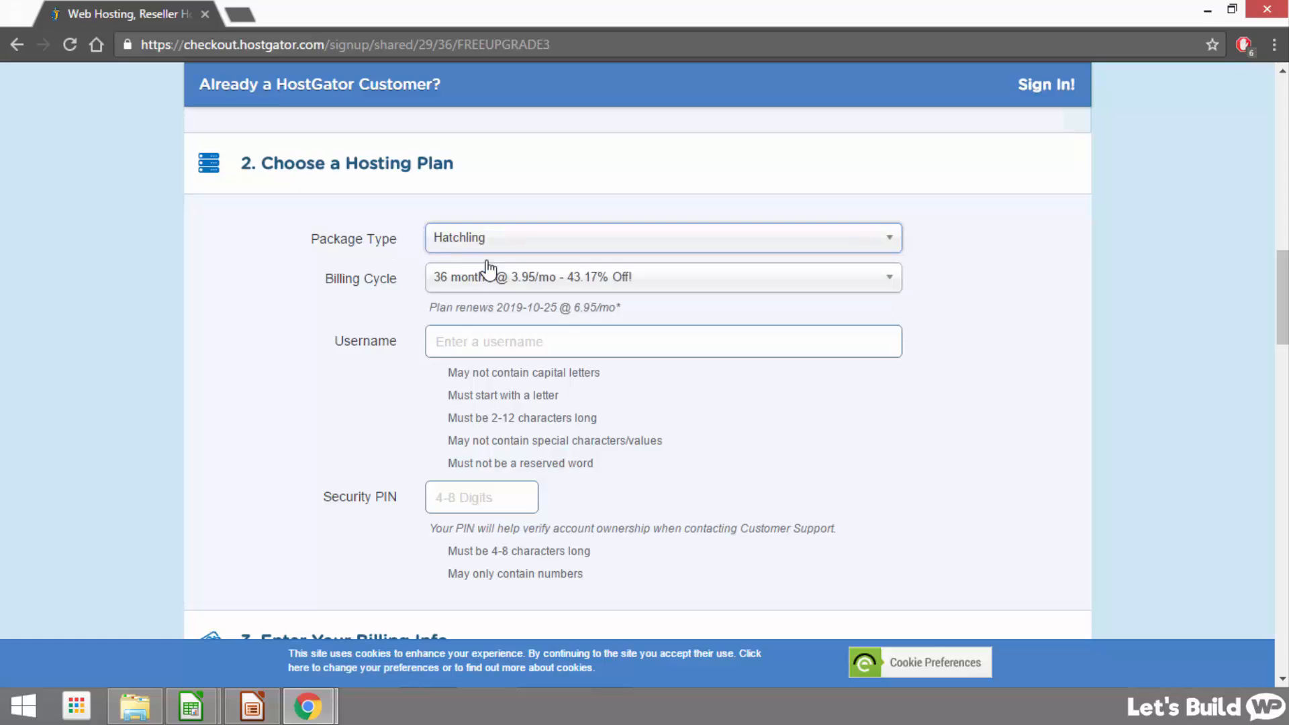
mouse_move(364, 293)
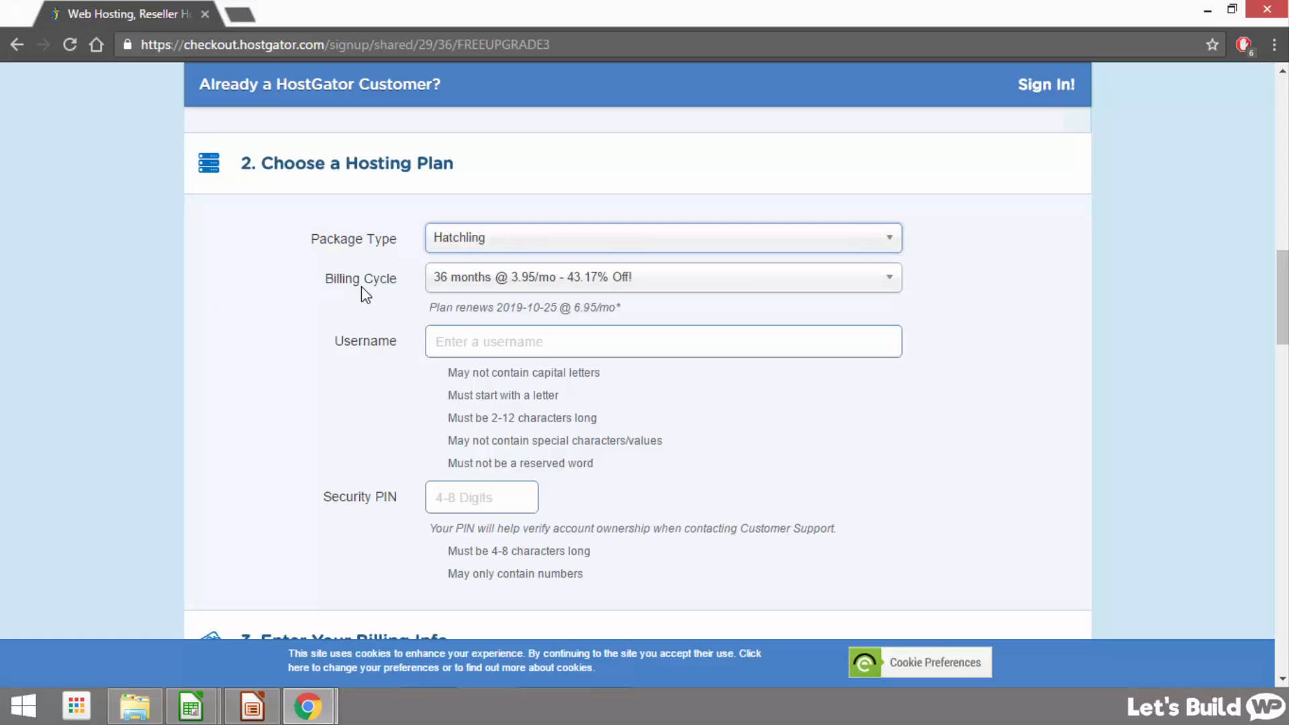
left_click(662, 277)
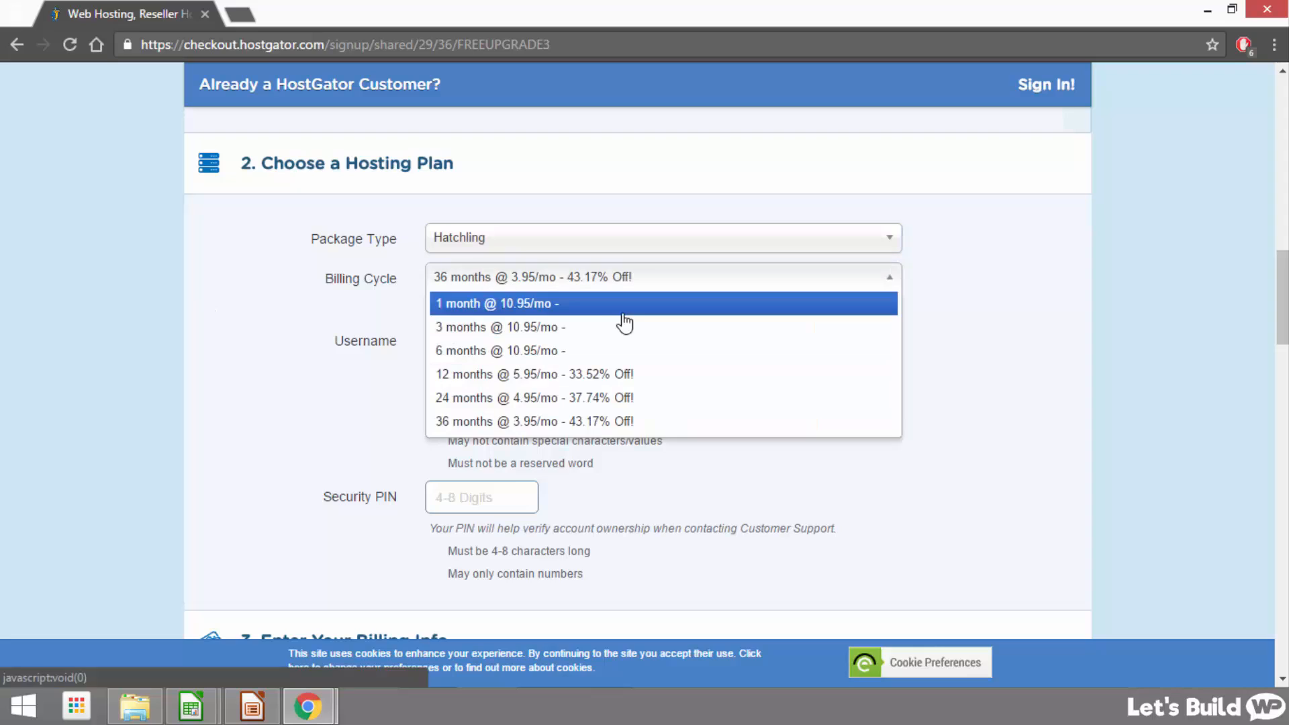
mouse_move(582, 421)
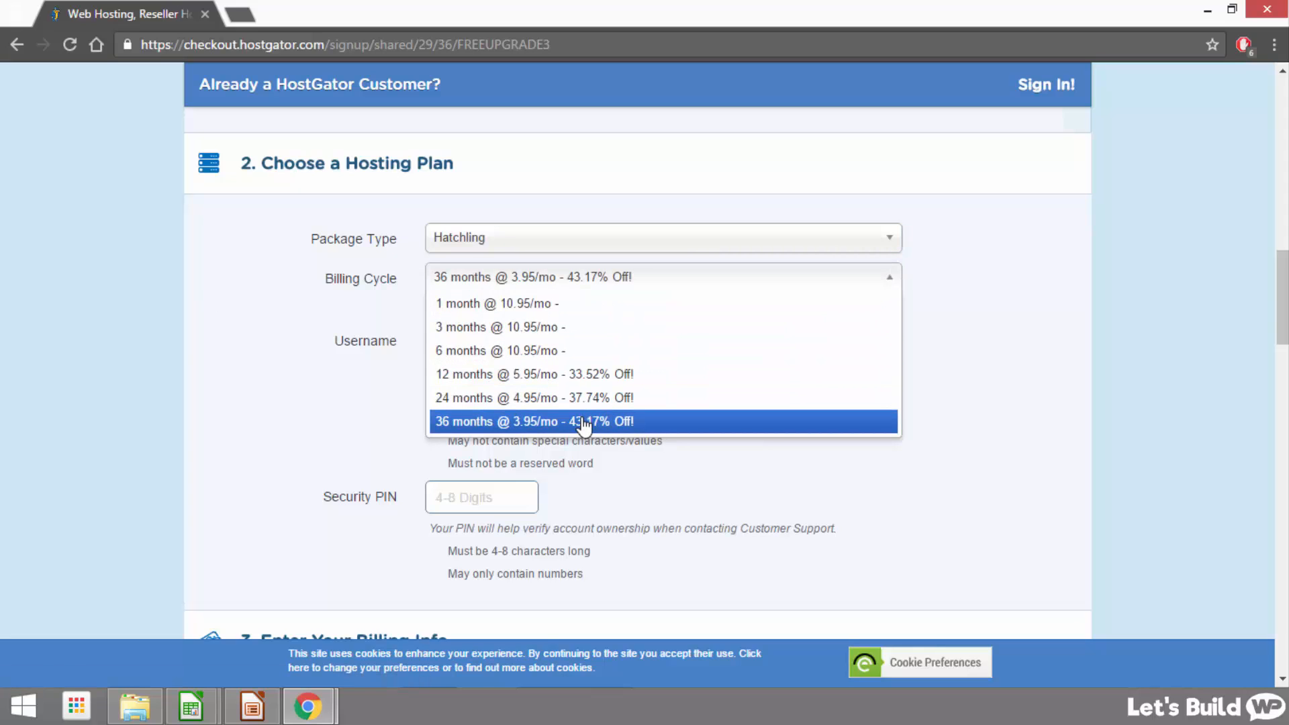
mouse_move(518, 304)
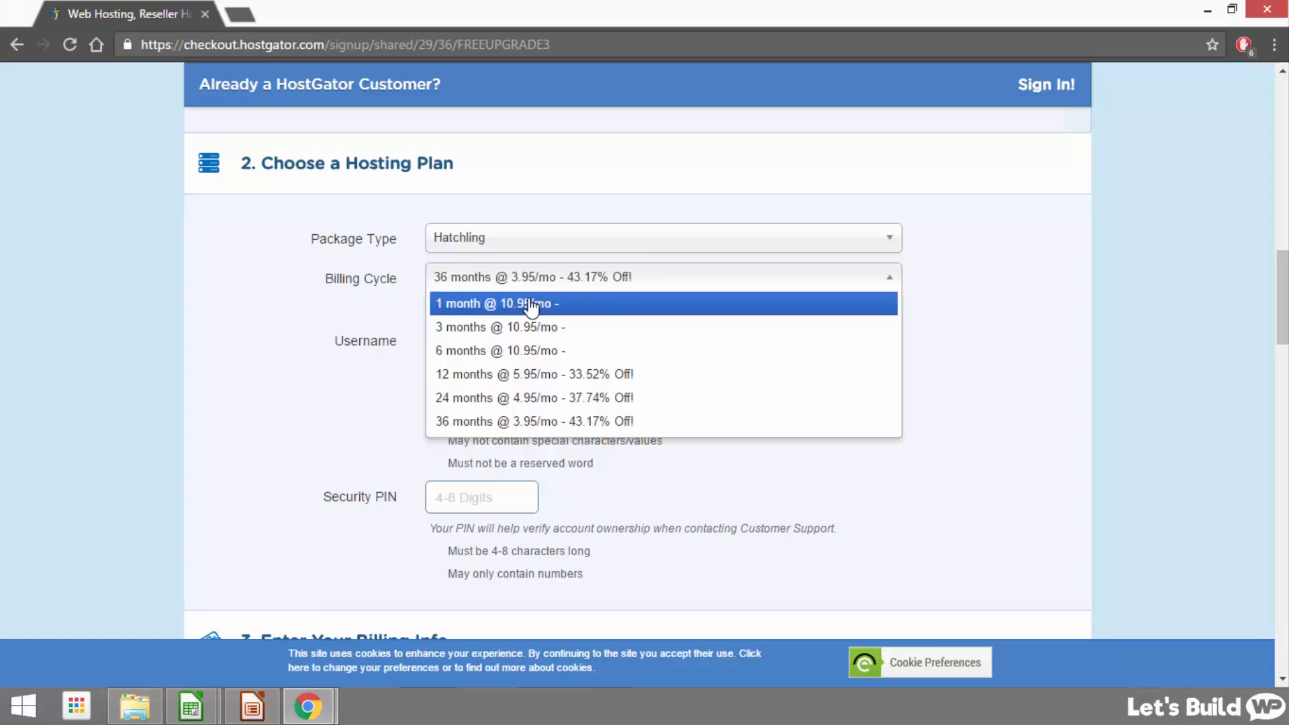
mouse_move(548, 421)
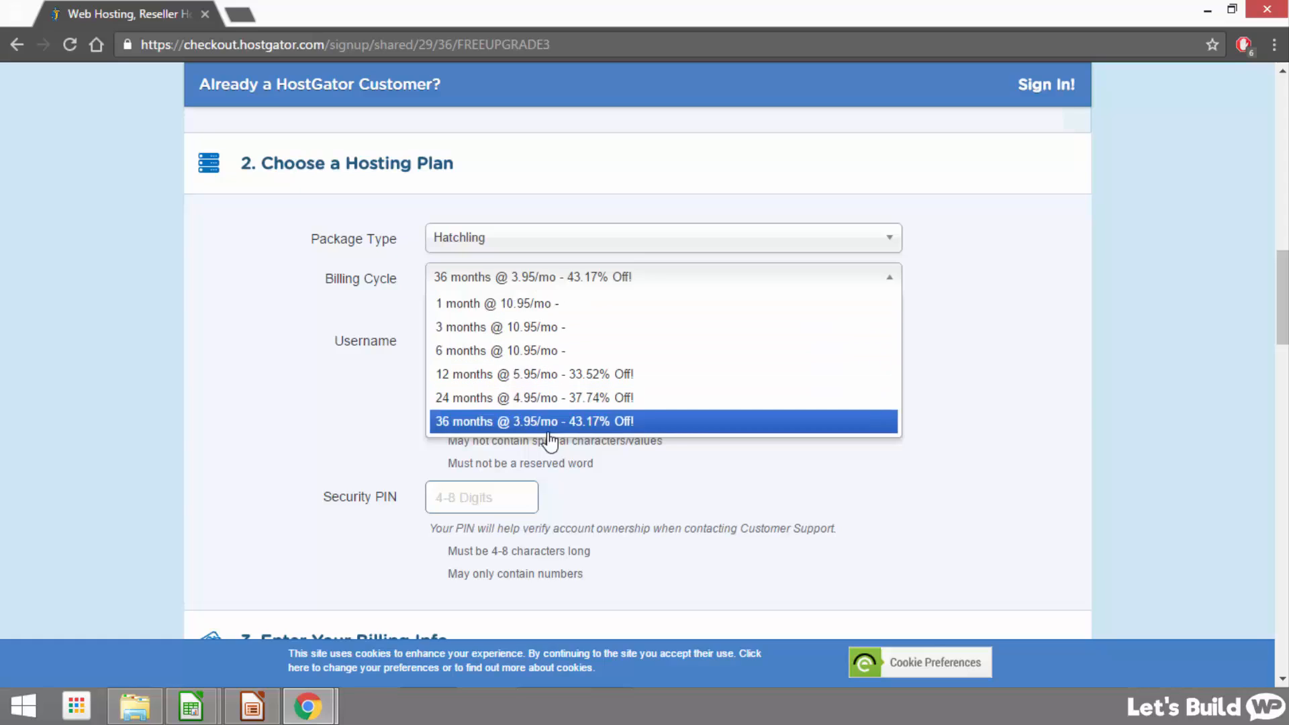
mouse_move(487, 425)
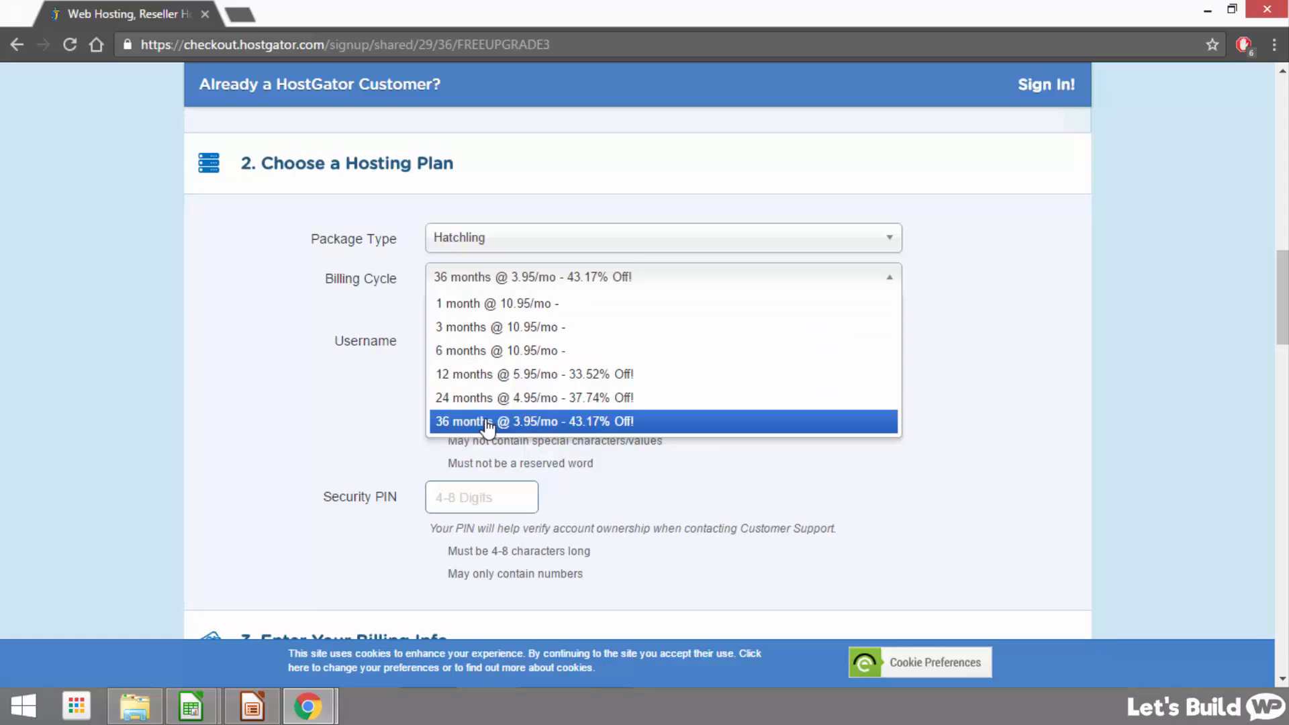
mouse_move(485, 374)
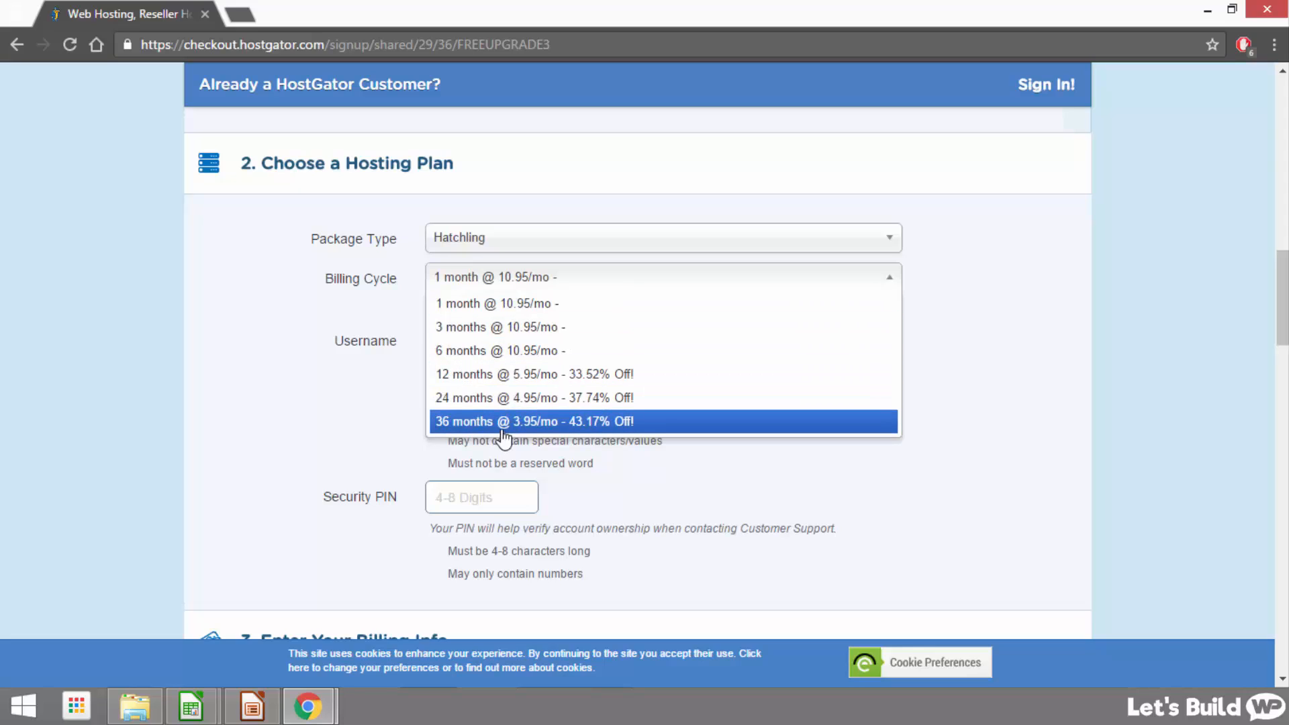
mouse_move(499, 351)
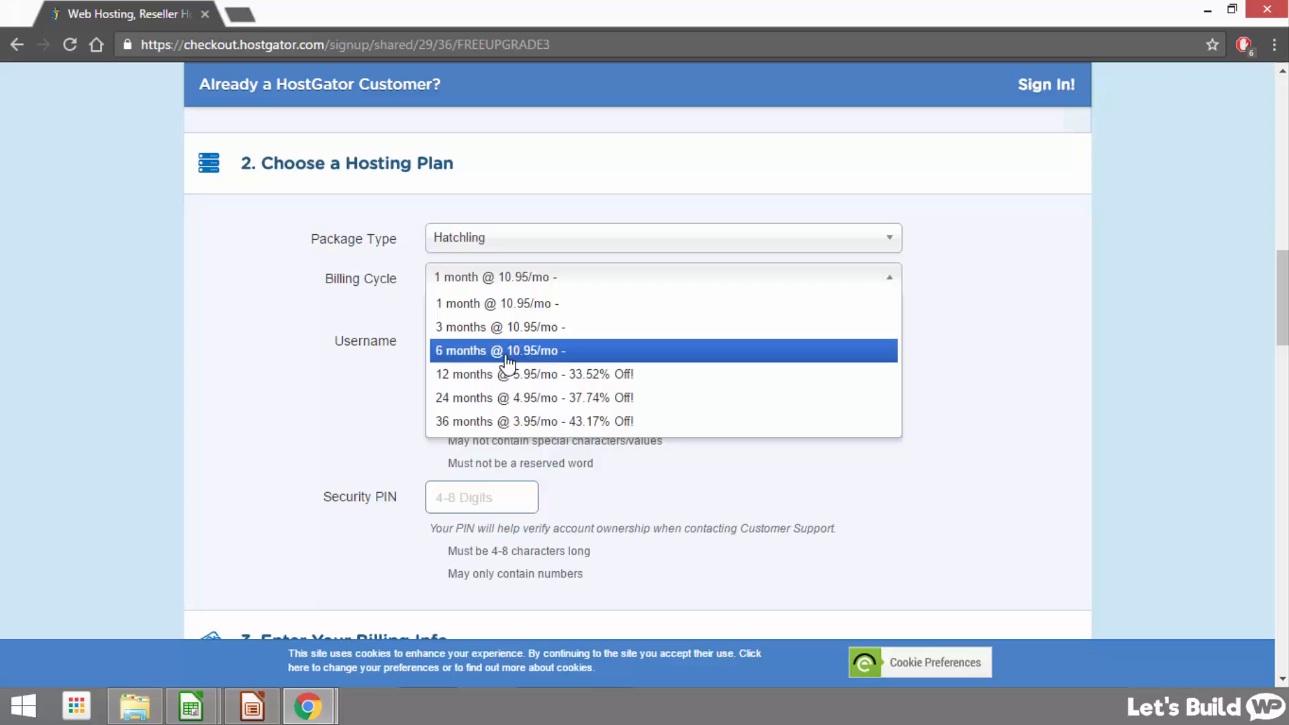
mouse_move(518, 421)
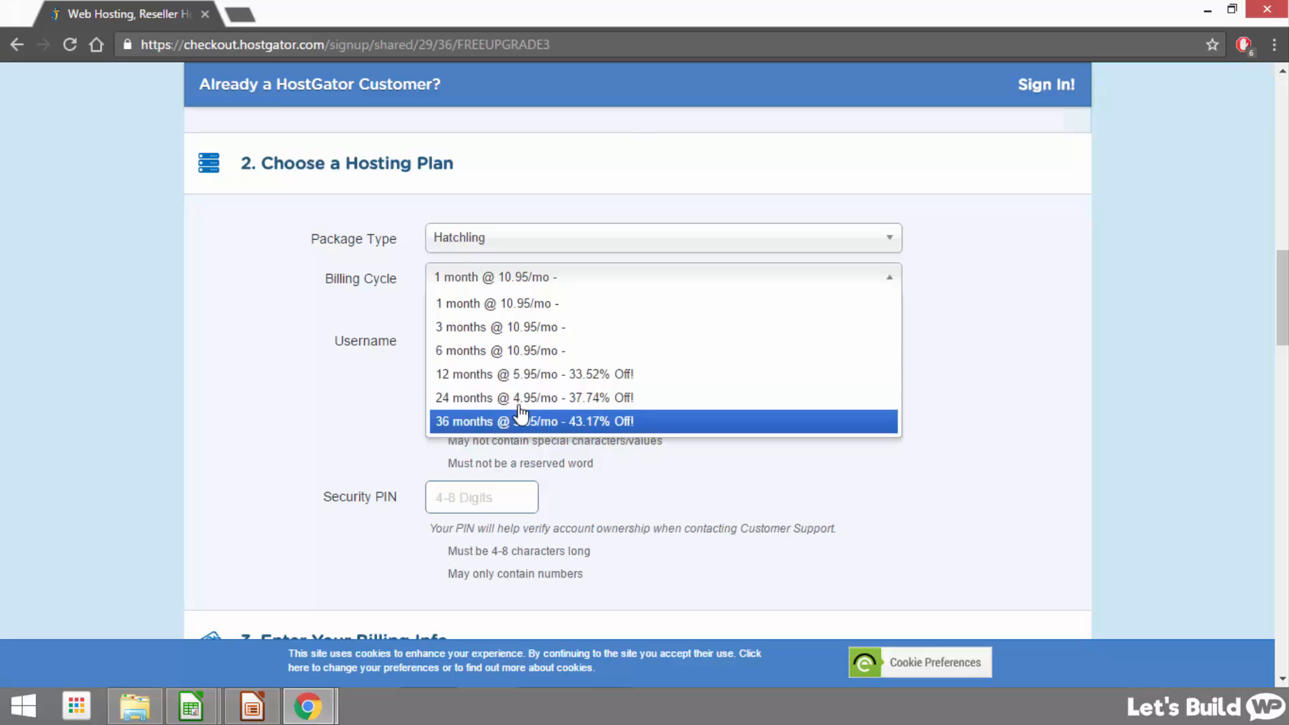
mouse_move(503, 286)
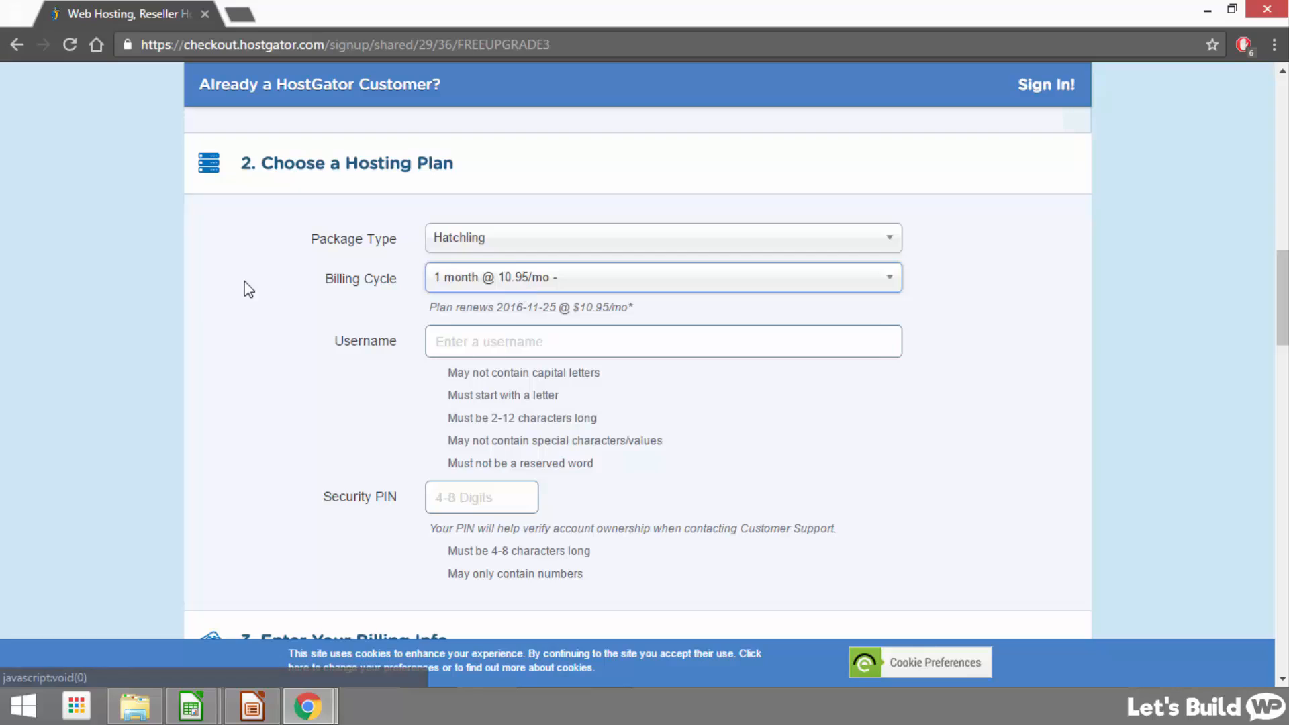
scroll("down", 3)
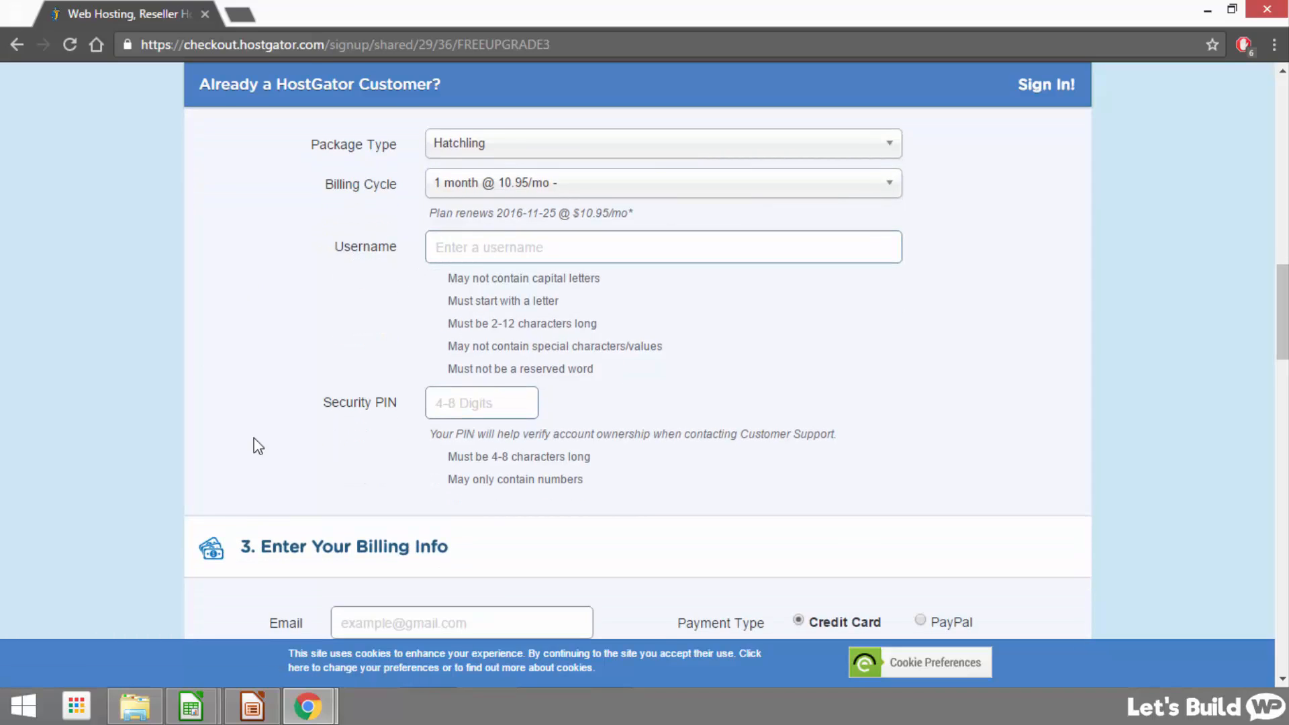
mouse_move(492, 389)
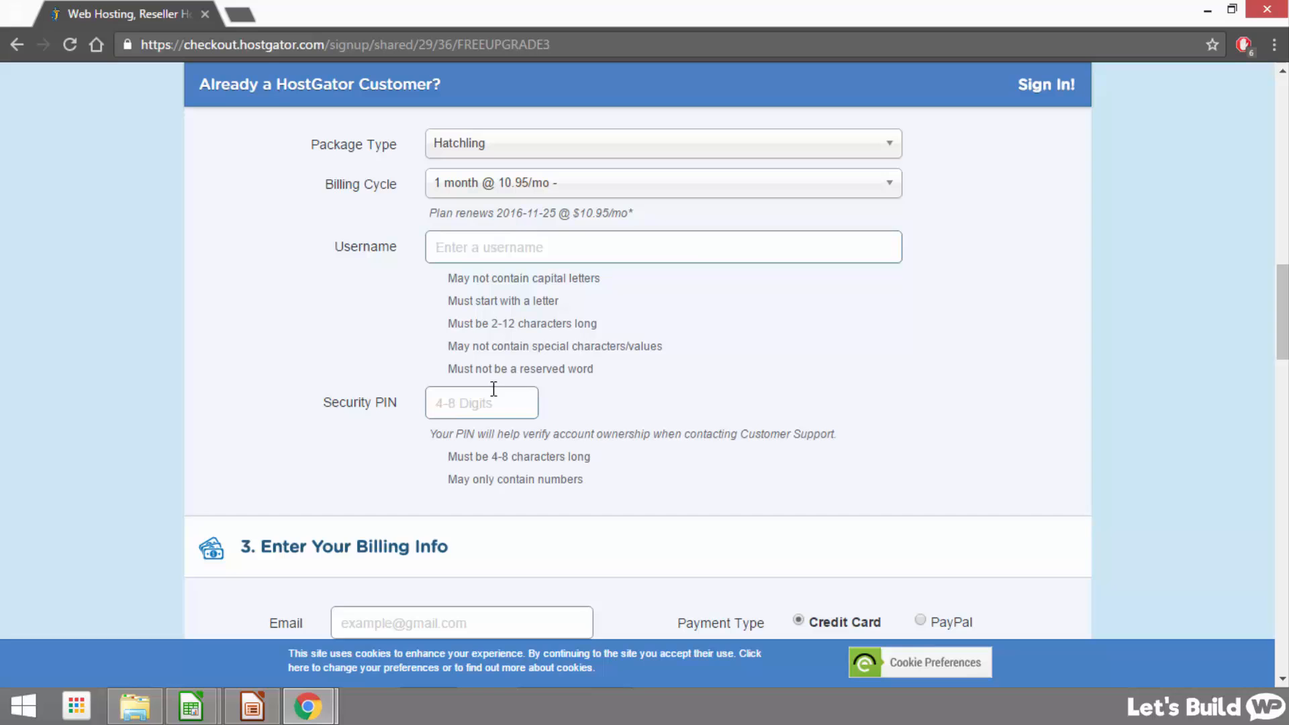
scroll("down", 3)
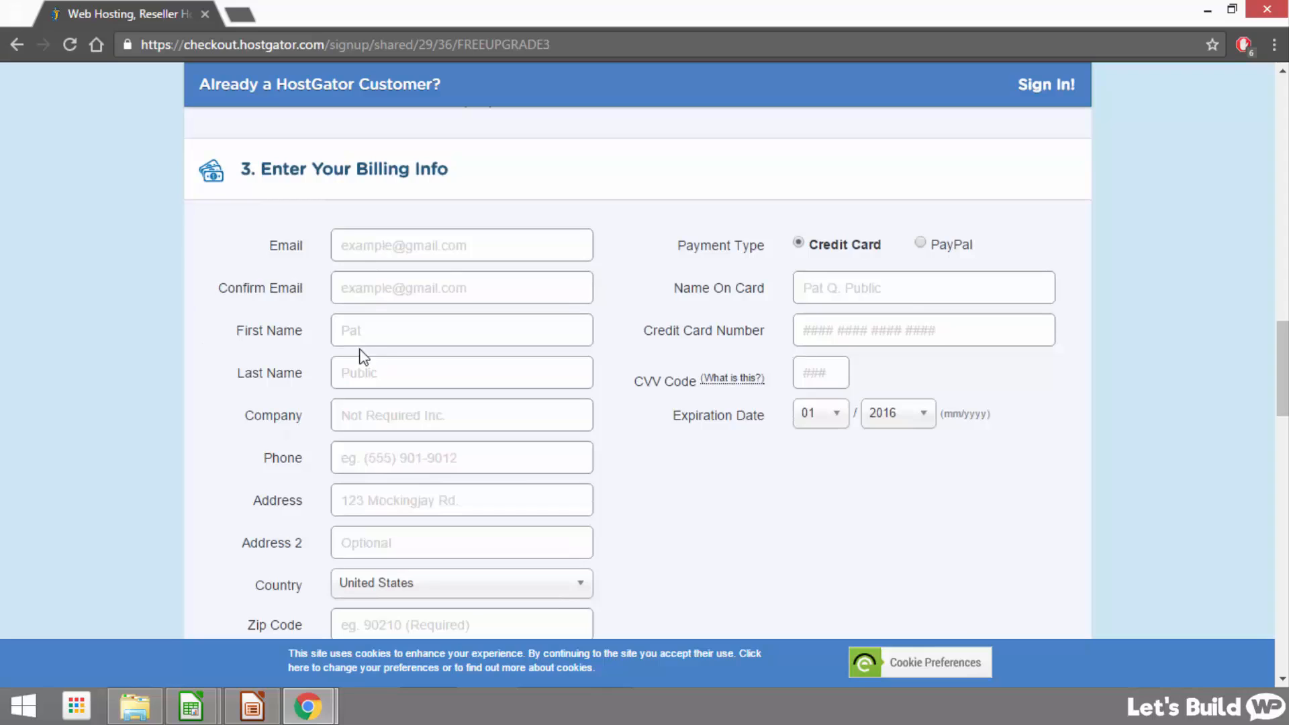
mouse_move(128, 370)
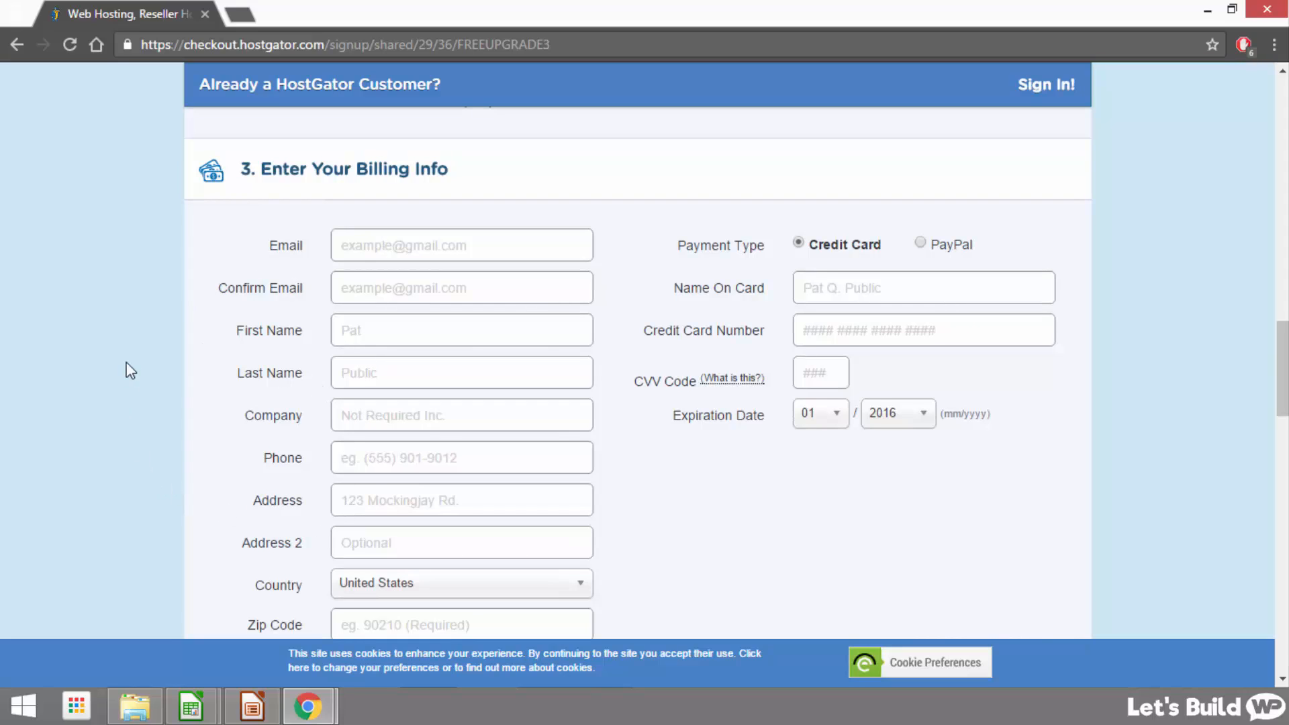
mouse_move(658, 300)
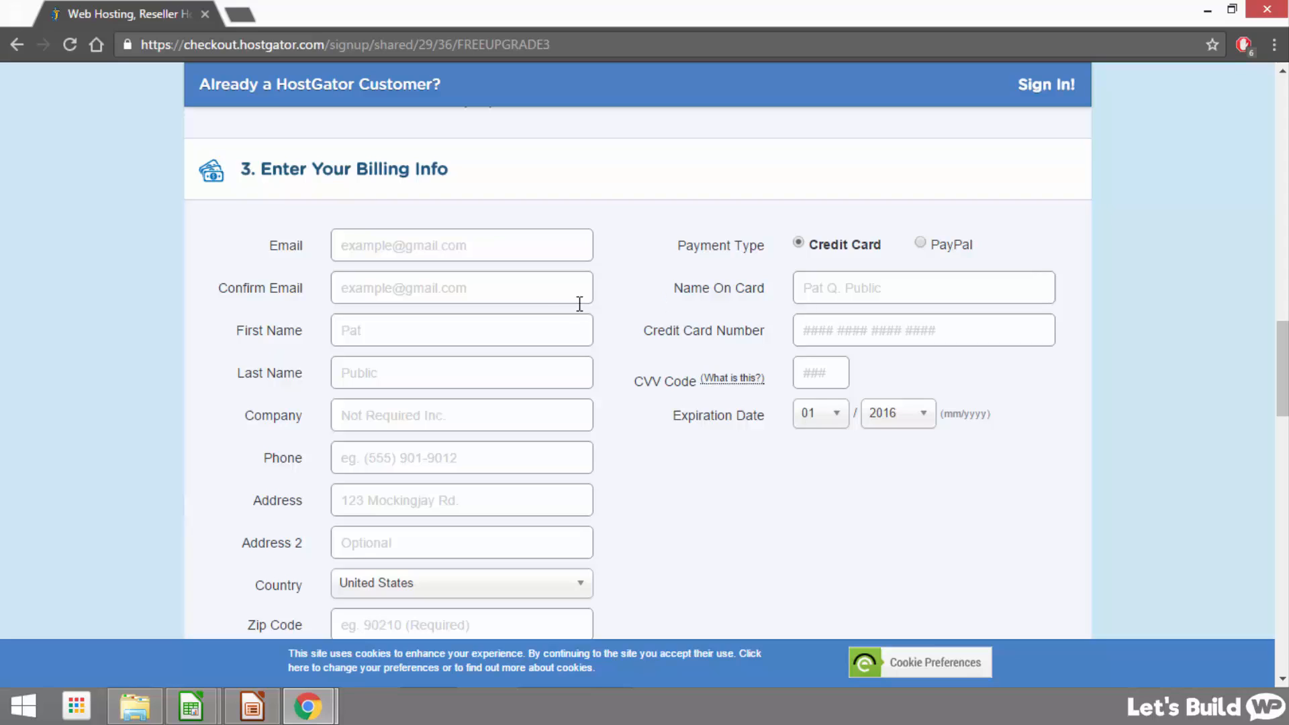
mouse_move(915, 250)
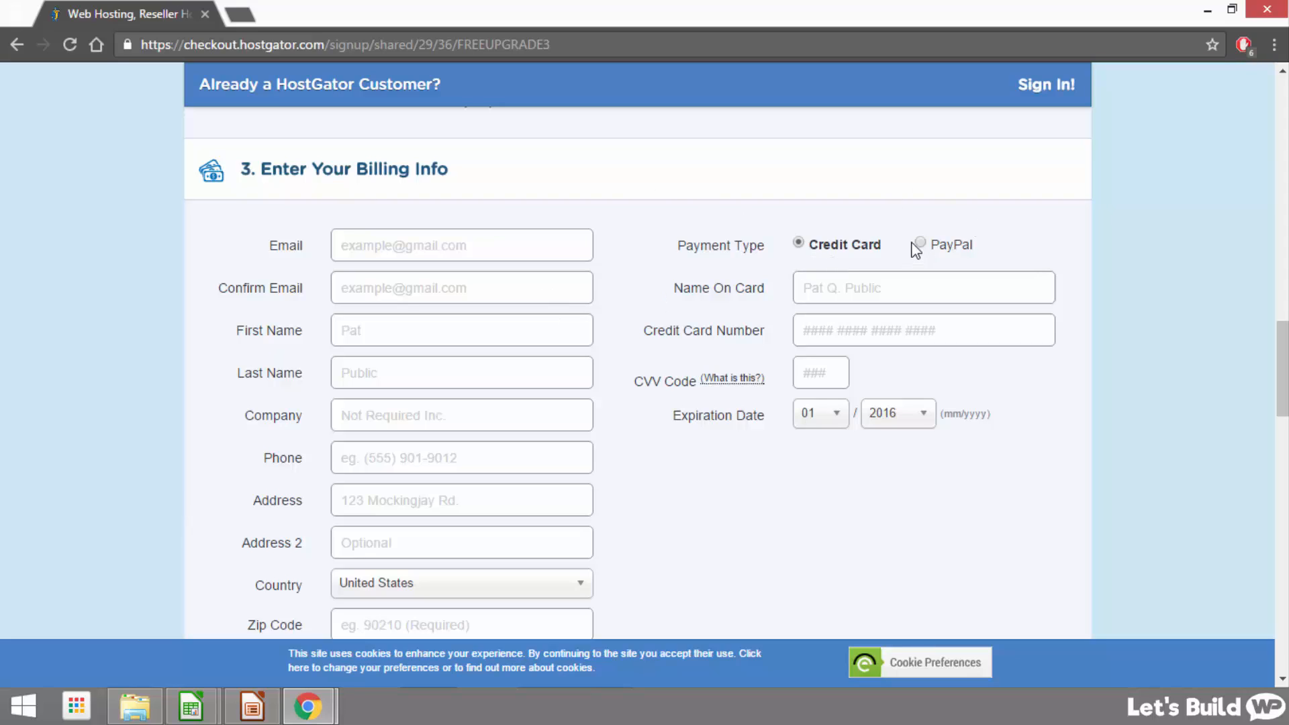
Scroll the order form to the SiteLock HackAlert and CodeGuard Backup add-ons
scroll("down", 3)
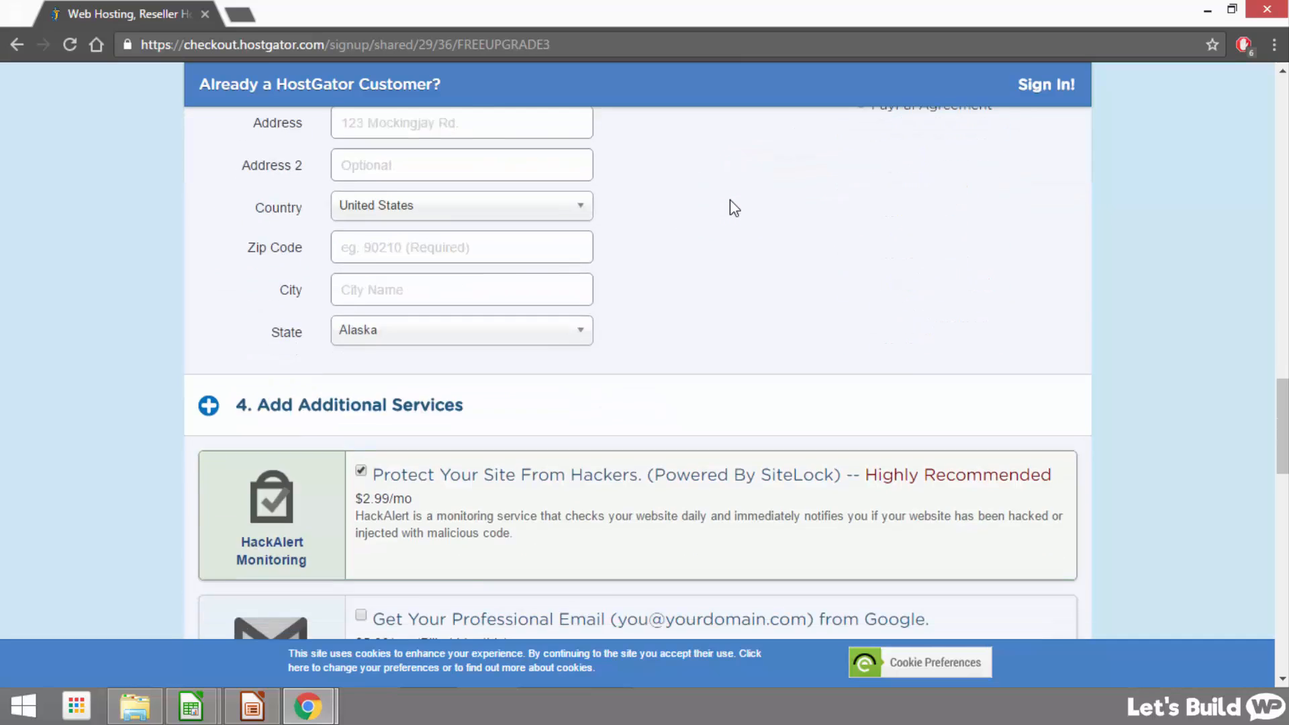
scroll("down", 3)
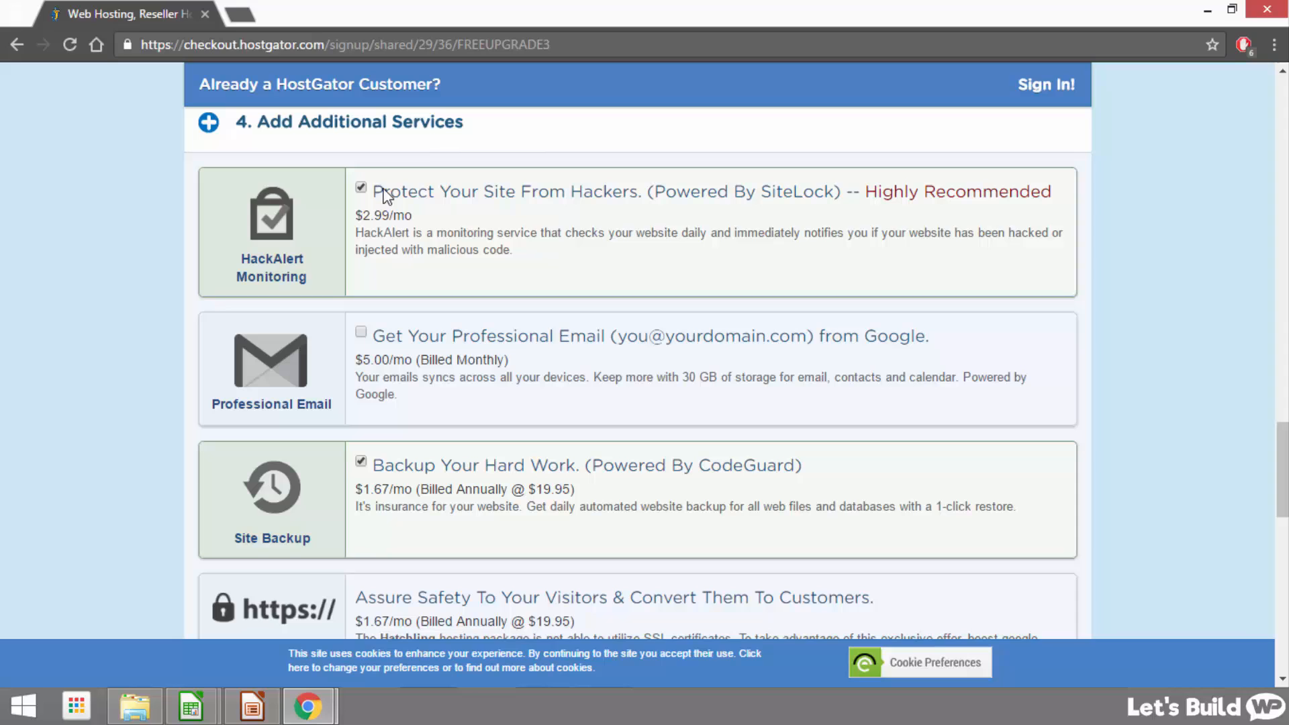
mouse_move(382, 193)
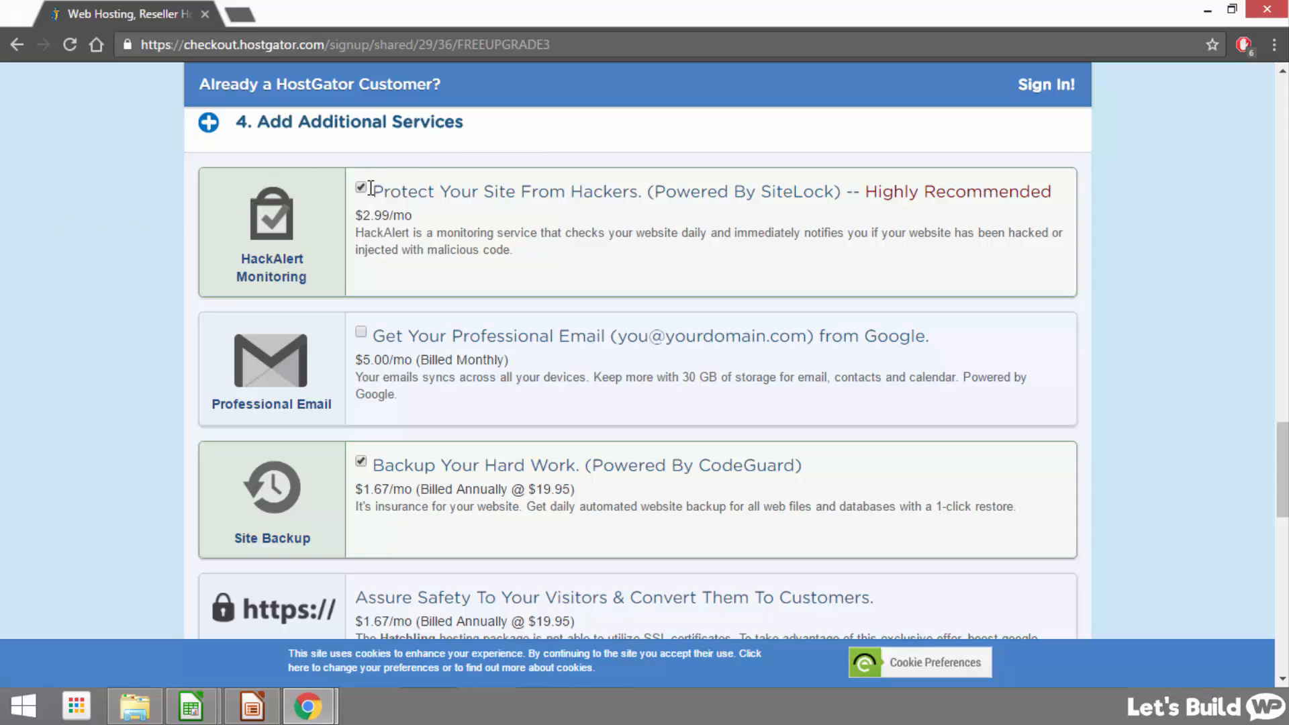
scroll("down", 3)
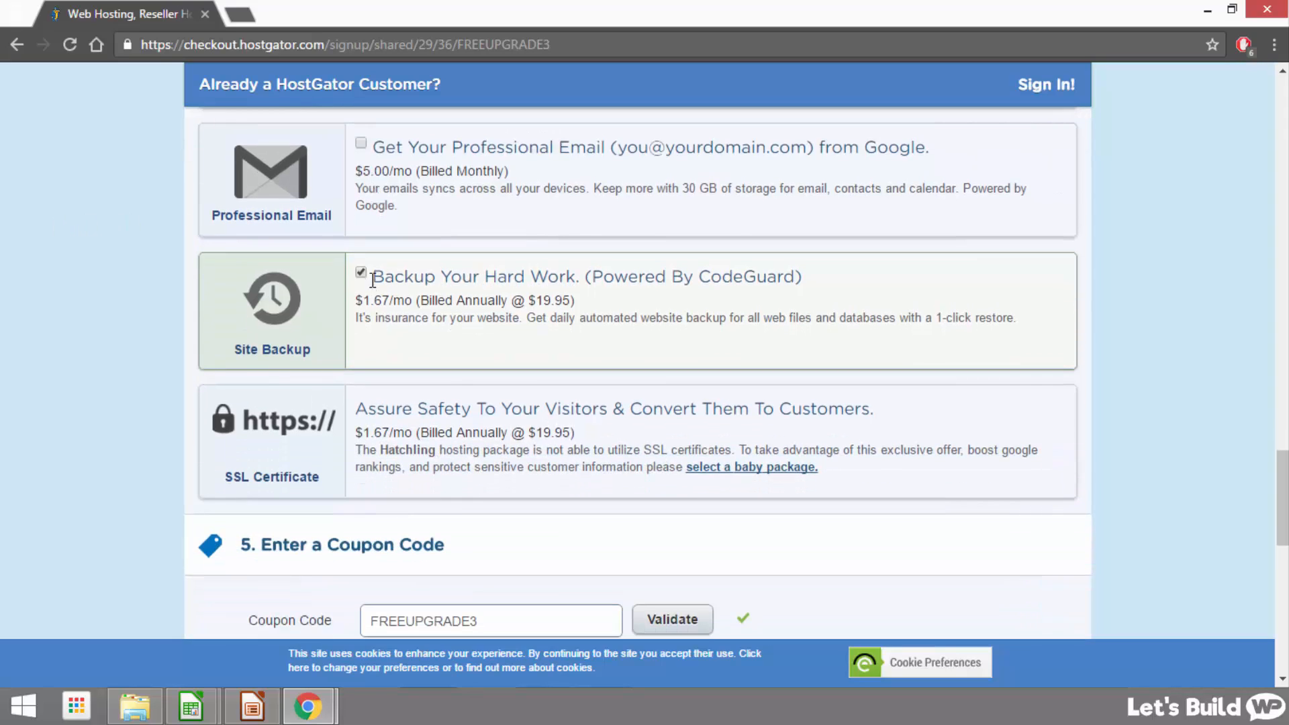
scroll("up", 3)
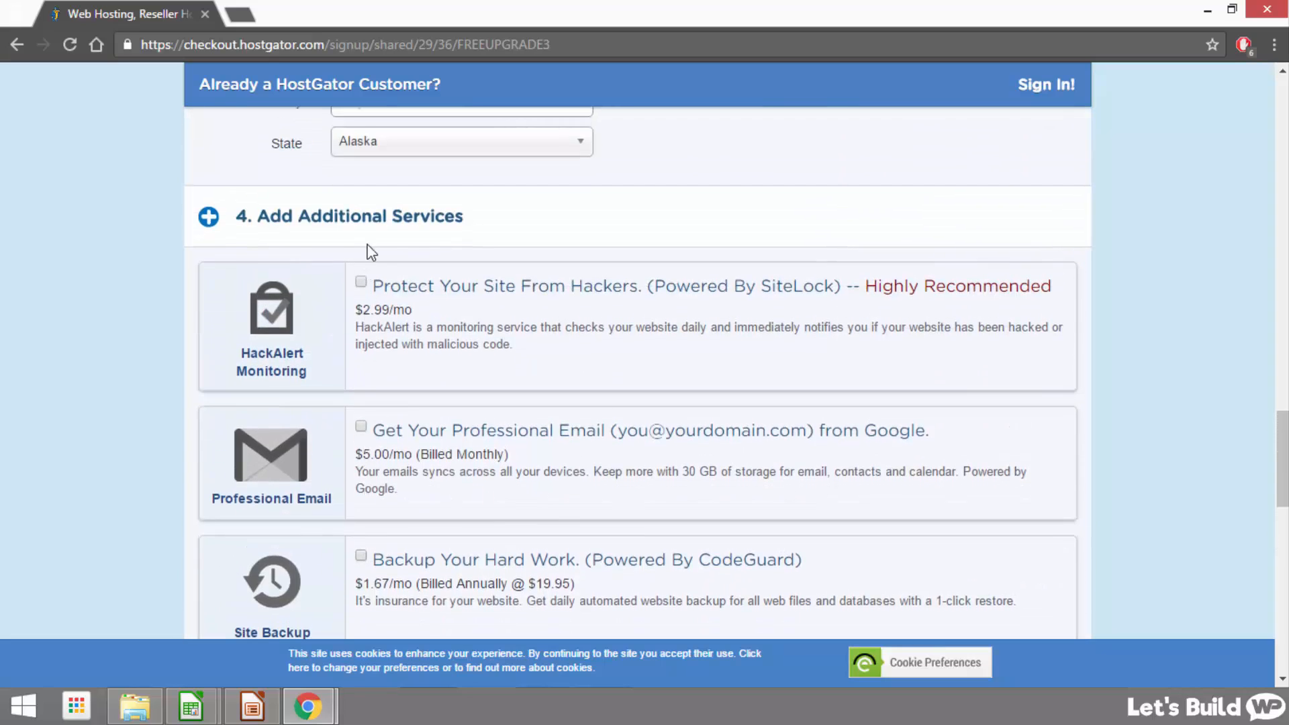
scroll("down", 3)
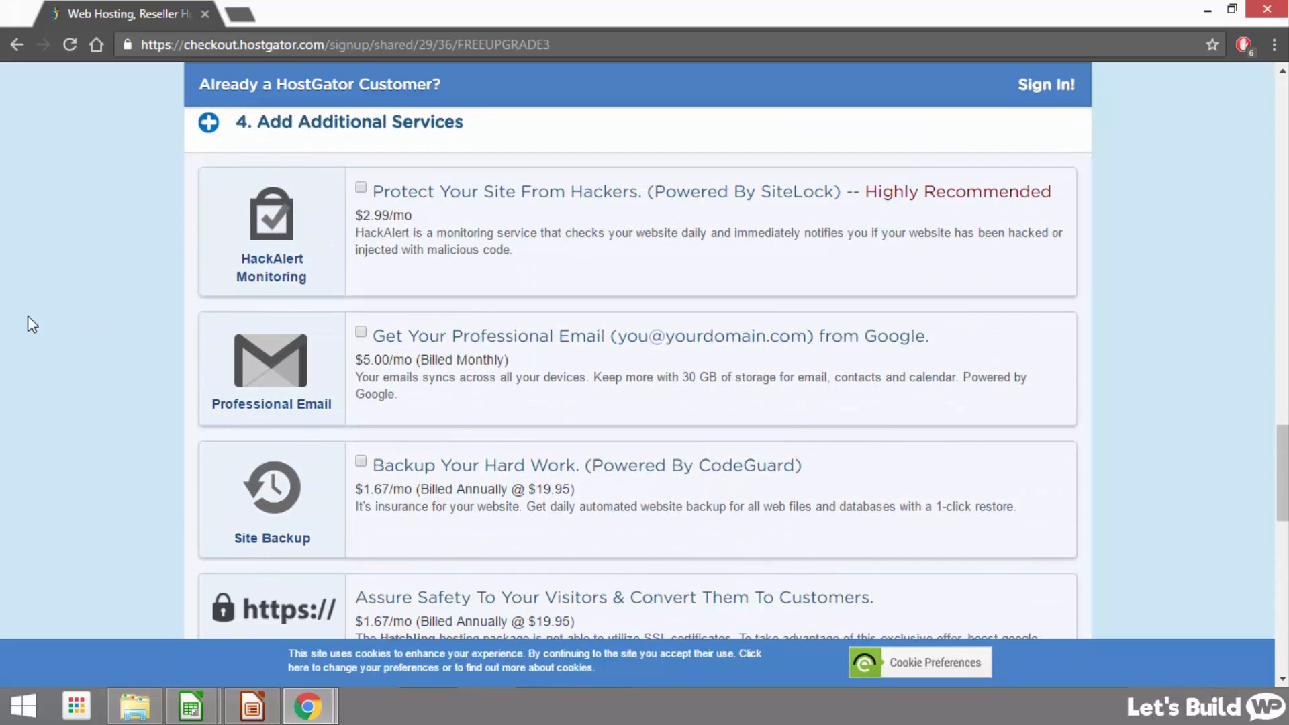
scroll("down", 3)
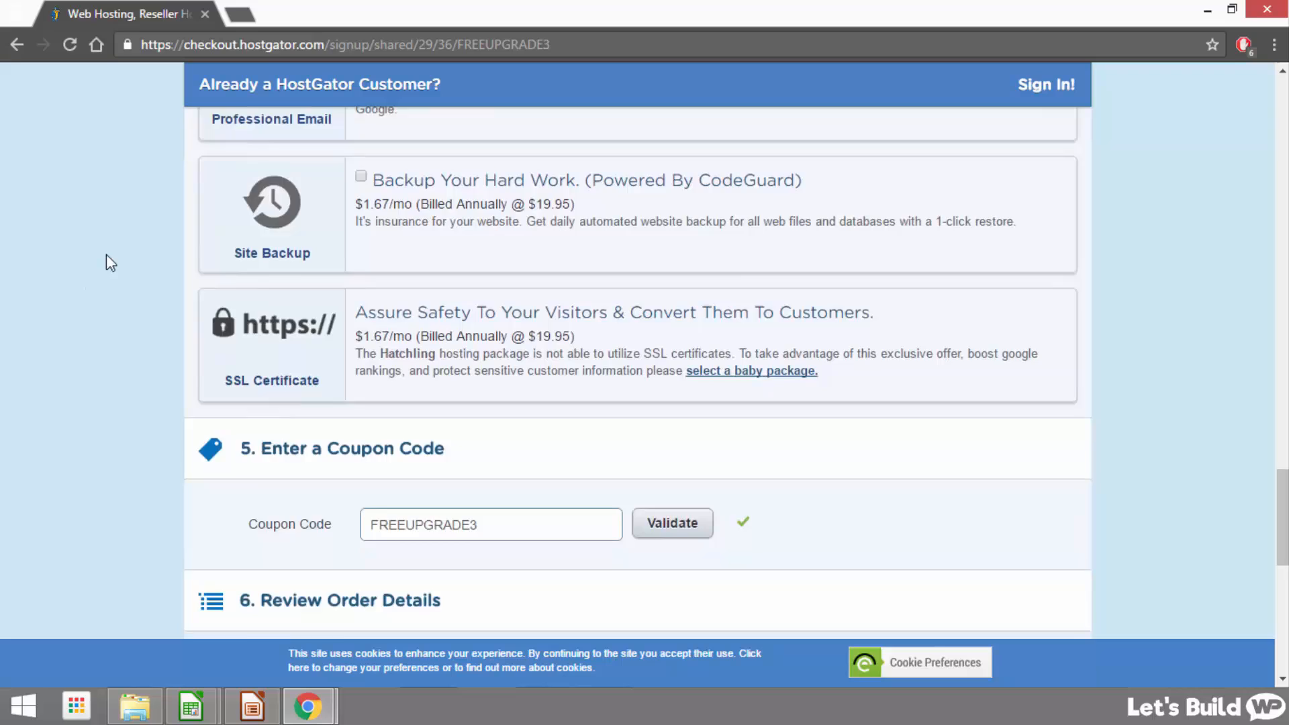
scroll("down", 3)
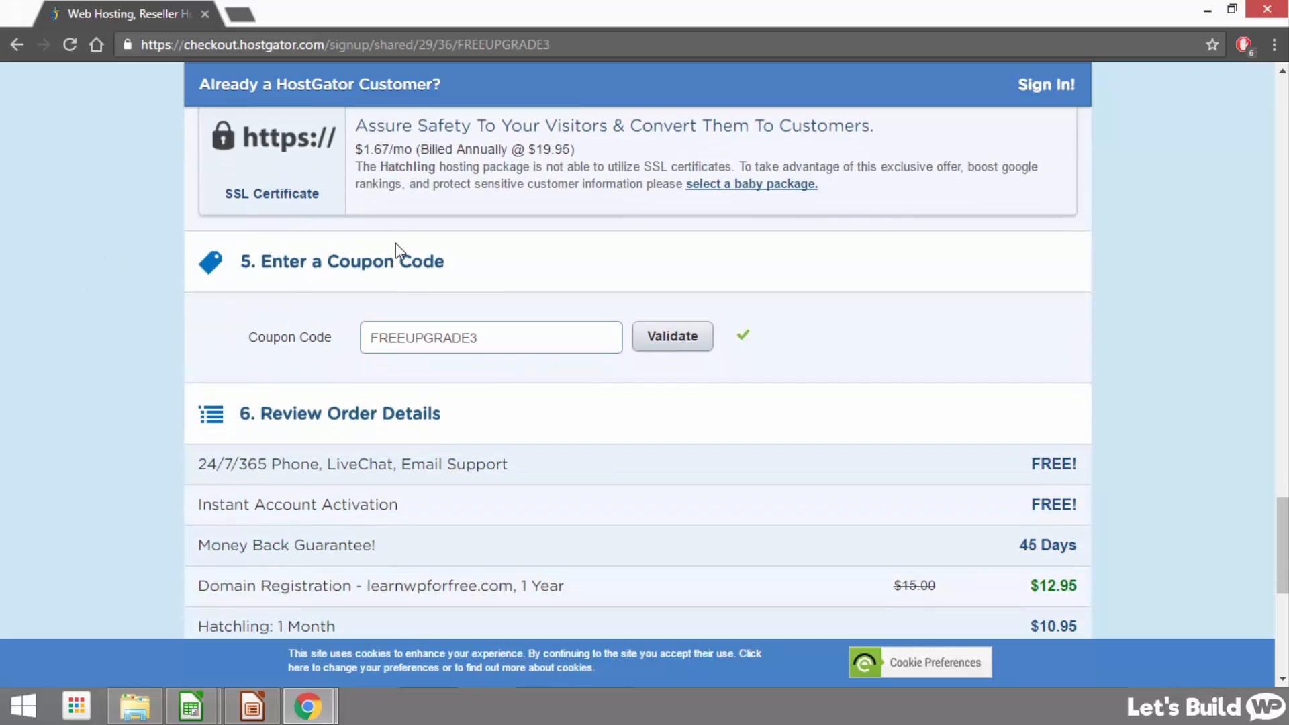
mouse_move(397, 238)
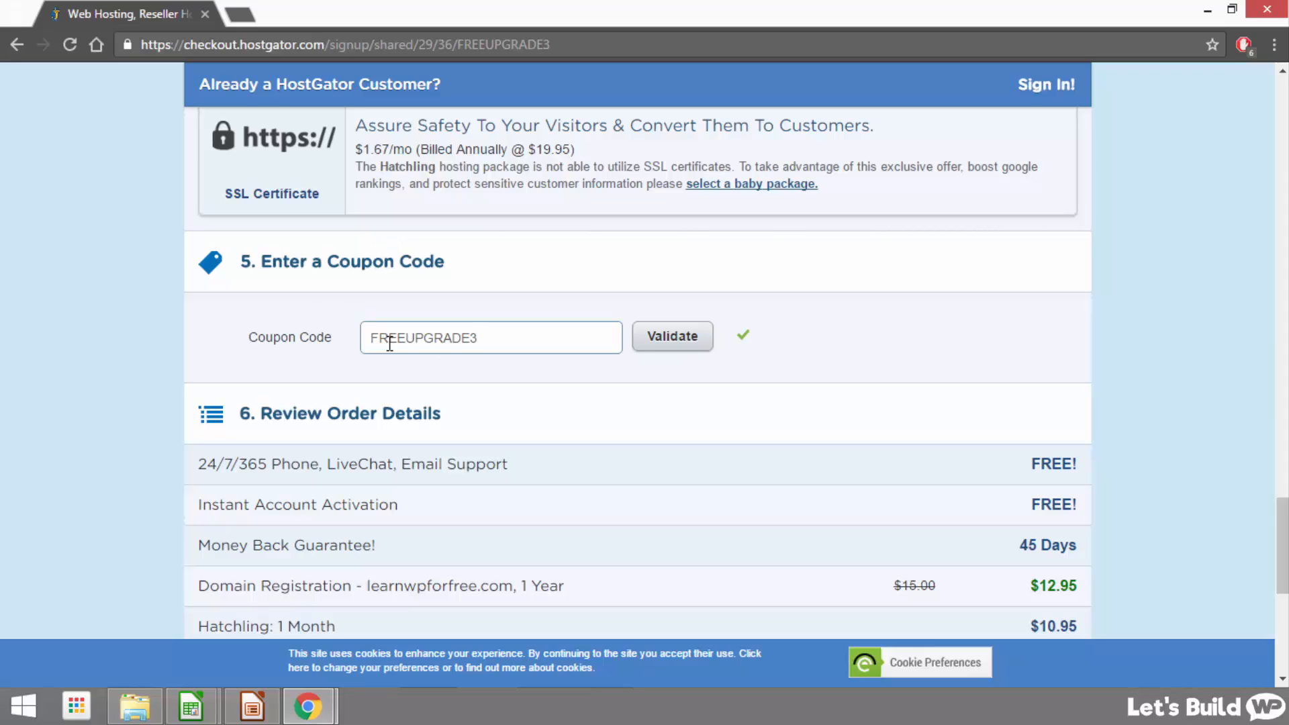
mouse_move(513, 331)
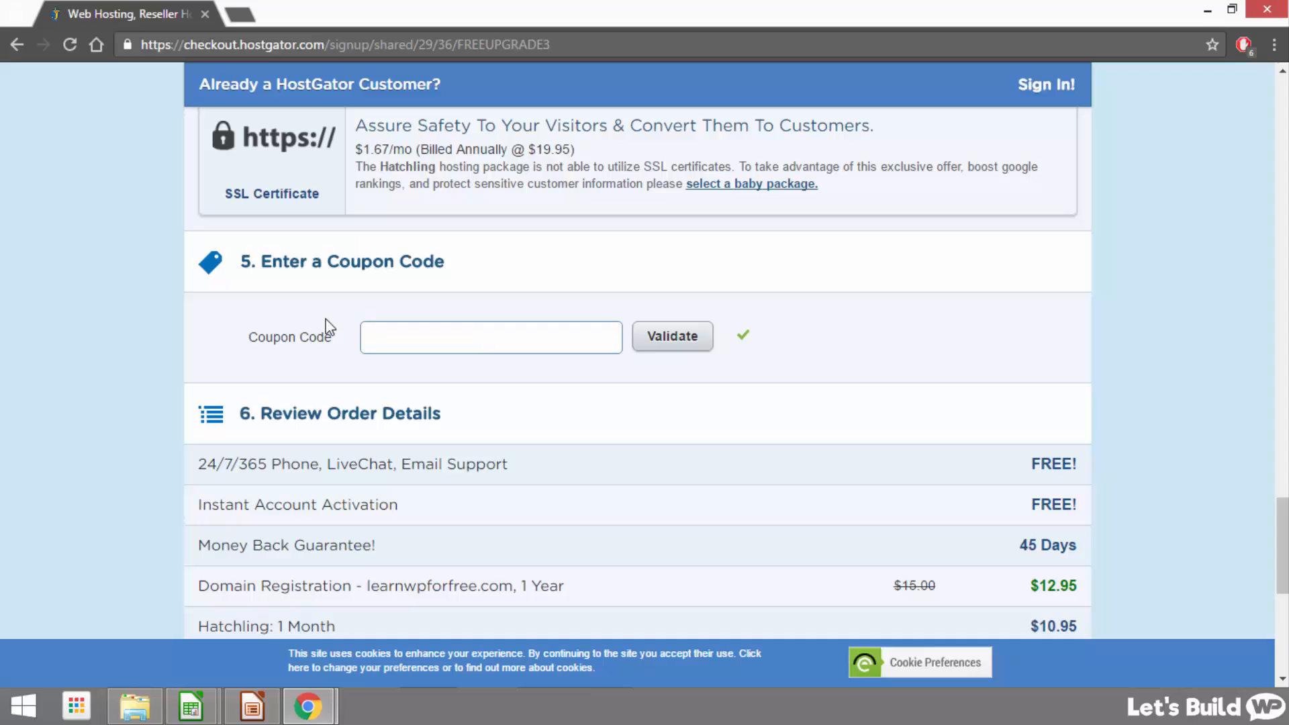
Replace the FREEUPGRADE3 coupon with LEARNWP1 and validate it
left_click(491, 337)
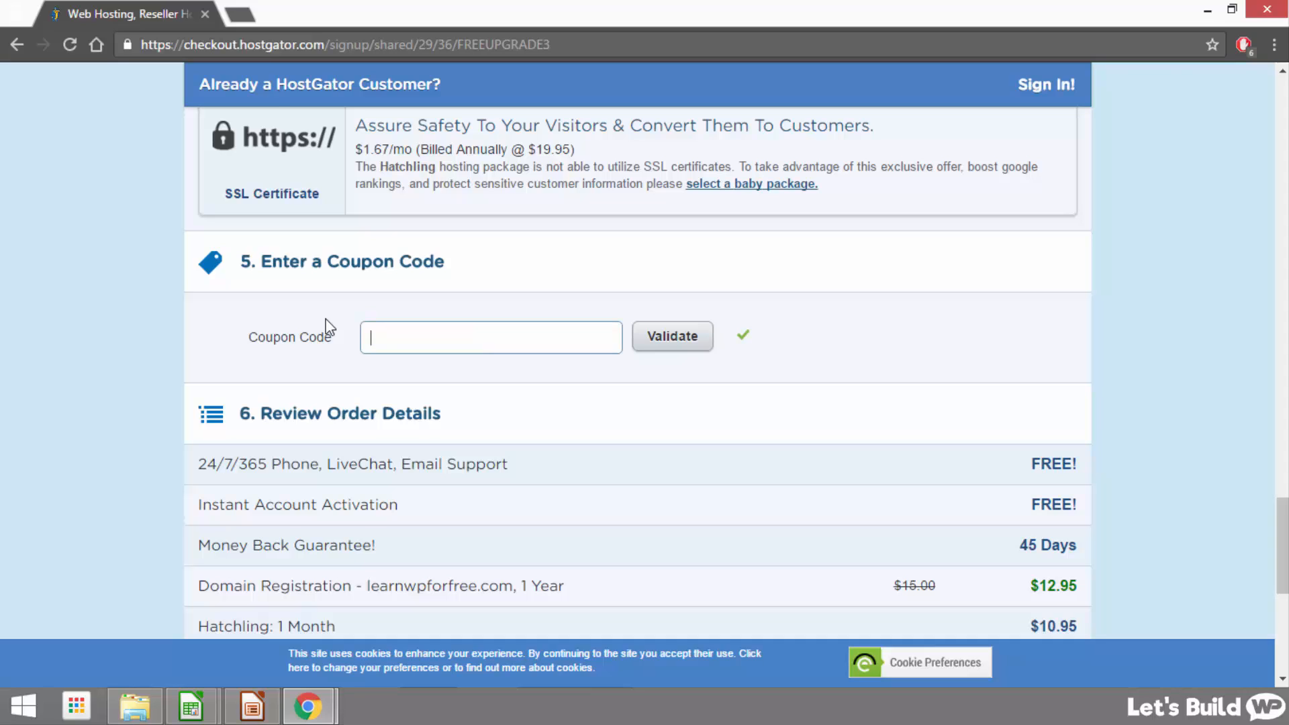
type("LEARNWP1")
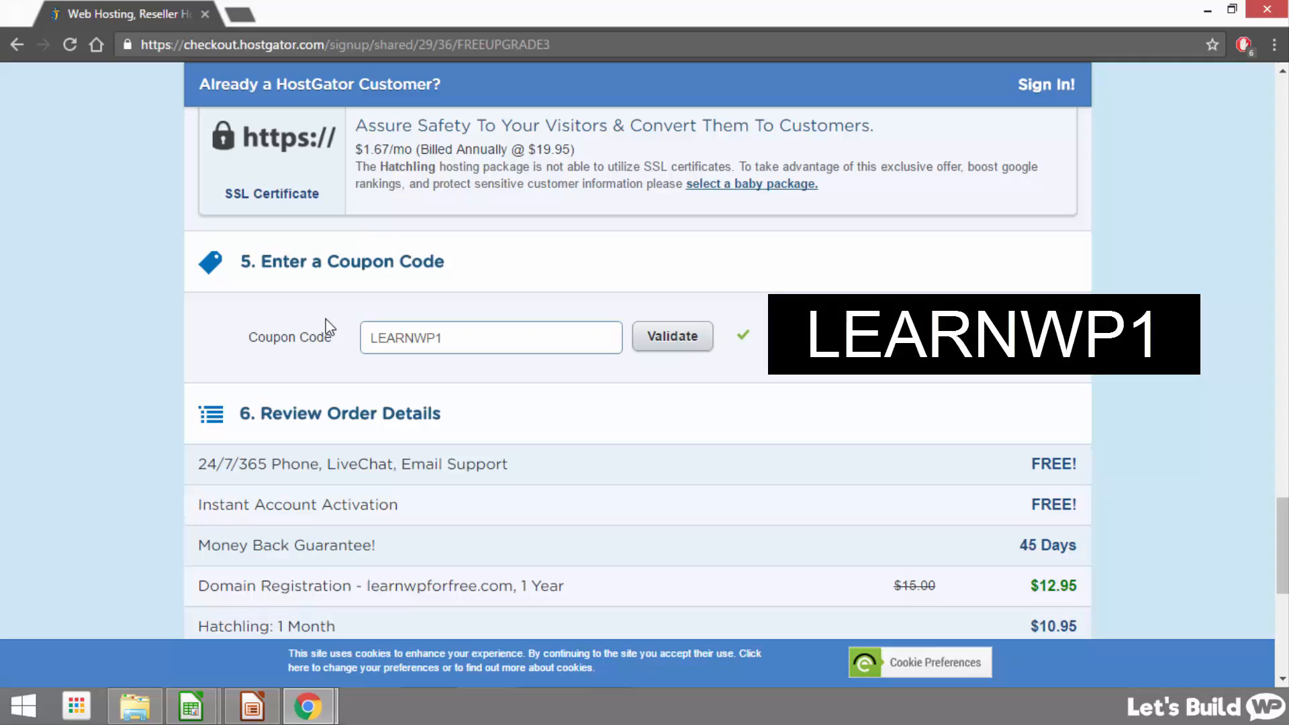
left_click(490, 337)
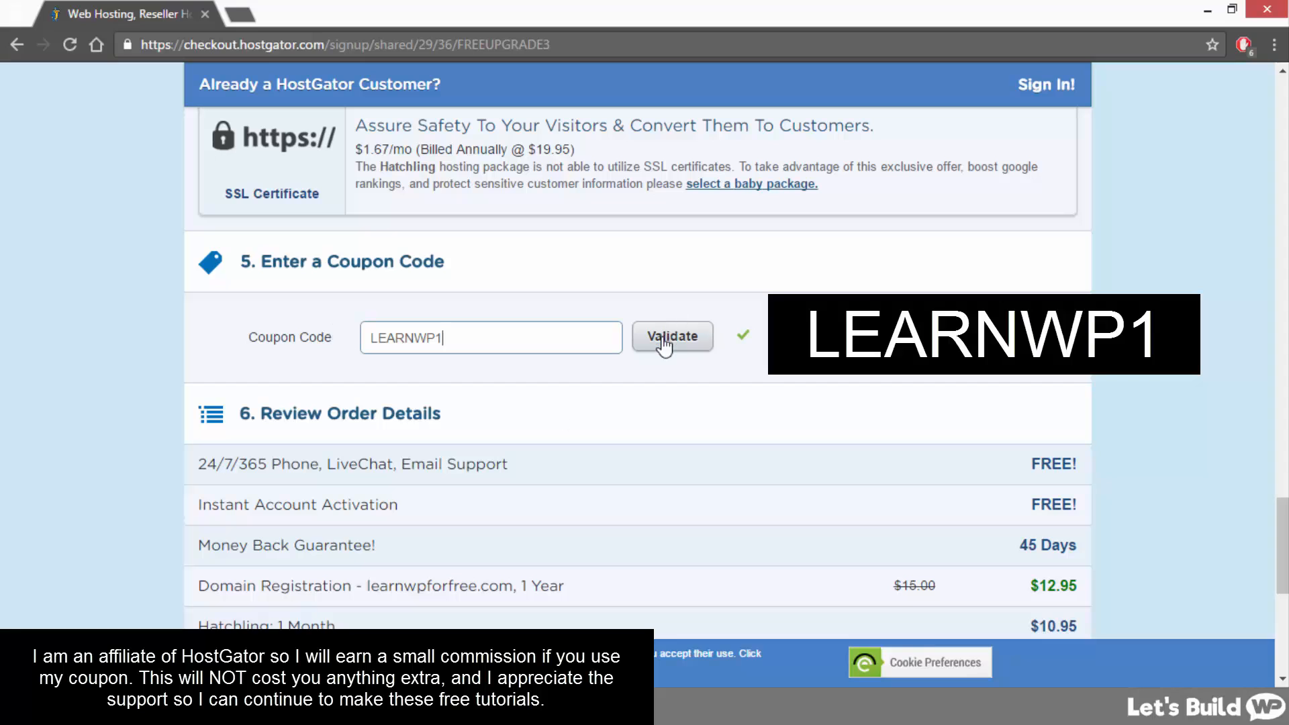
left_click(672, 336)
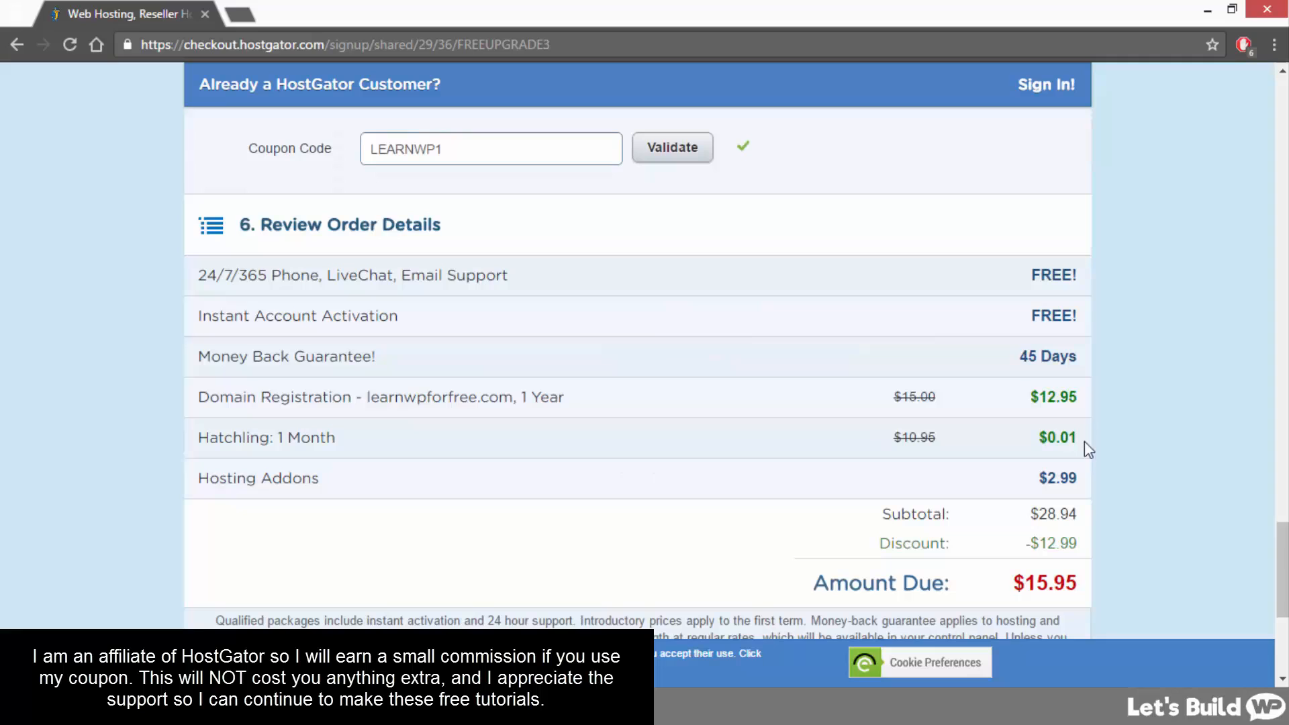
mouse_move(1040, 444)
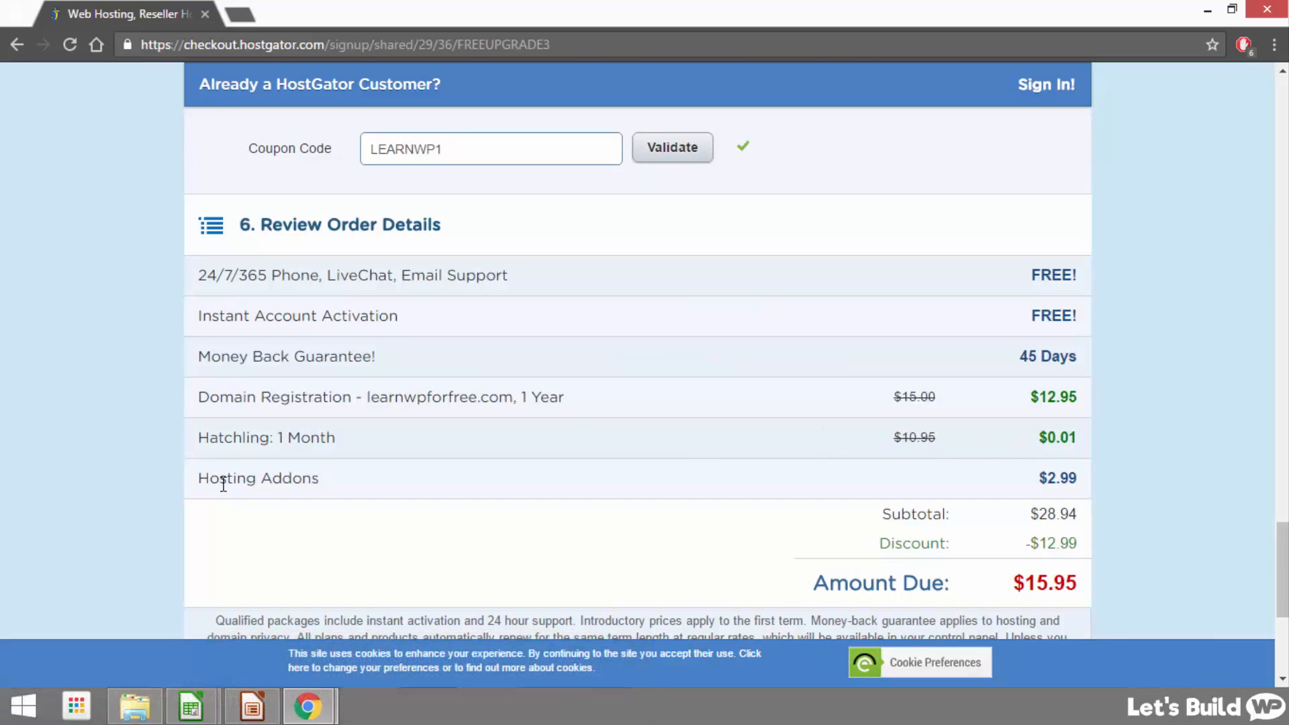
mouse_move(238, 473)
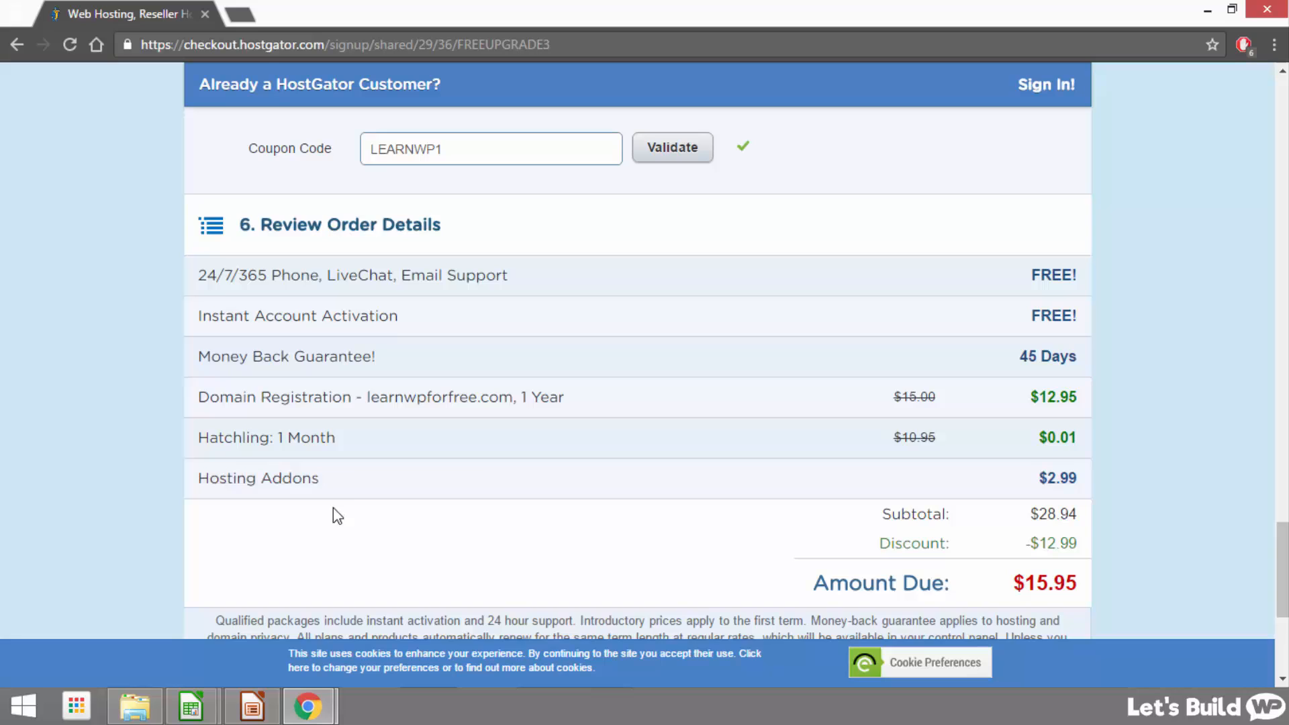
Scroll up to Additional Services, then back down to Review Order Details showing $12.96 due
scroll("up", 3)
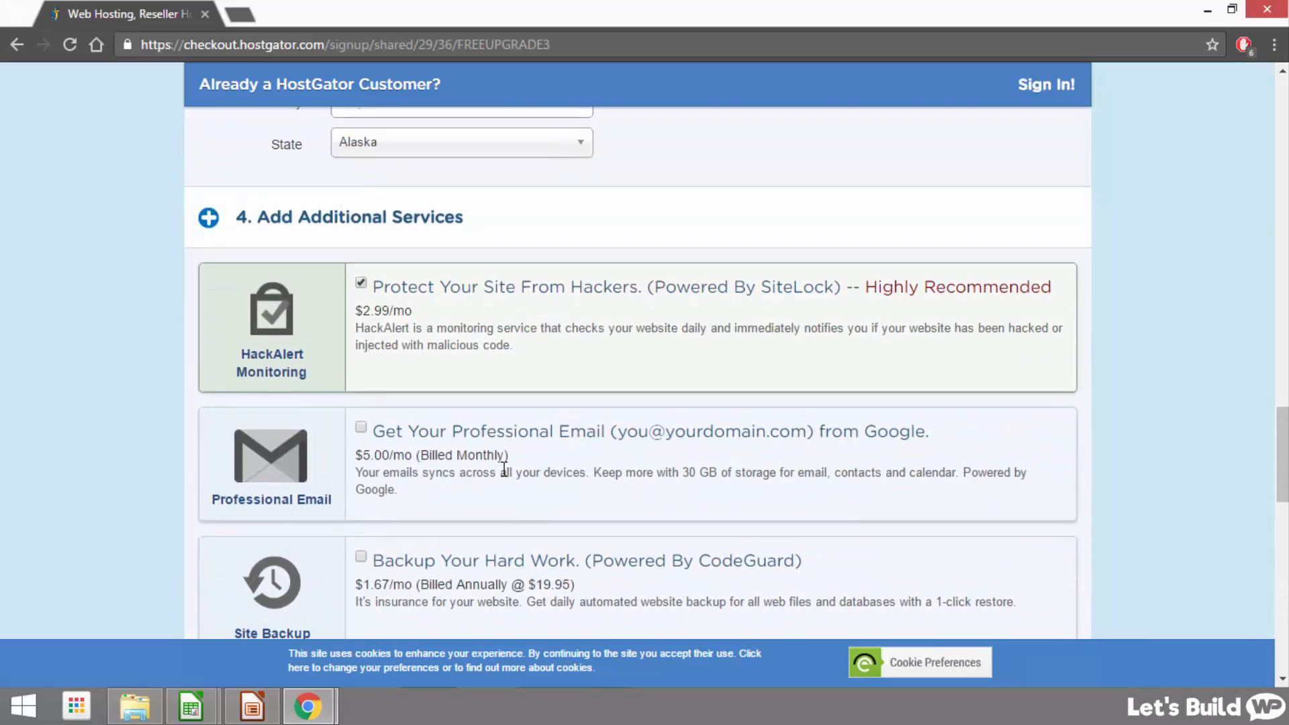
scroll("up", 3)
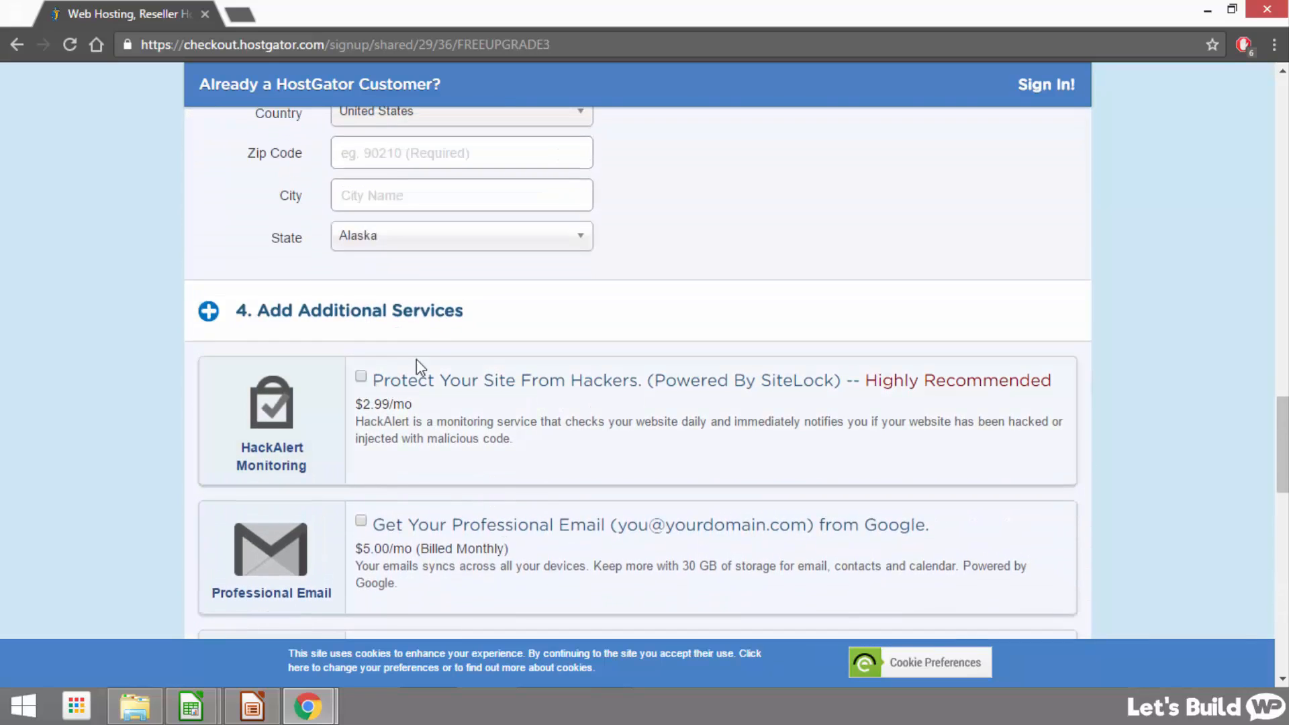
scroll("down", 3)
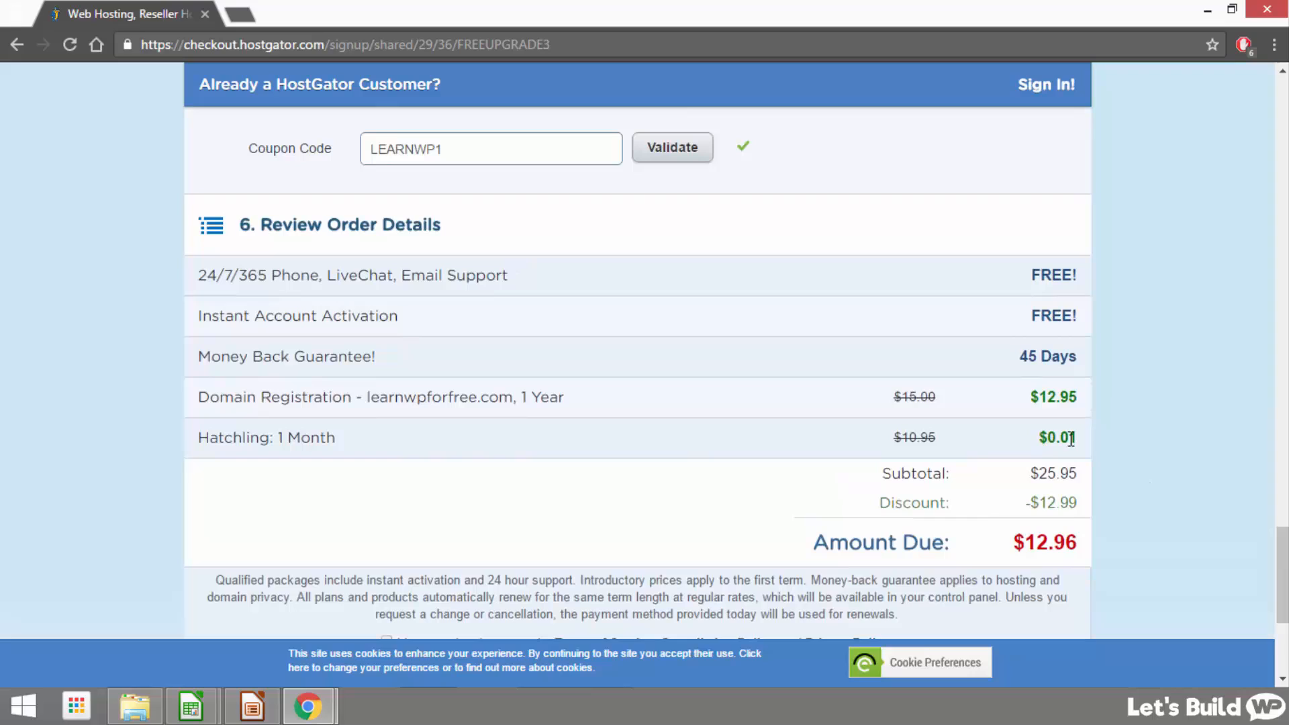
mouse_move(1084, 409)
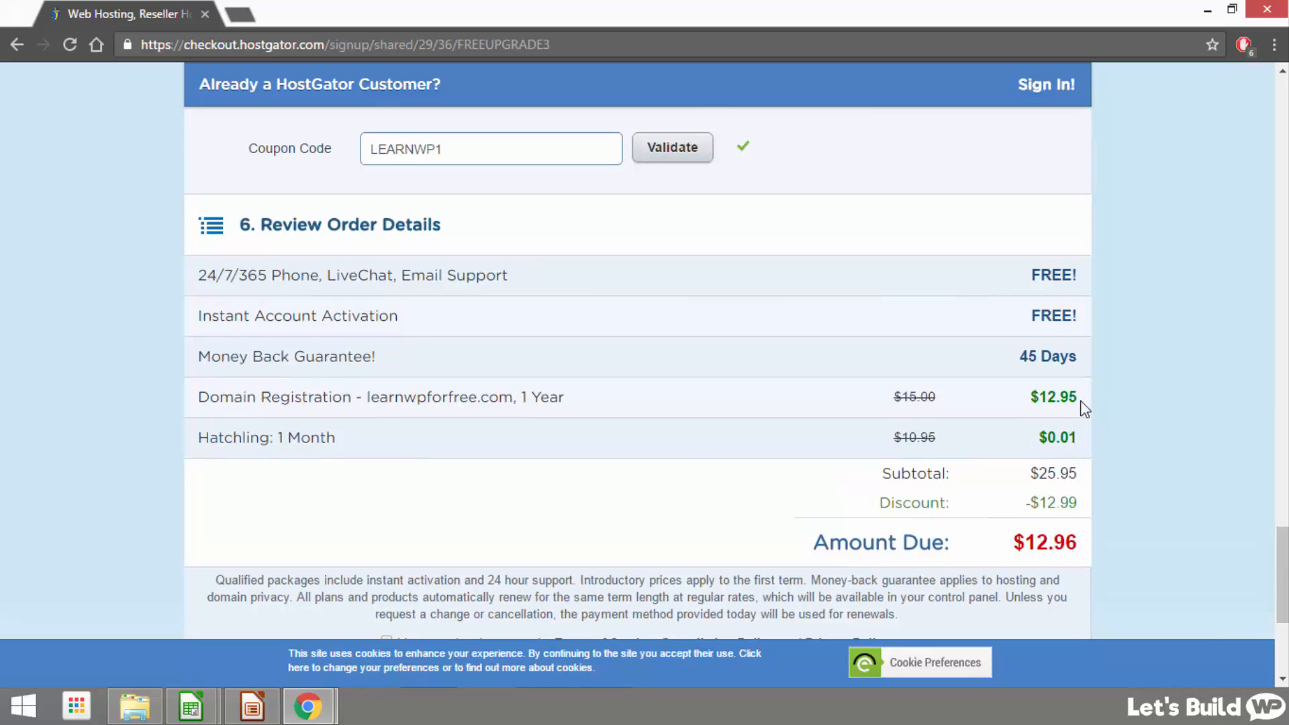
mouse_move(1079, 413)
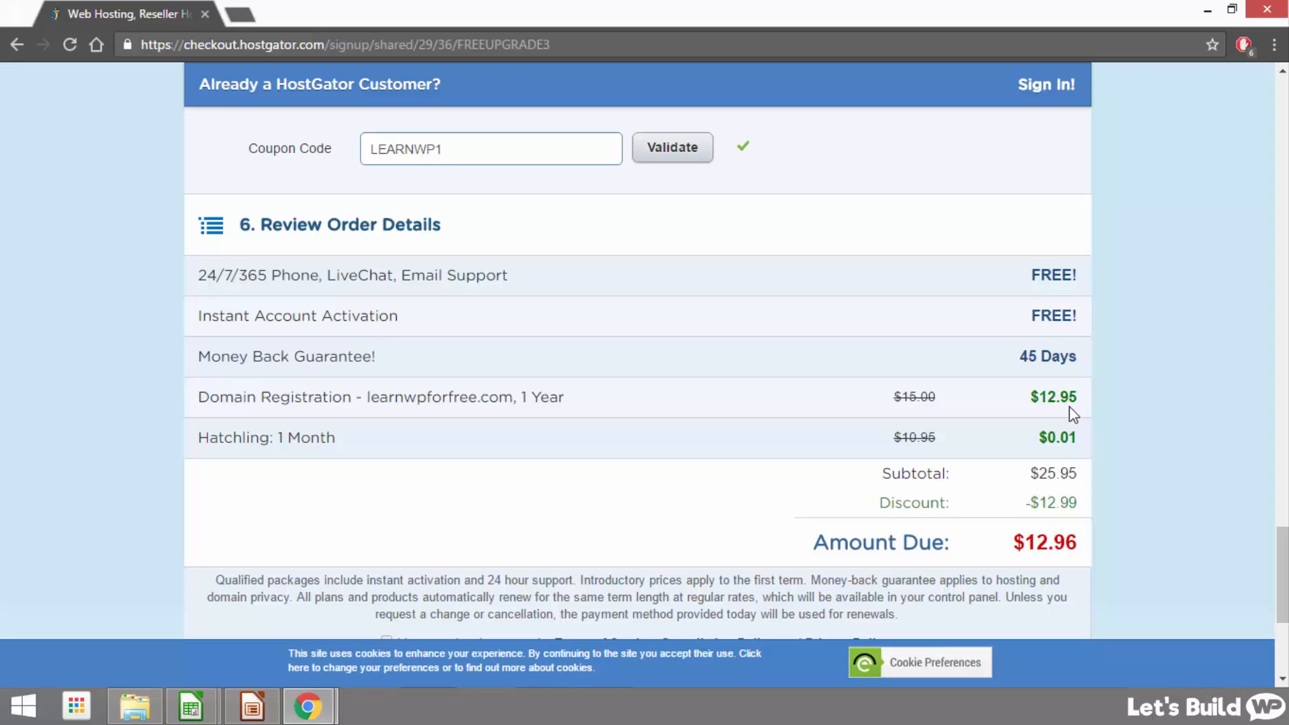
mouse_move(1064, 563)
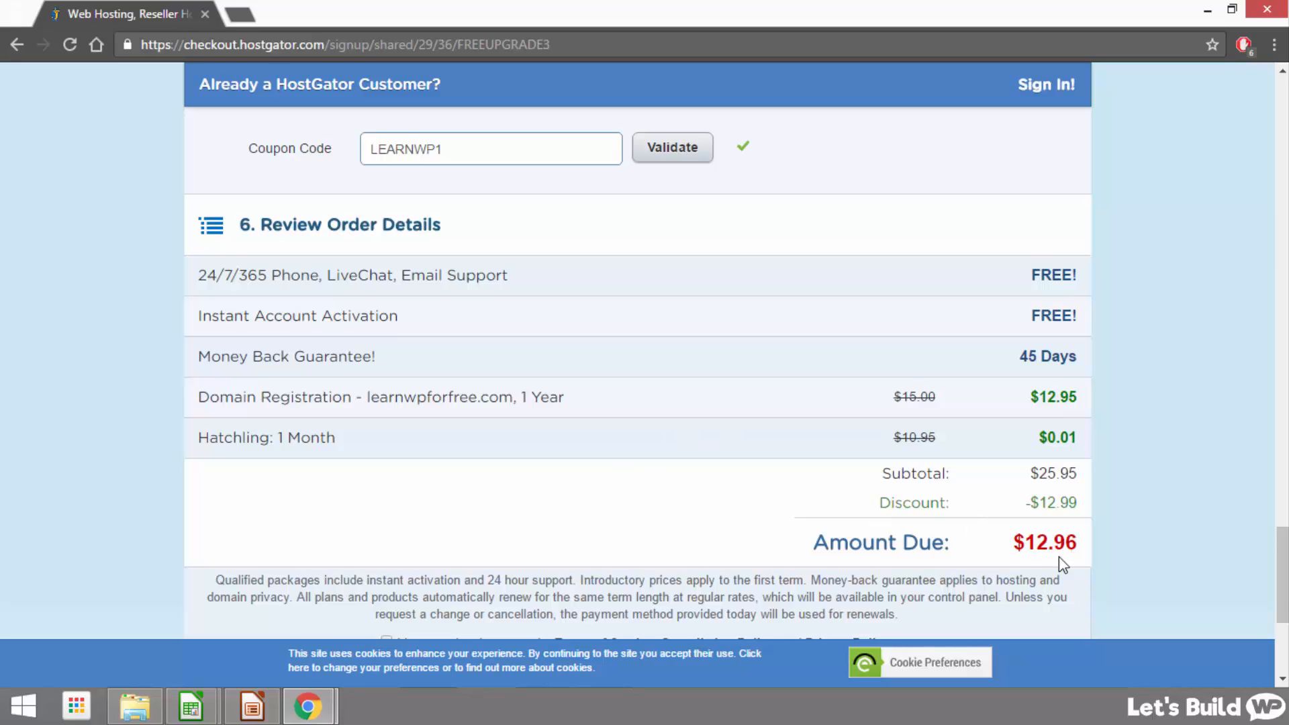
mouse_move(1025, 563)
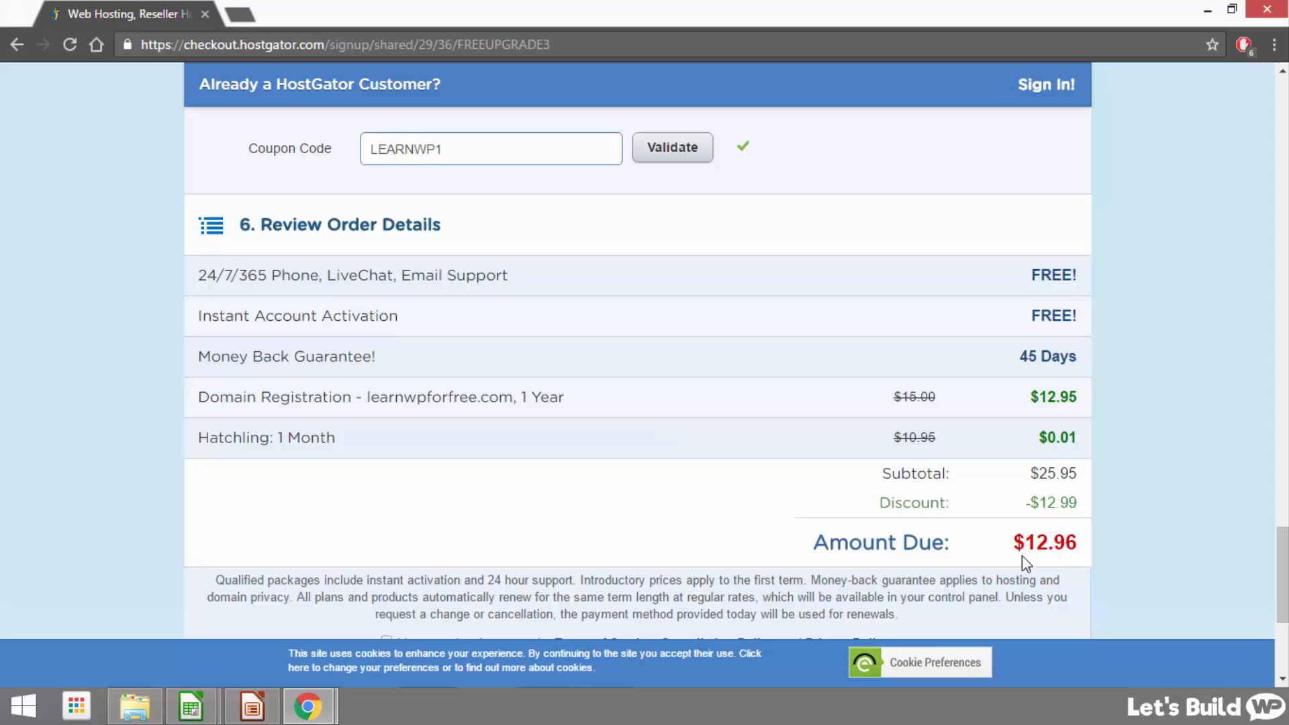
mouse_move(427, 293)
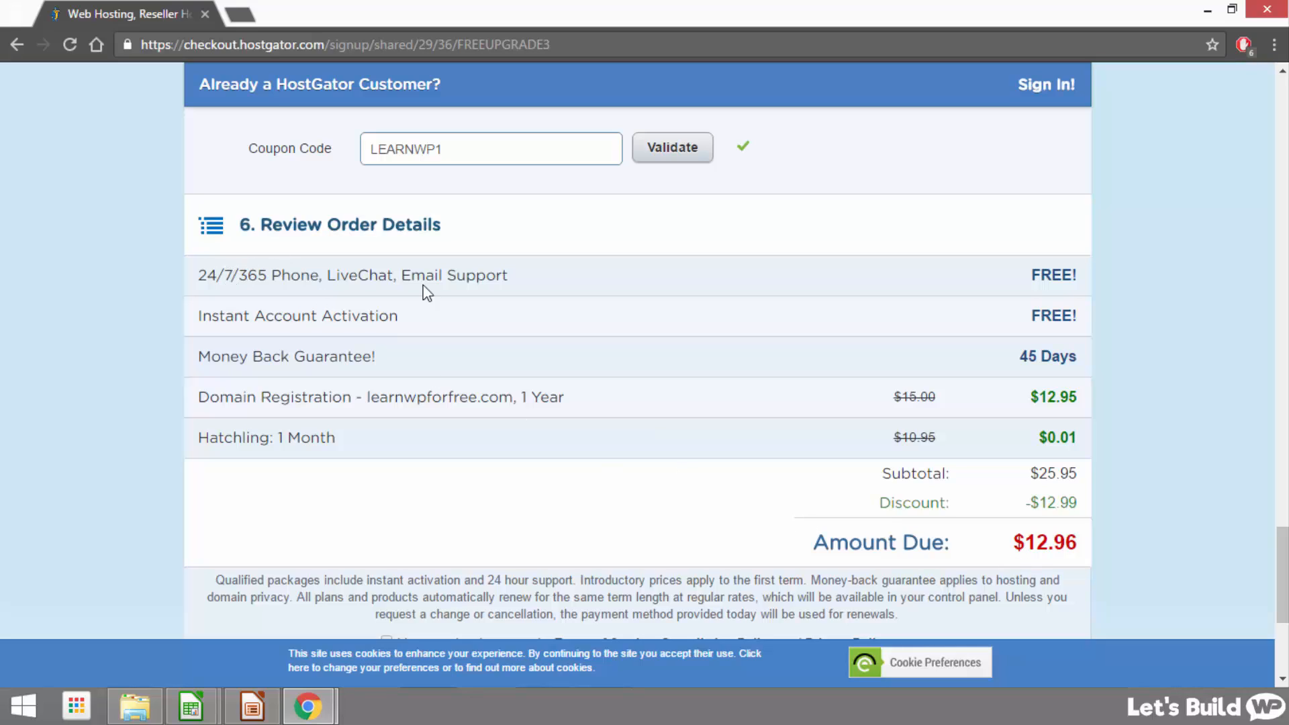
mouse_move(1094, 278)
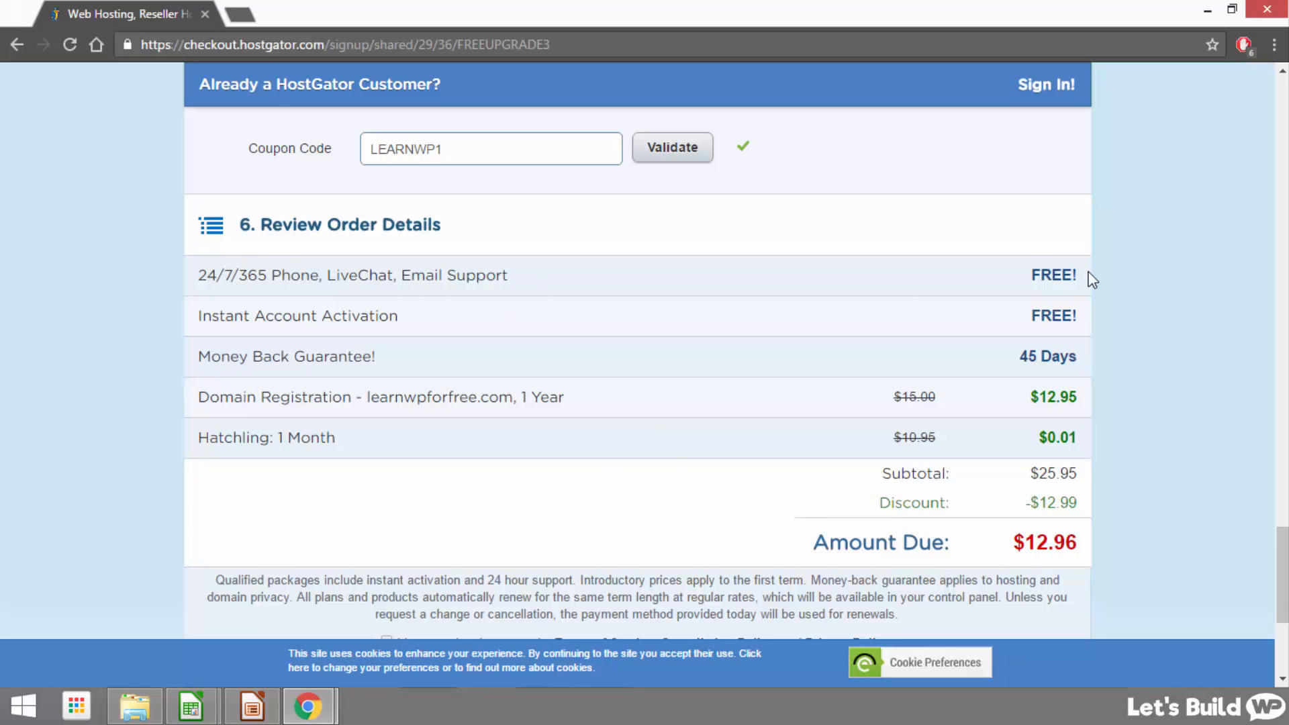
mouse_move(1081, 384)
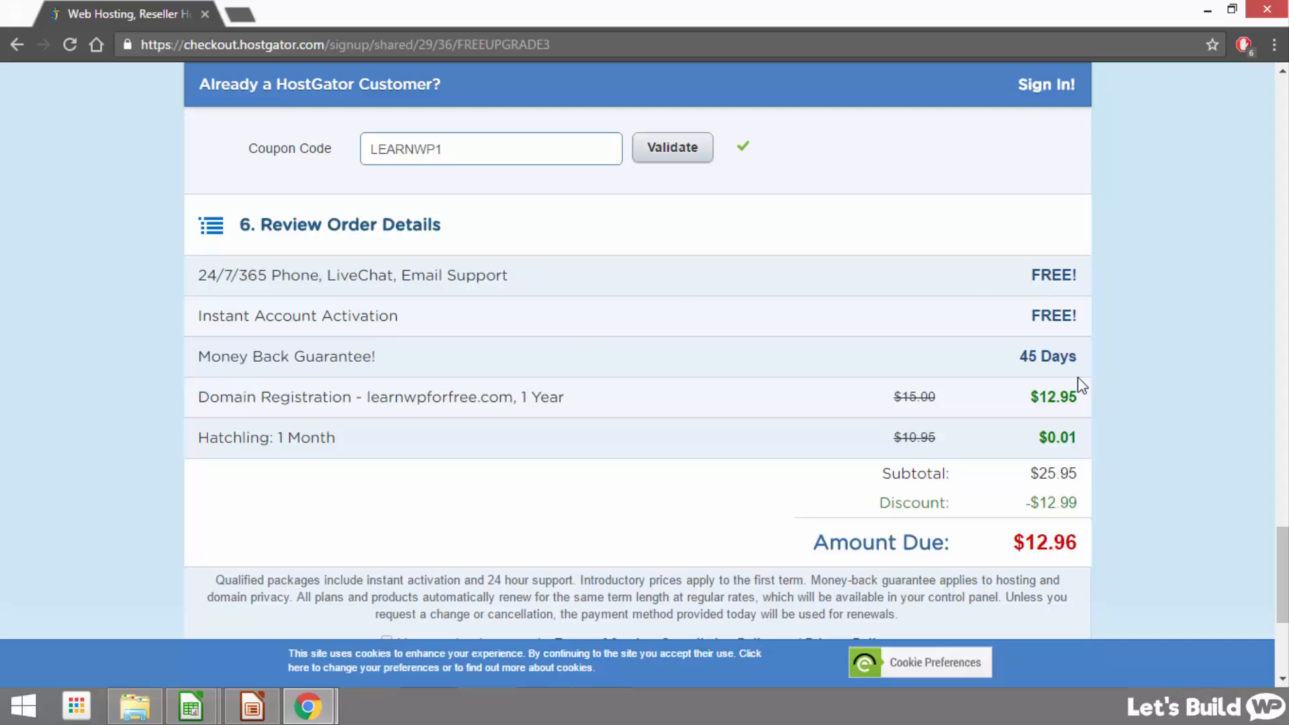
mouse_move(428, 366)
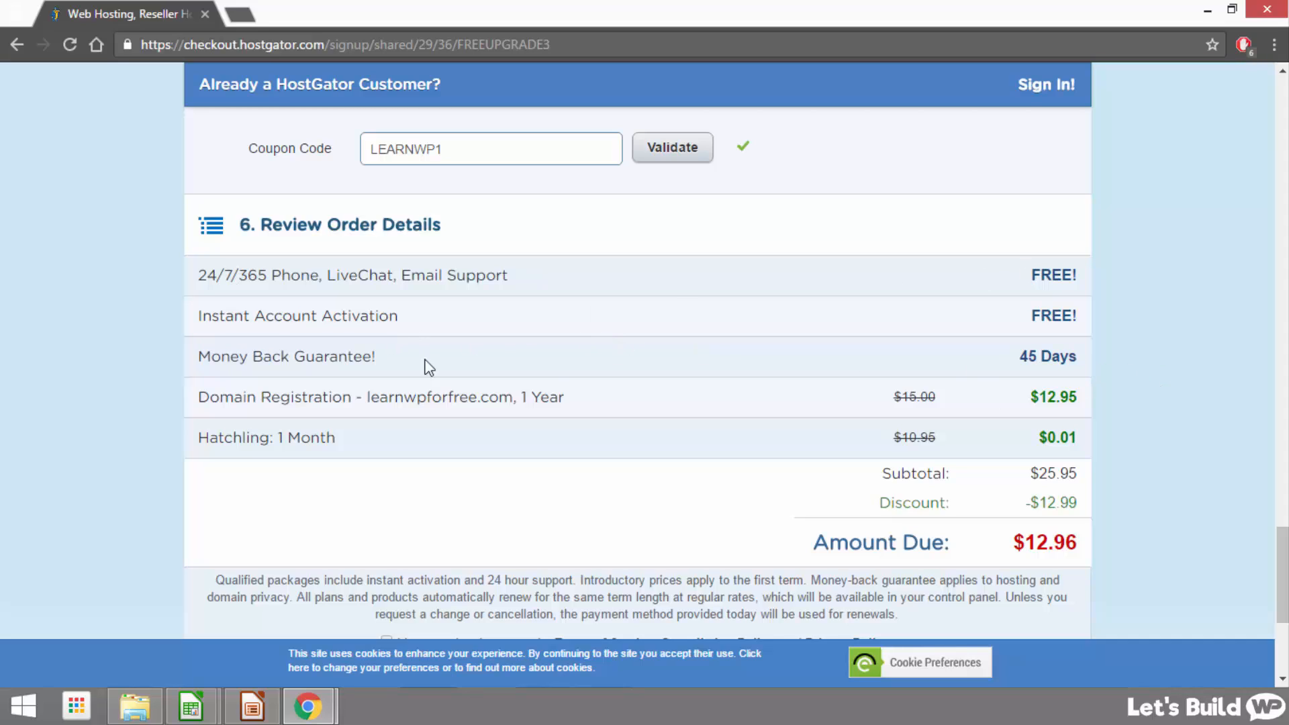
scroll("down", 3)
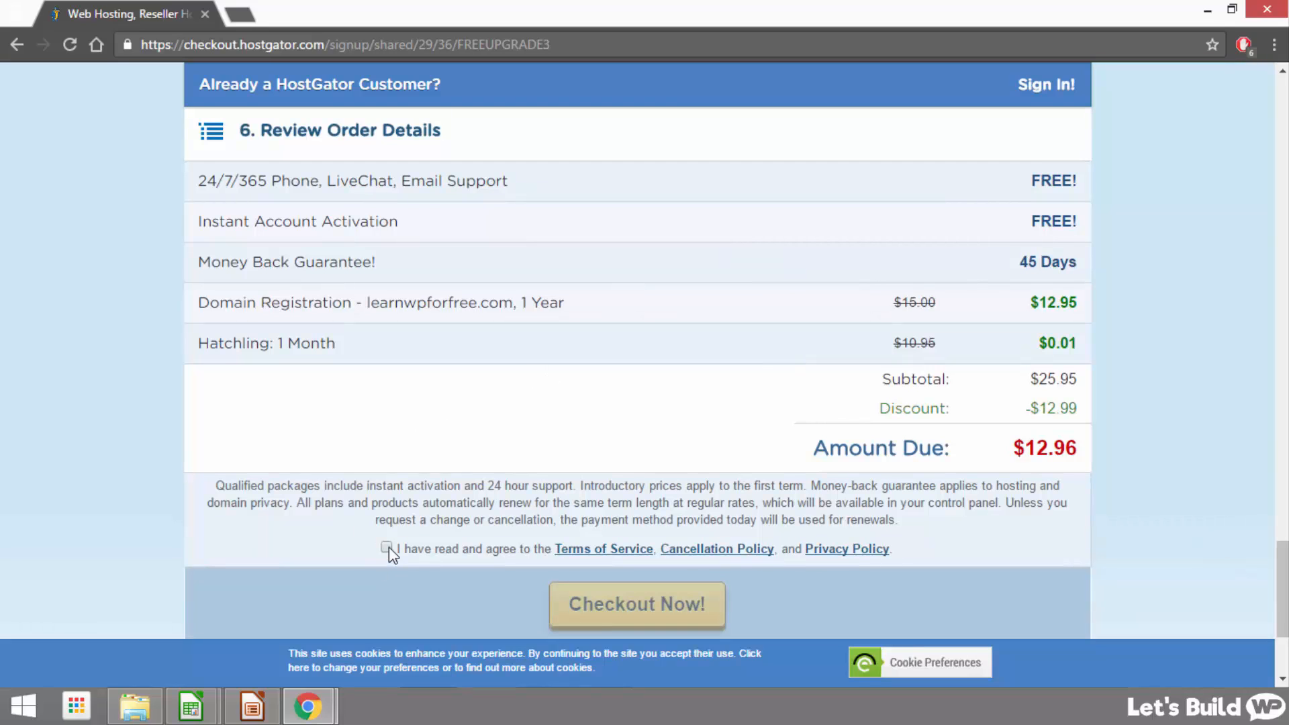
Accept the Terms of Service, check out the order, and go to the Webmail inbox
left_click(386, 548)
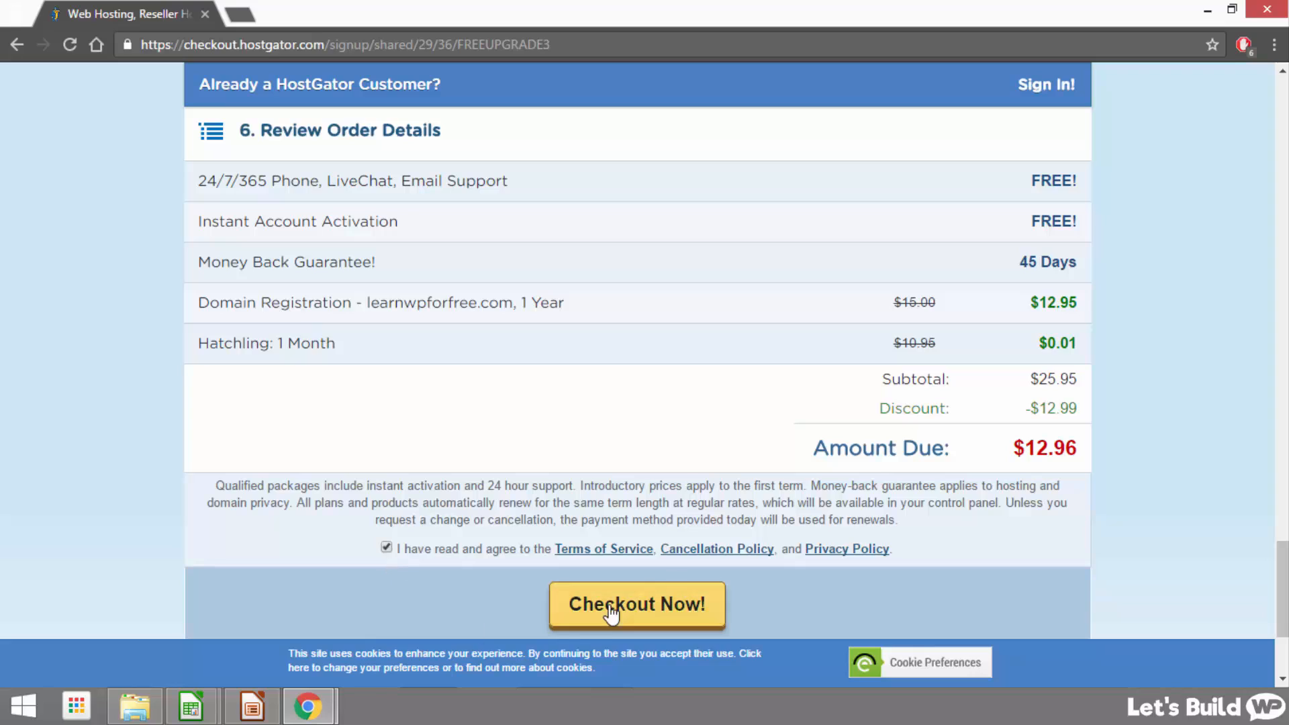
mouse_move(637, 604)
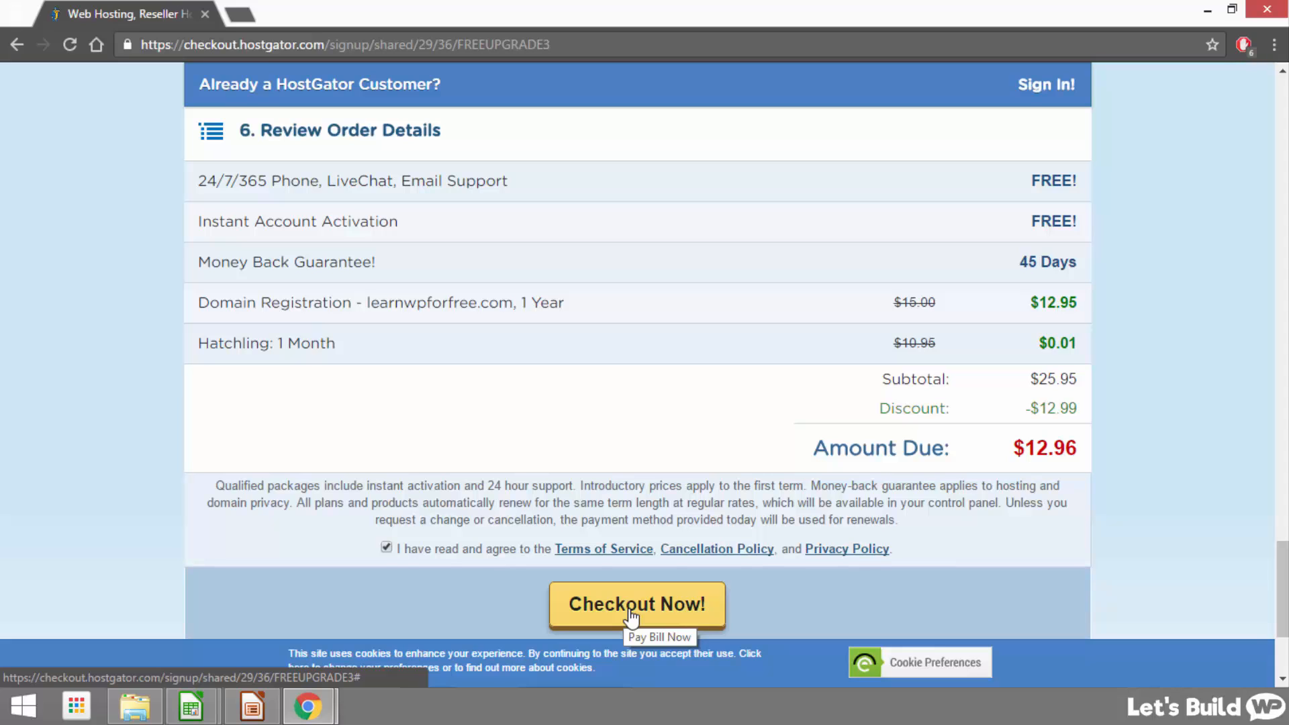
left_click(637, 604)
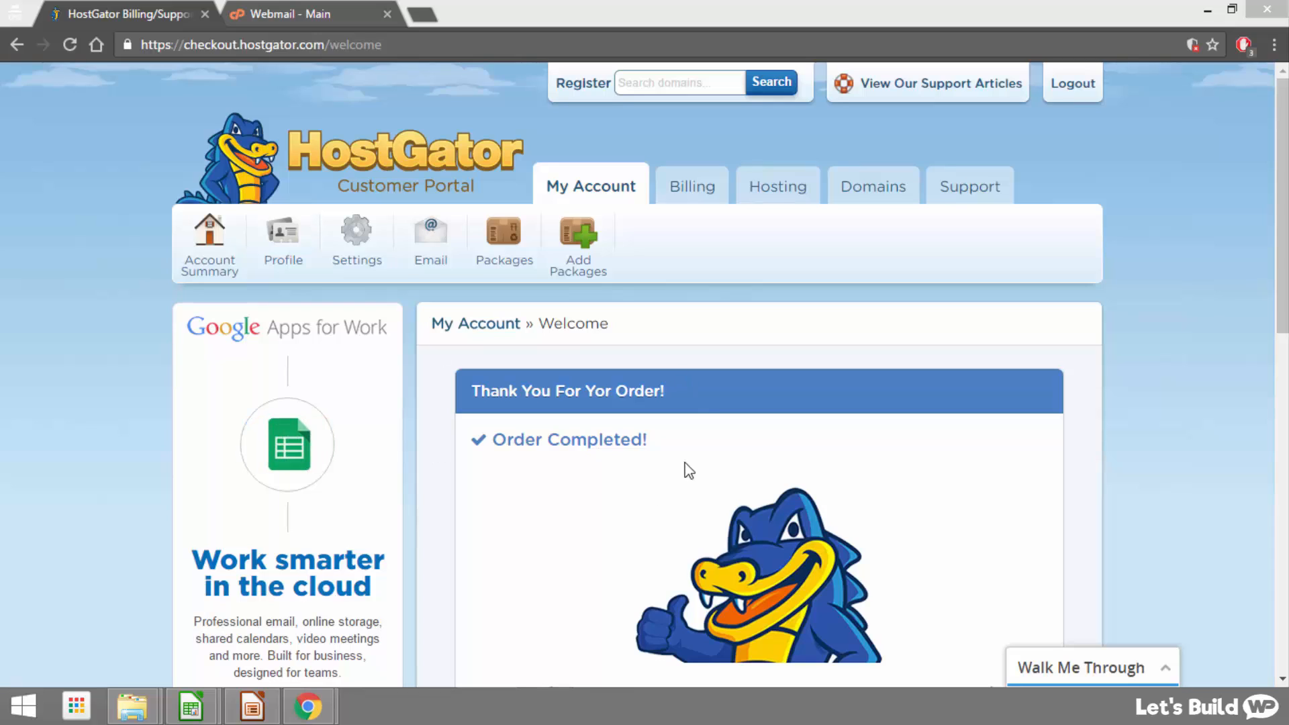
mouse_move(700, 410)
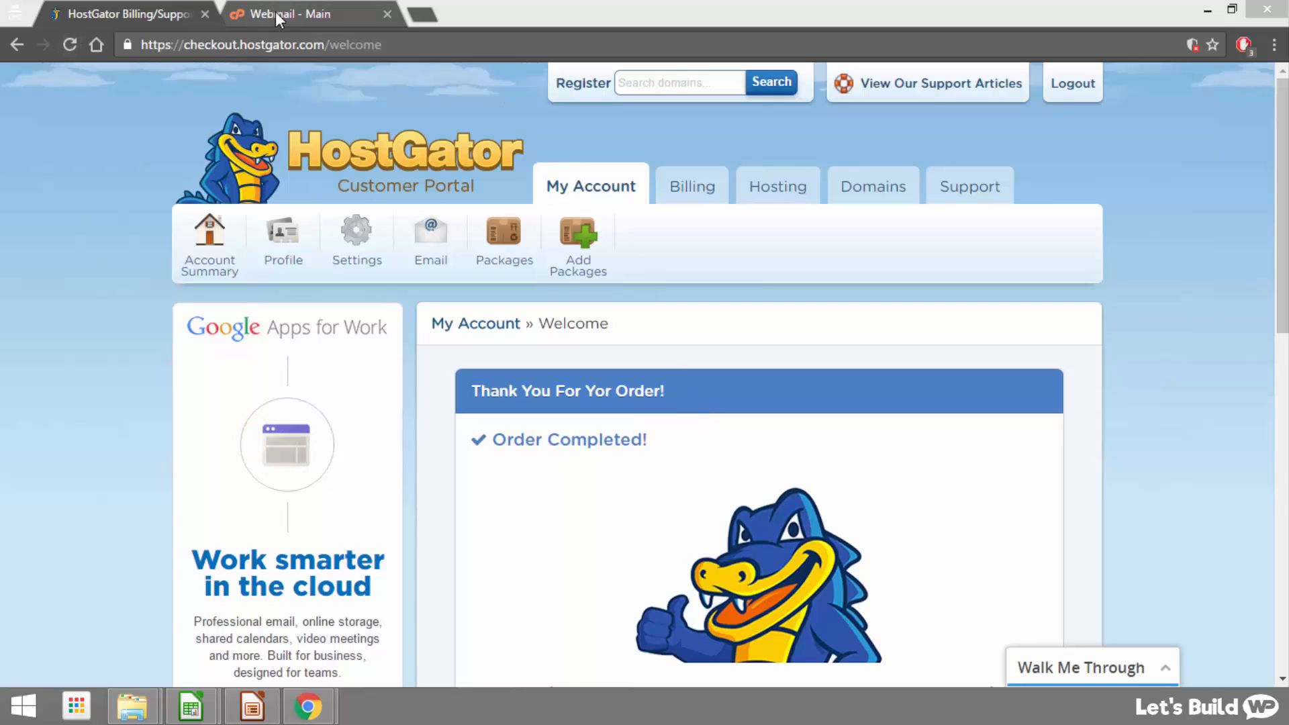
left_click(288, 15)
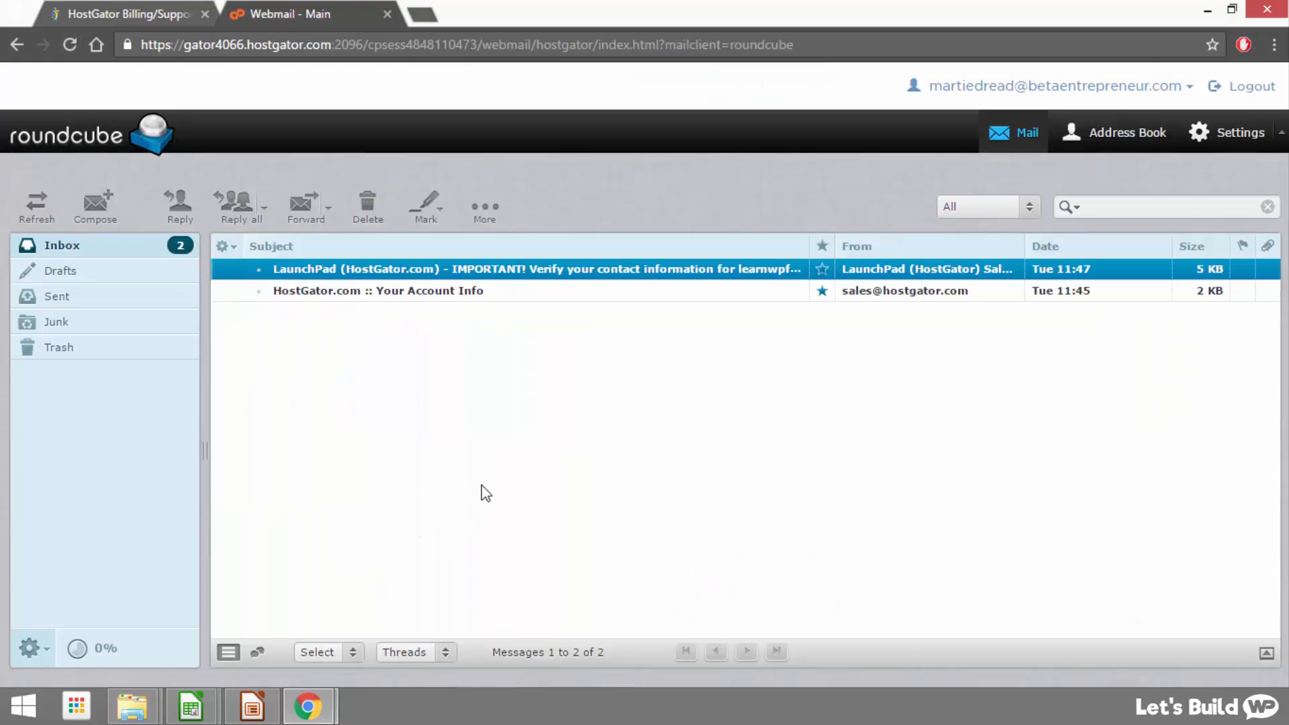
mouse_move(472, 338)
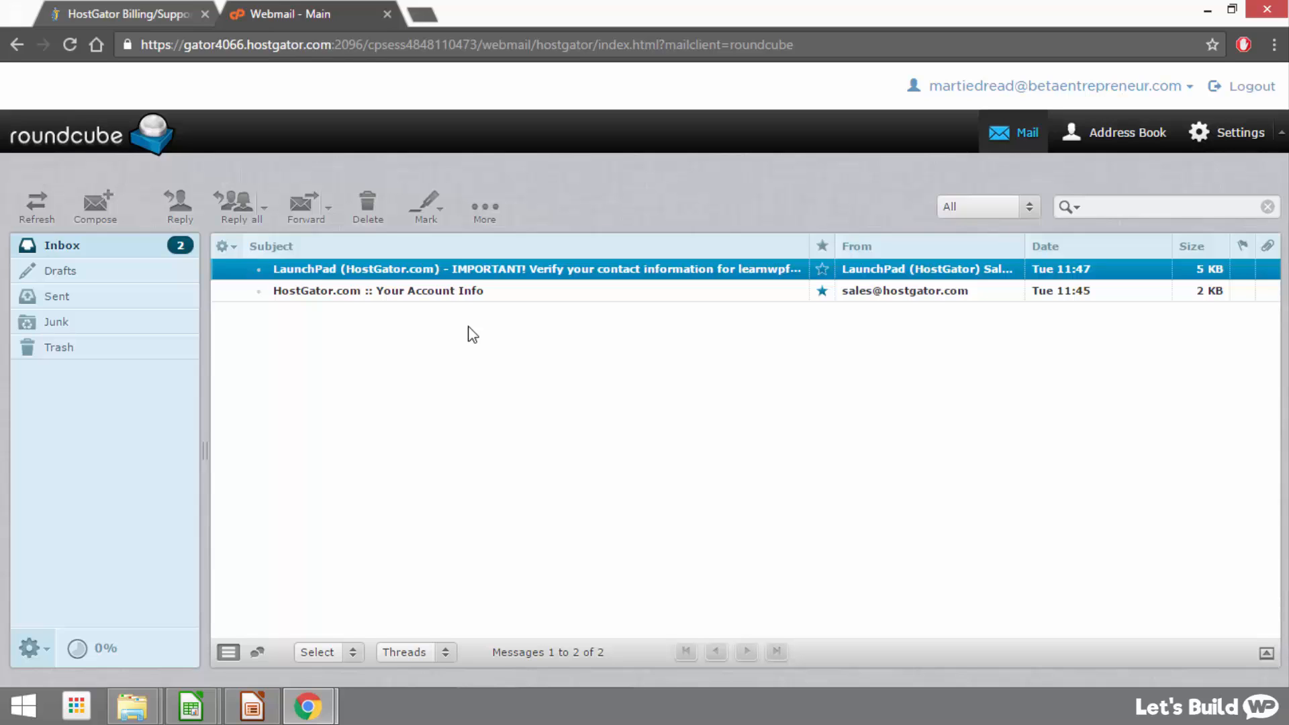
mouse_move(538, 364)
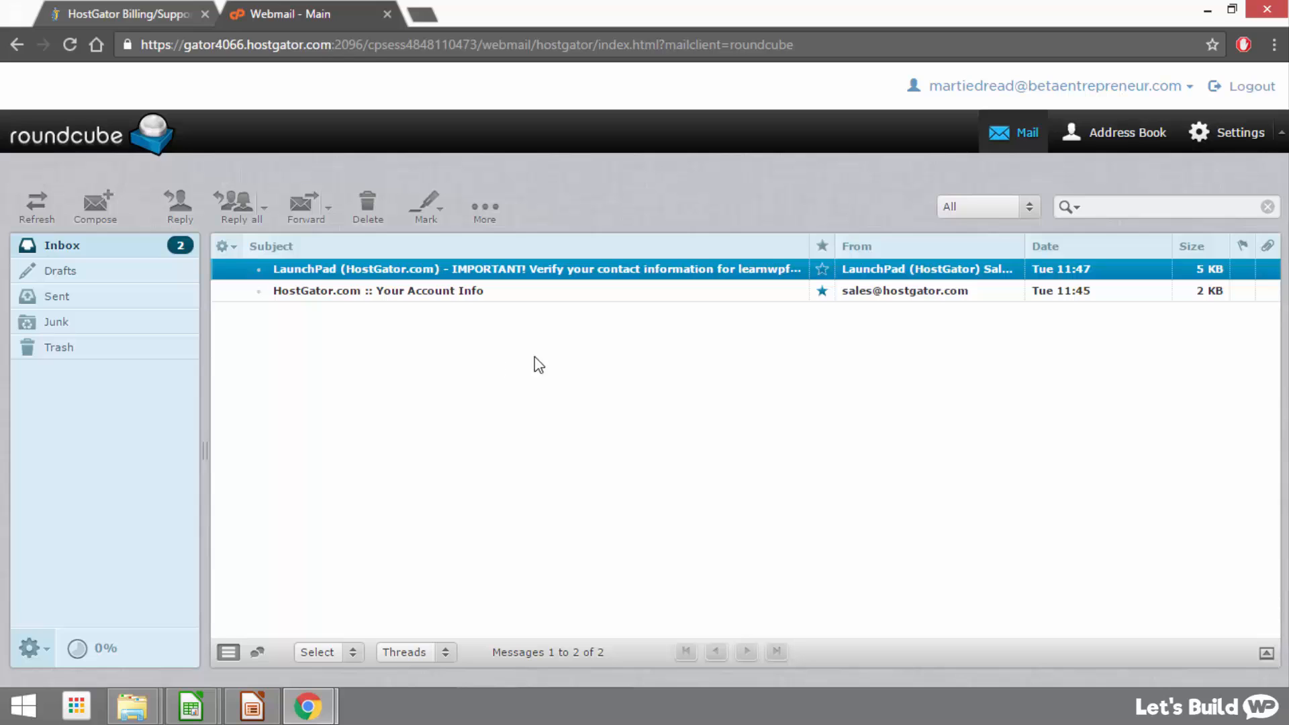
Open the 'HostGator.com :: Your Account Info' email and follow its control panel link
left_click(378, 290)
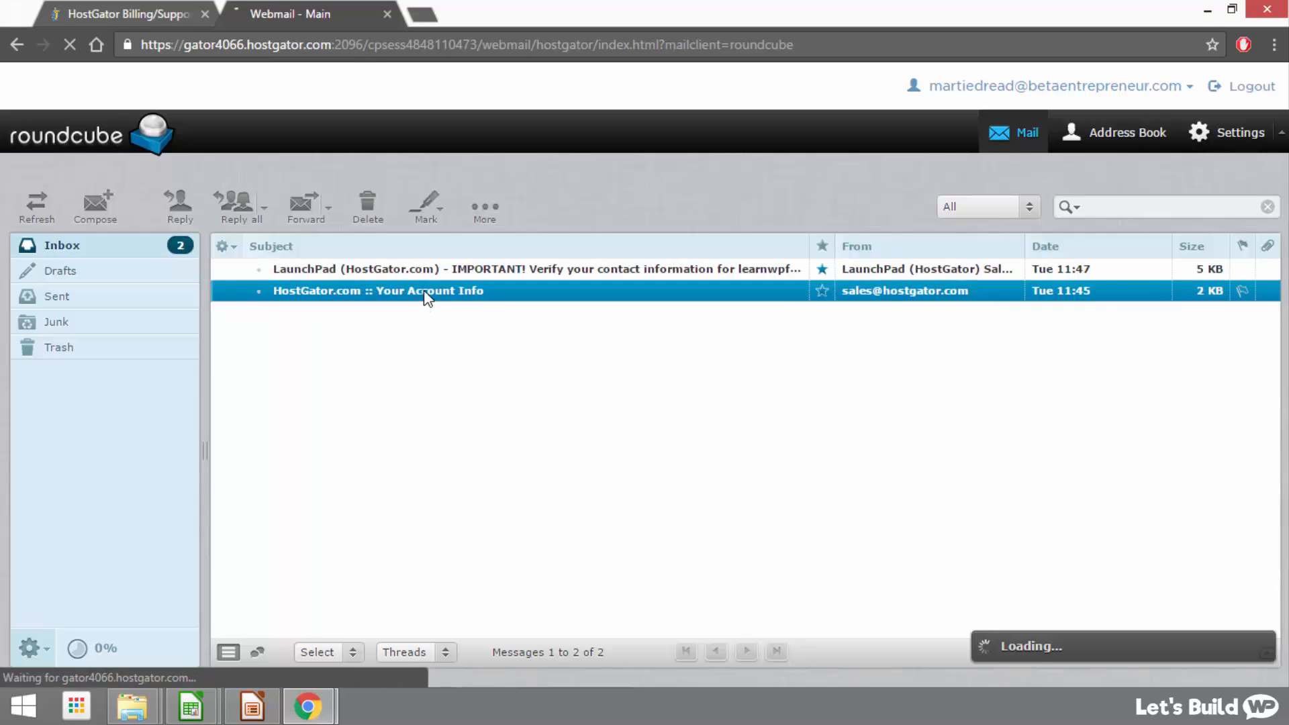
left_click(378, 290)
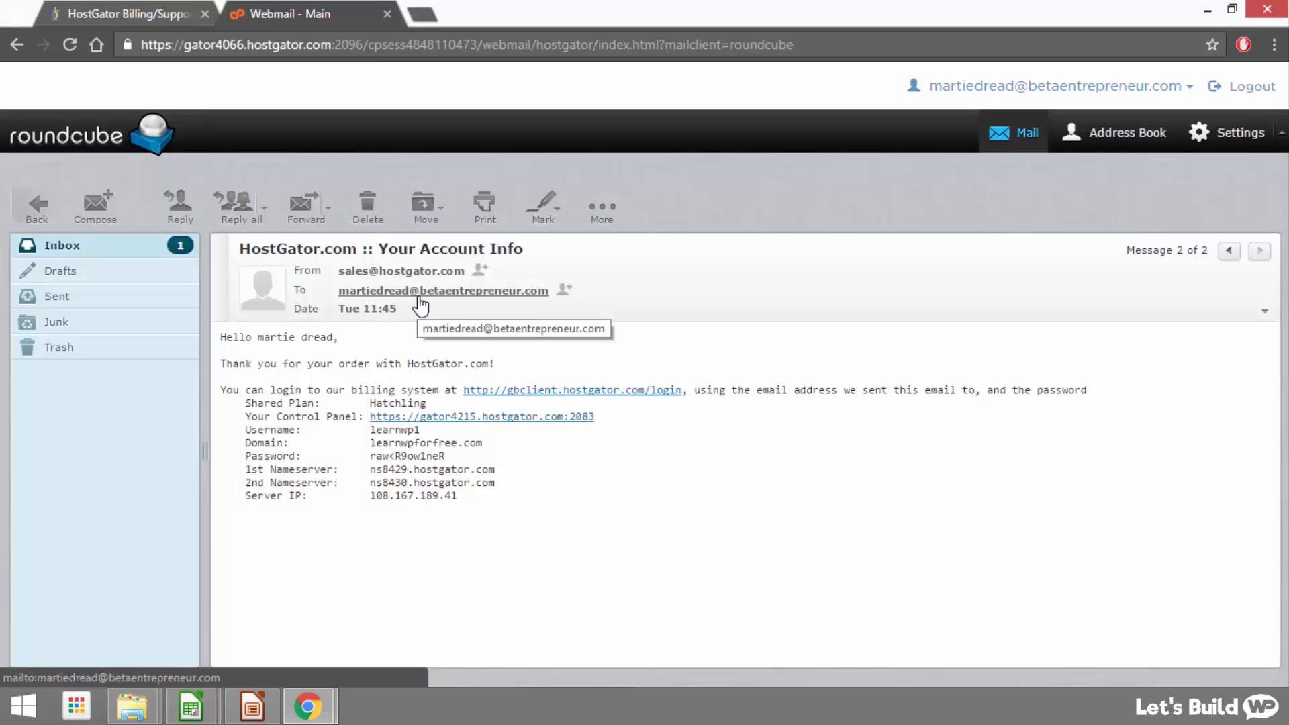
mouse_move(335, 423)
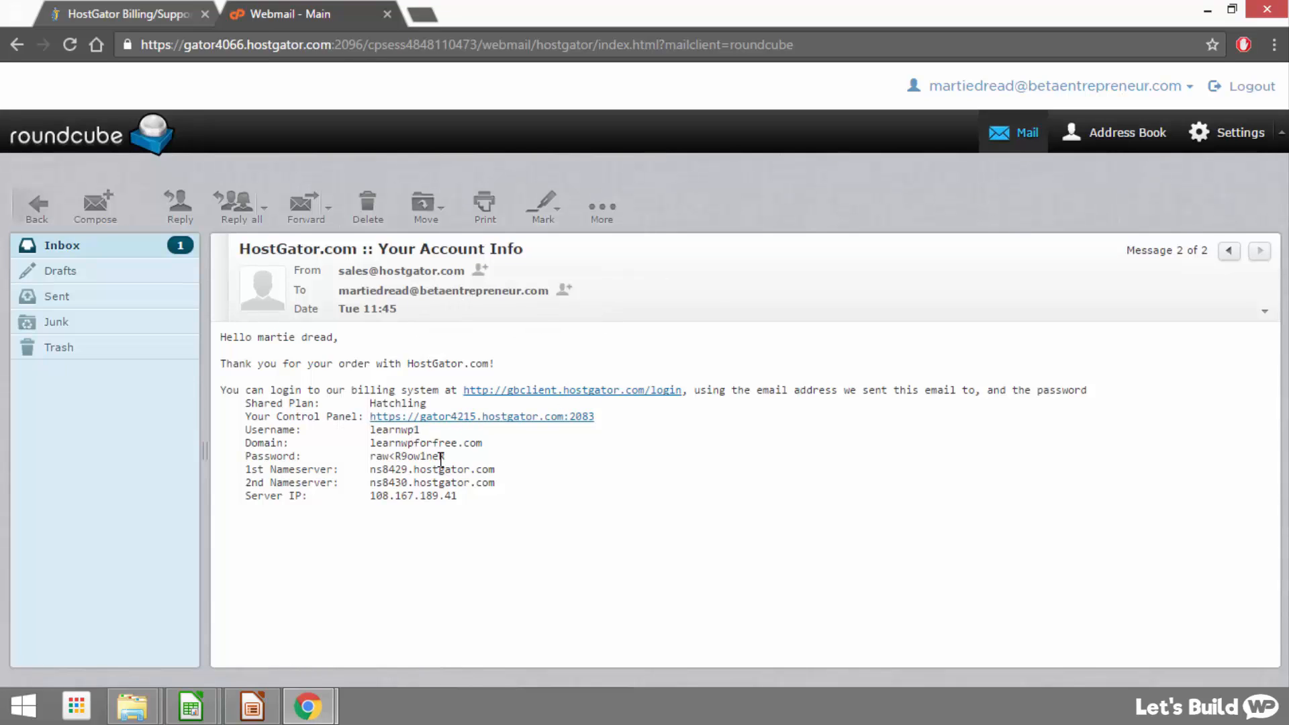
mouse_move(307, 514)
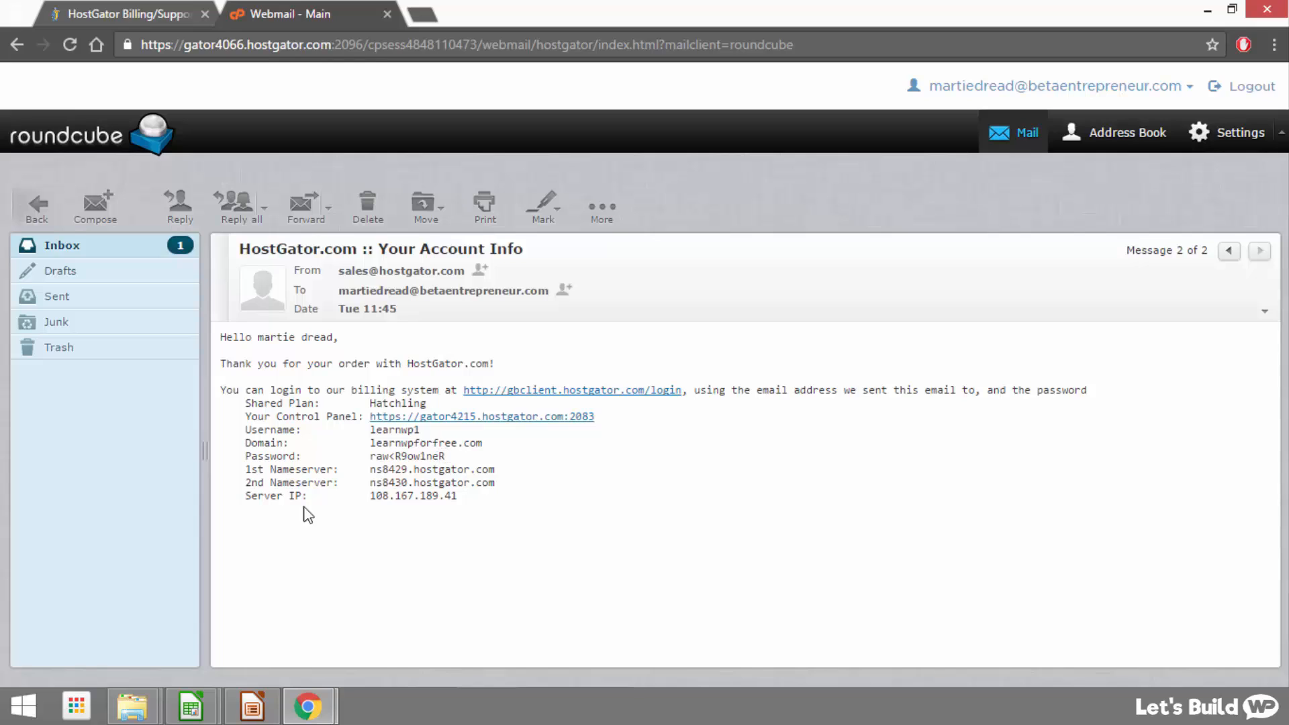
left_click(480, 416)
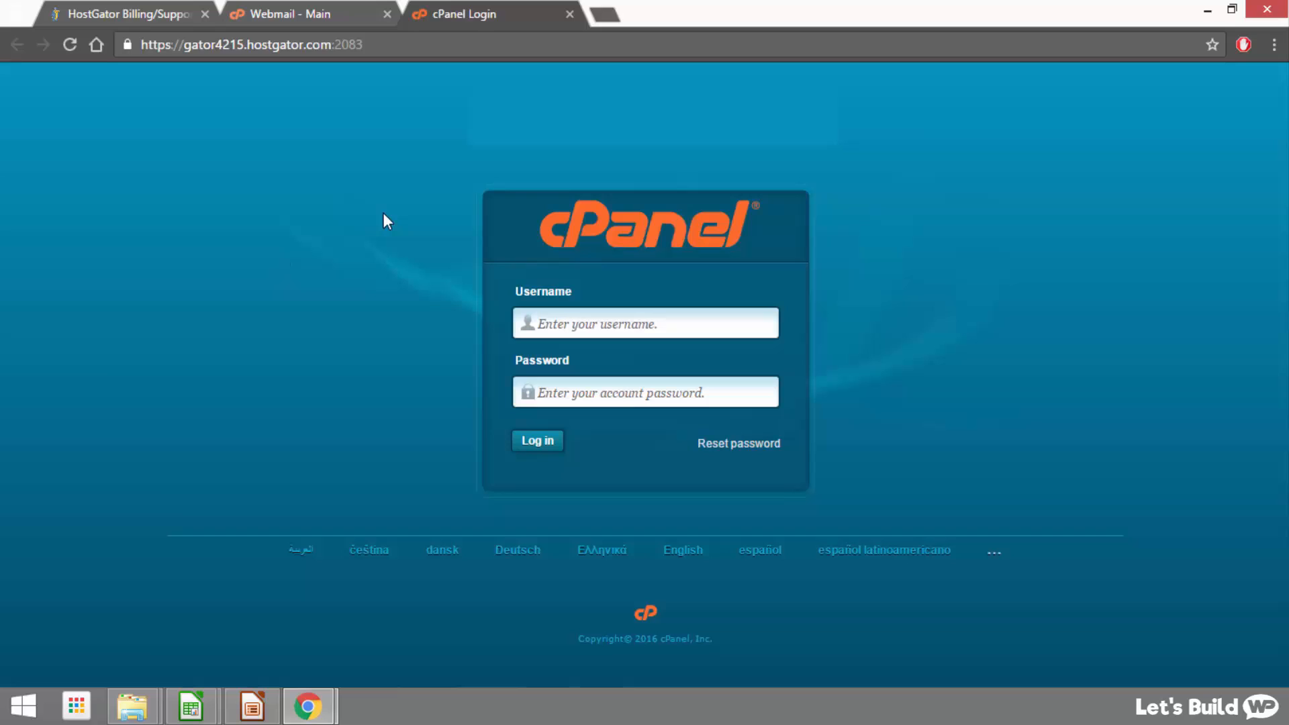
mouse_move(370, 233)
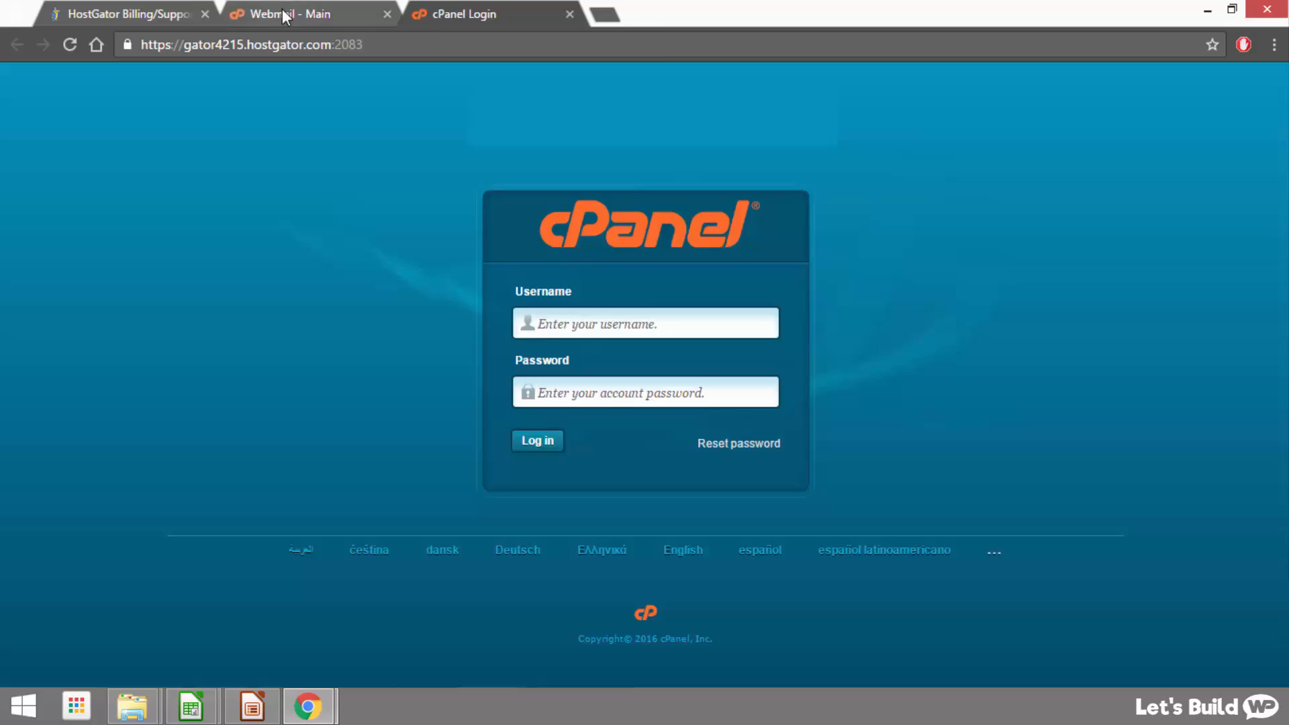
Copy username learnwp1 and the password from the welcome email into the cPanel login form
left_click(296, 14)
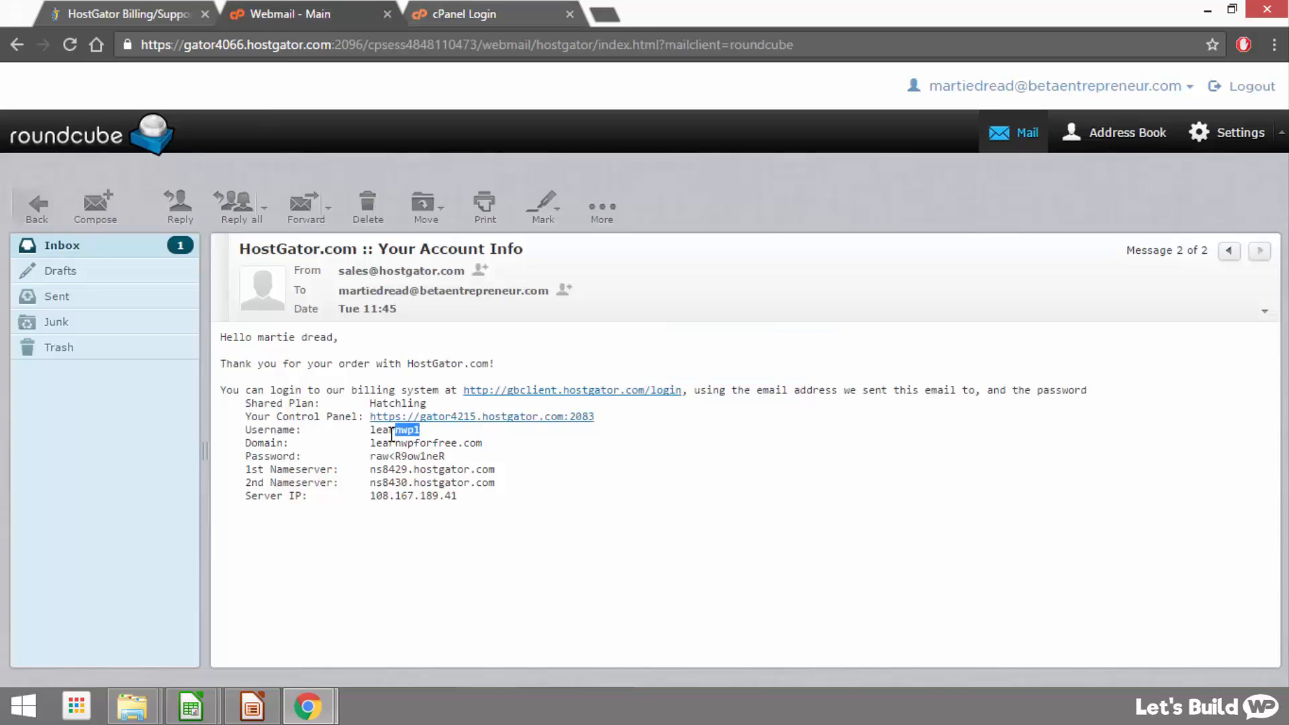
right_click(395, 429)
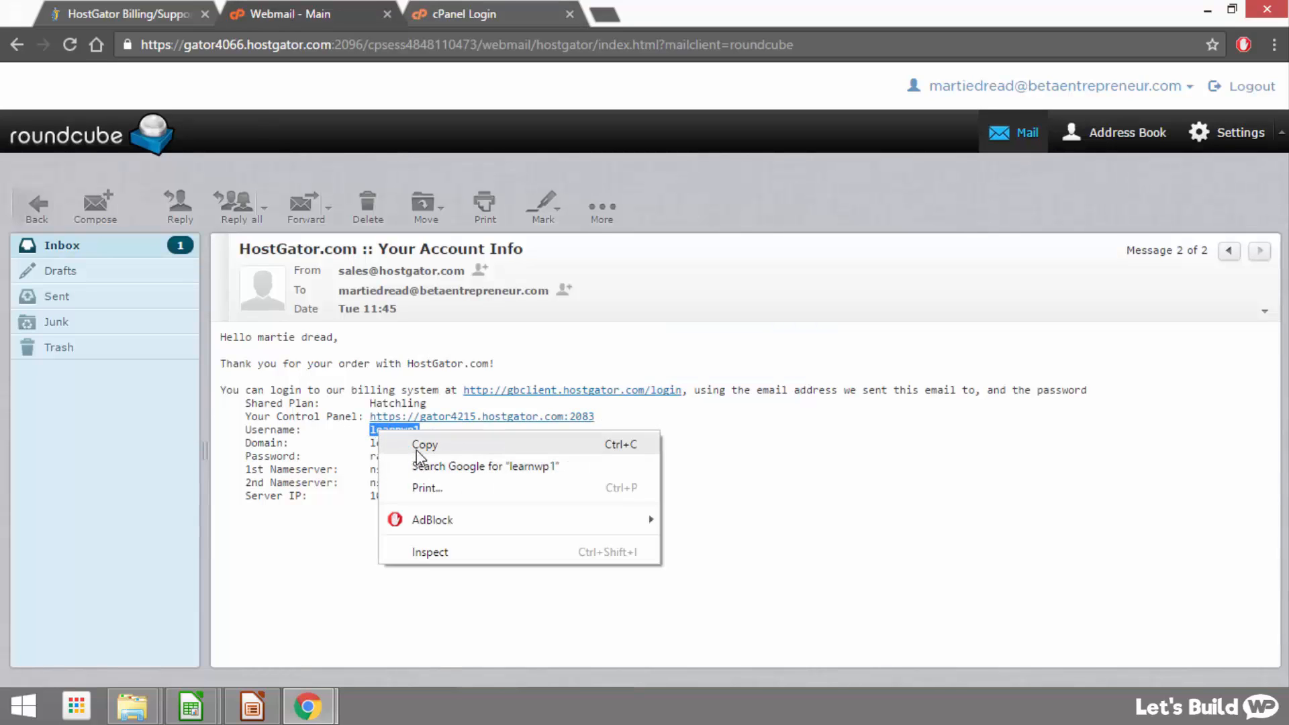
right_click(646, 323)
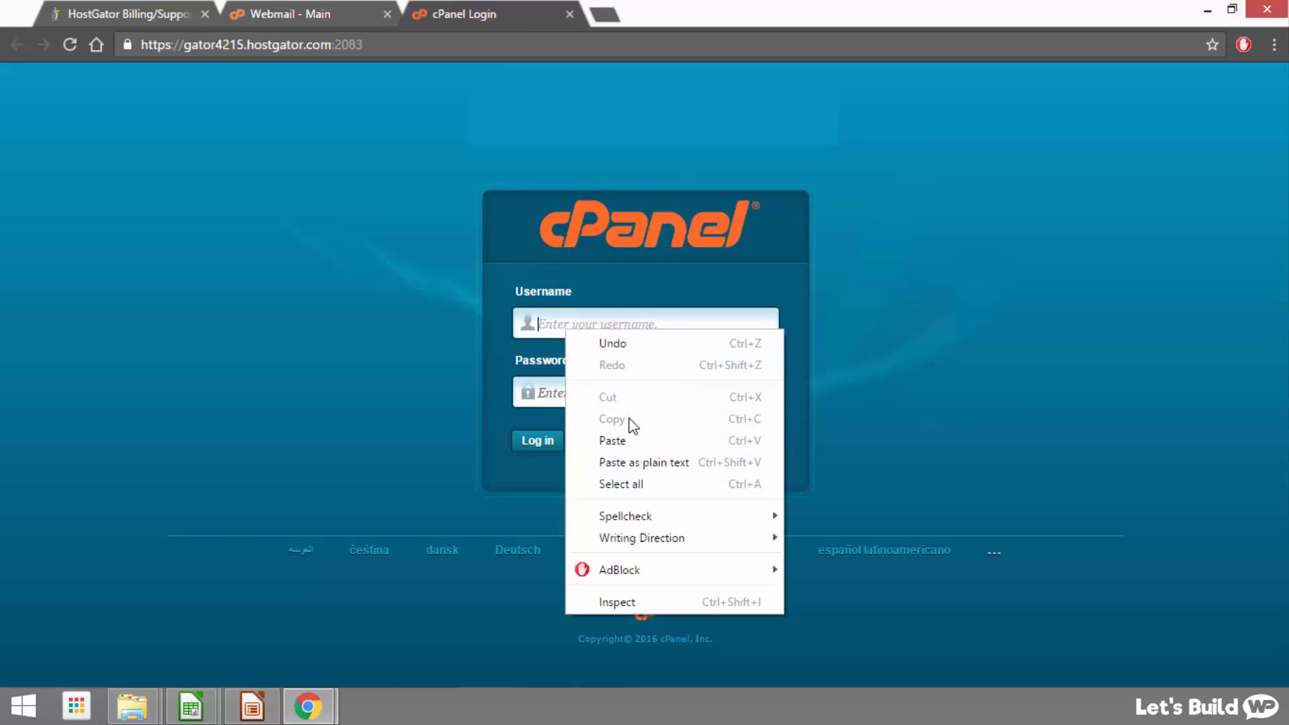
left_click(311, 14)
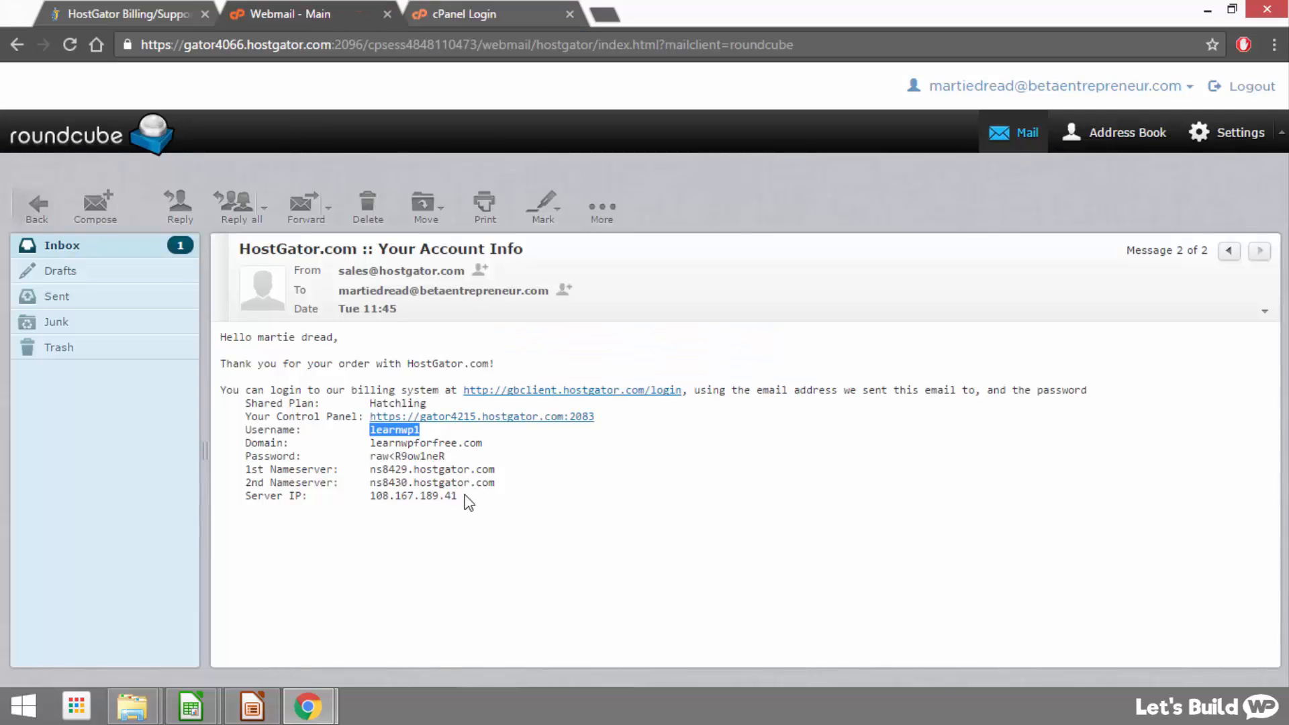
right_click(407, 457)
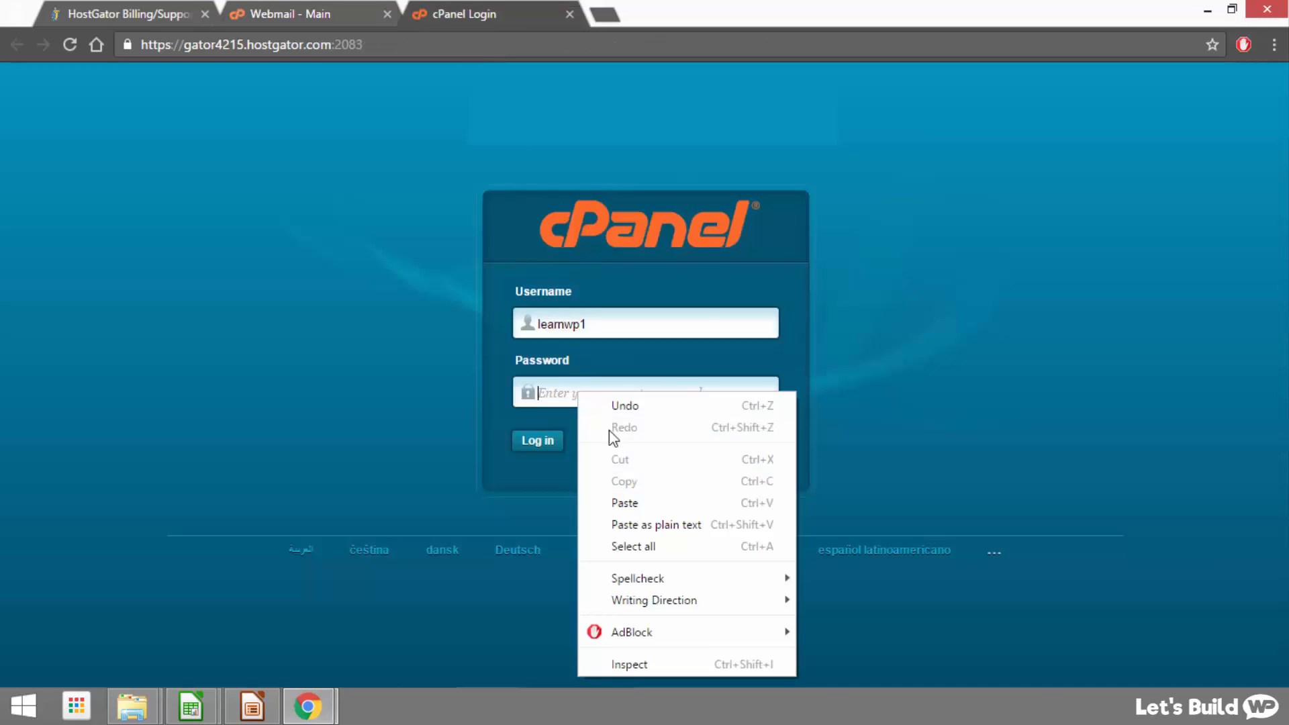
left_click(624, 502)
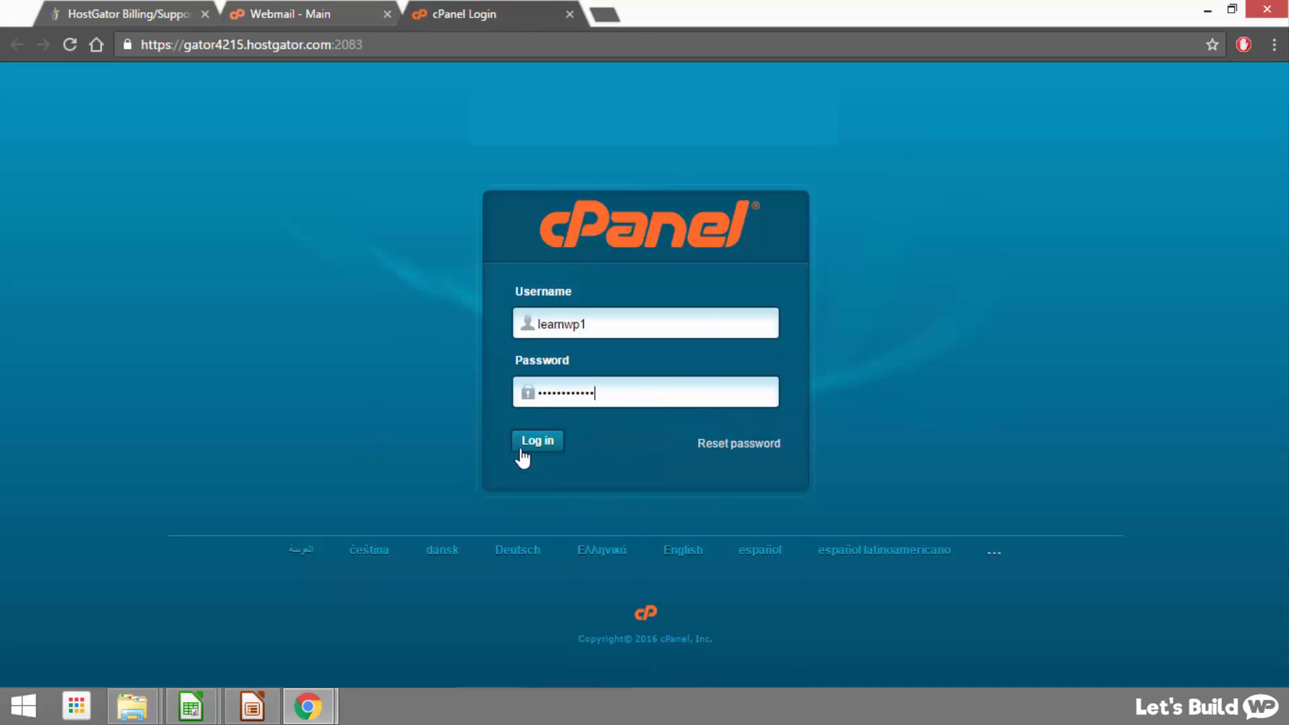
Log in as learnwp1 to reach the HostGator control panel home with Popular Links
left_click(537, 440)
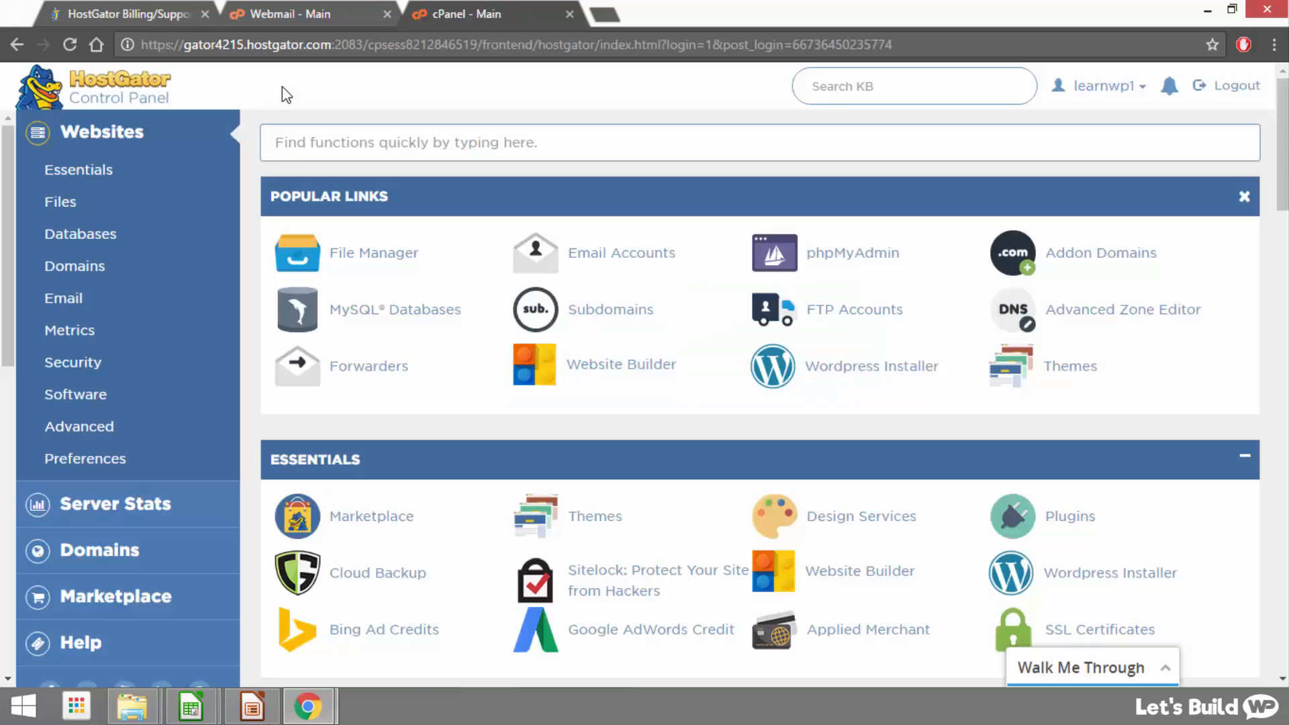
mouse_move(427, 129)
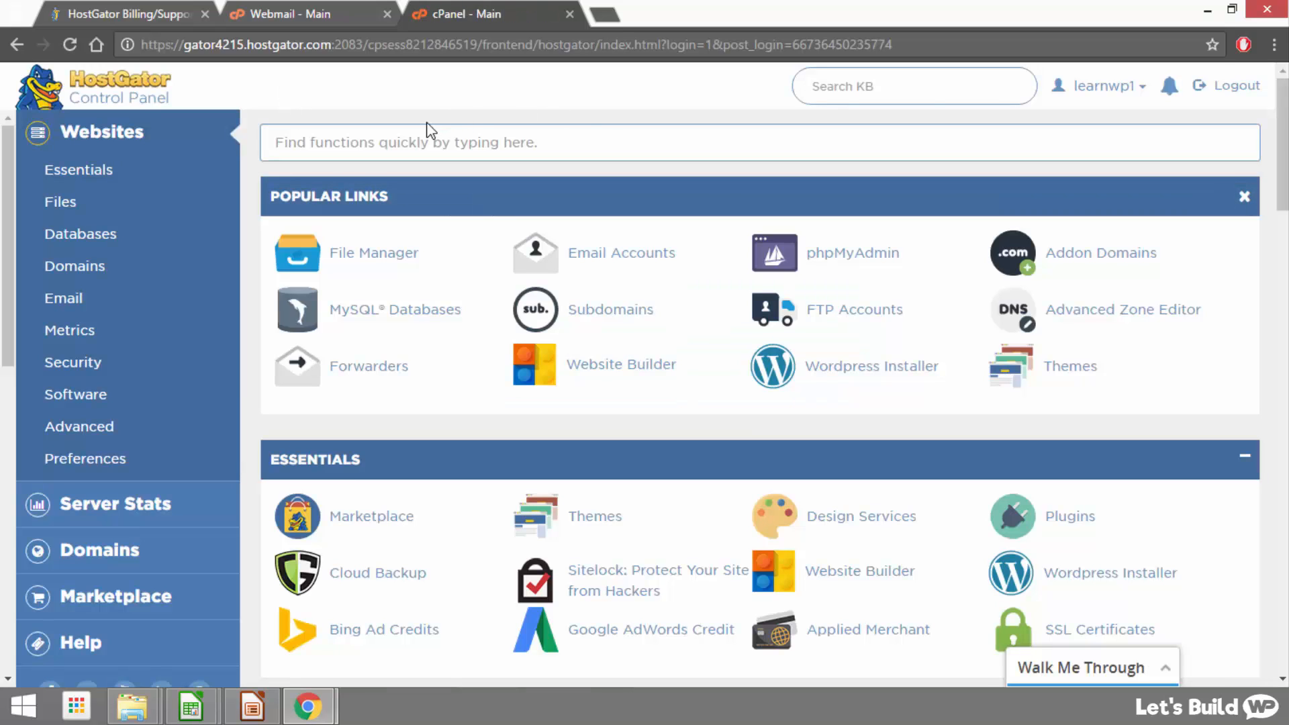
mouse_move(555, 95)
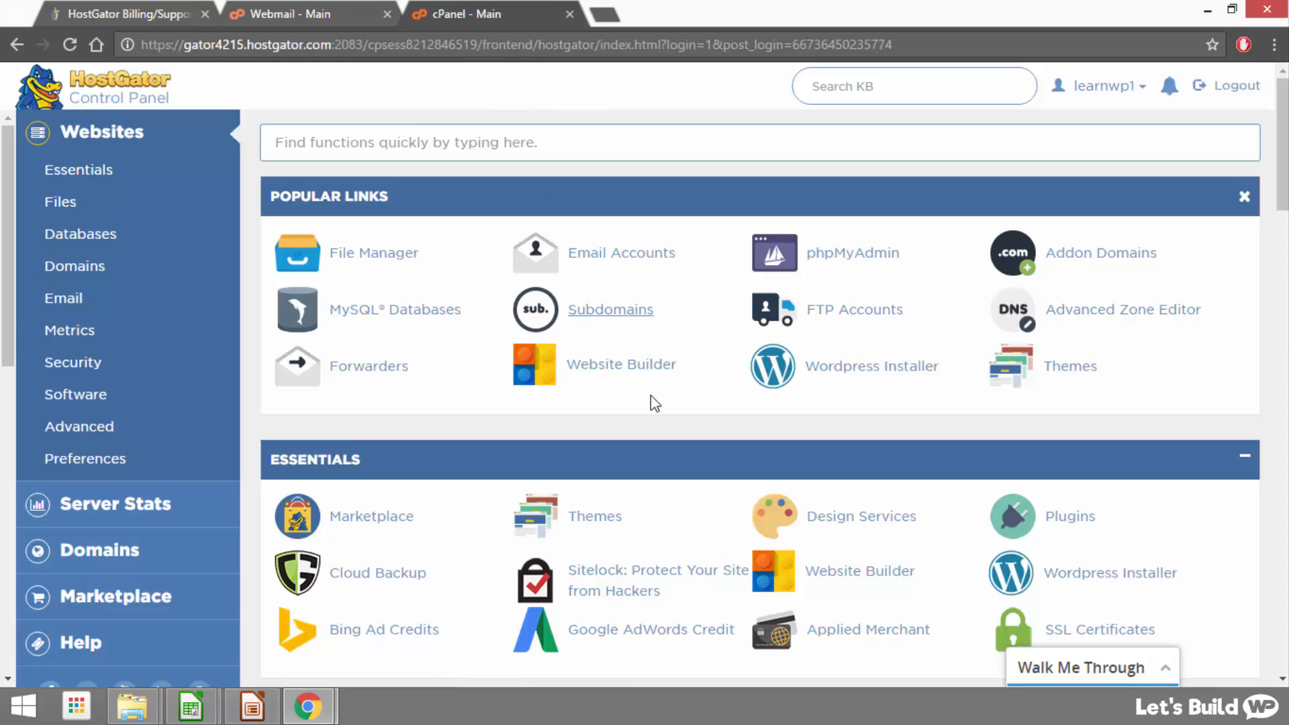
mouse_move(871, 366)
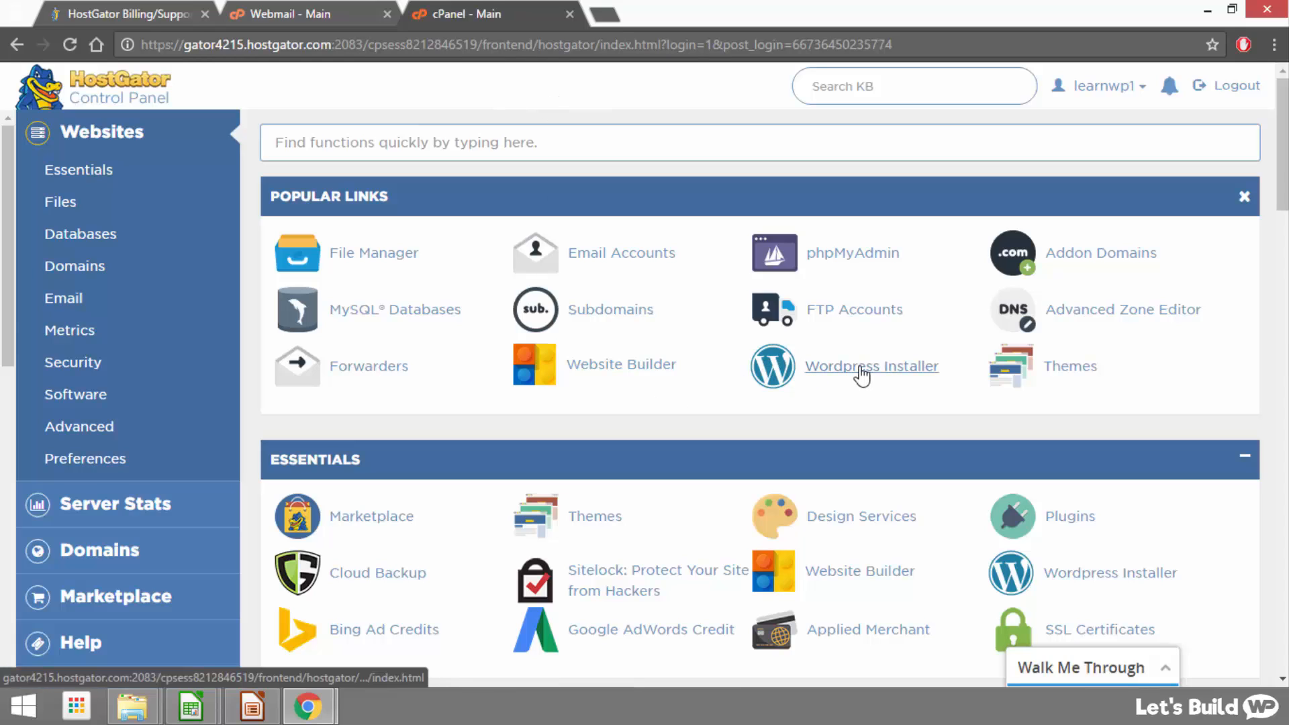
Start the WordPress Installer for learnwpforfree.com with an empty directory and continue
left_click(872, 366)
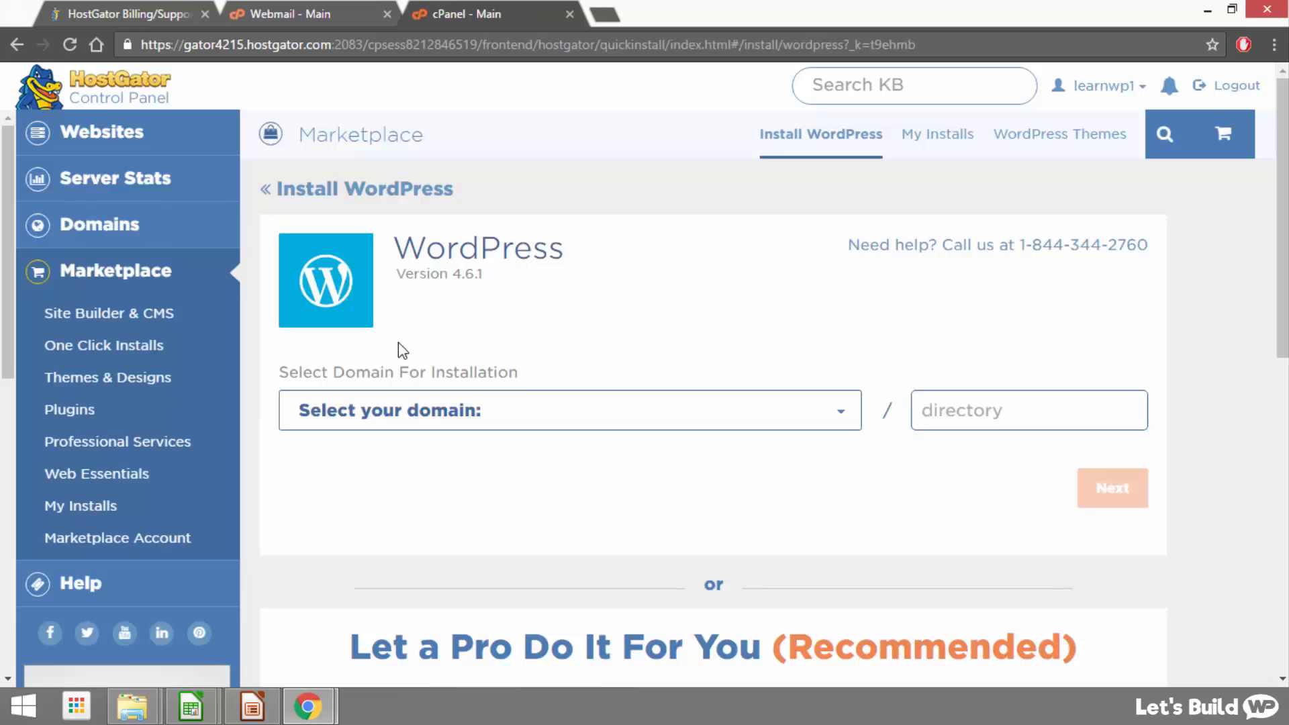
left_click(568, 410)
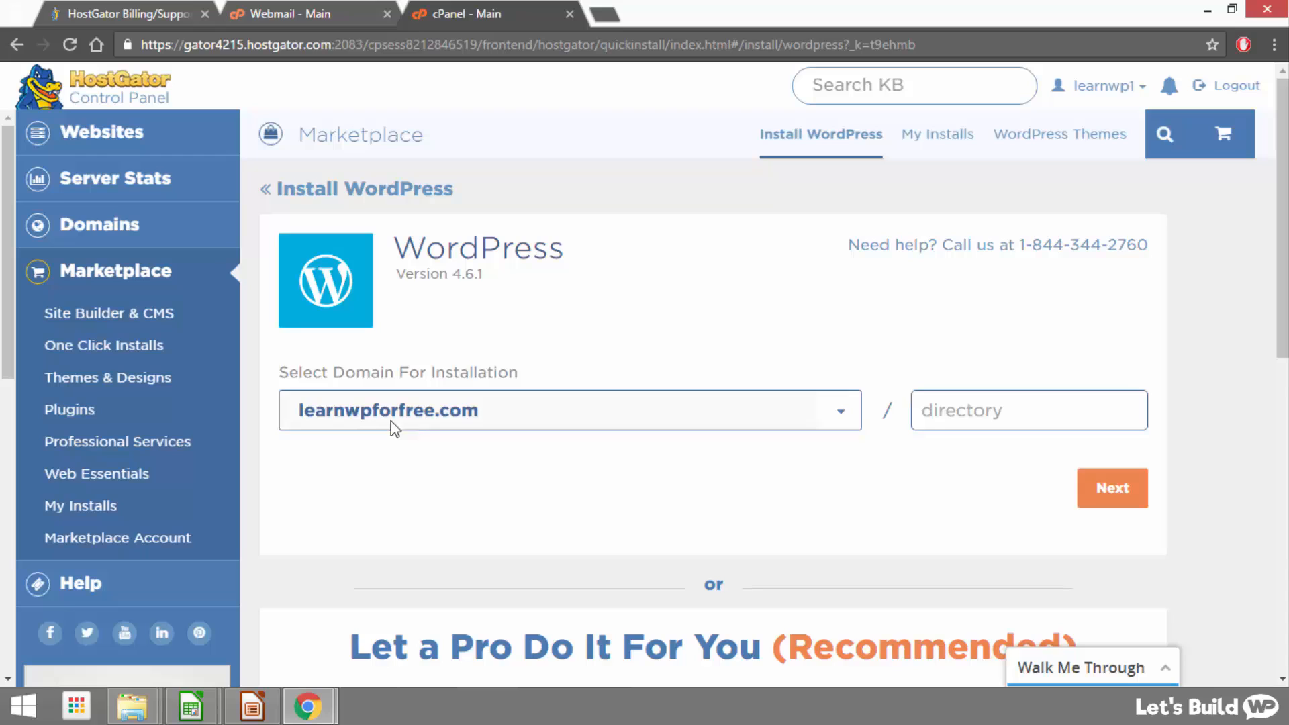
mouse_move(587, 377)
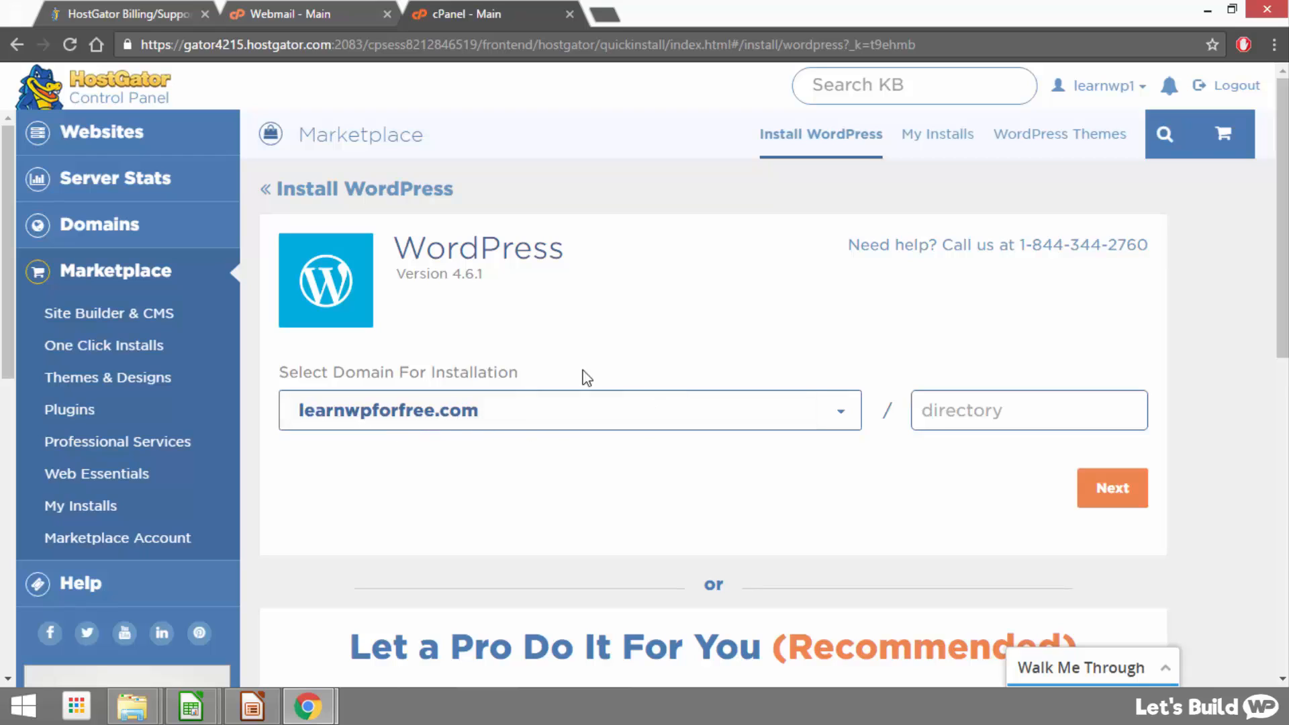
mouse_move(970, 410)
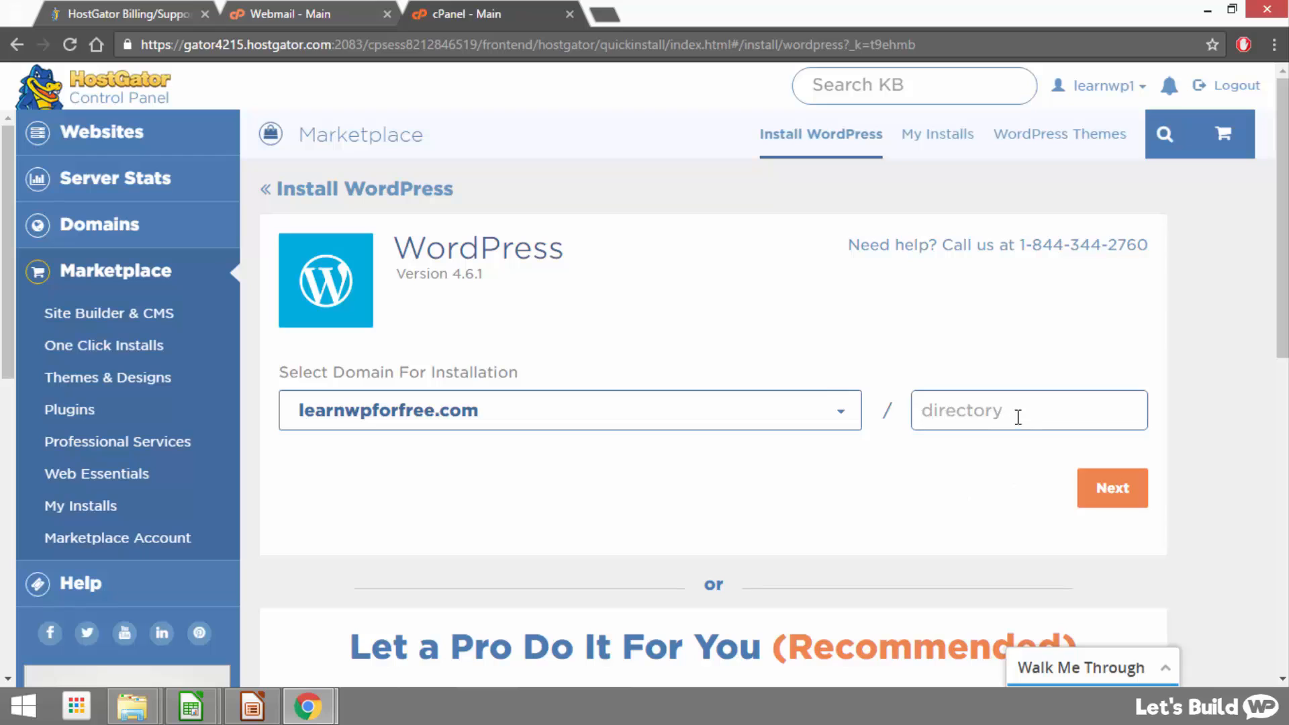
mouse_move(1112, 488)
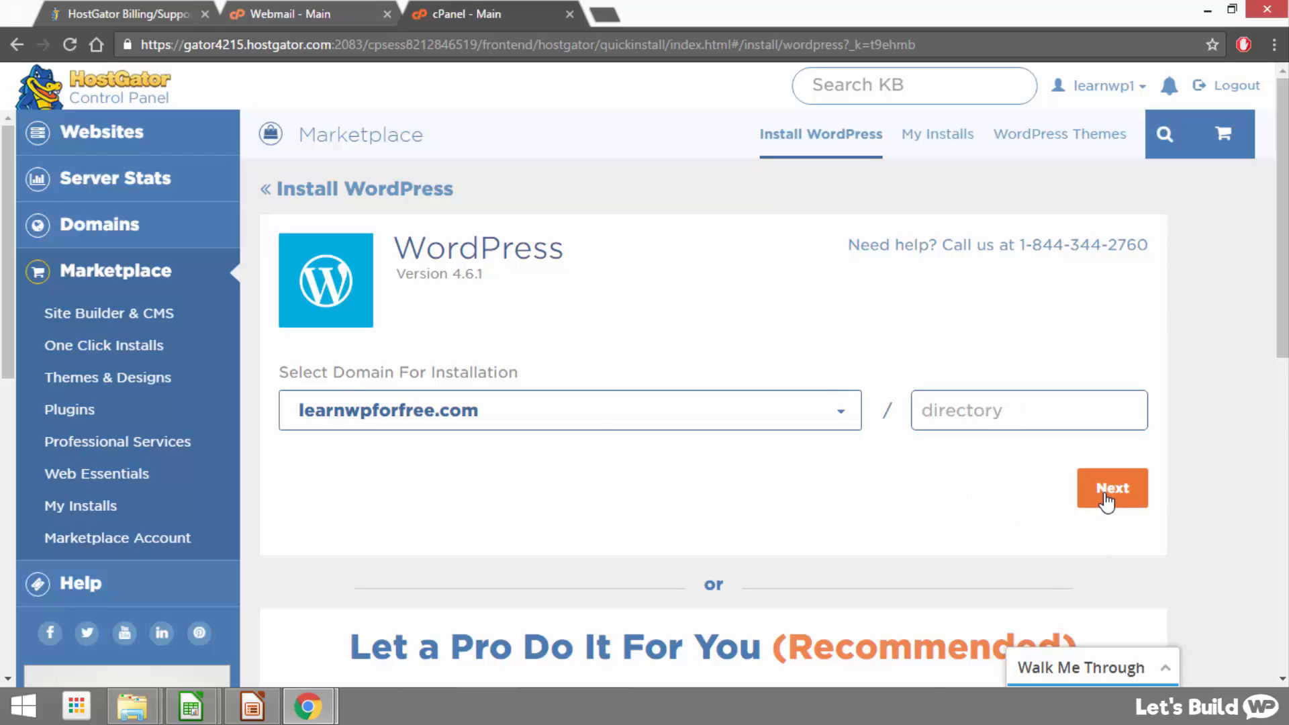
left_click(1112, 488)
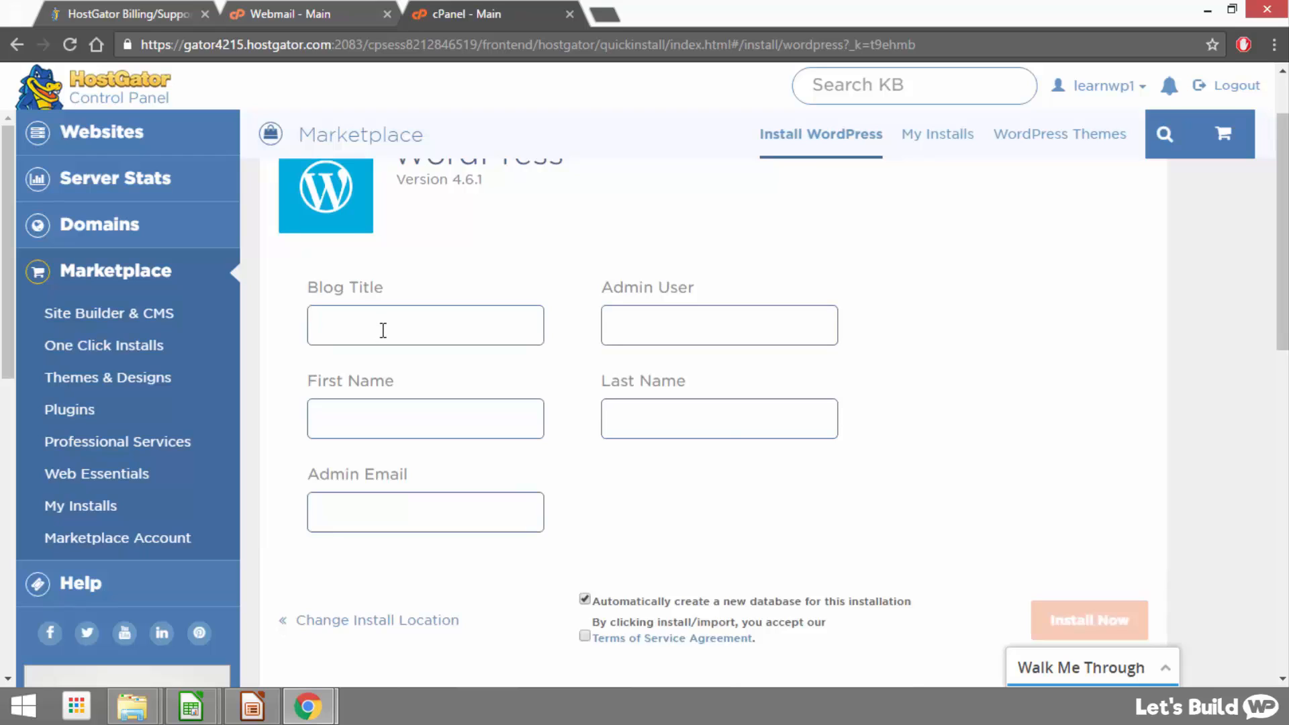
Enter blog title 'Learn WP for Free' and admin user 'Admin'
left_click(425, 325)
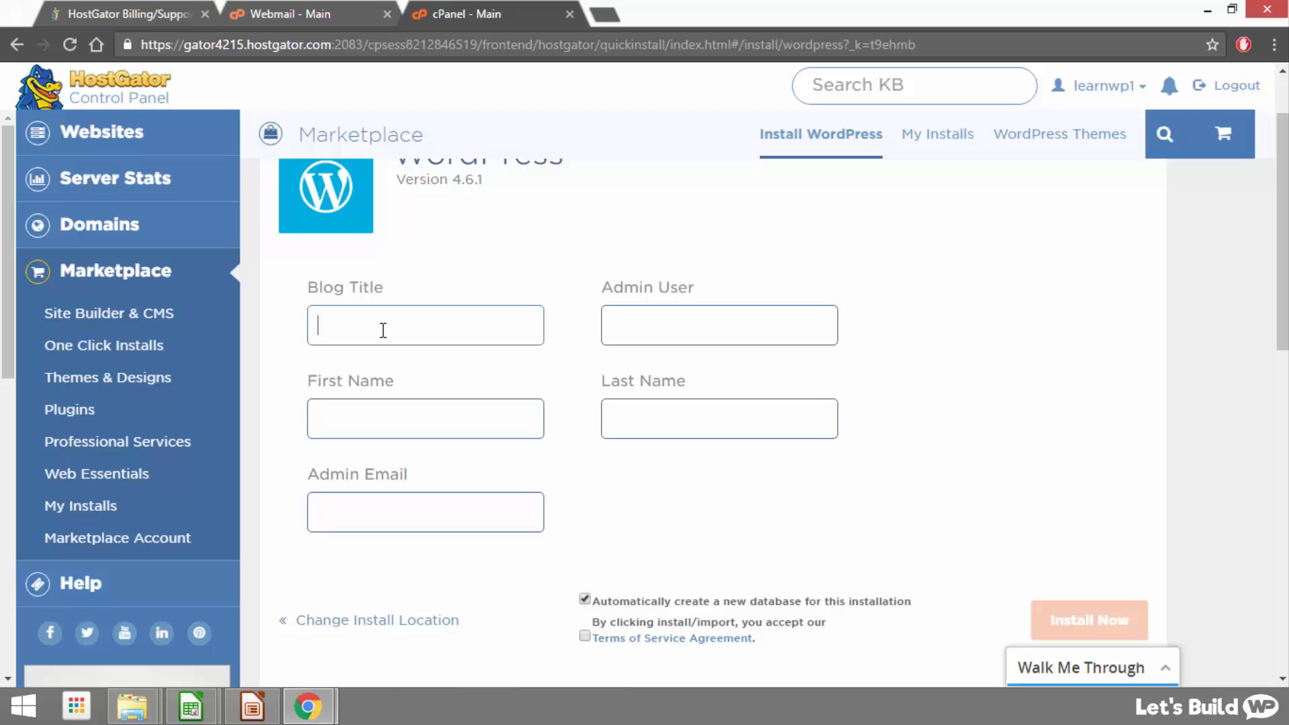
type("Learn WP for")
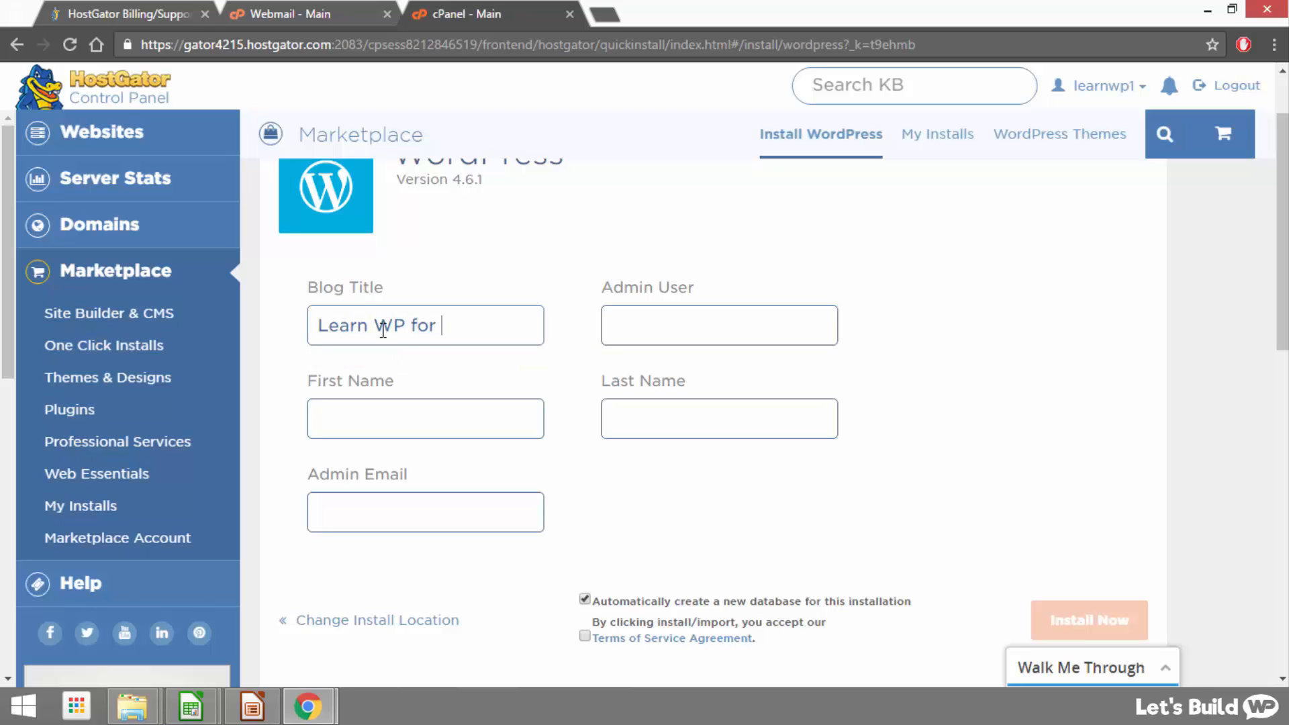
type("Free")
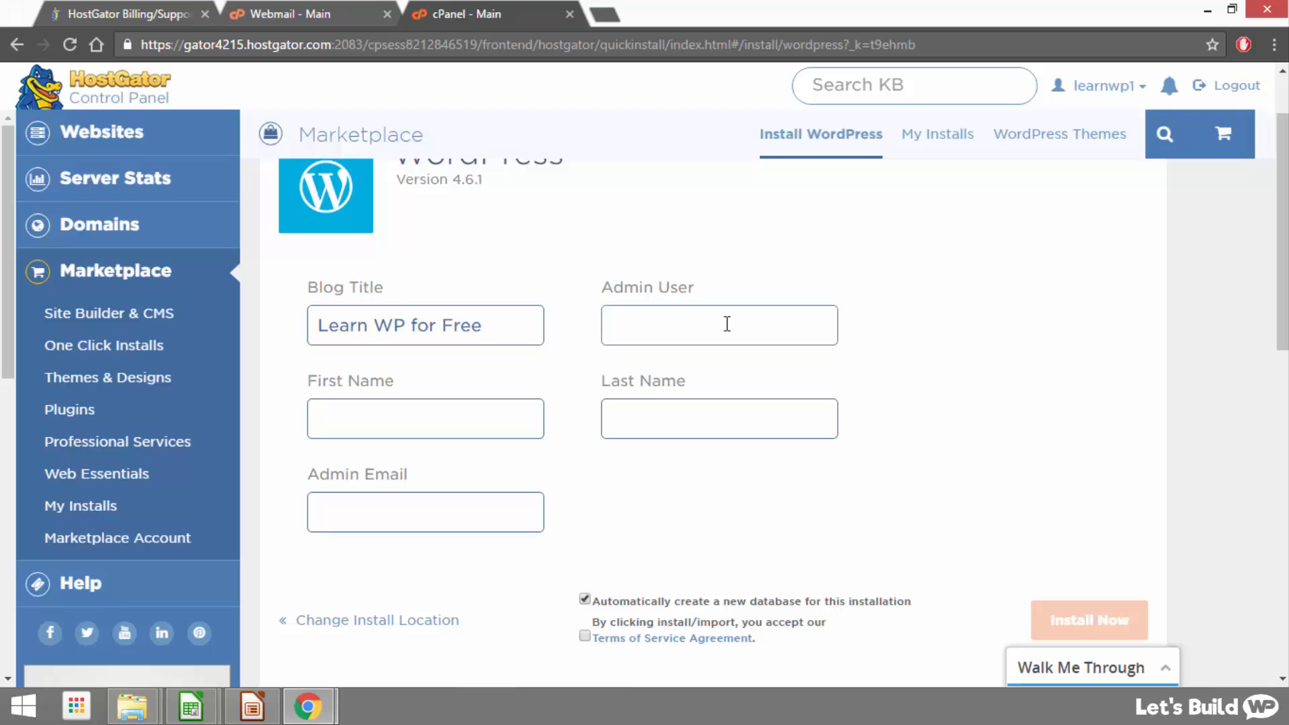
type("Admin")
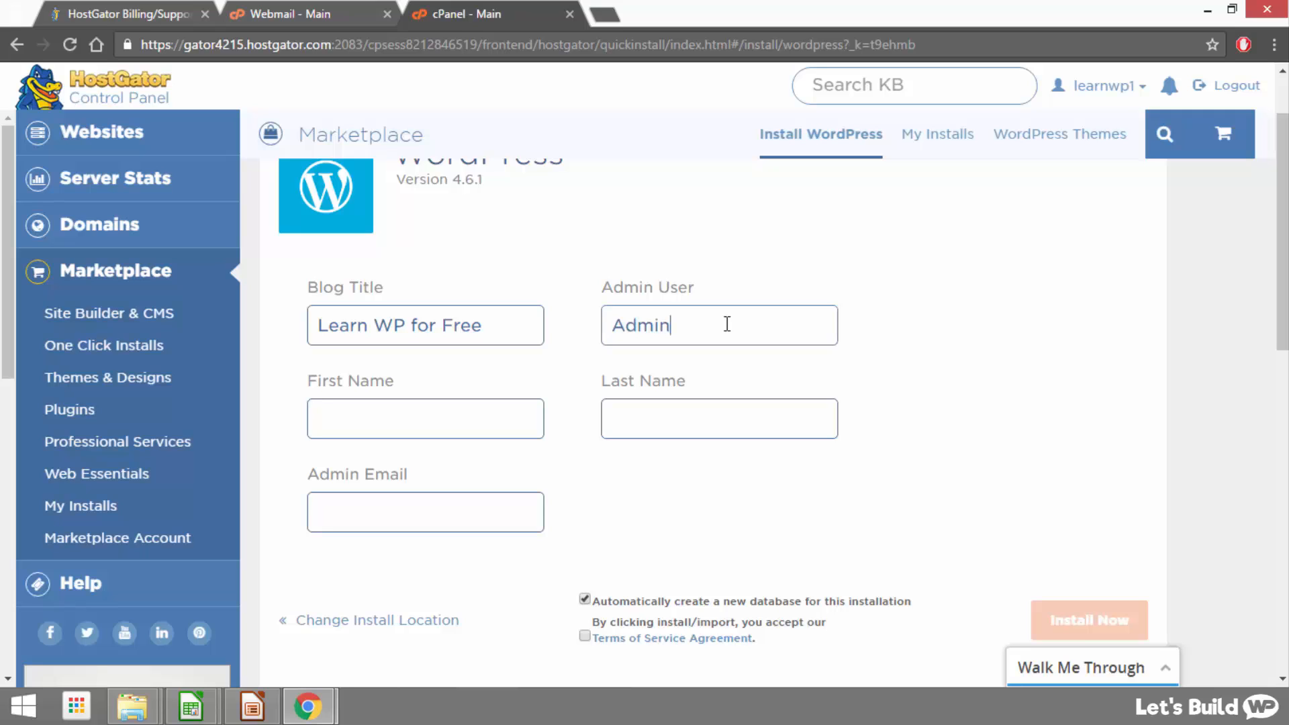
mouse_move(672, 214)
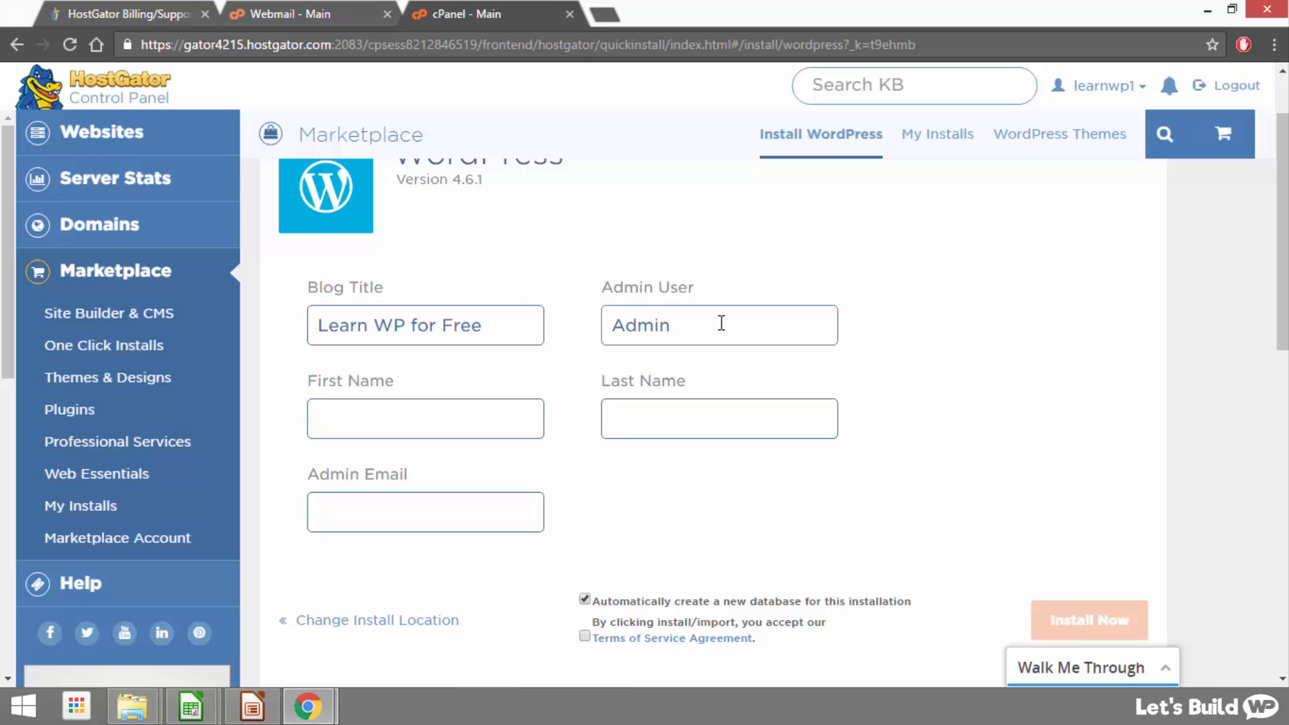
mouse_move(957, 323)
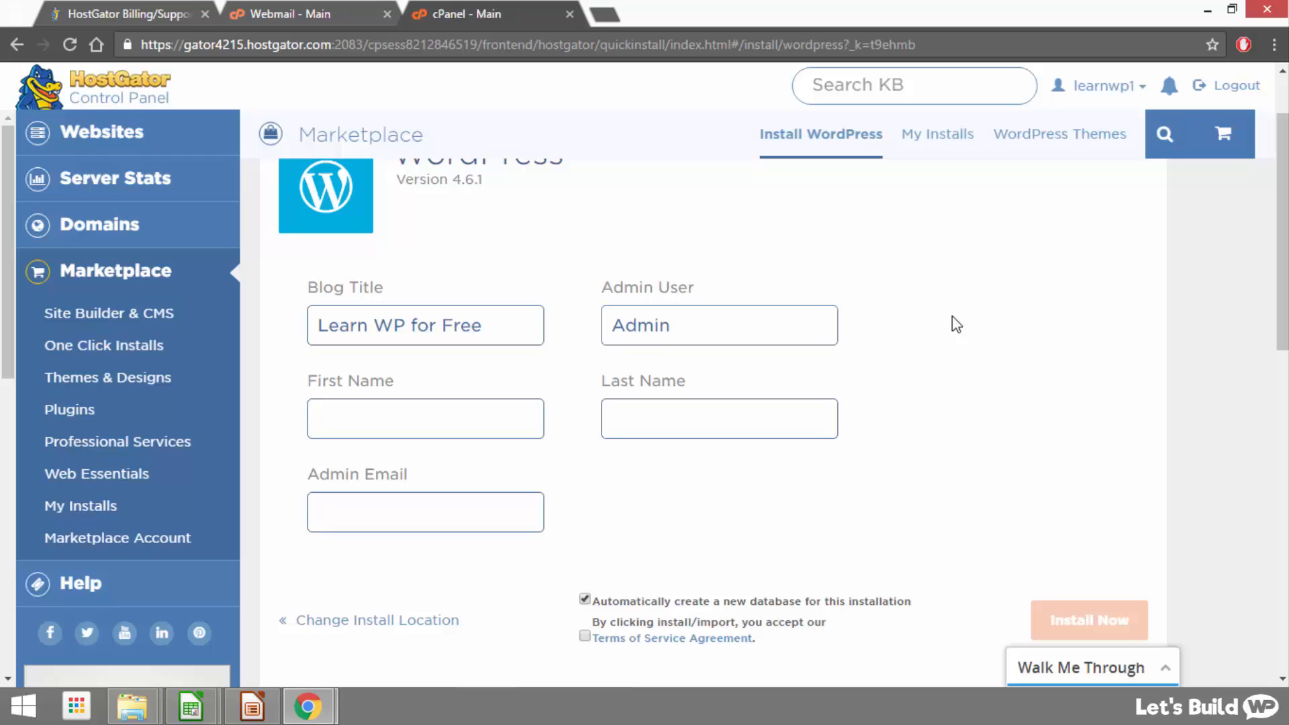
mouse_move(929, 315)
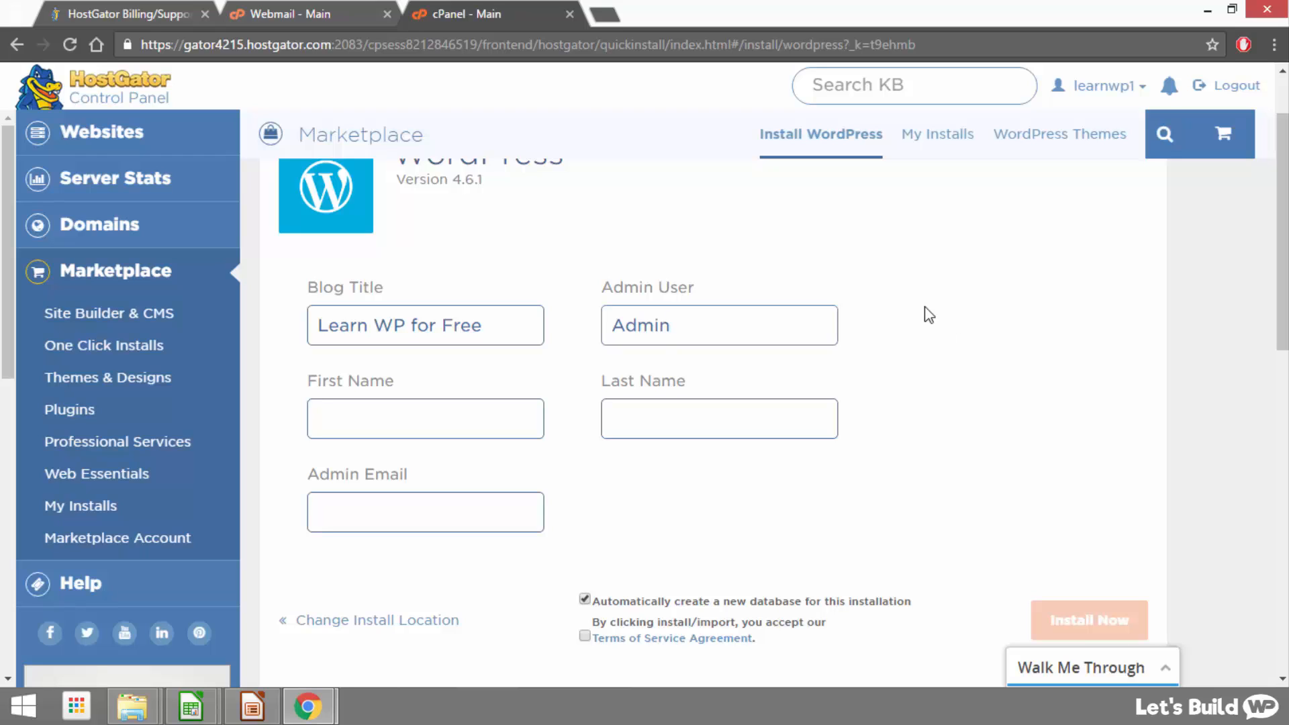
mouse_move(629, 307)
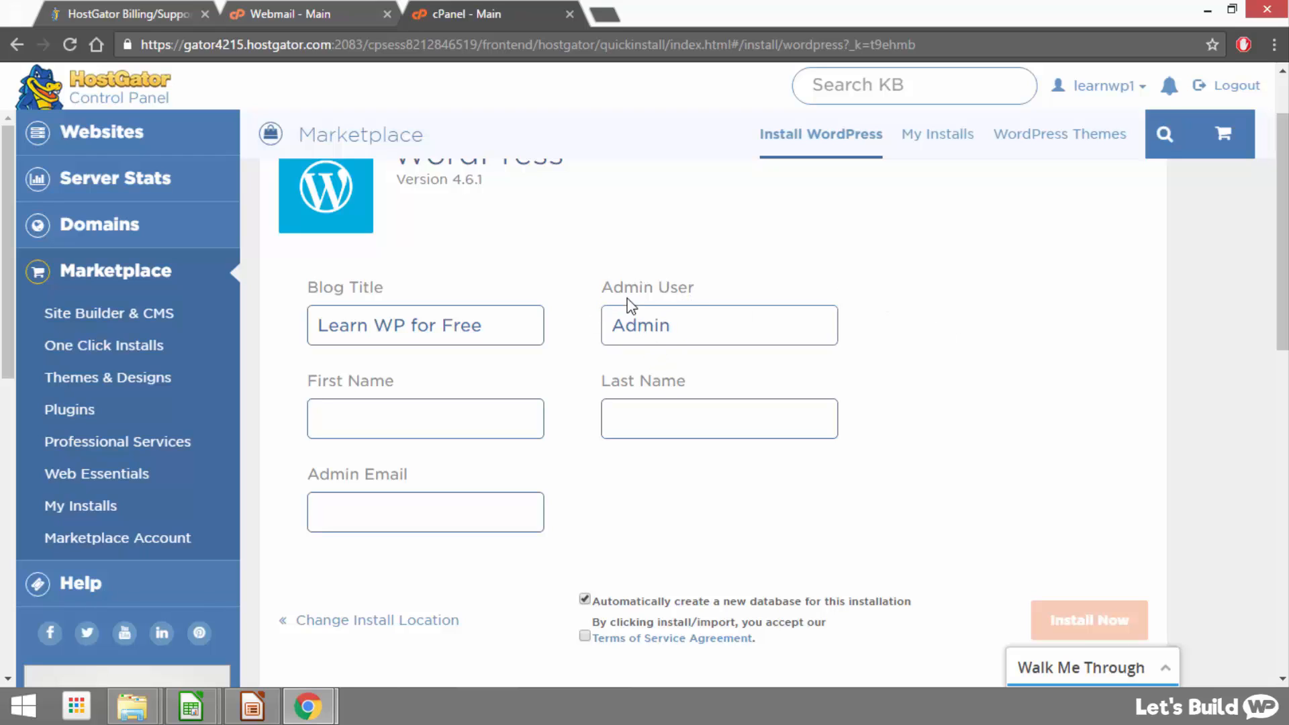
Fill in the first and last names and begin entering the admin email address
left_click(425, 418)
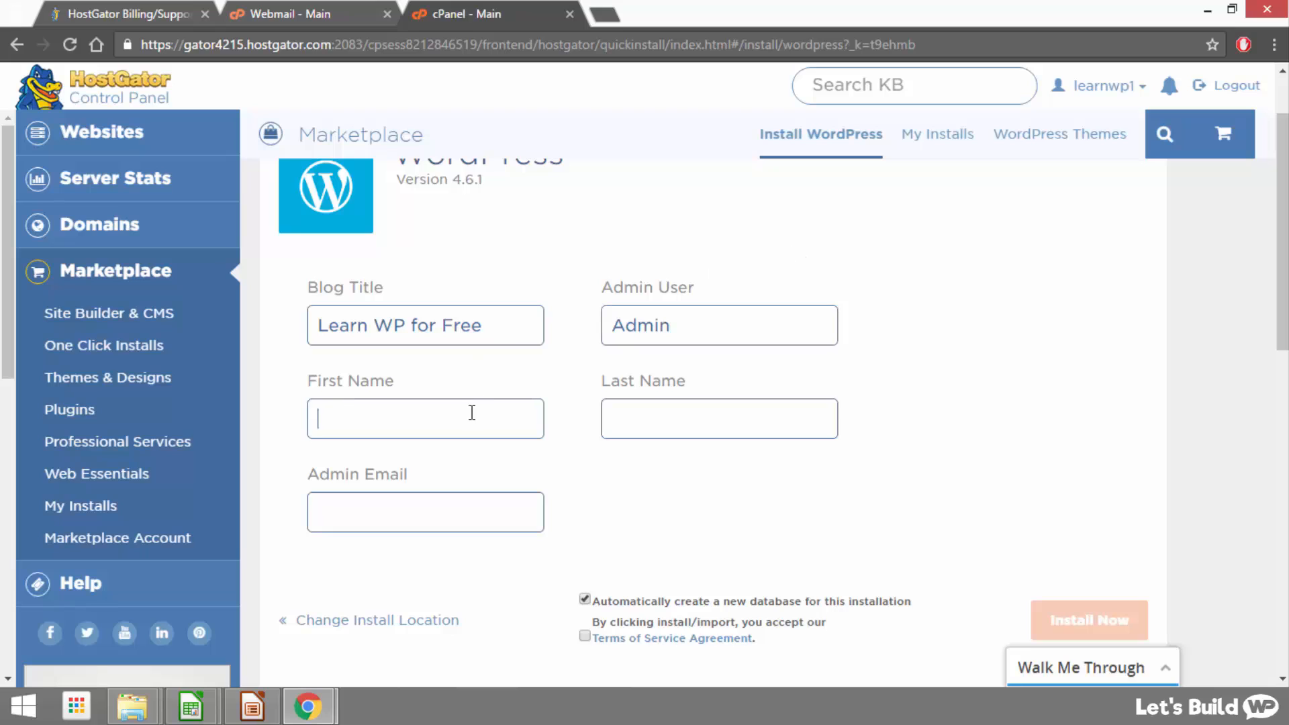
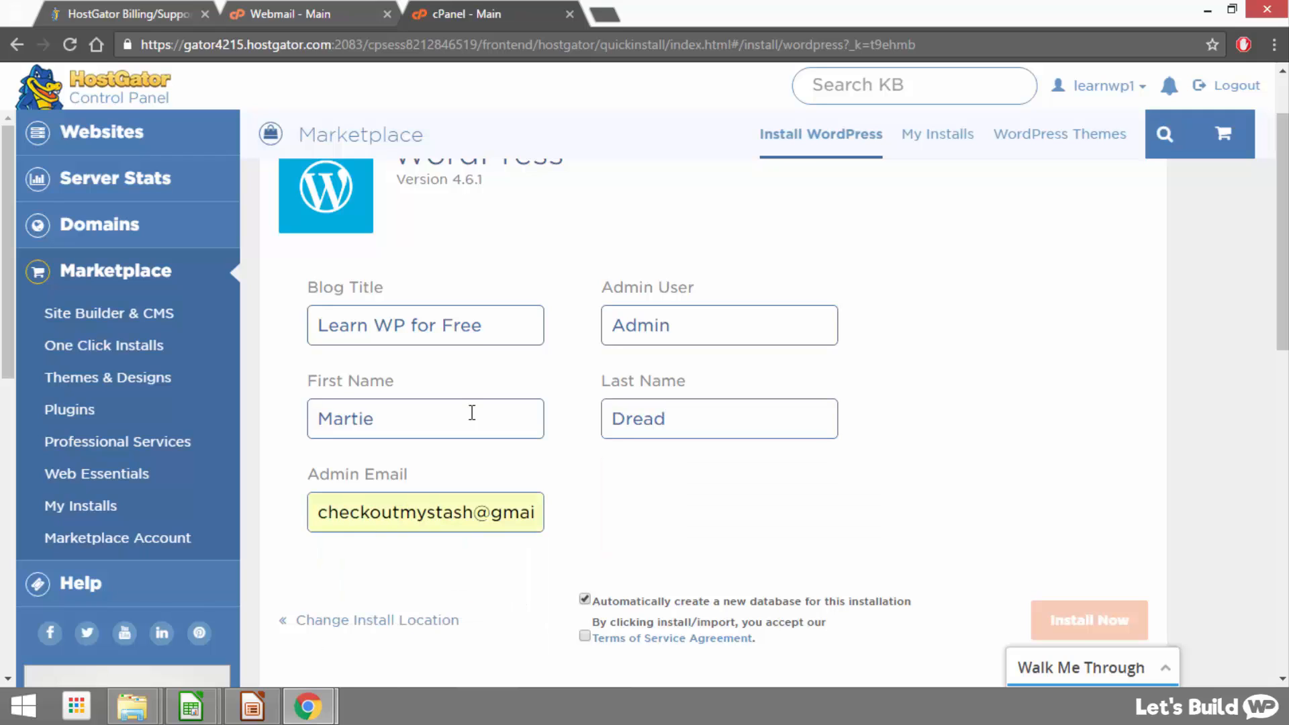
mouse_move(576, 250)
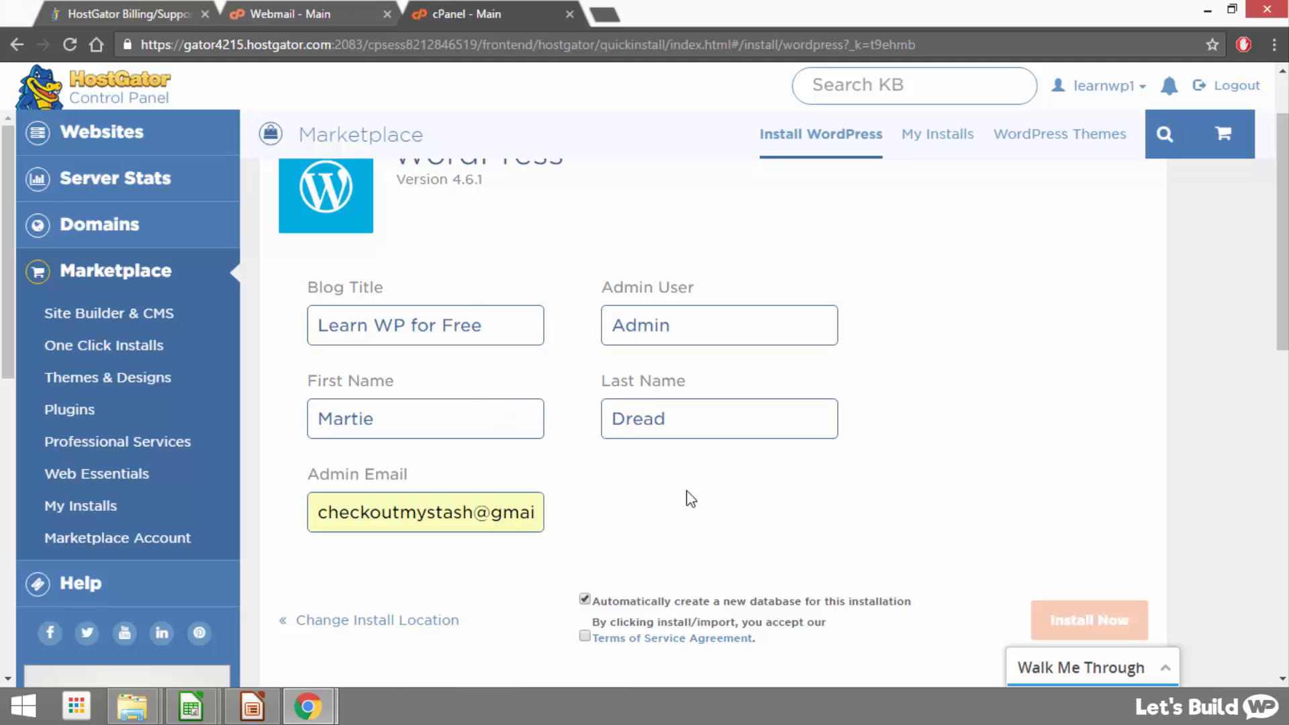
Accept the terms and install WordPress with a new database created automatically
scroll("down", 3)
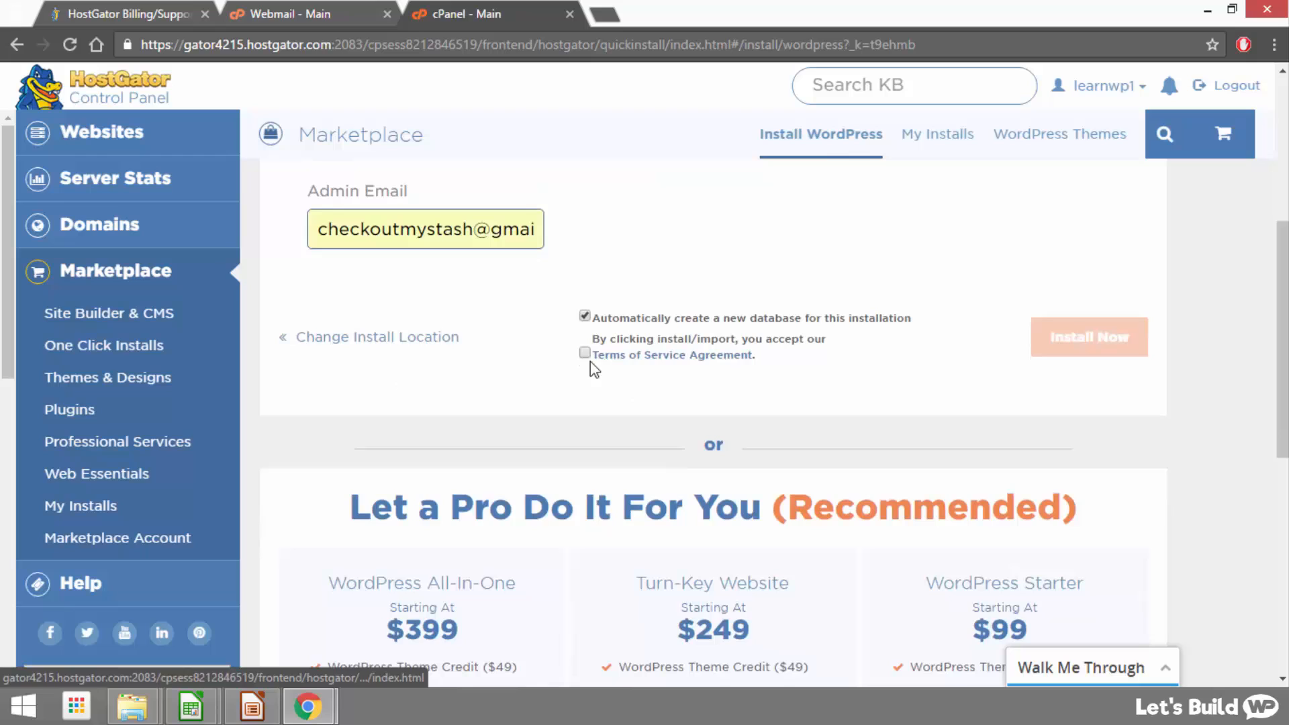
left_click(585, 354)
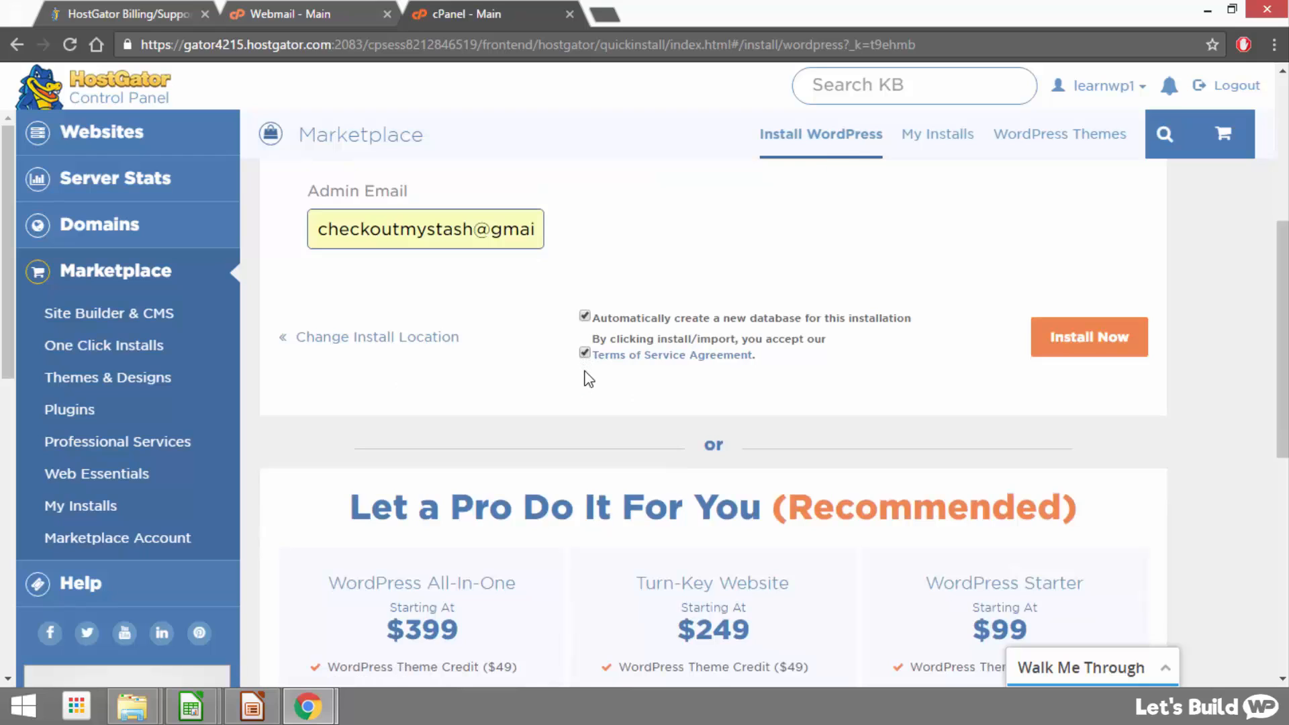
mouse_move(652, 374)
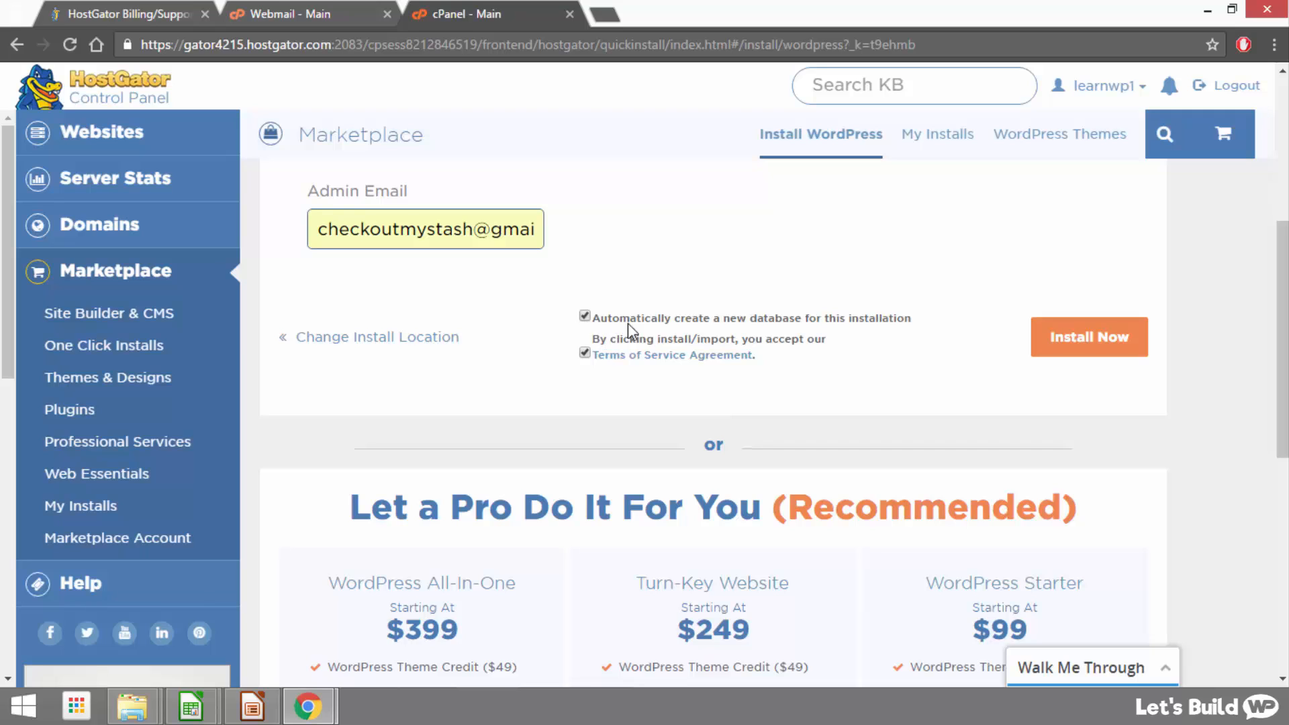
mouse_move(673, 238)
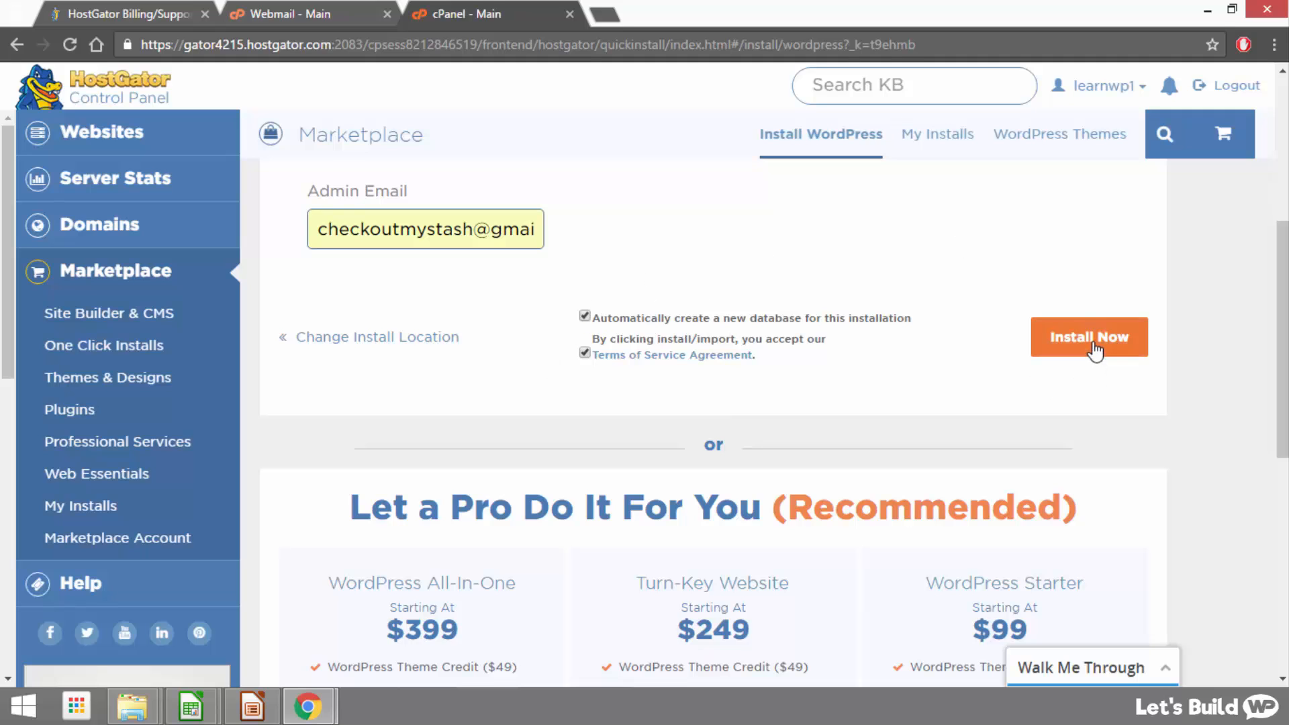
left_click(1088, 337)
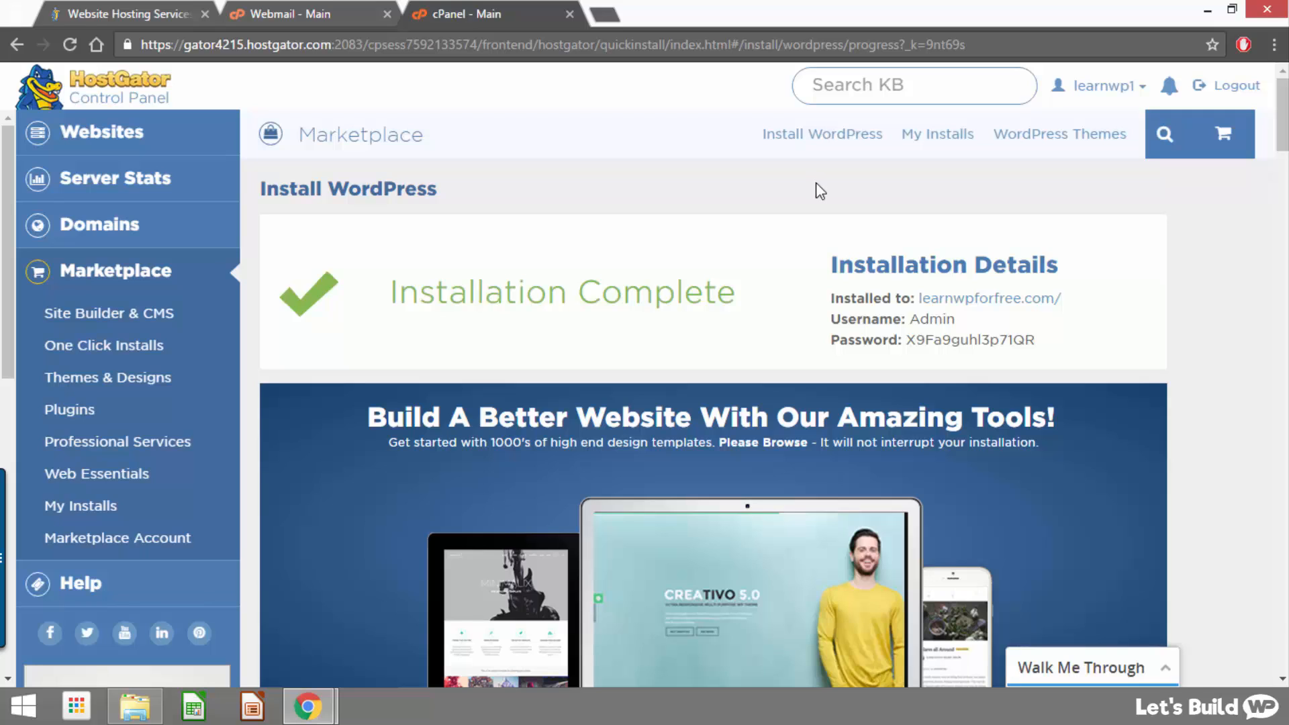
mouse_move(827, 166)
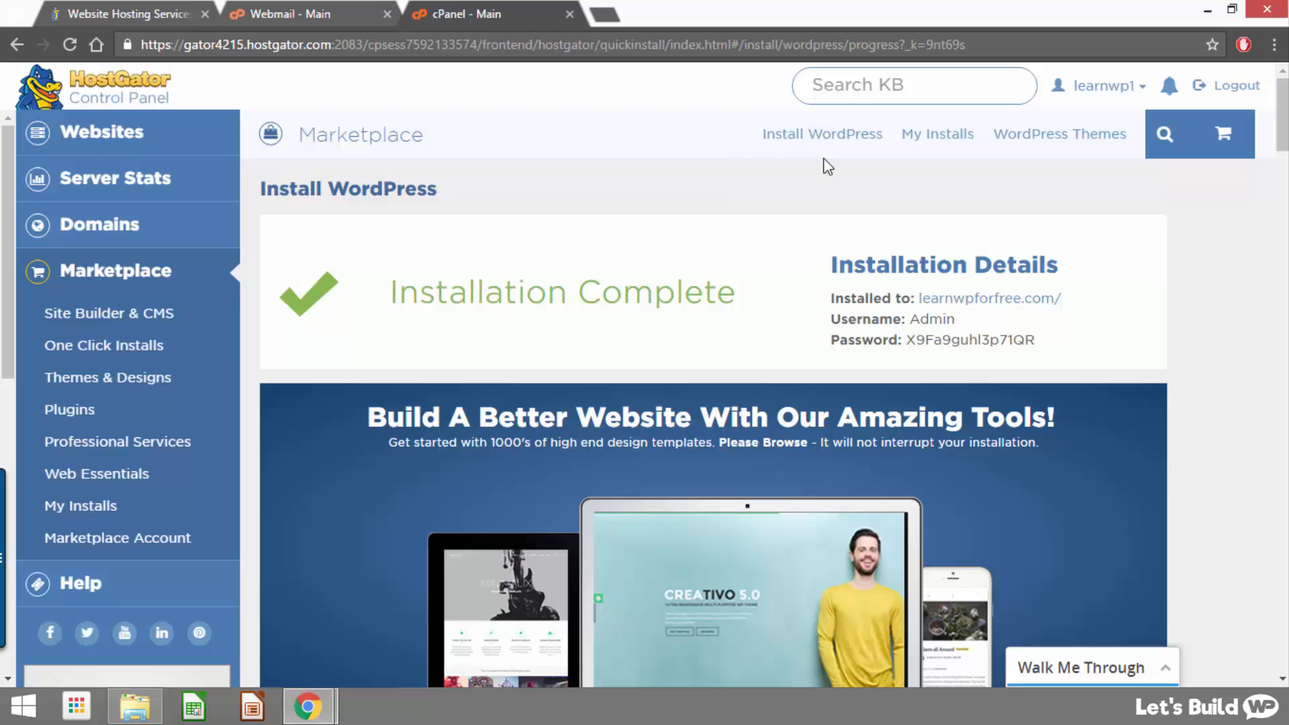
Open the learnwpforfree.com link from Installation Details in a new browser tab
right_click(989, 298)
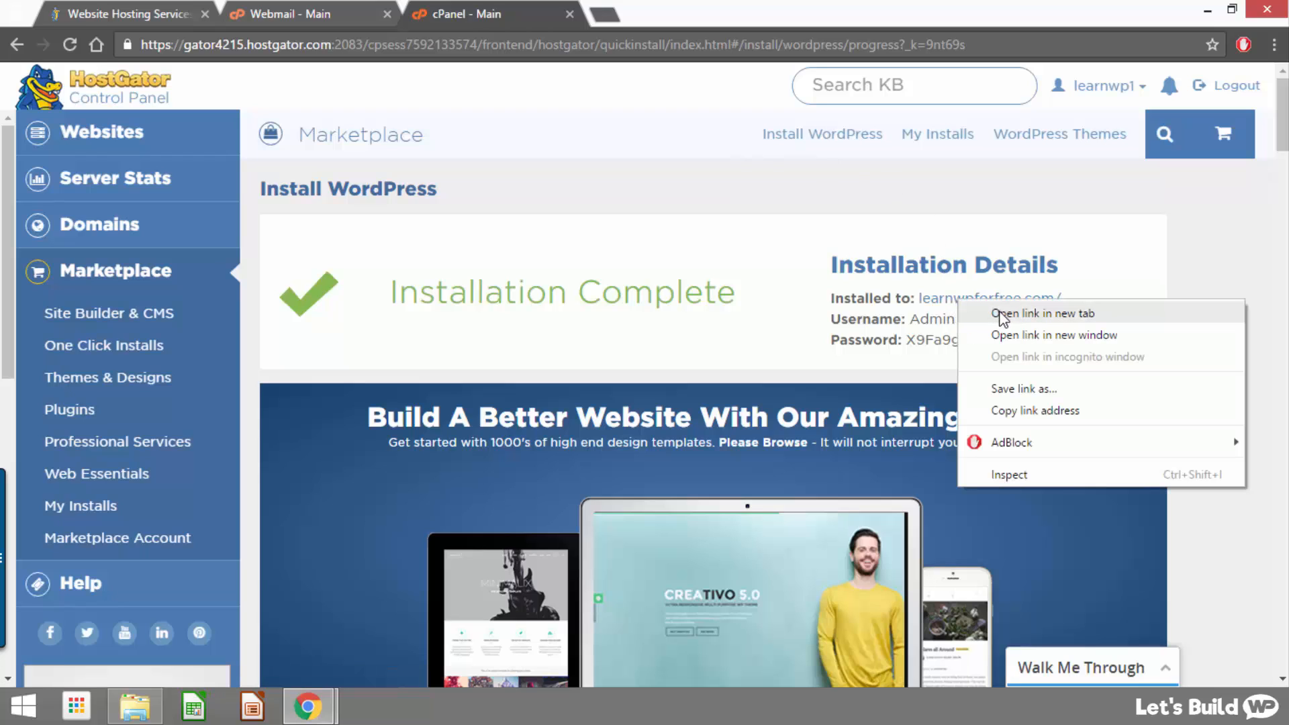
left_click(1043, 314)
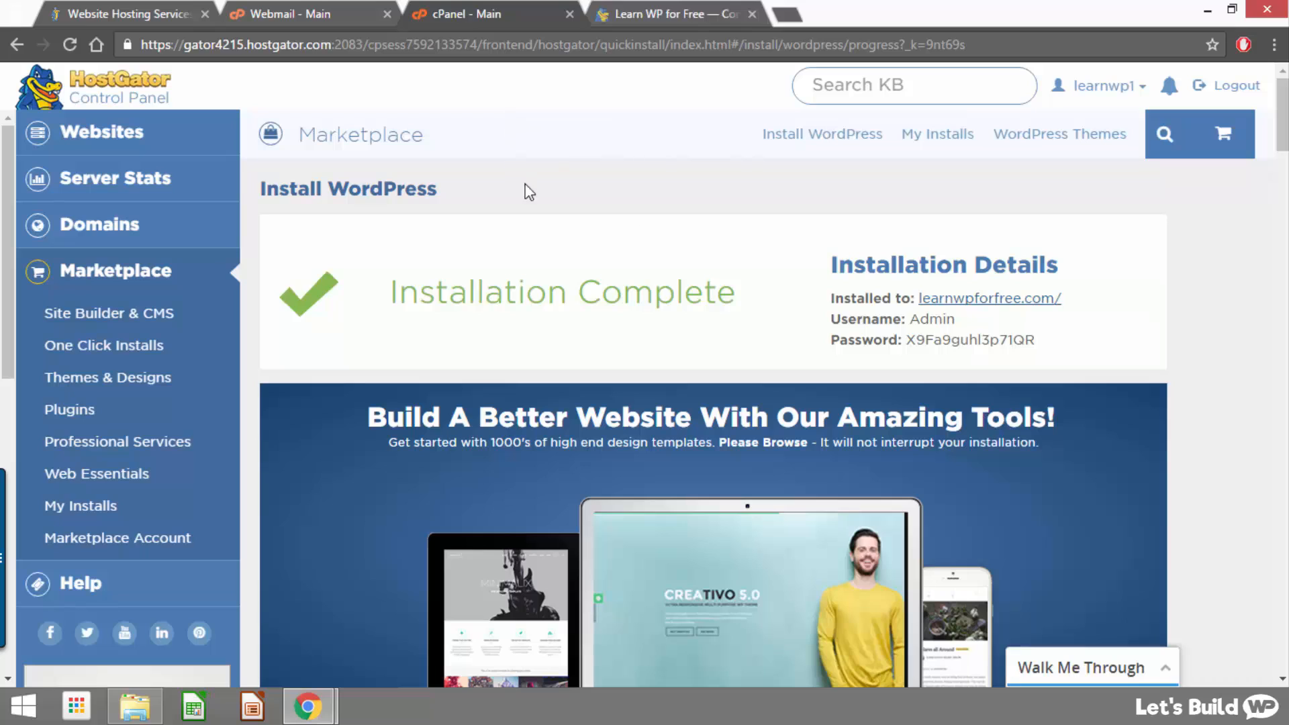
mouse_move(564, 127)
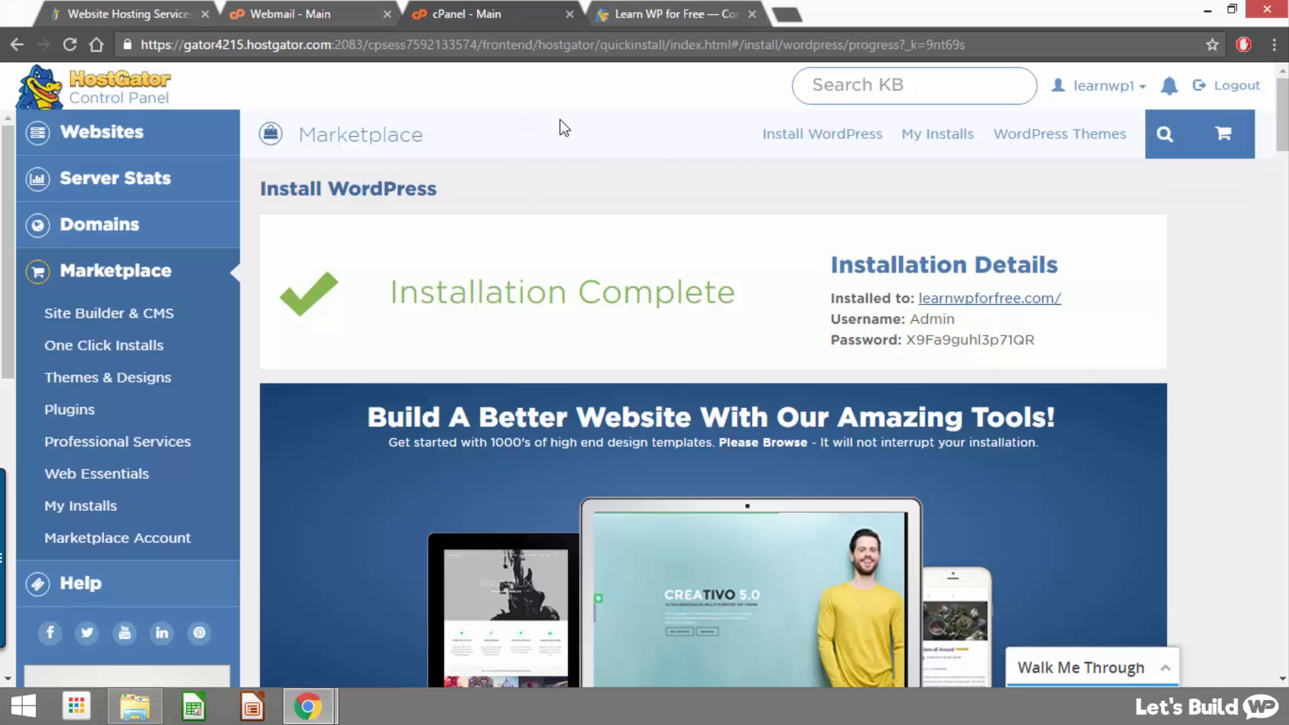
mouse_move(569, 124)
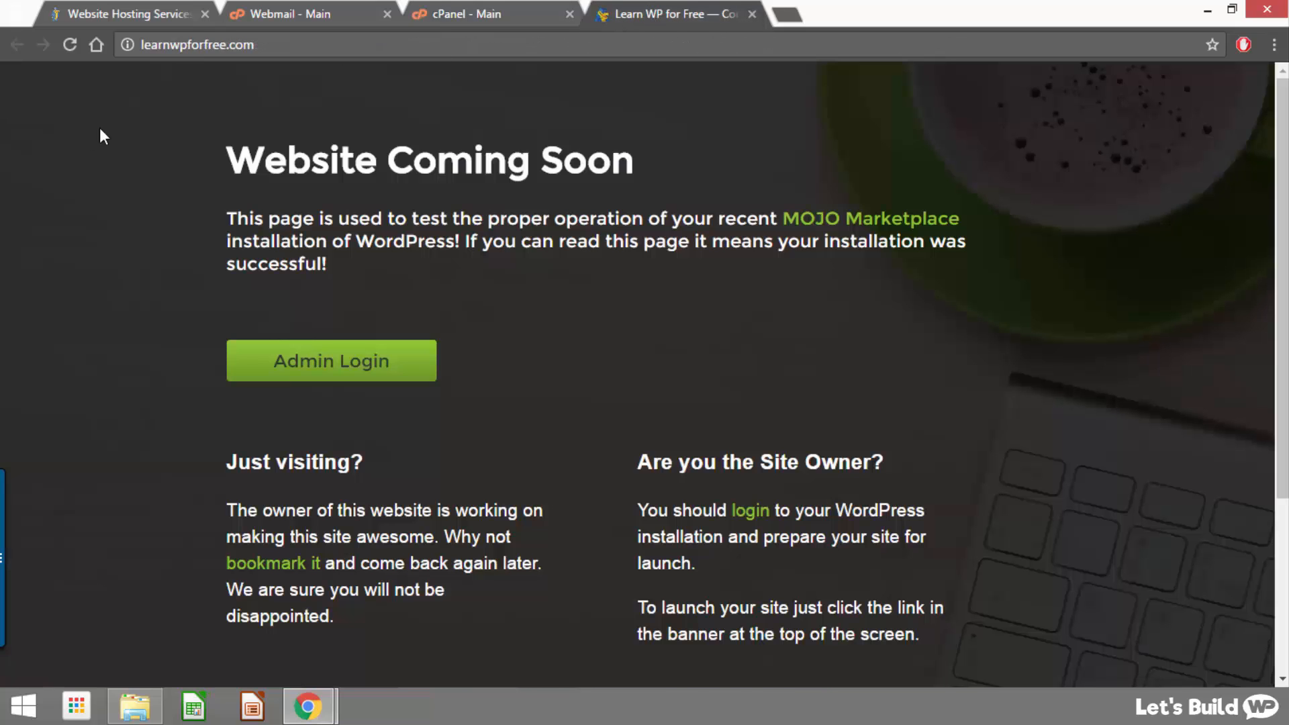
mouse_move(218, 185)
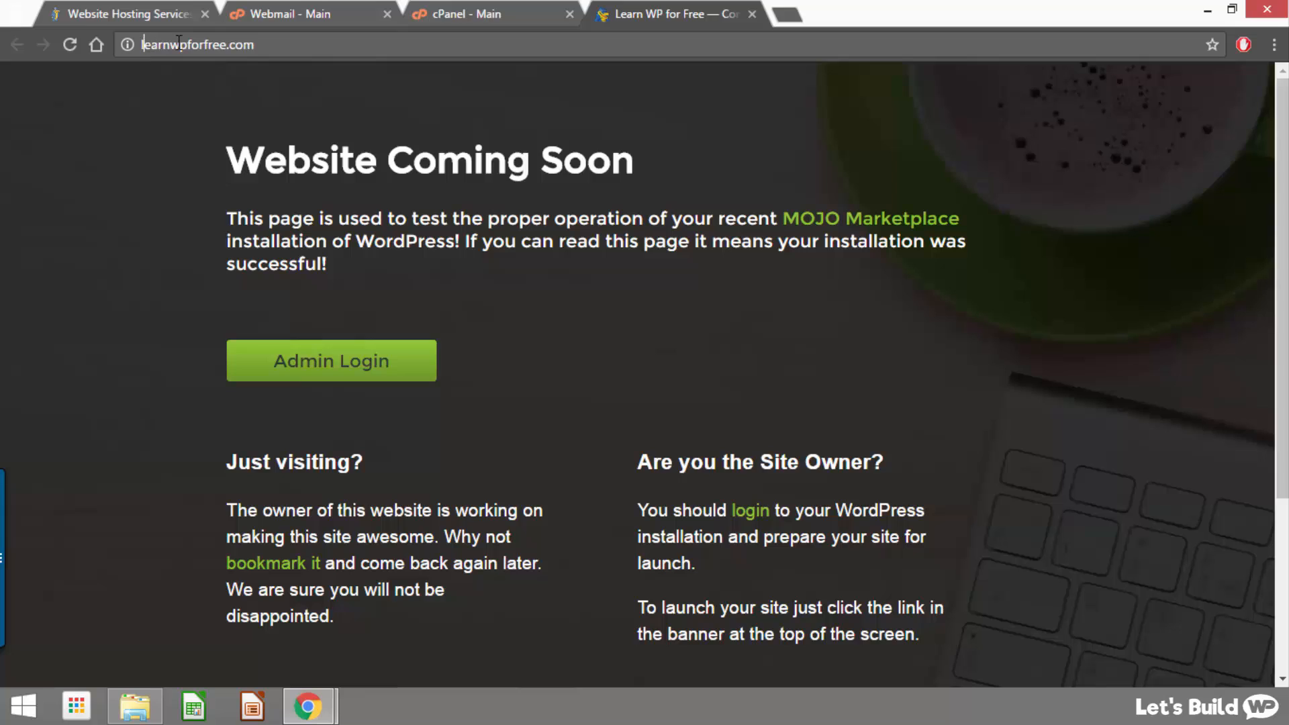
mouse_move(208, 175)
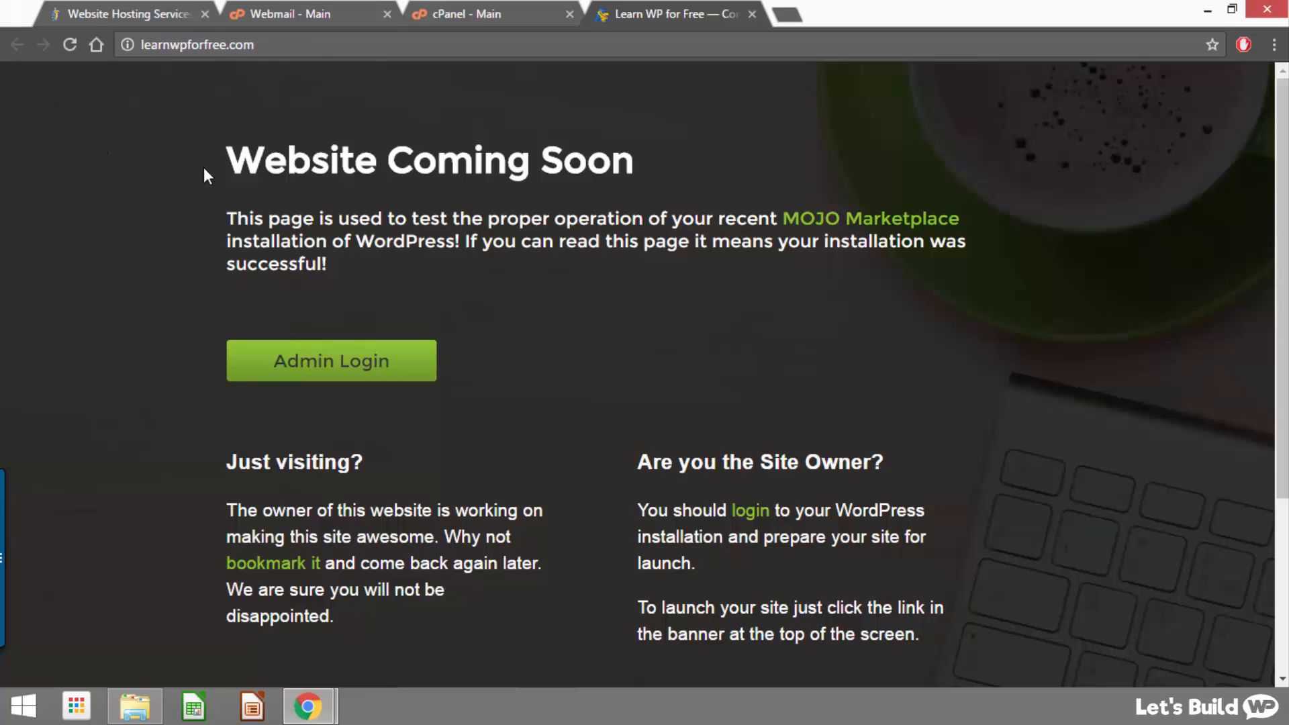
mouse_move(186, 366)
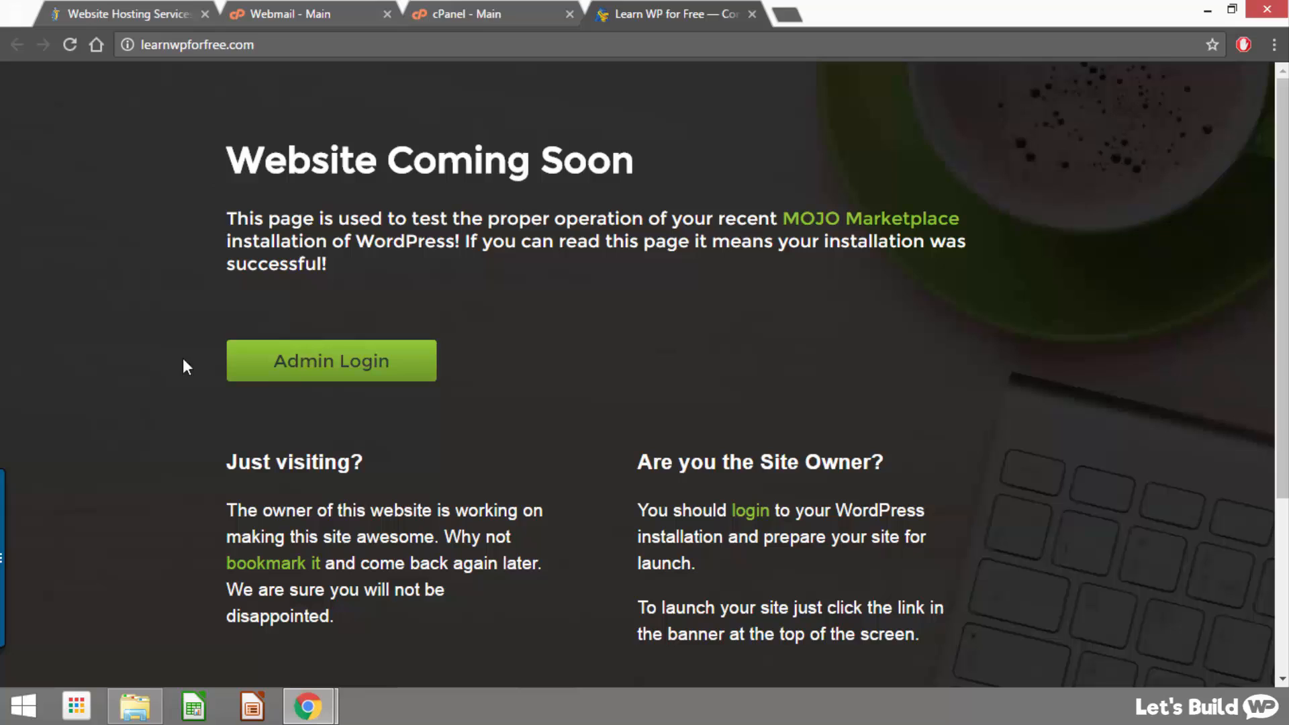
mouse_move(331, 361)
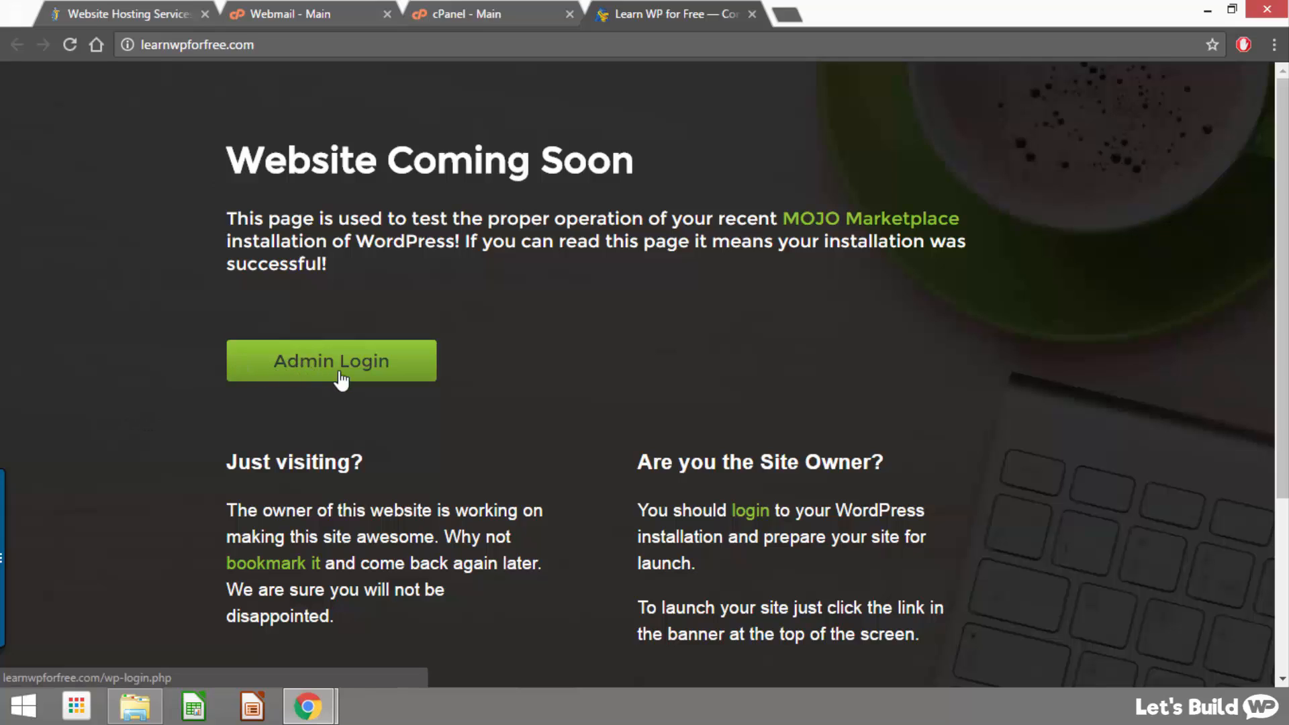
mouse_move(280, 366)
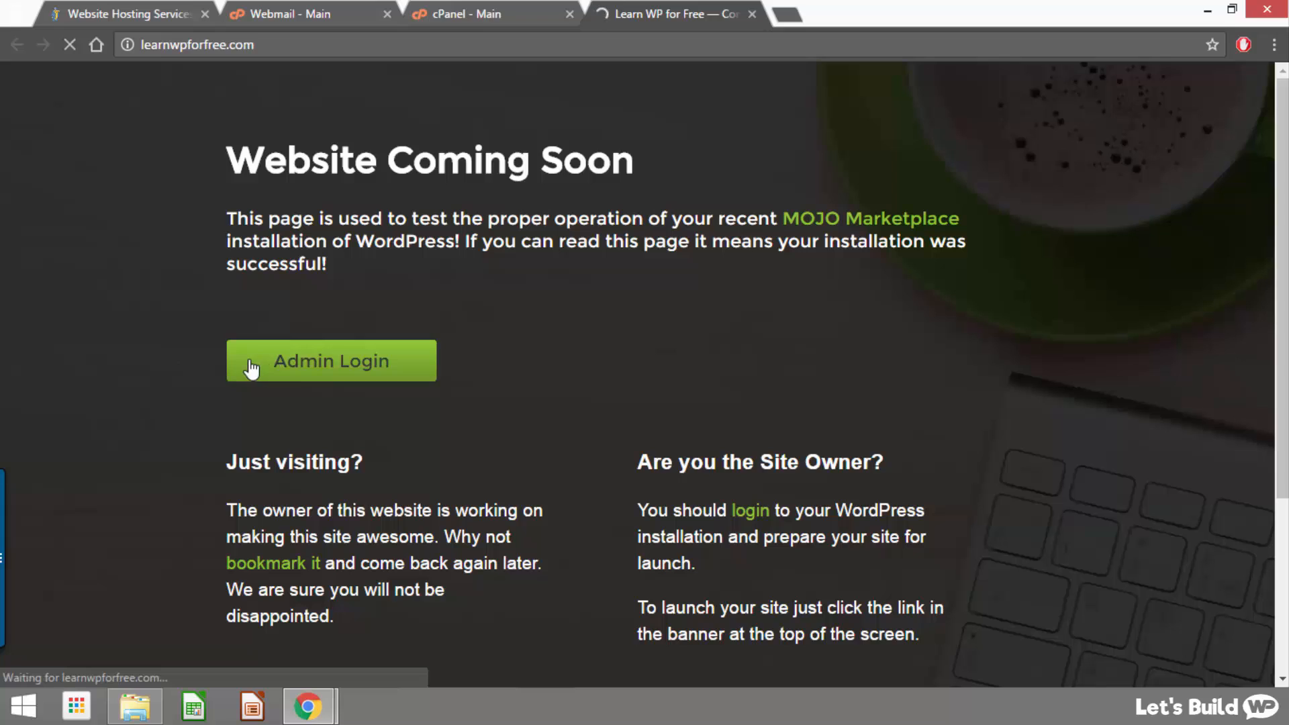
Enter username Admin, copied from Installation Details, on the WordPress login page
left_click(331, 360)
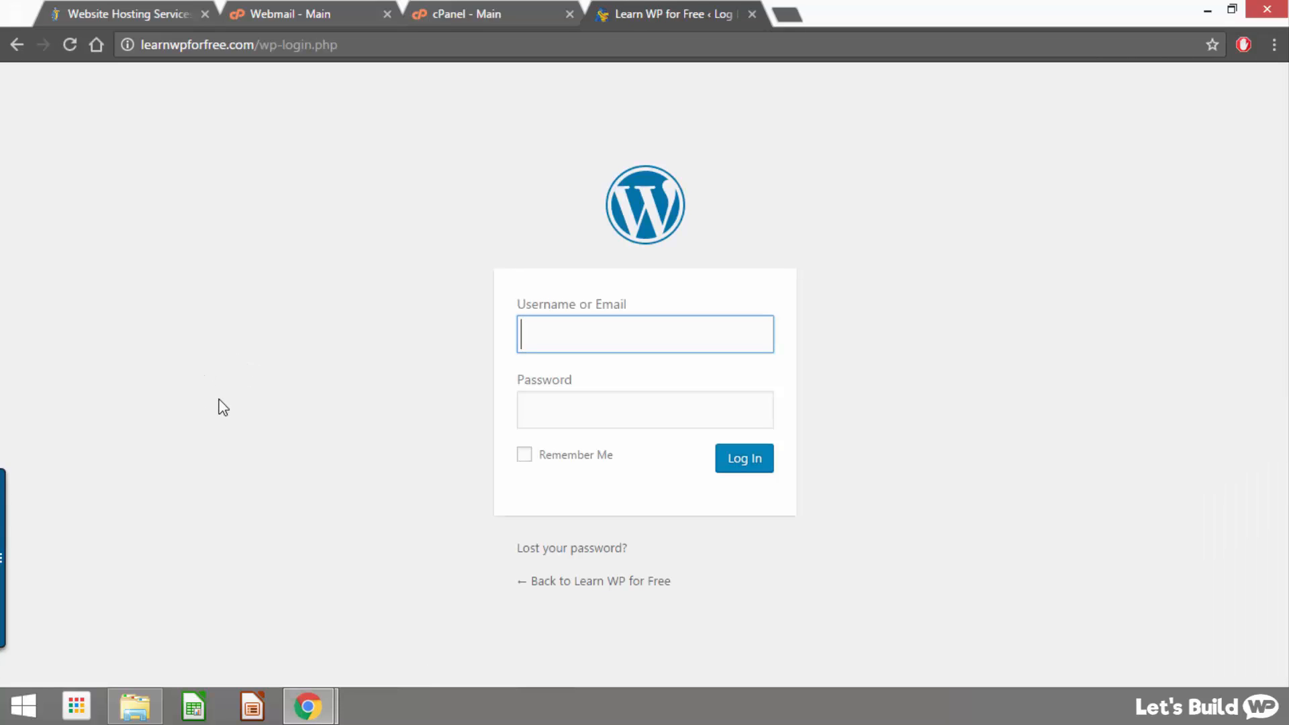
mouse_move(238, 378)
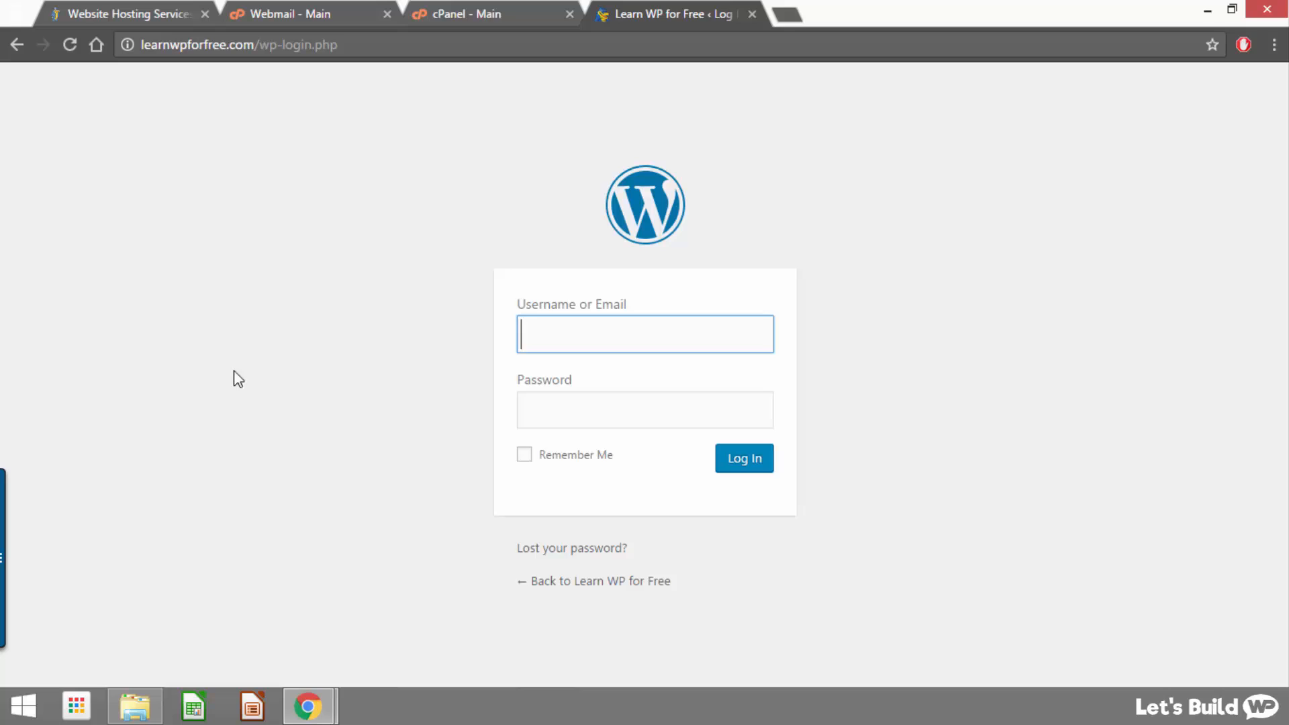
left_click(464, 14)
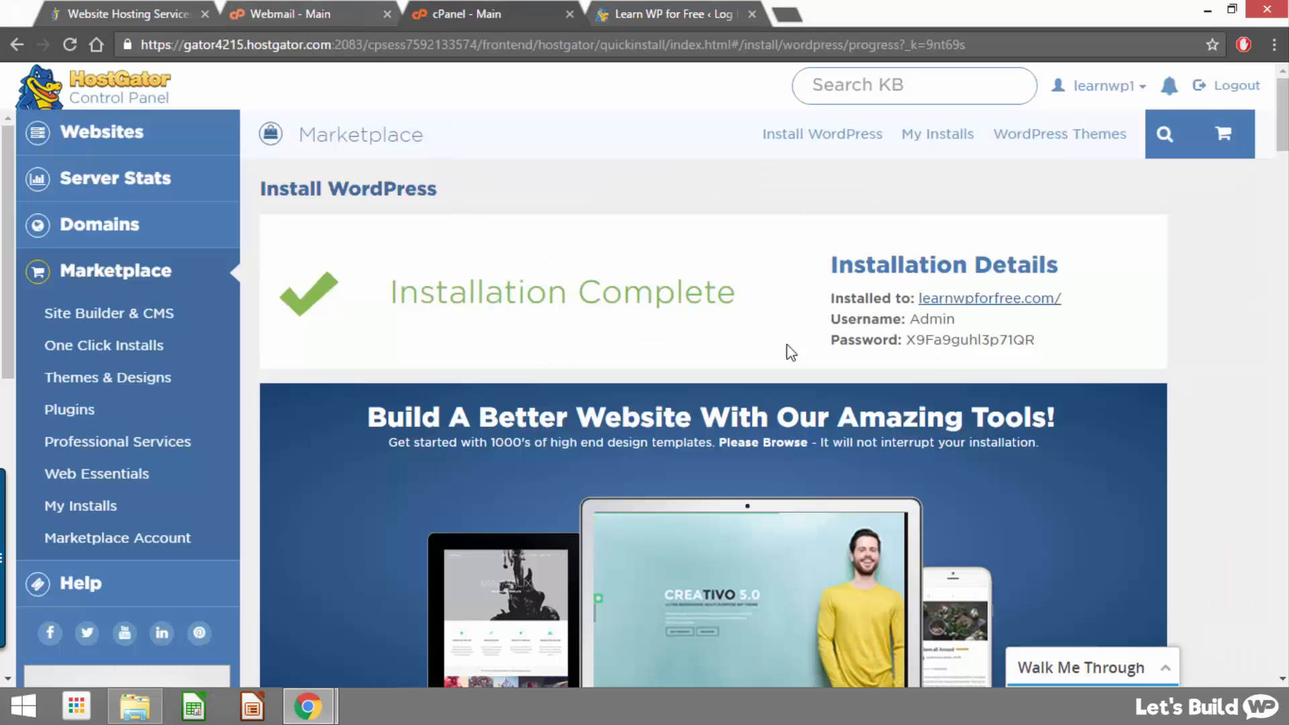
double_click(931, 319)
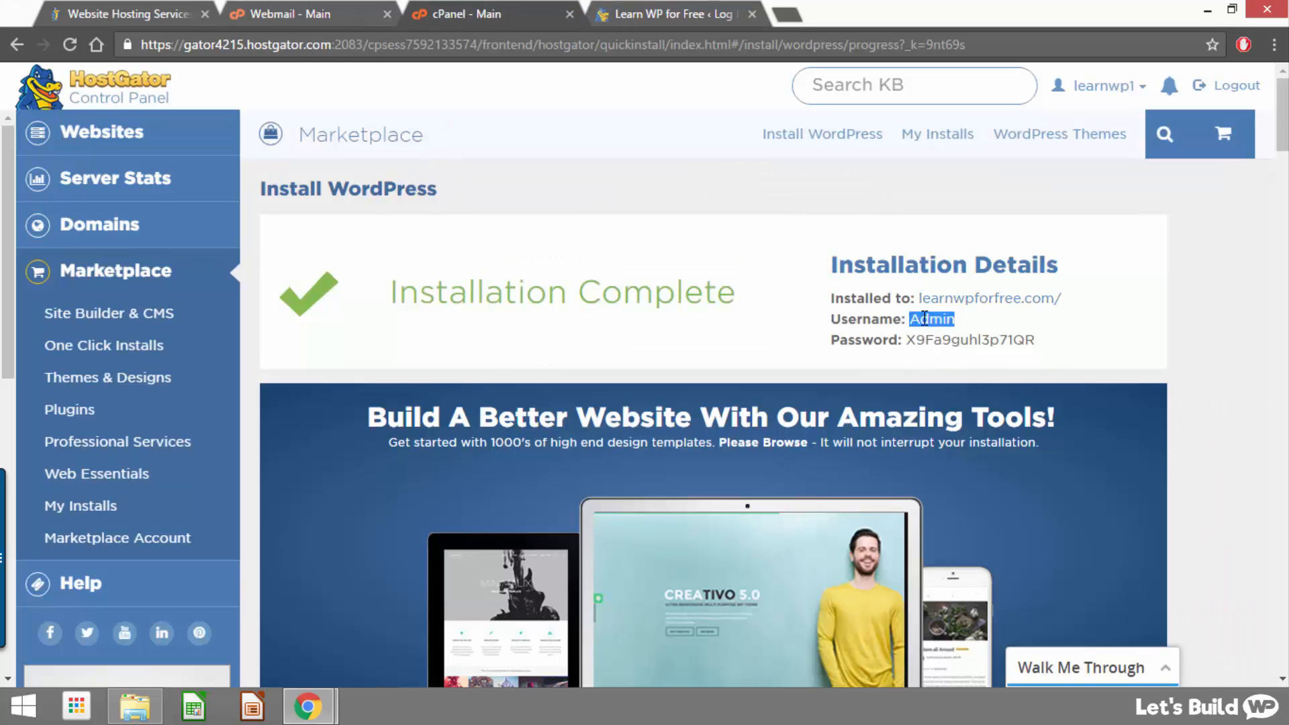
left_click(666, 14)
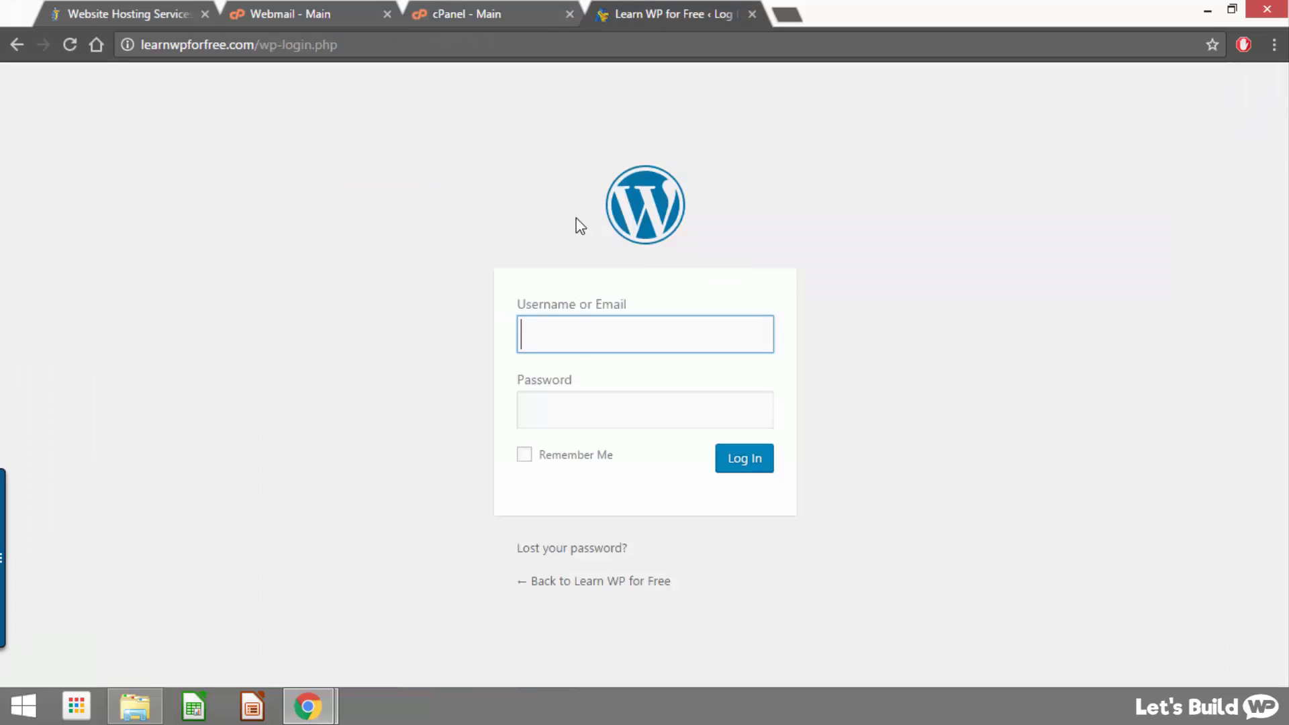
type("Admin")
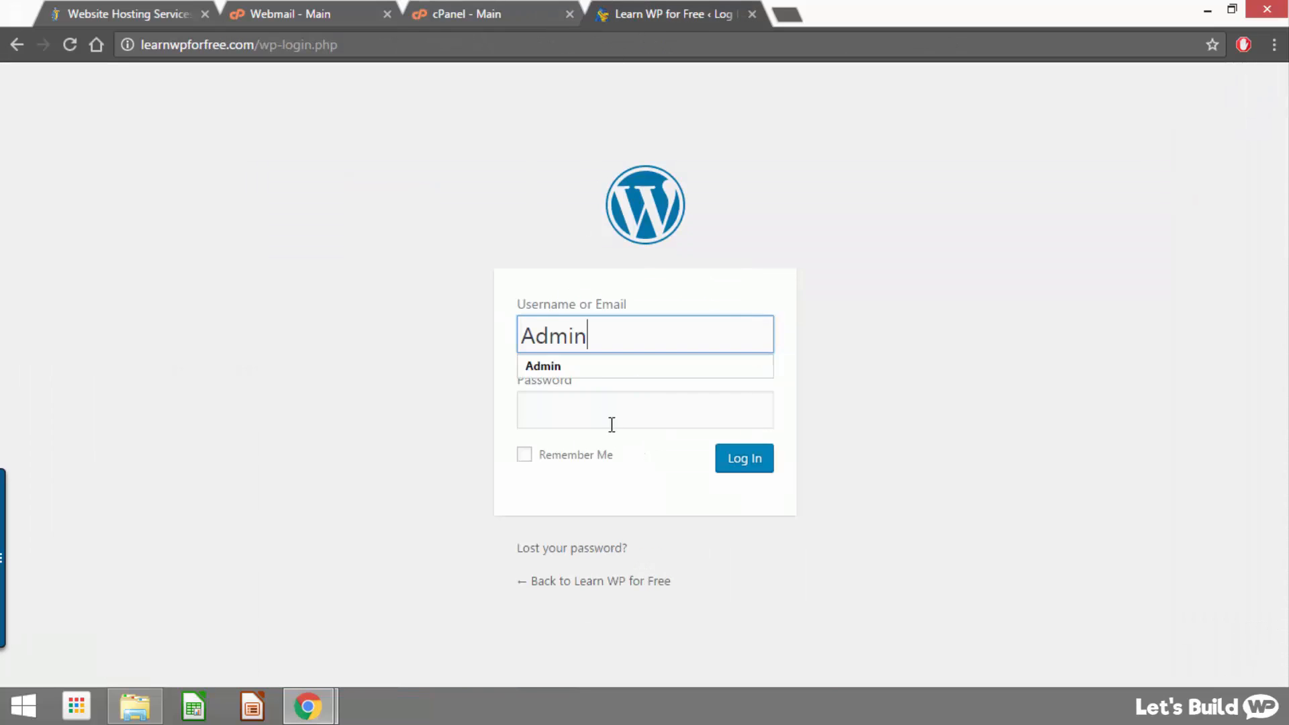
Copy the generated admin password into the form and submit the login
left_click(467, 14)
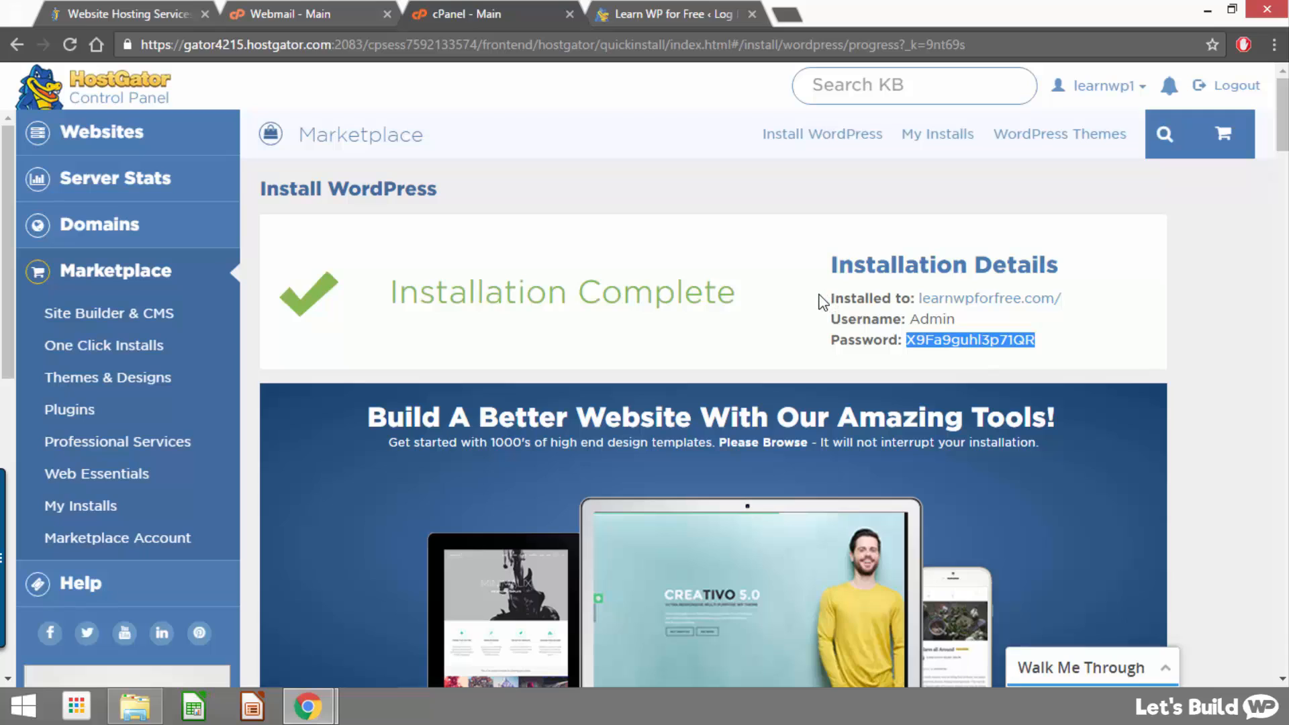
mouse_move(565, 177)
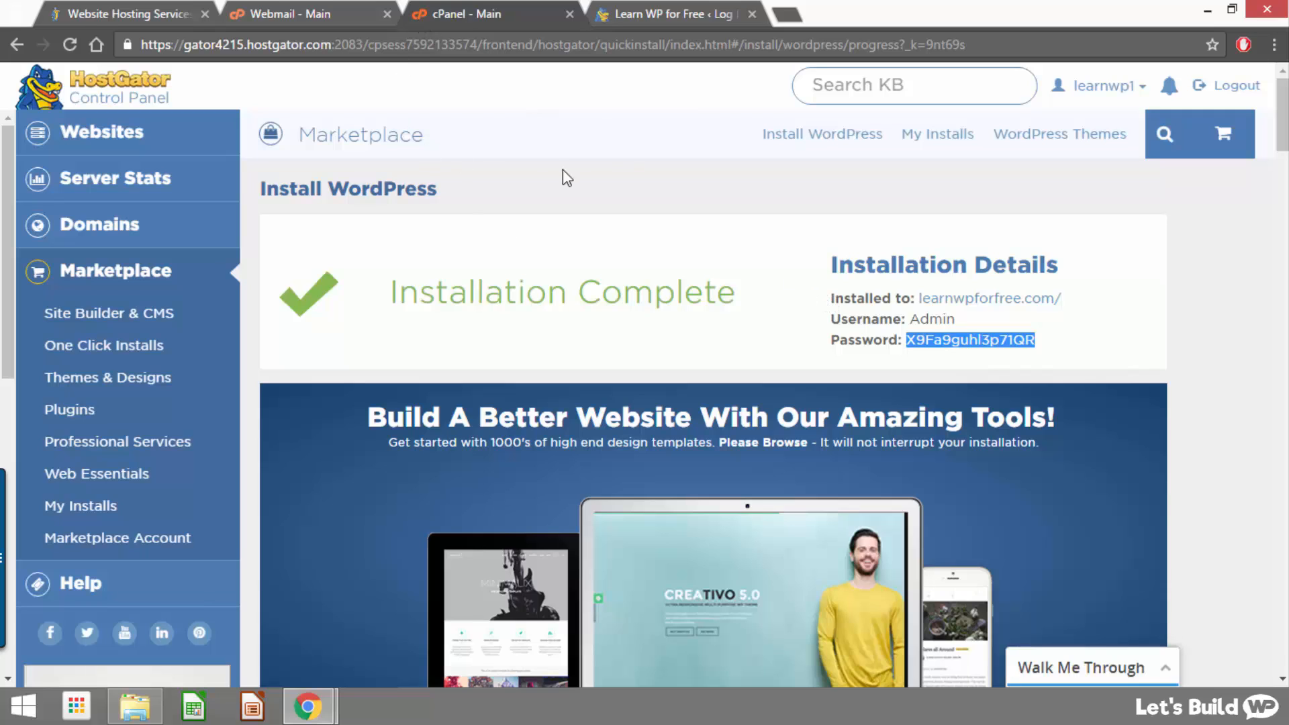
mouse_move(527, 246)
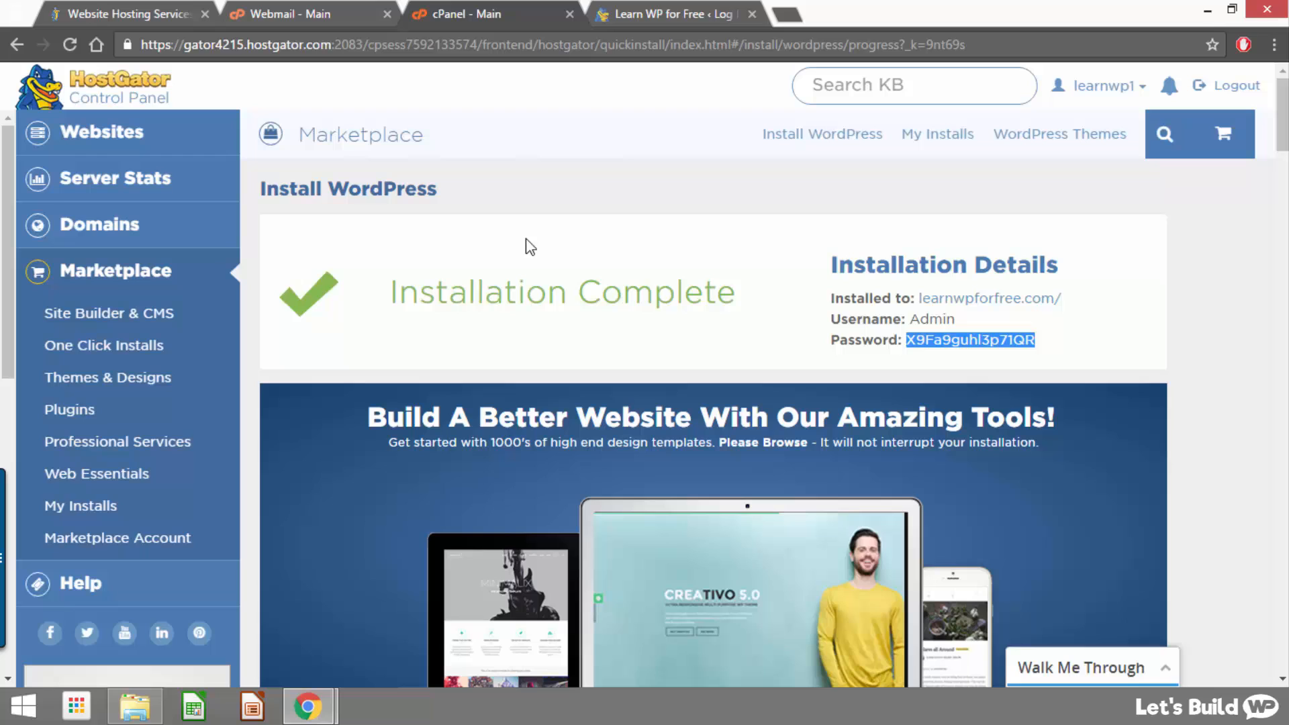
mouse_move(693, 25)
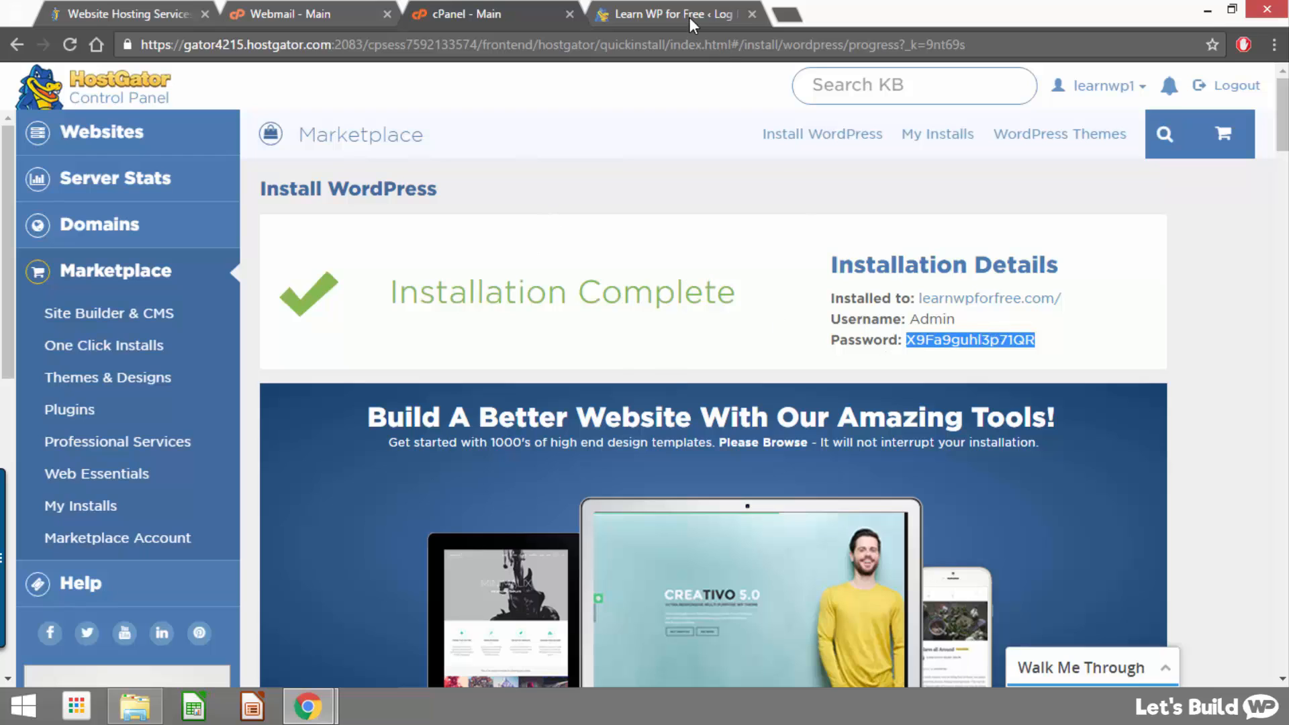
right_click(644, 409)
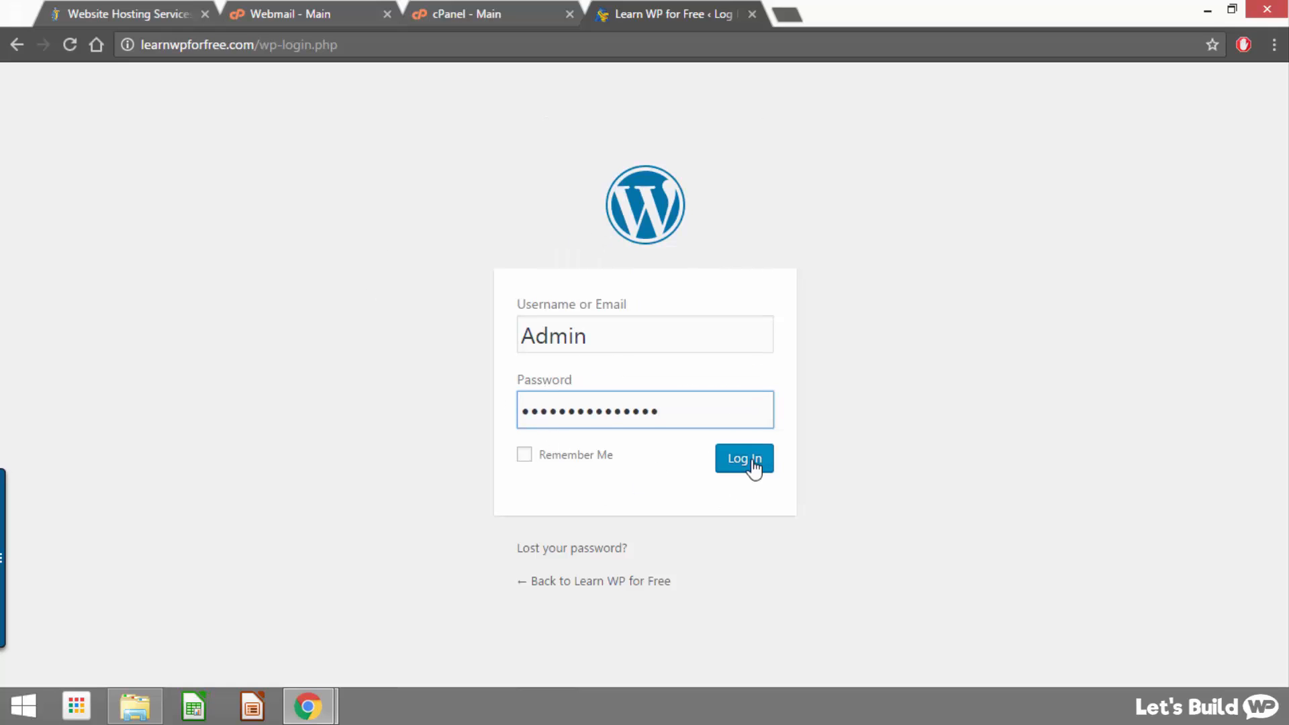
left_click(743, 458)
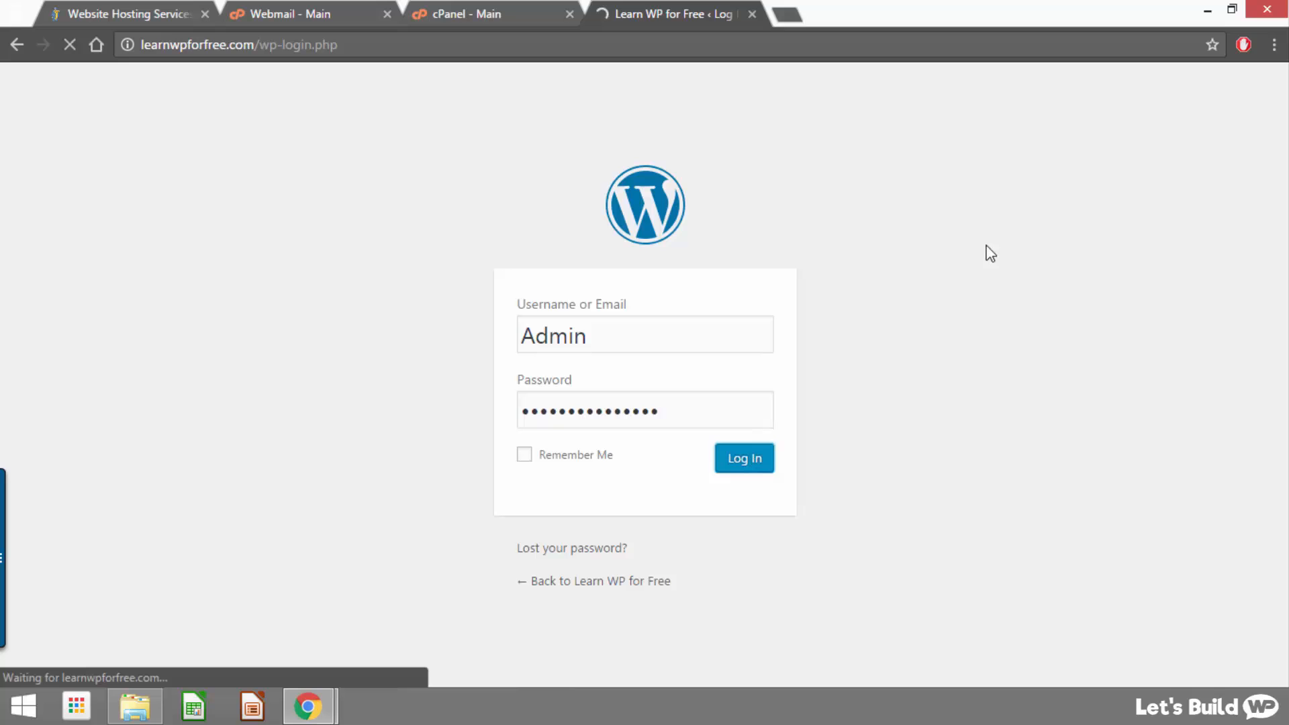
Log in, skip setup with 'I don't need help', and close the WP Live banner
left_click(743, 458)
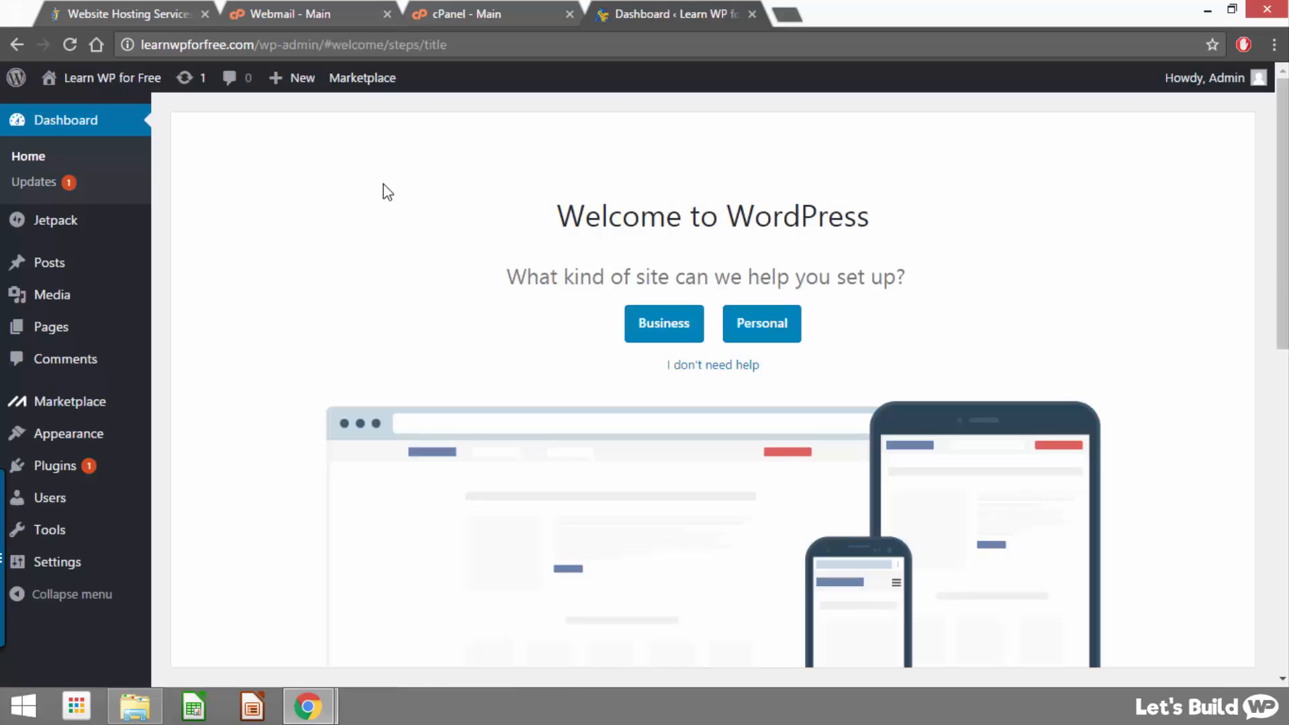
mouse_move(505, 305)
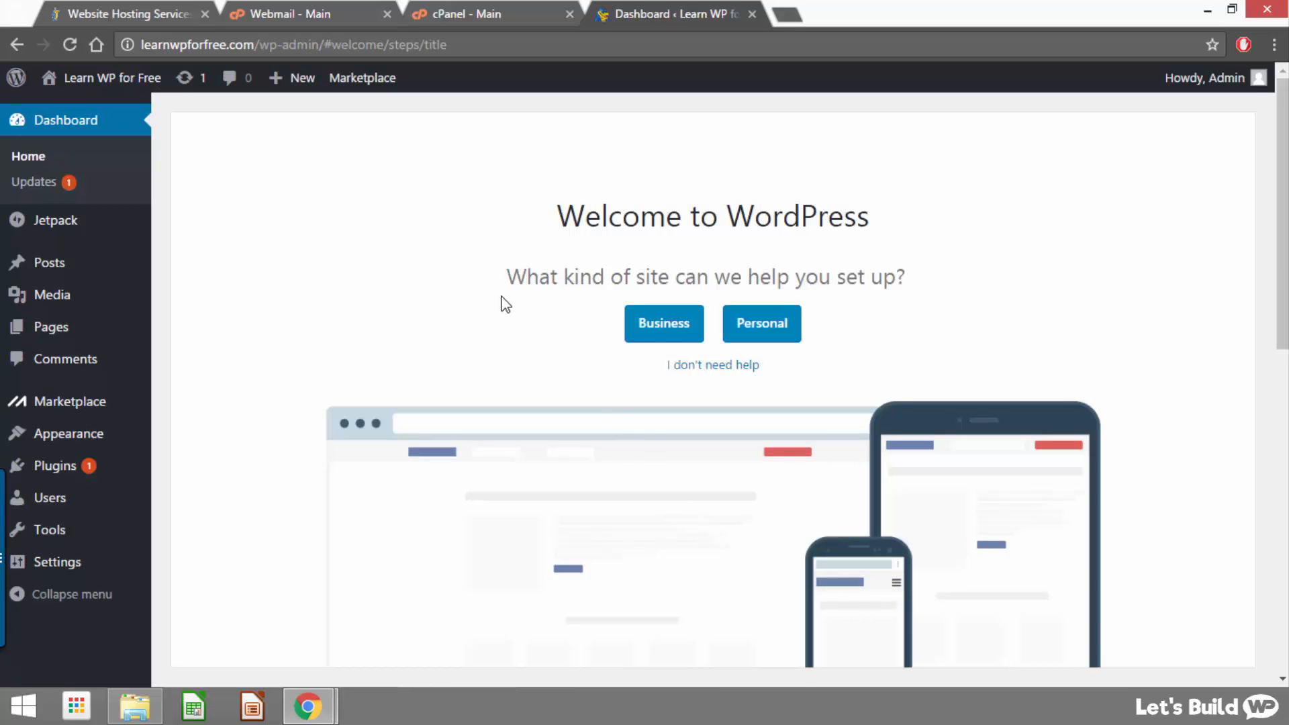
mouse_move(820, 216)
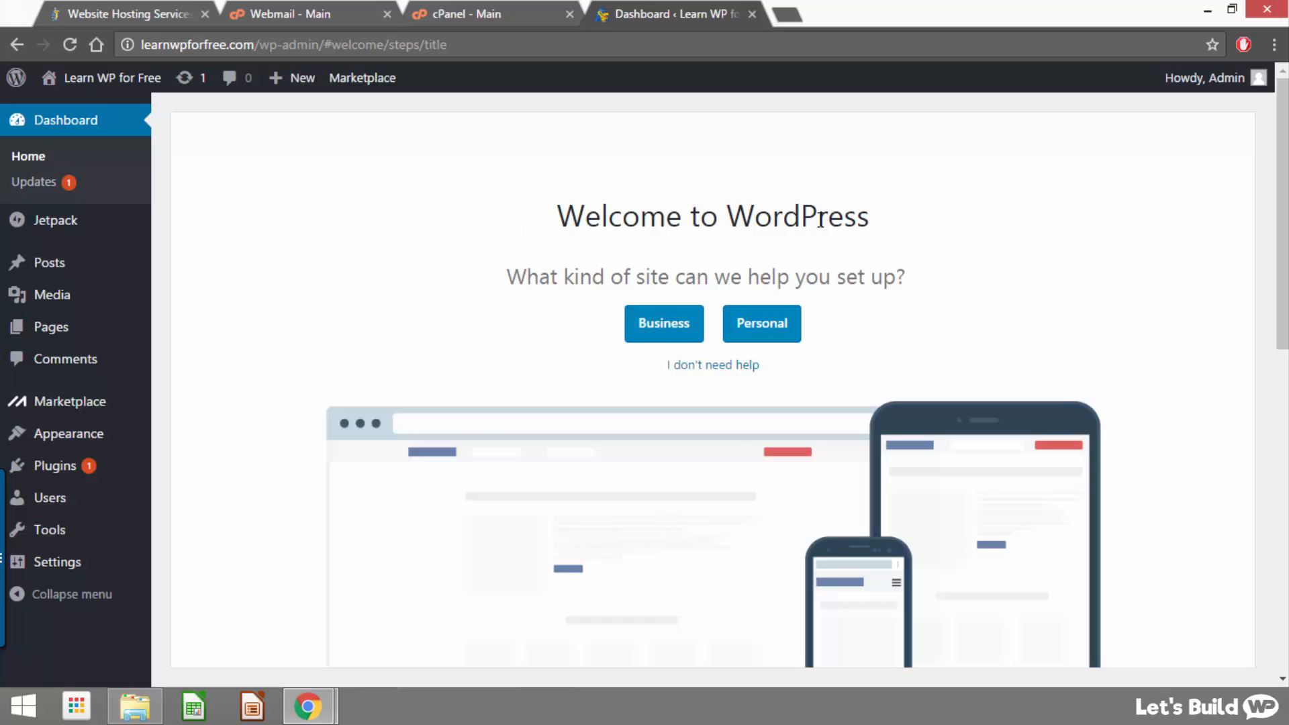
mouse_move(421, 251)
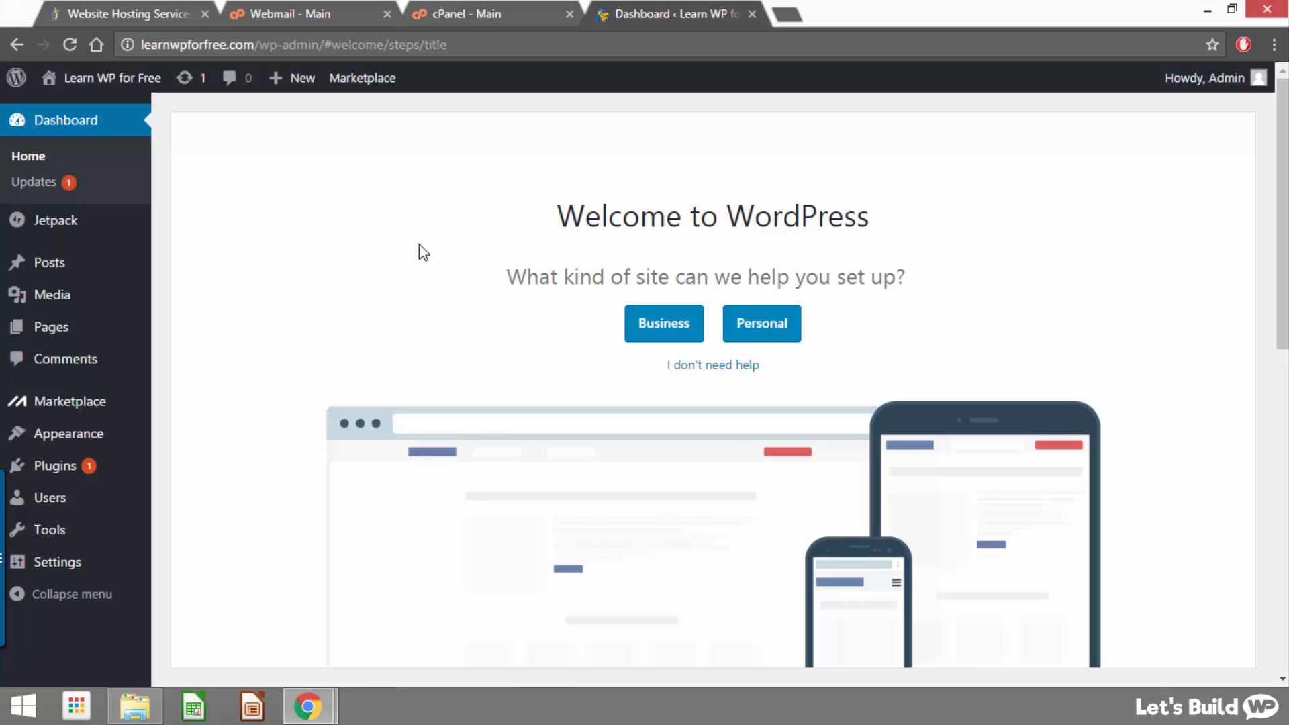
mouse_move(659, 391)
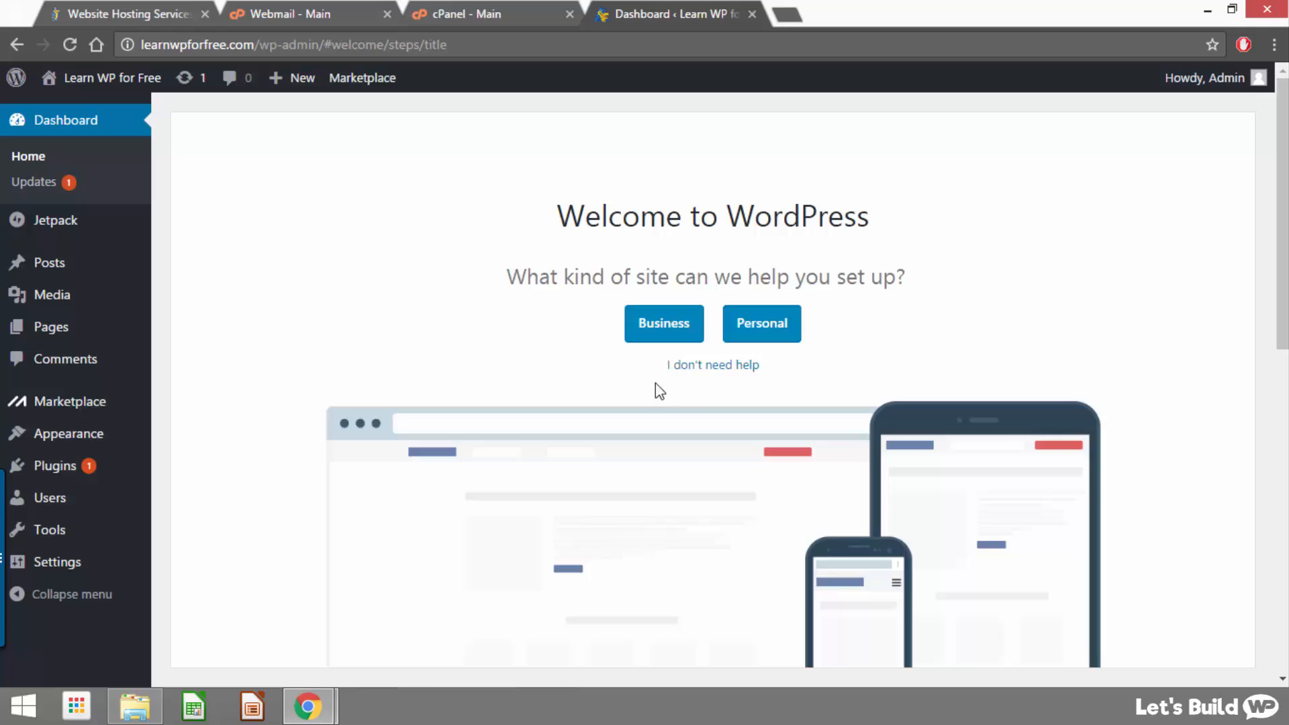
left_click(712, 364)
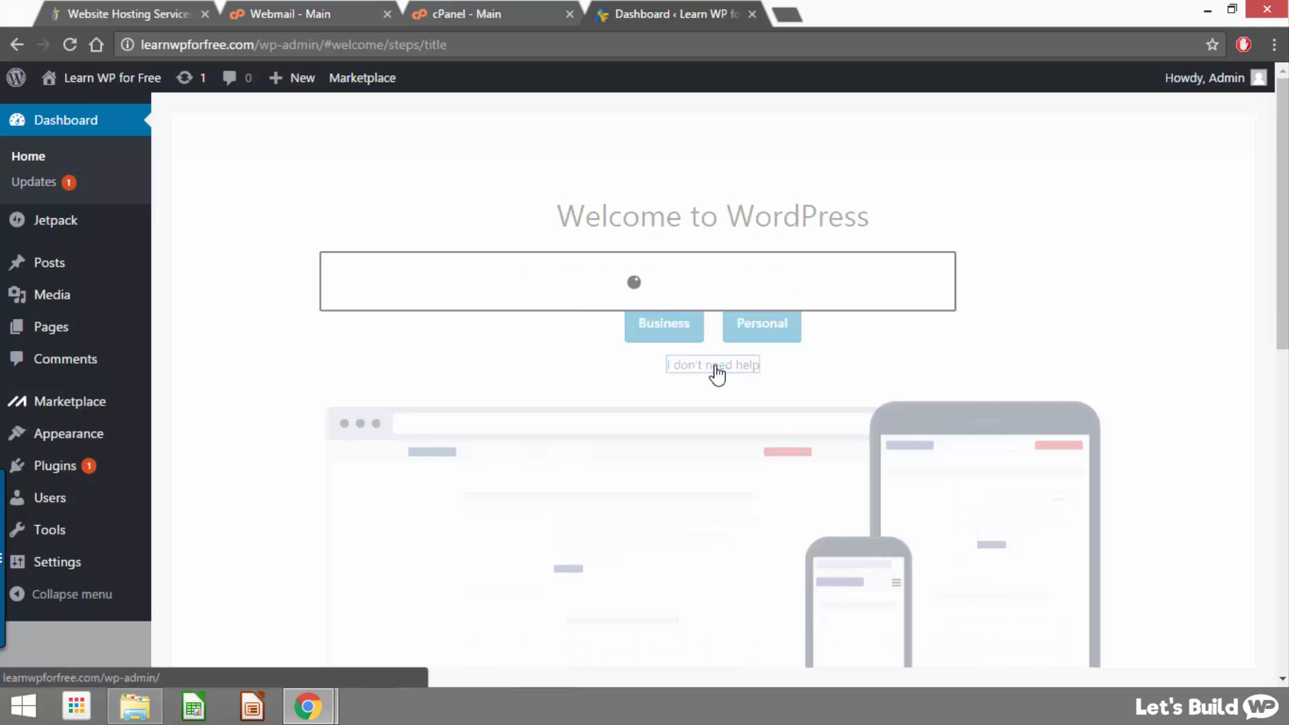
left_click(712, 364)
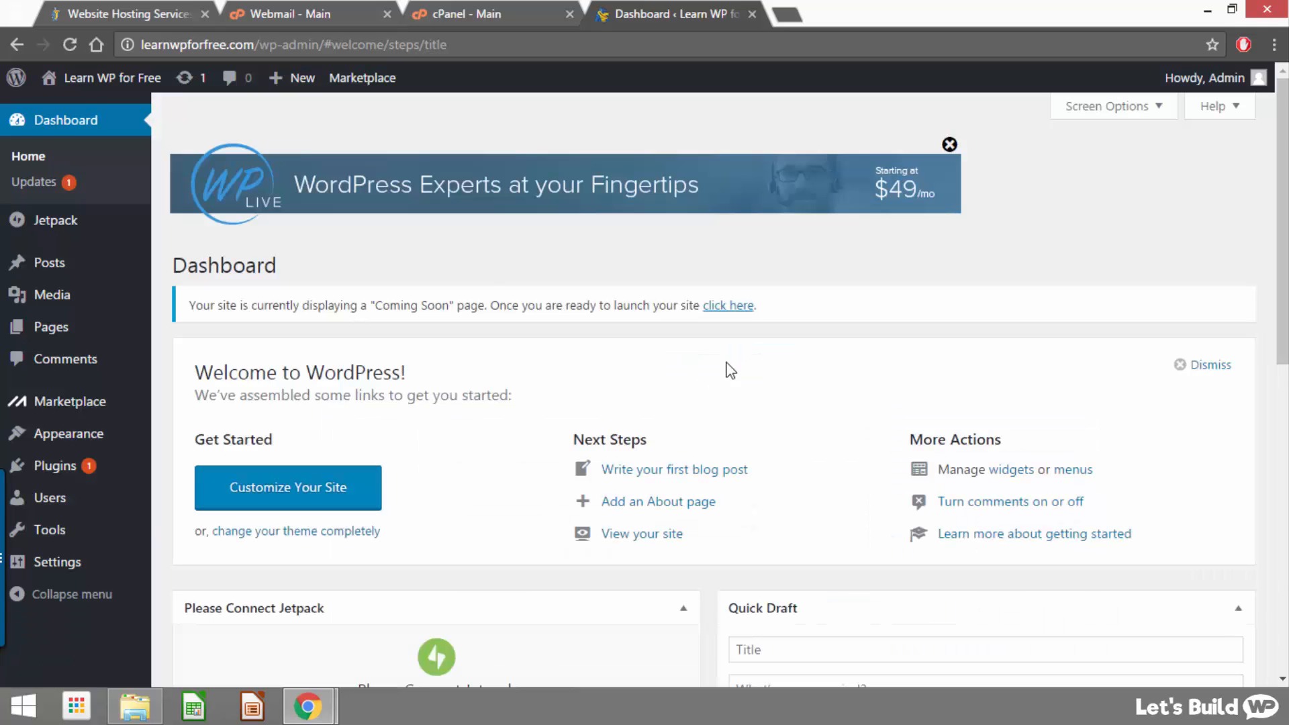
mouse_move(949, 145)
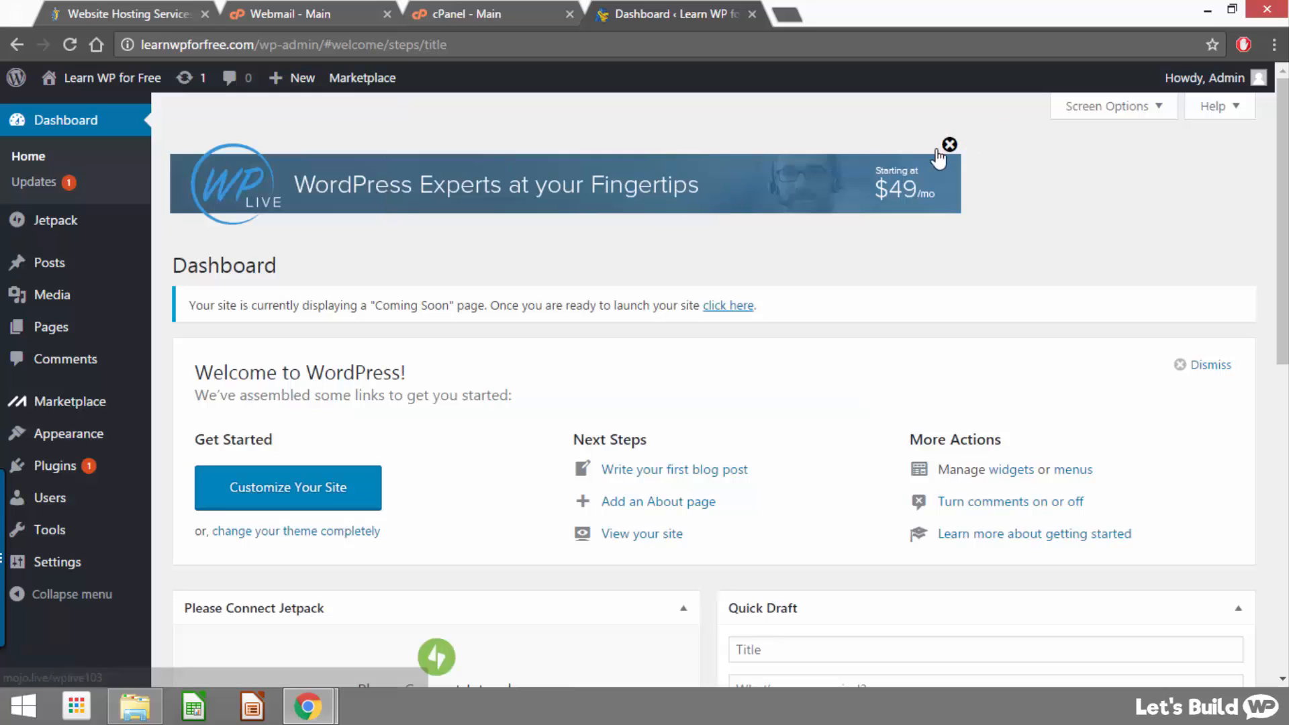
left_click(948, 144)
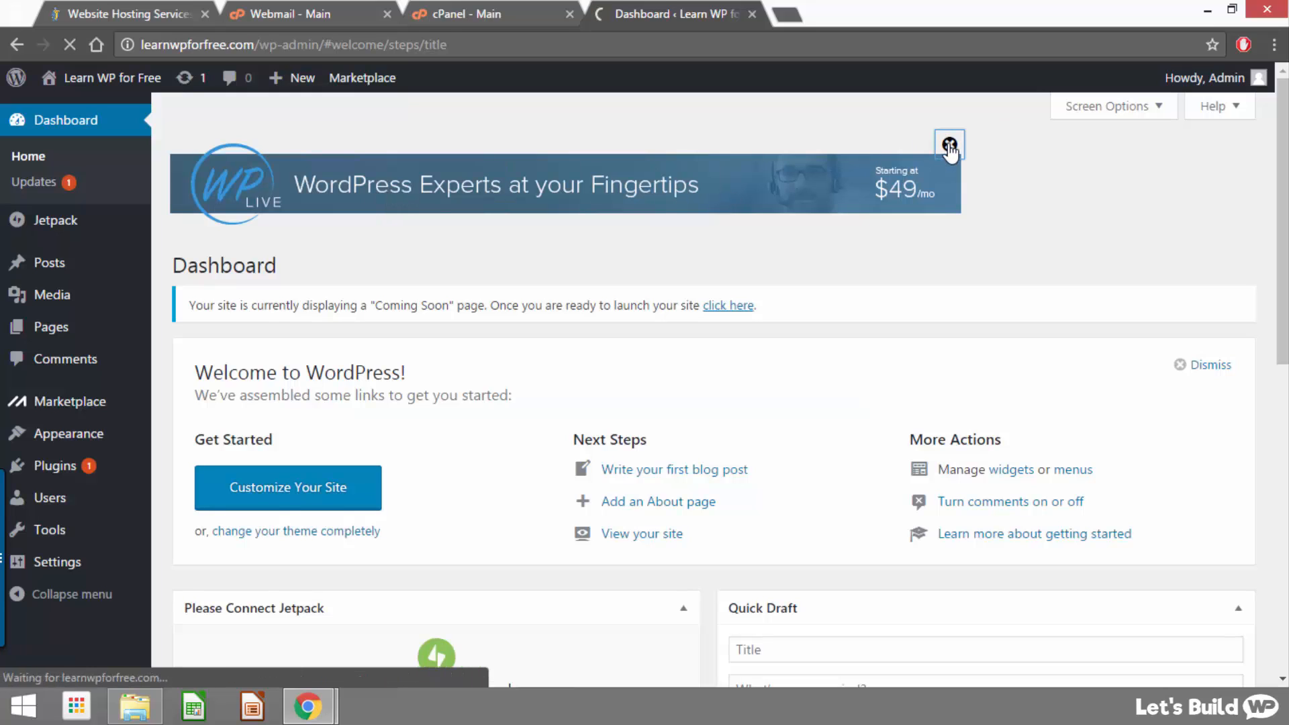
left_click(949, 143)
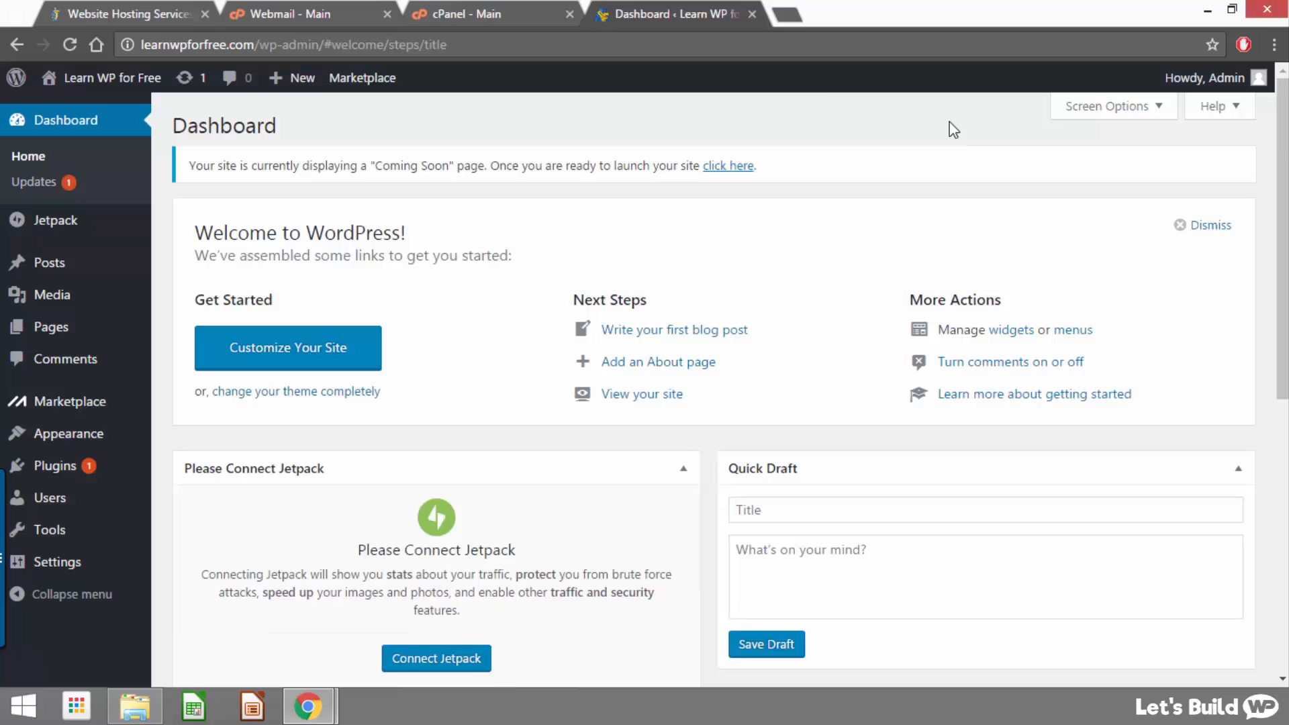
mouse_move(205, 172)
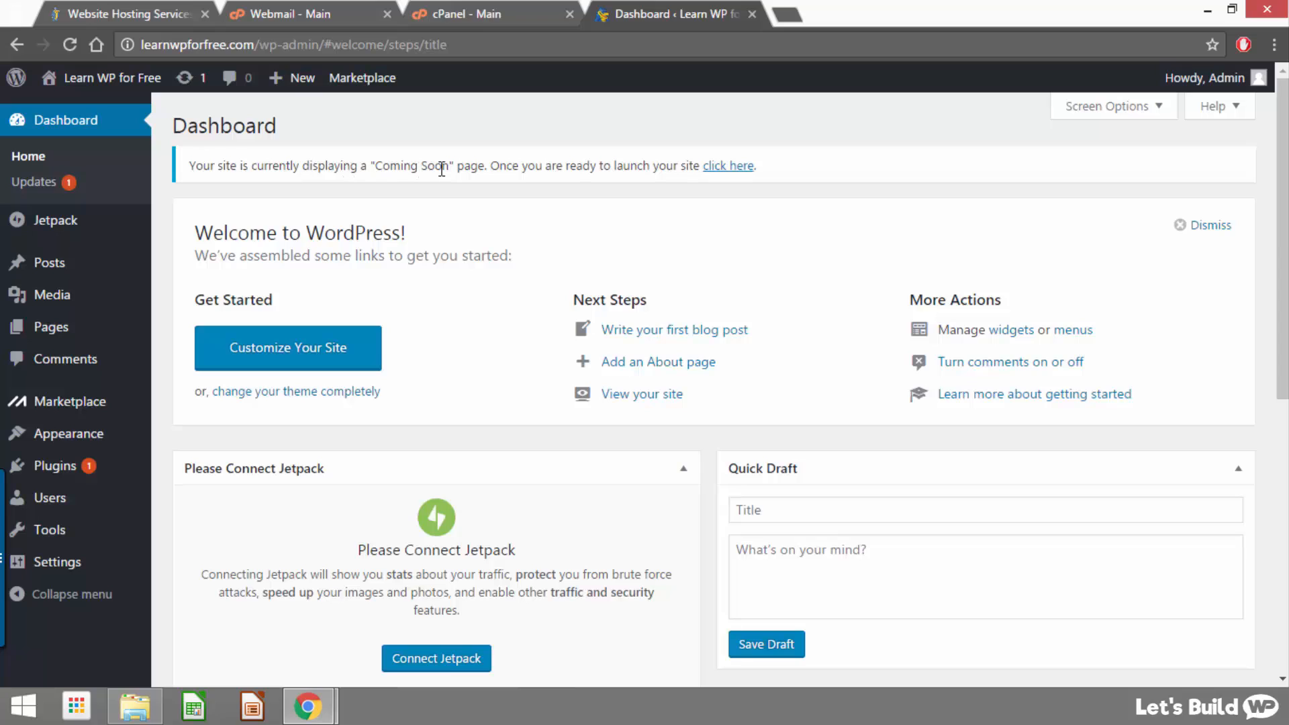
mouse_move(652, 165)
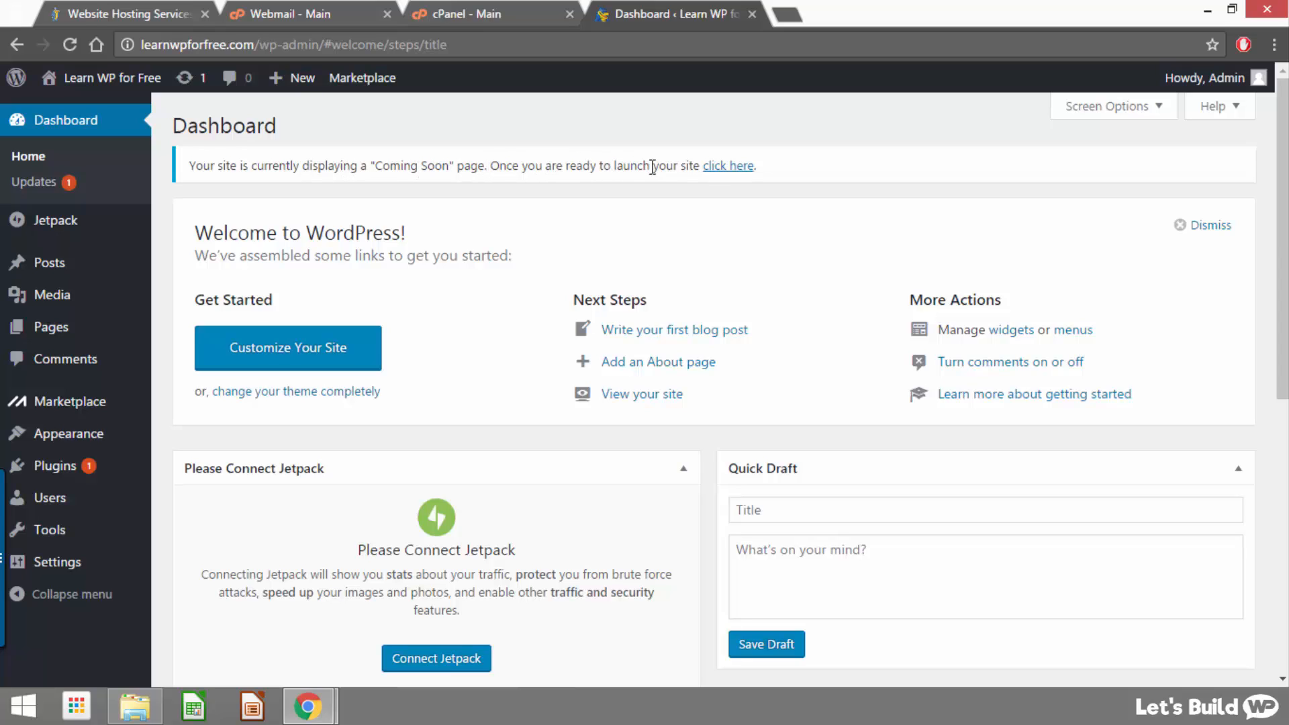
mouse_move(728, 185)
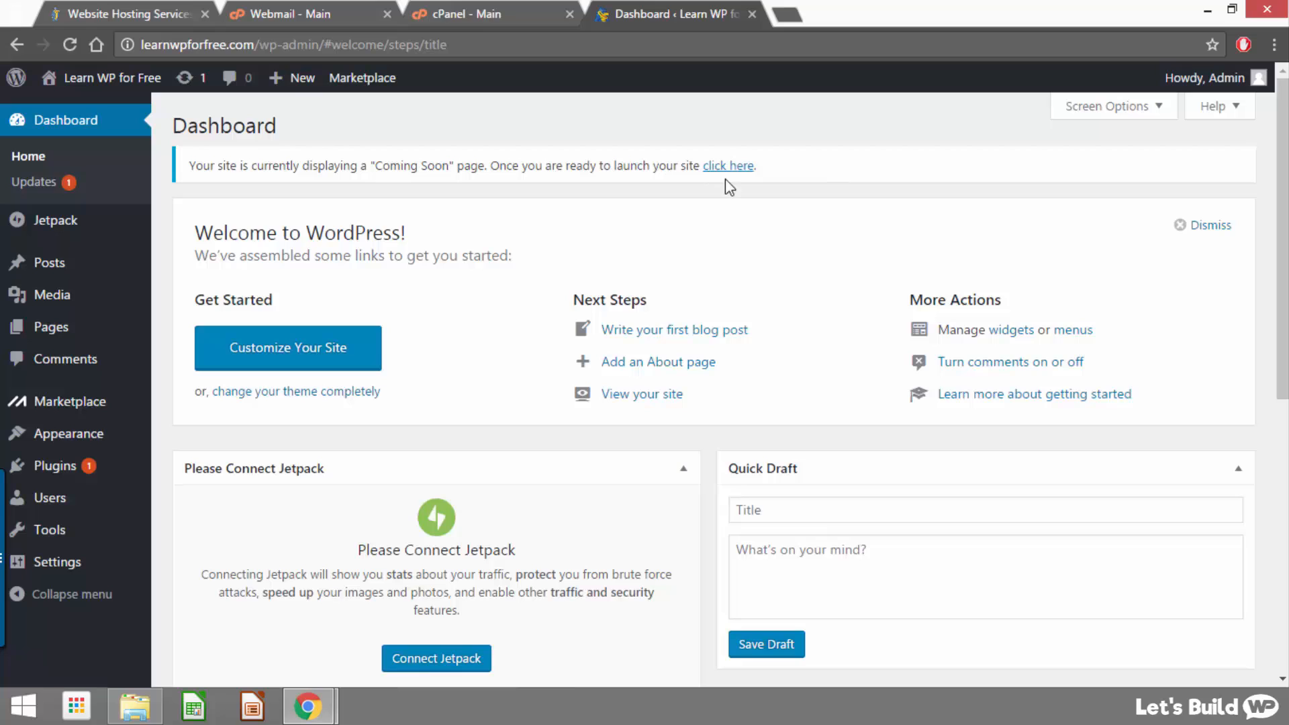
Disable the Coming Soon page via the notice's 'click here' link and review the dashboard
left_click(728, 165)
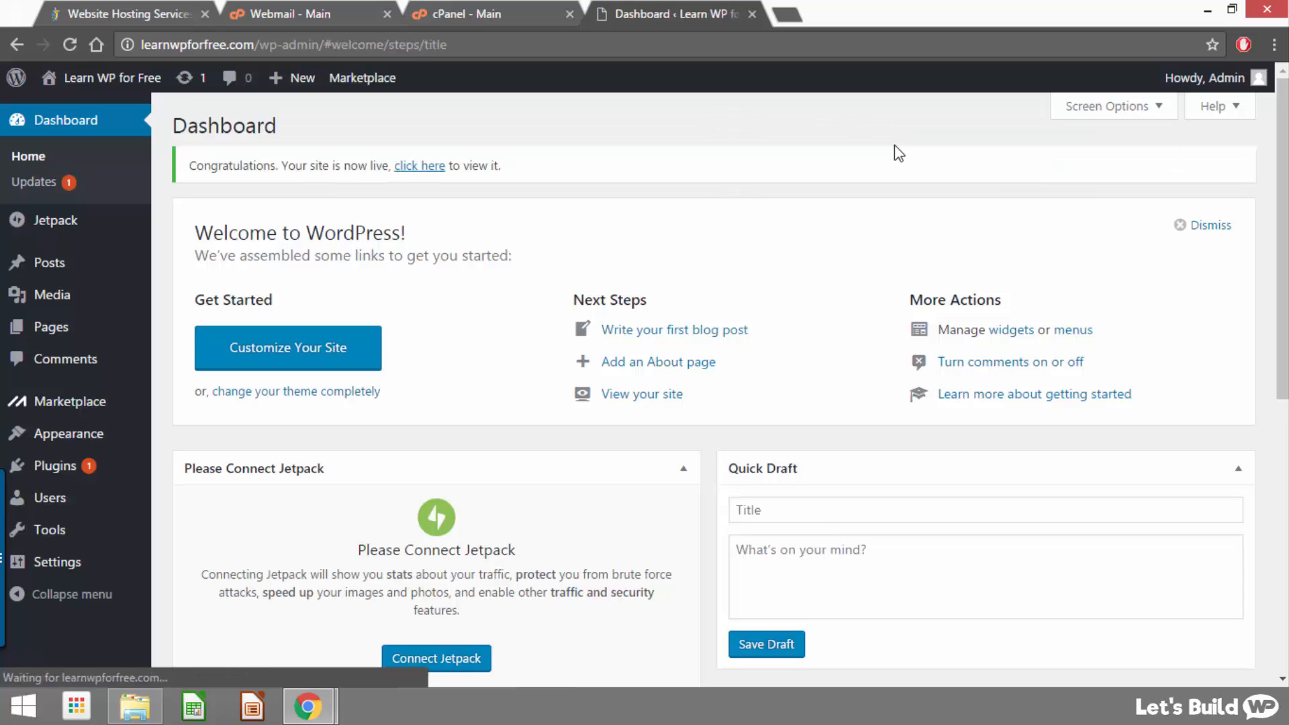
mouse_move(851, 147)
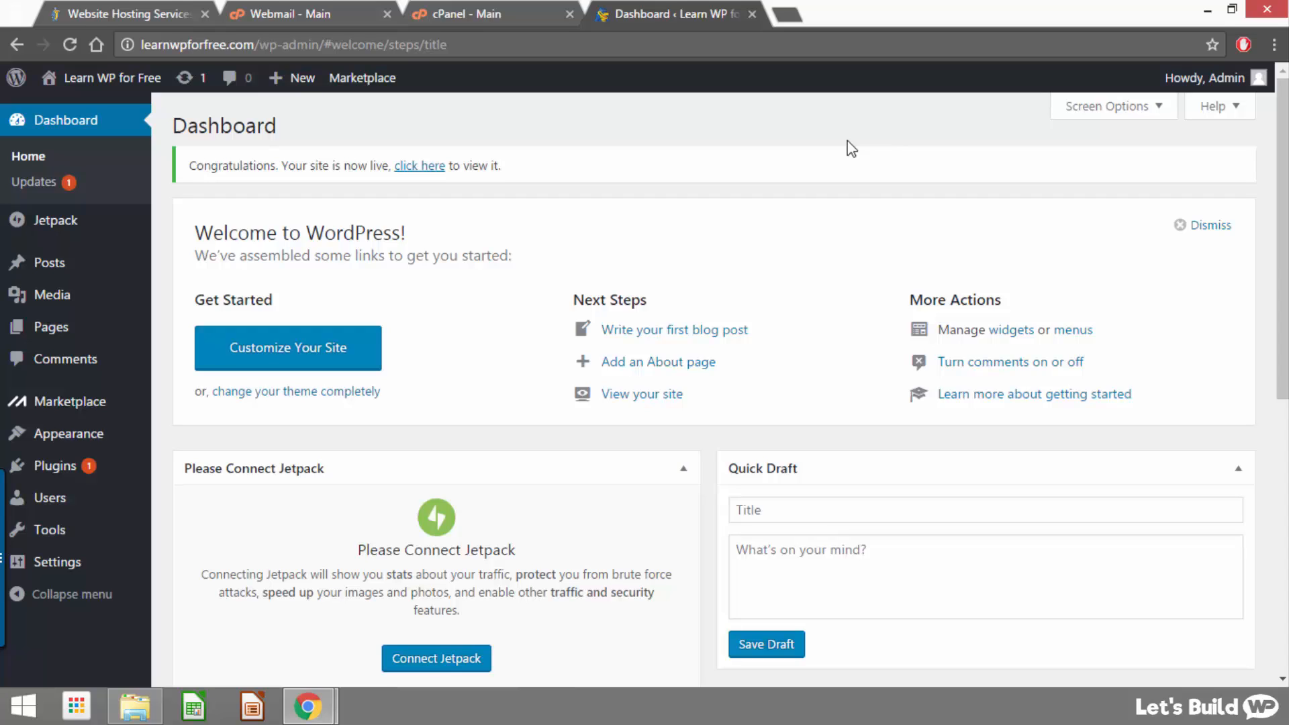
mouse_move(857, 147)
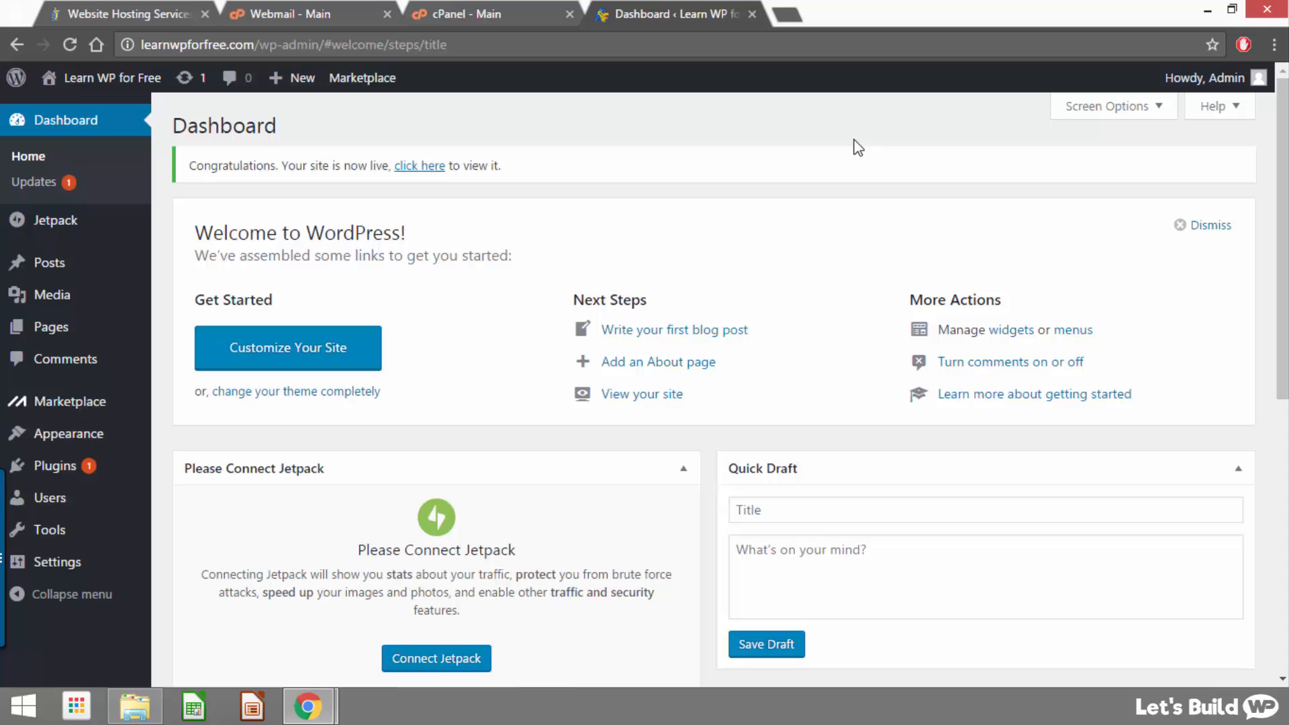
mouse_move(629, 191)
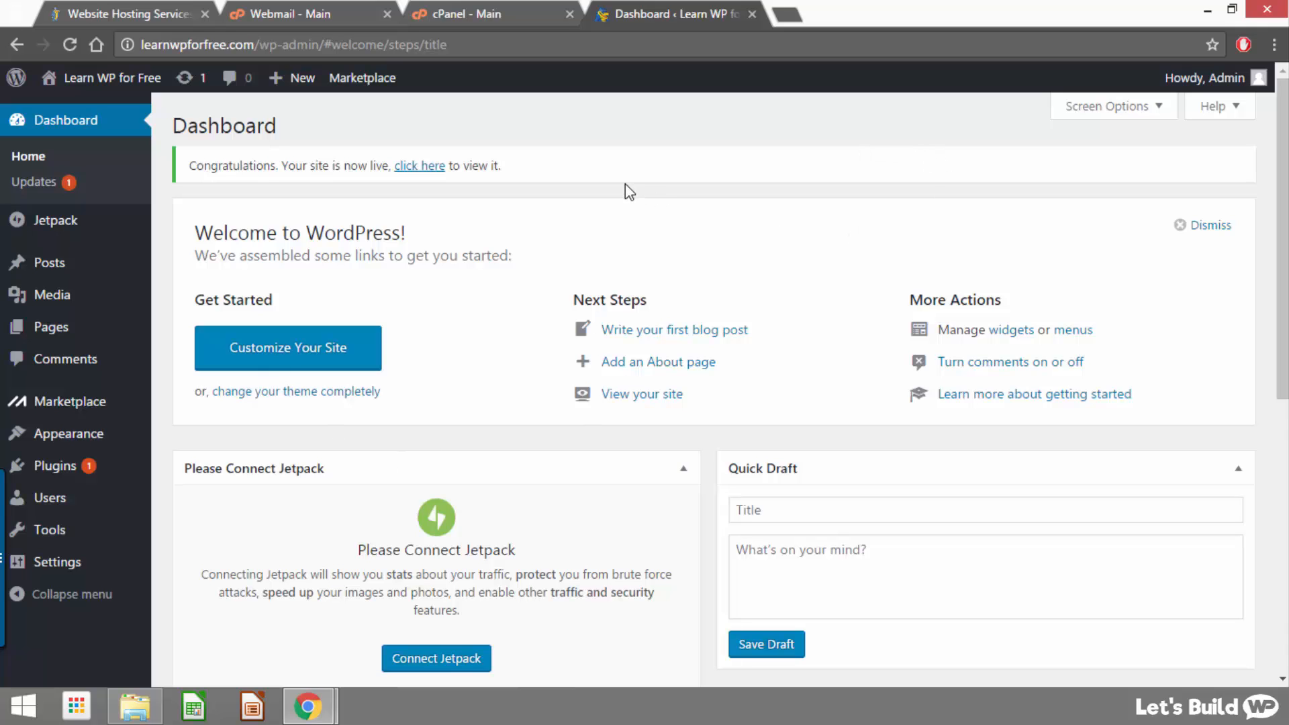
scroll("down", 3)
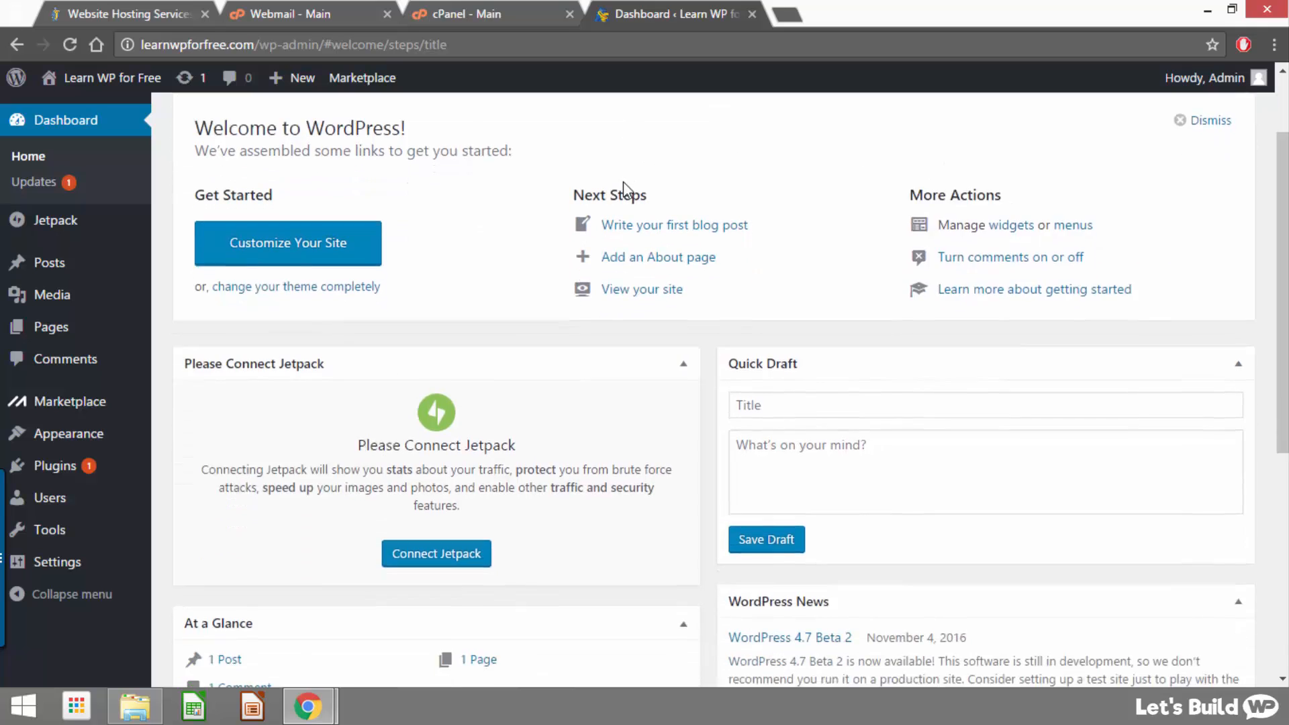
scroll("down", 3)
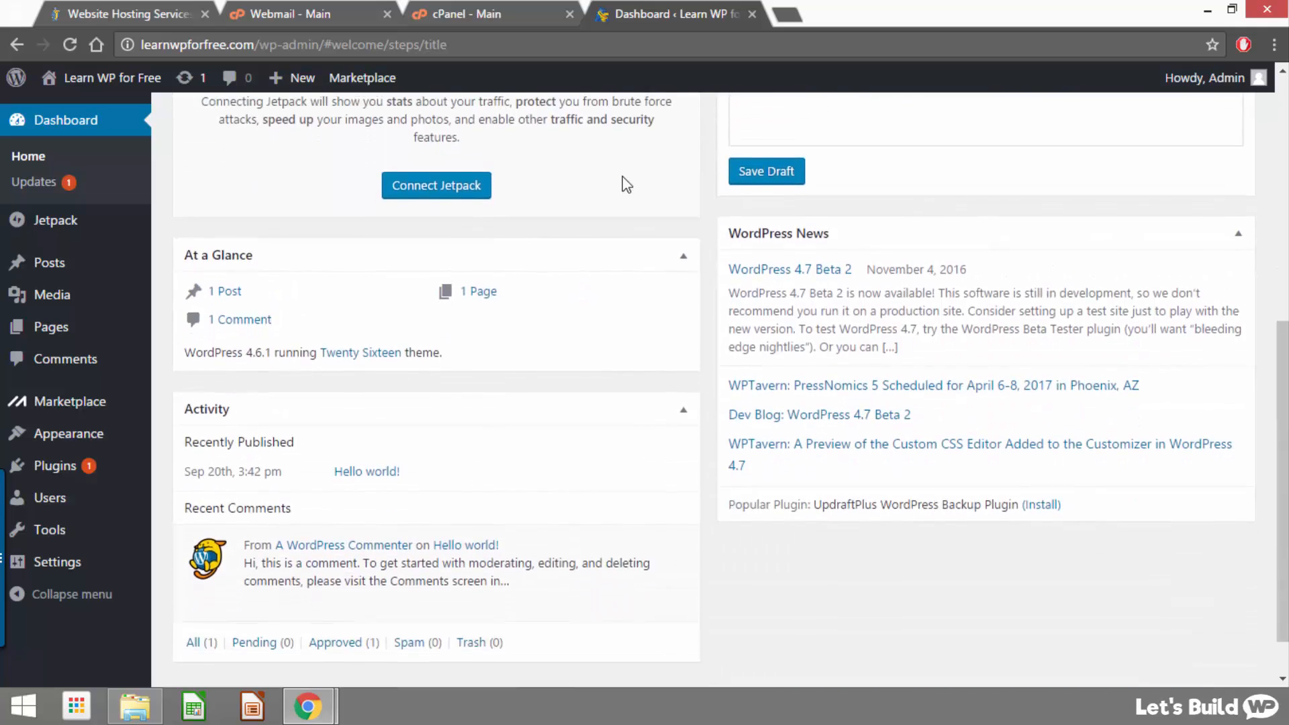
scroll("up", 3)
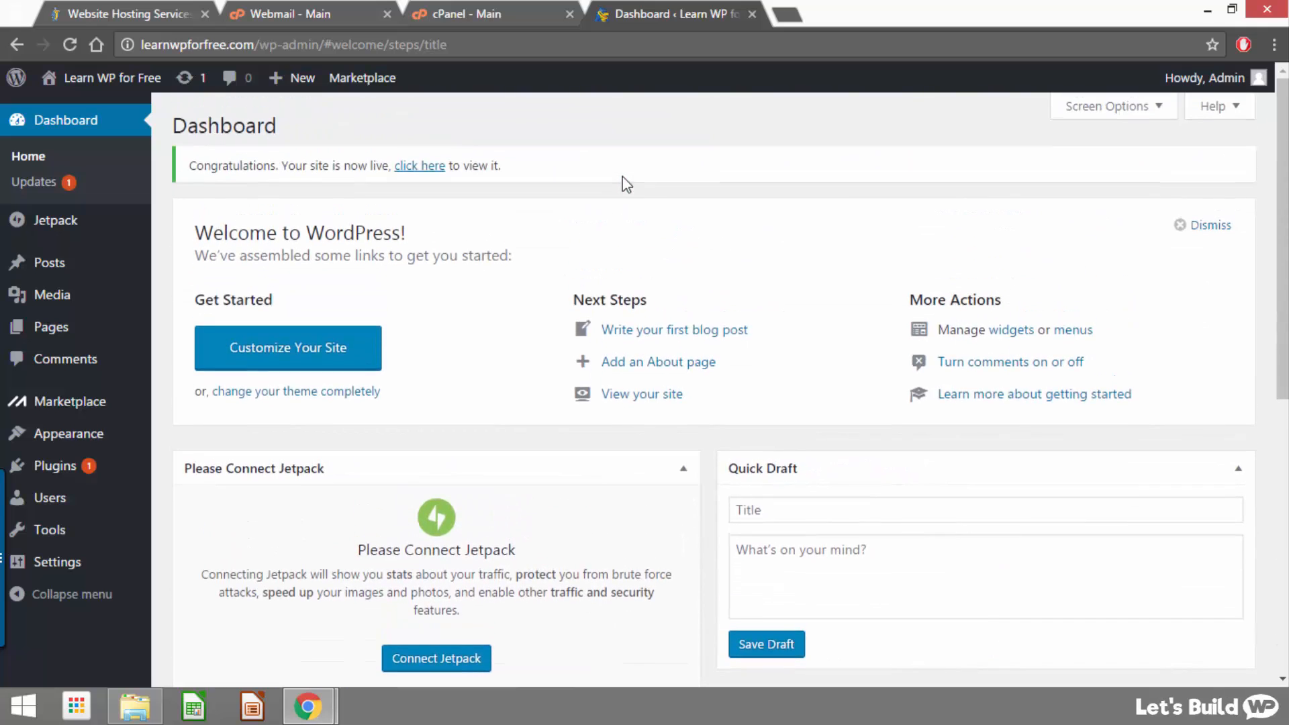
mouse_move(619, 188)
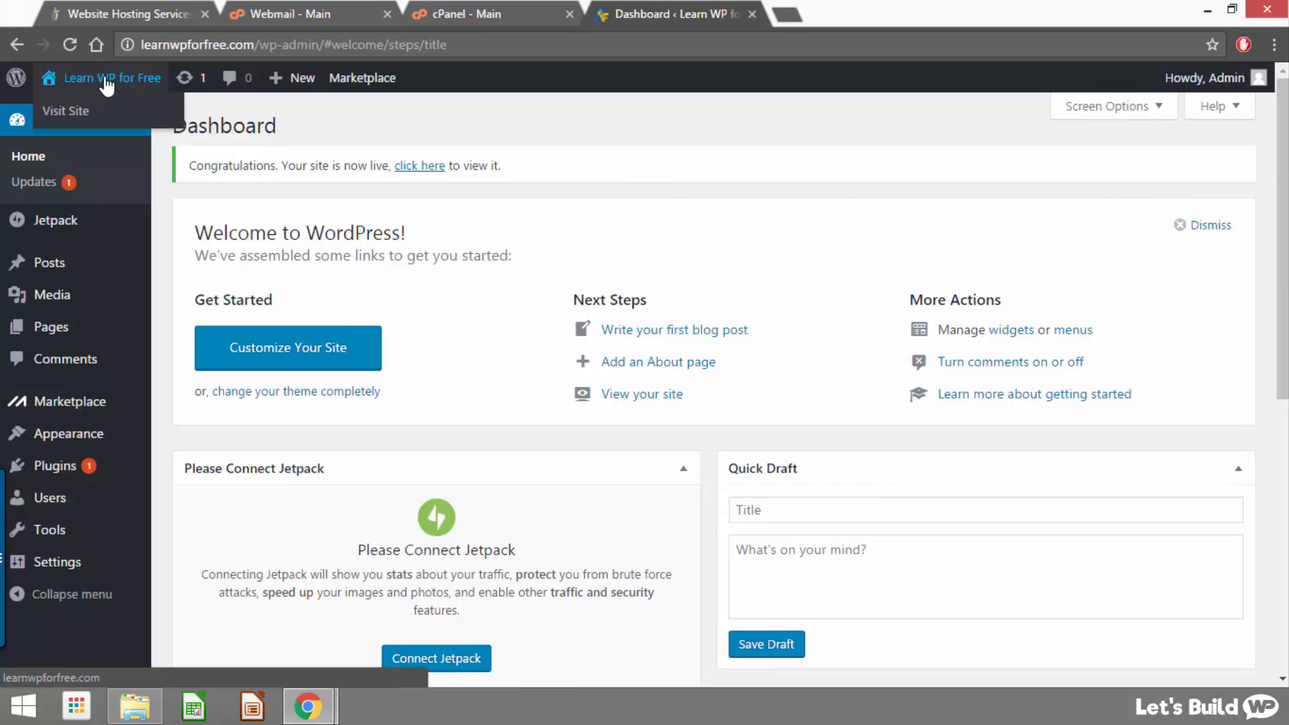
left_click(66, 110)
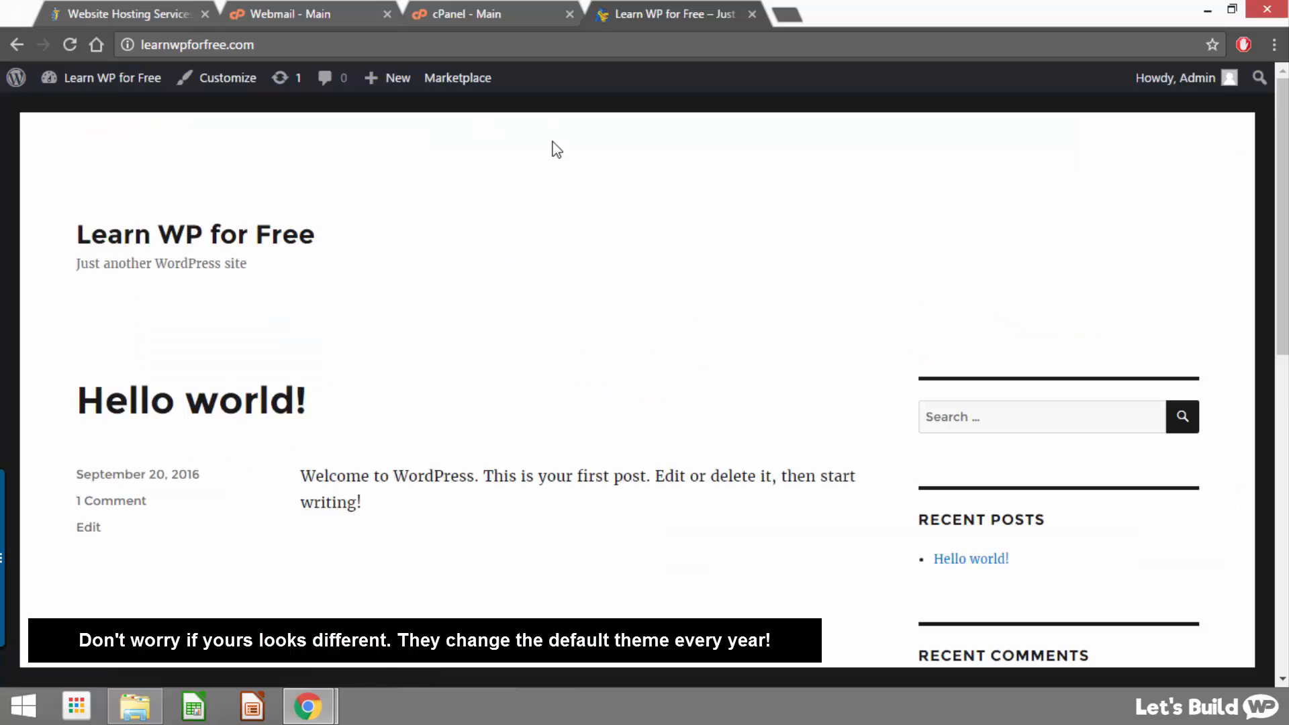
scroll("down", 3)
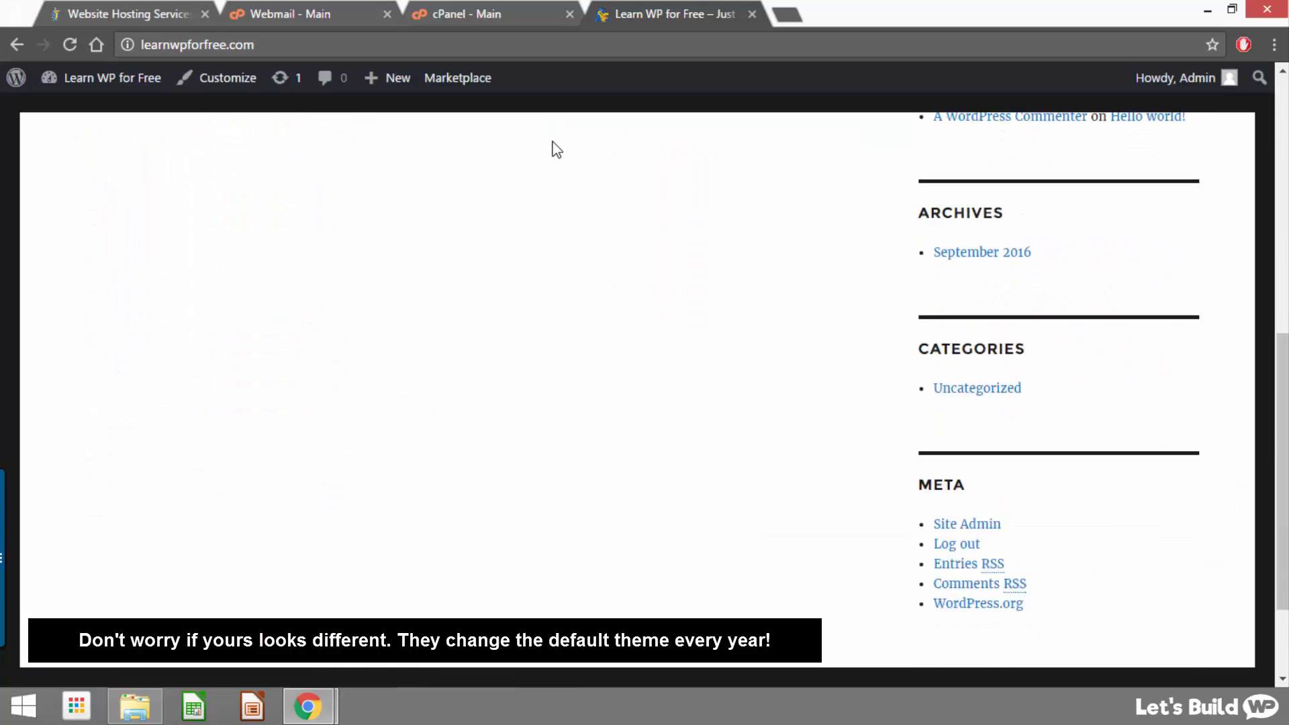
scroll("up", 3)
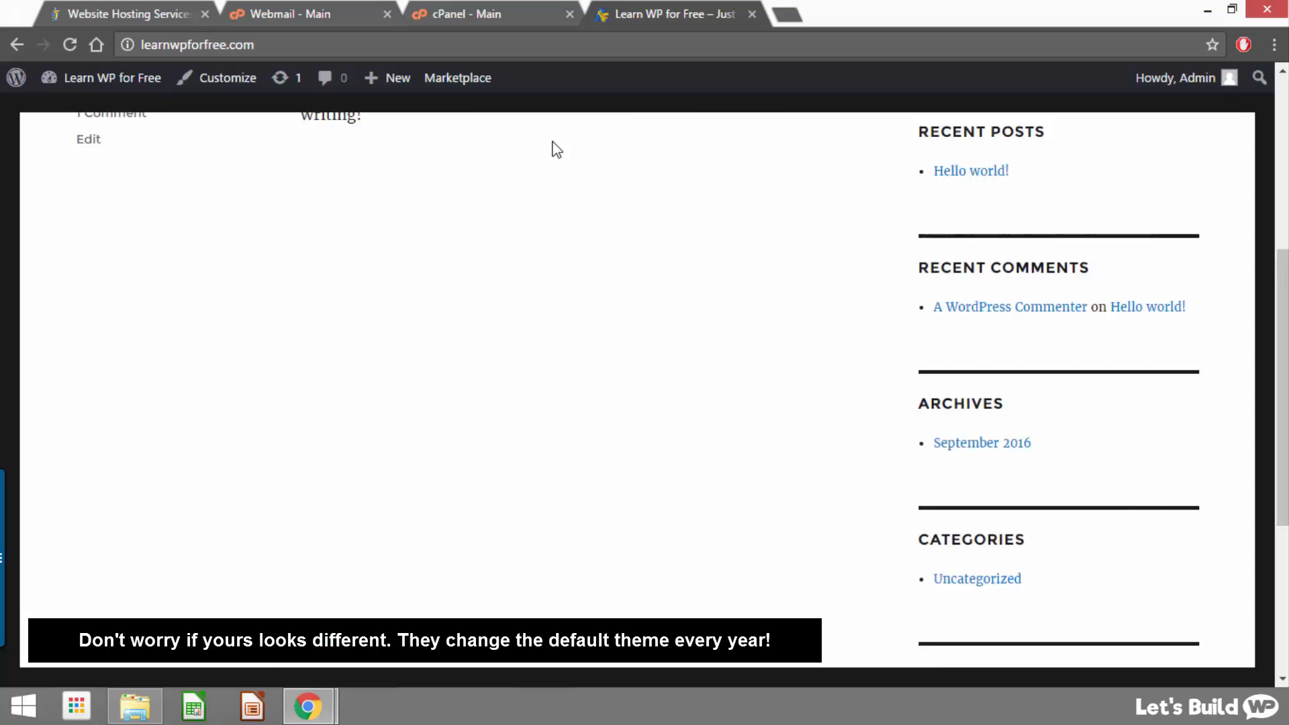
scroll("up", 3)
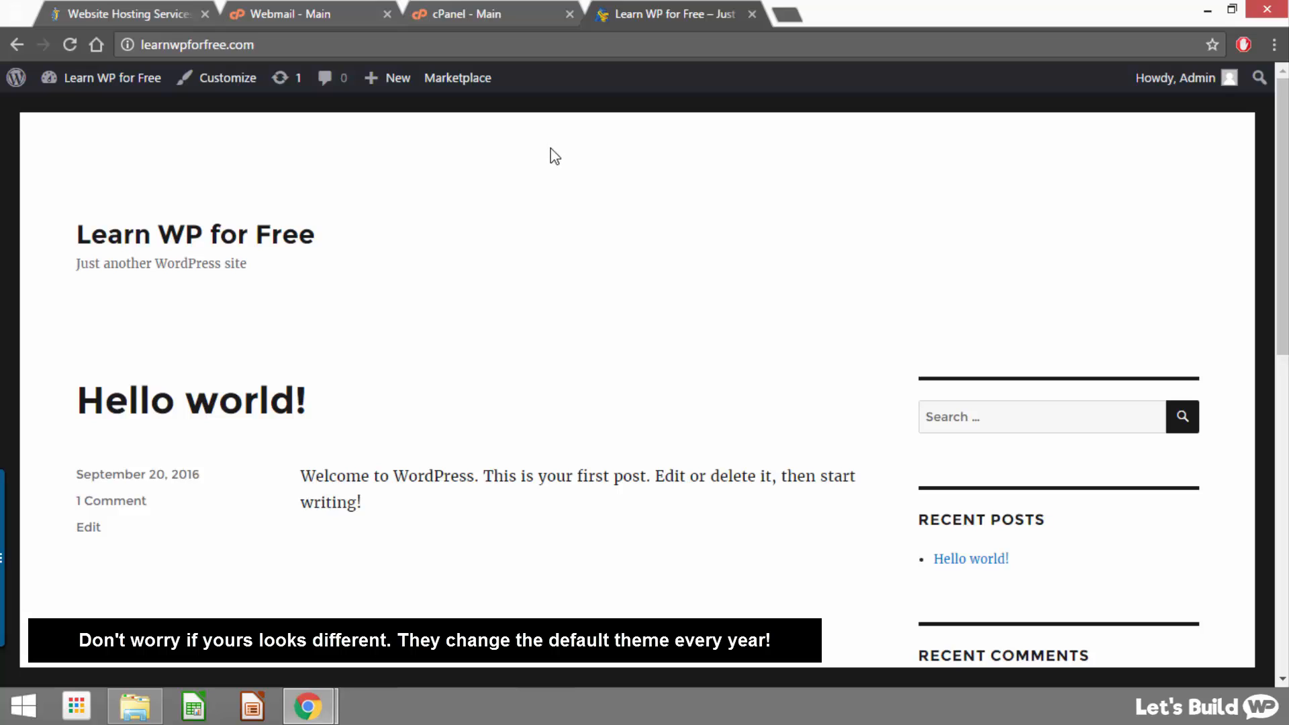
mouse_move(78, 107)
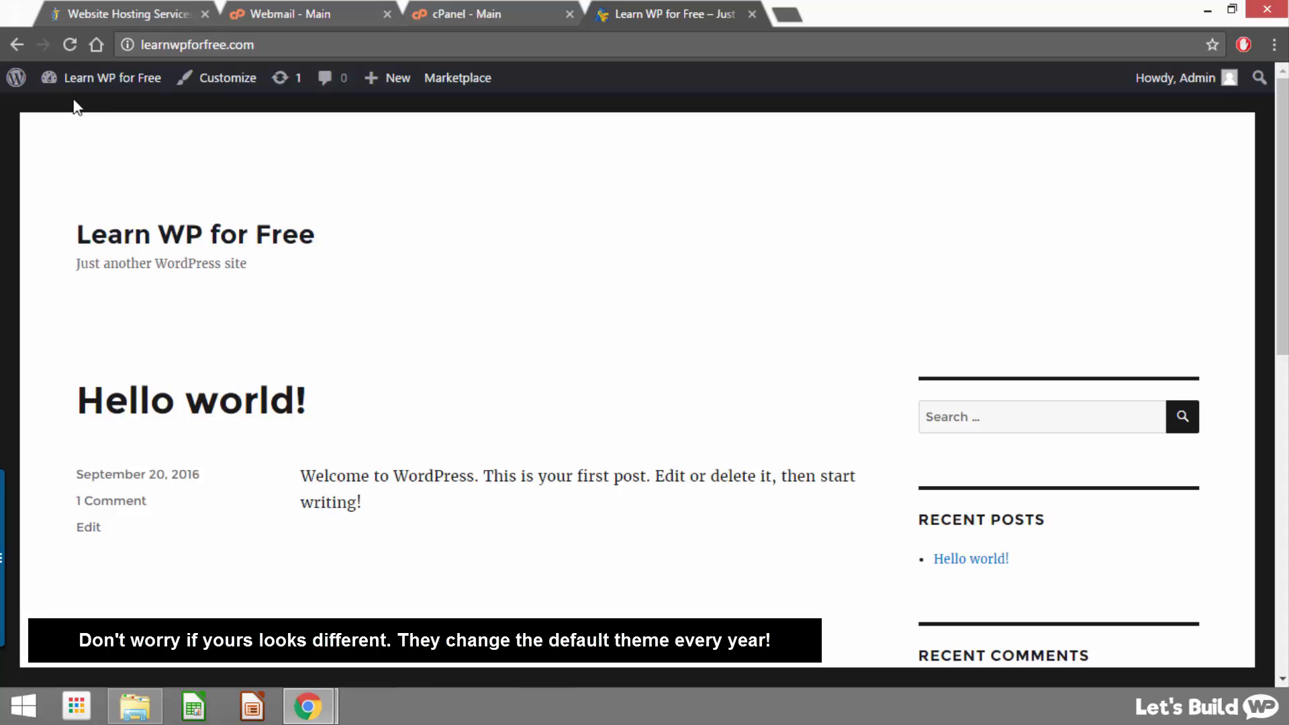
left_click(112, 77)
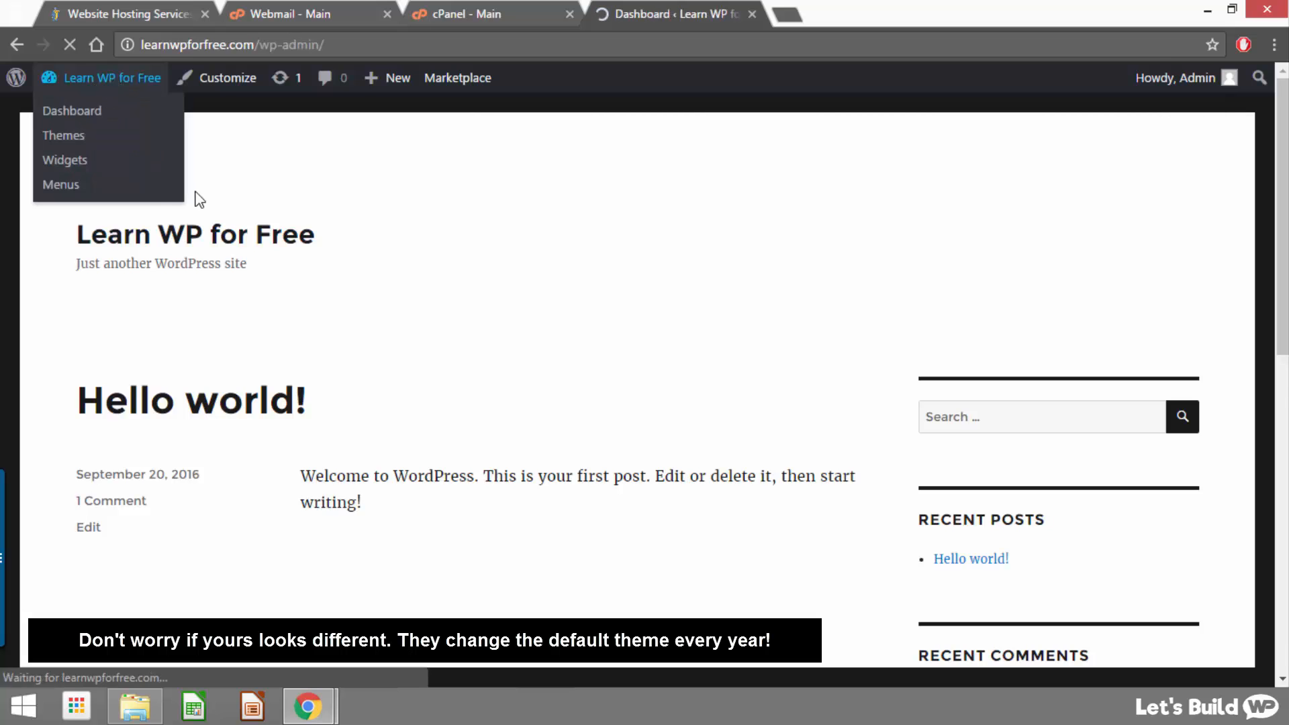
left_click(72, 110)
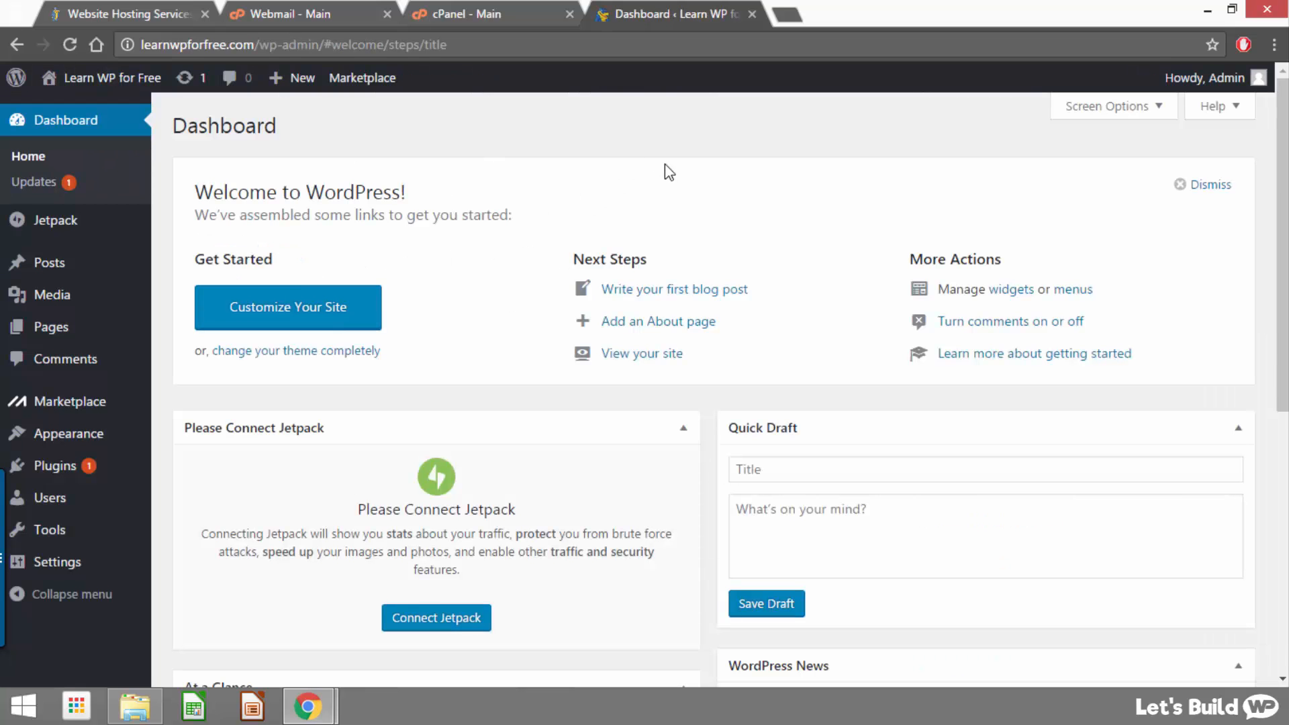